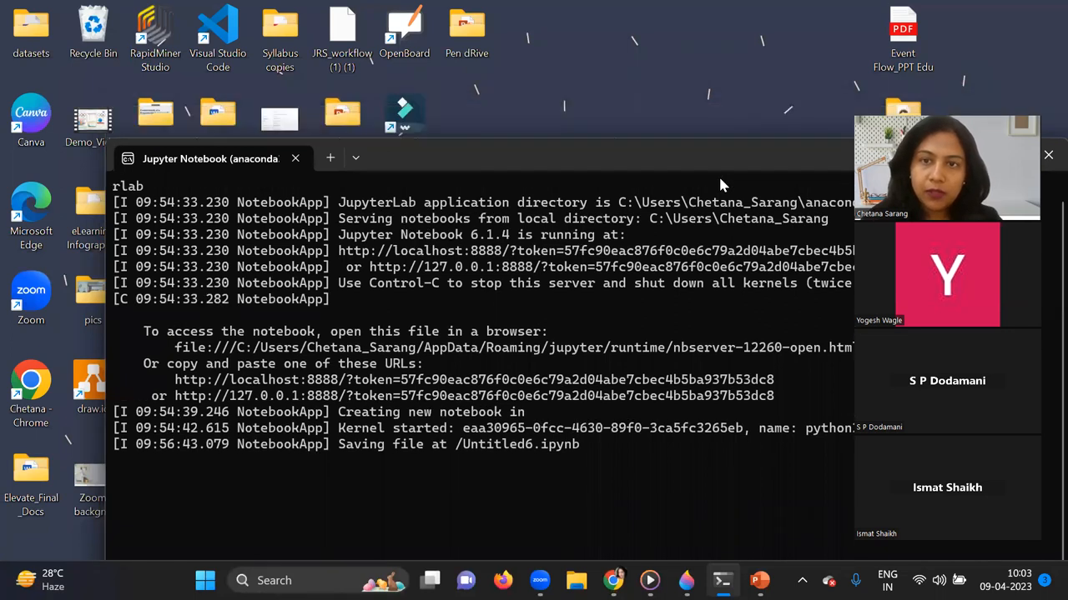
Step: Minimize the Jupyter Notebook server terminal window to clear the desktop
click(294, 157)
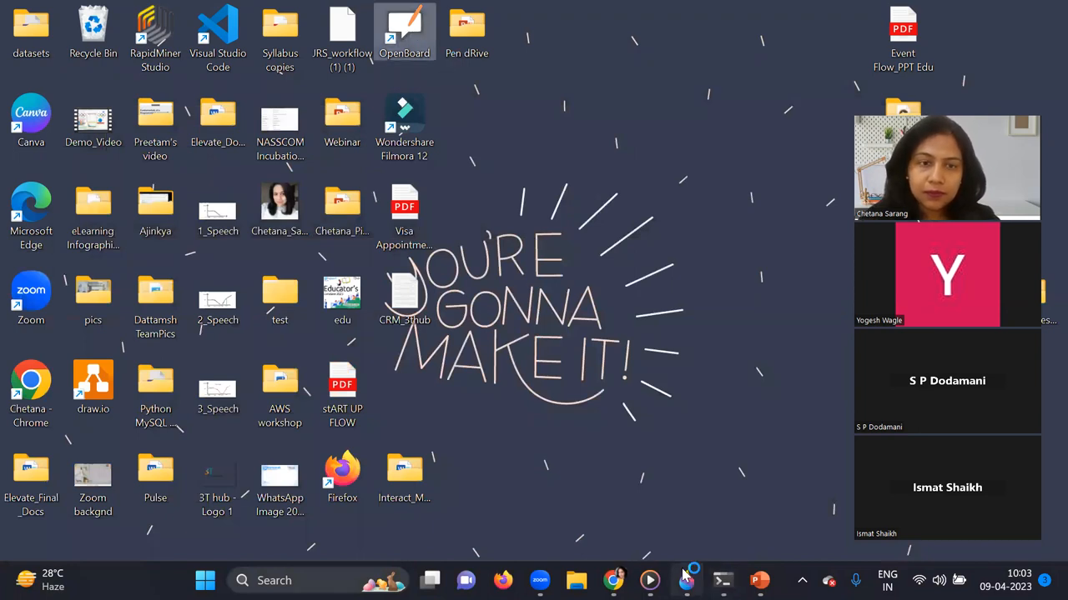
Step: Bring up the OpenBoard board and decline the update-available prompt with No
click(404, 31)
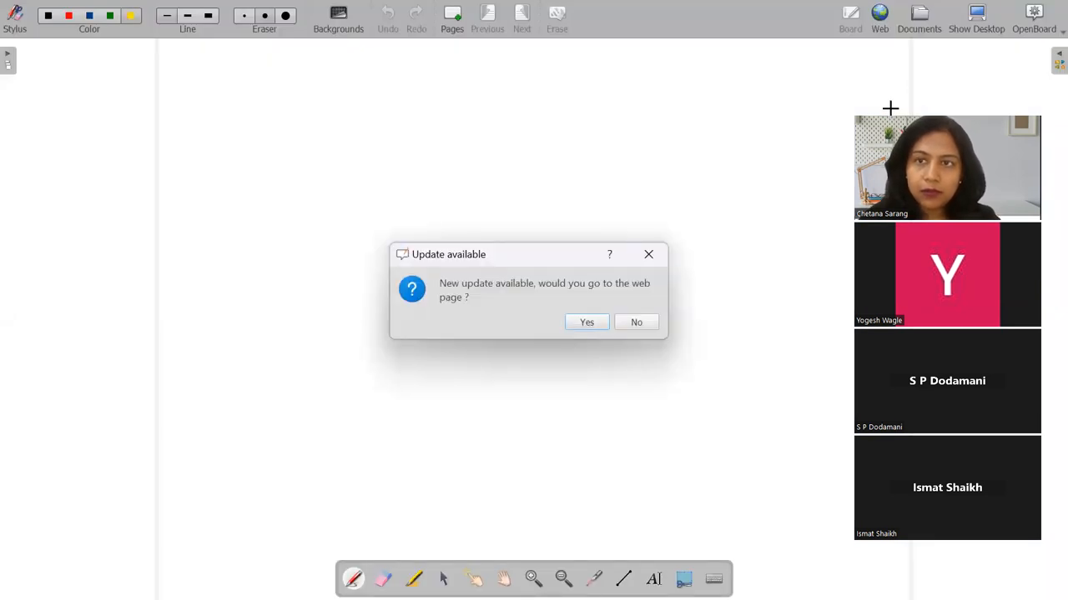
click(636, 322)
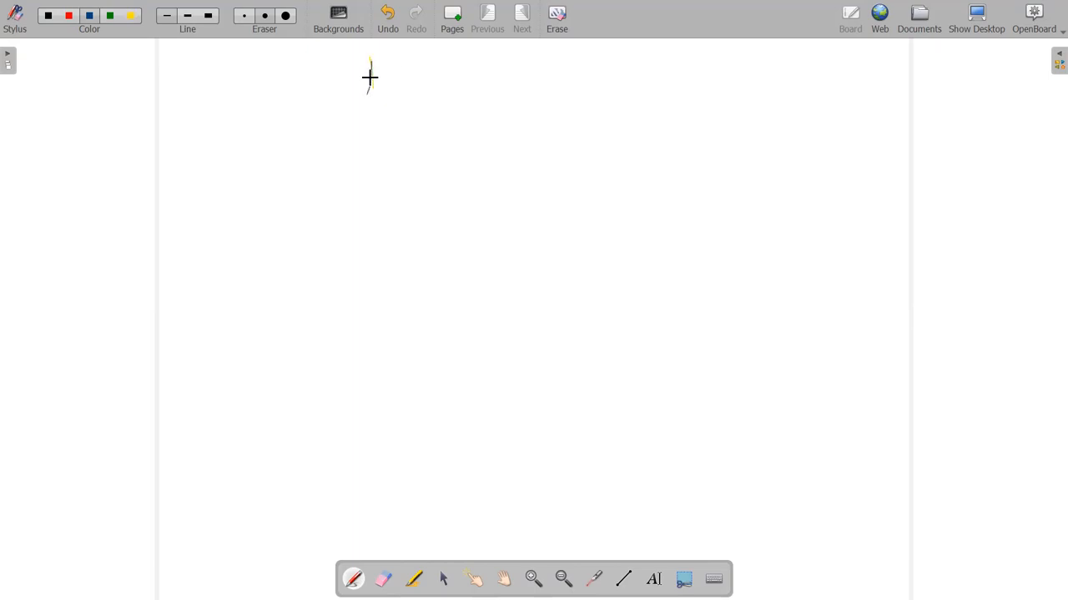
Step: Handwrite 'Programming Language – Concept' in blue pen across the board's top
drag(367, 79, 423, 91)
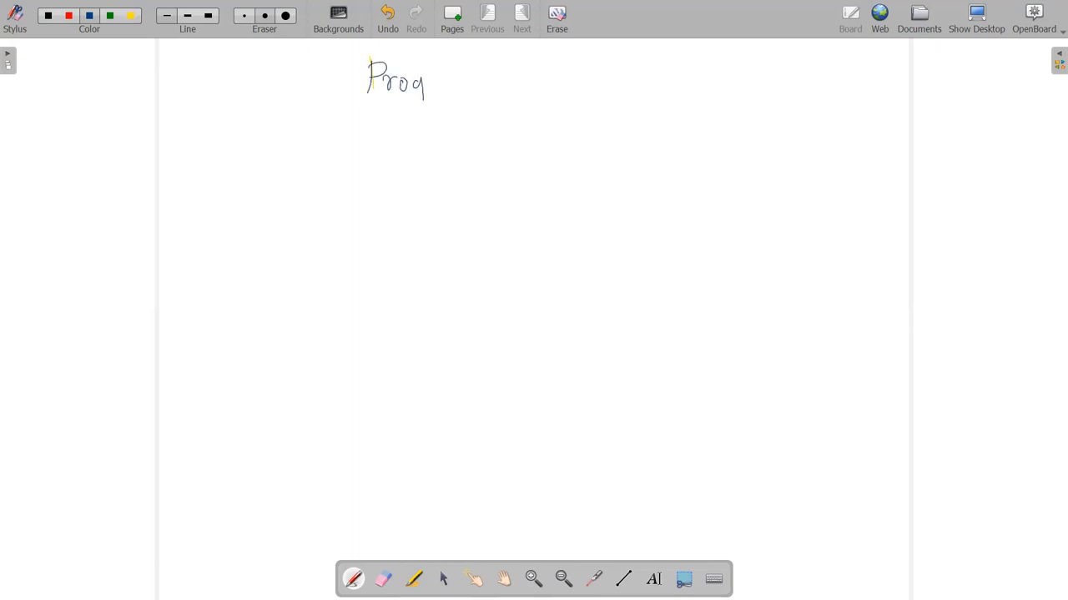
drag(424, 83, 484, 83)
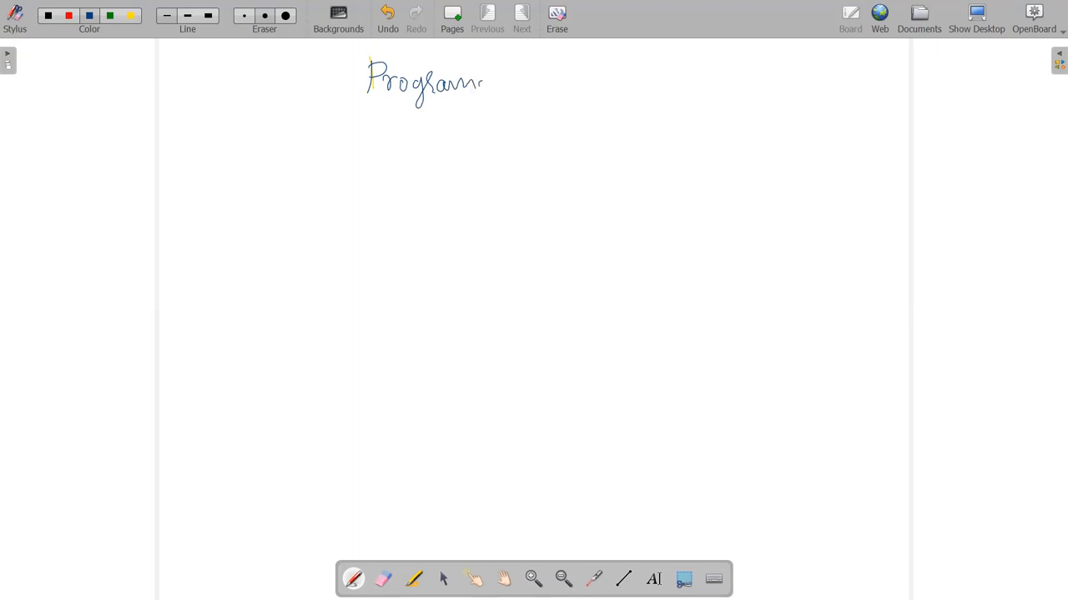
drag(483, 88, 551, 91)
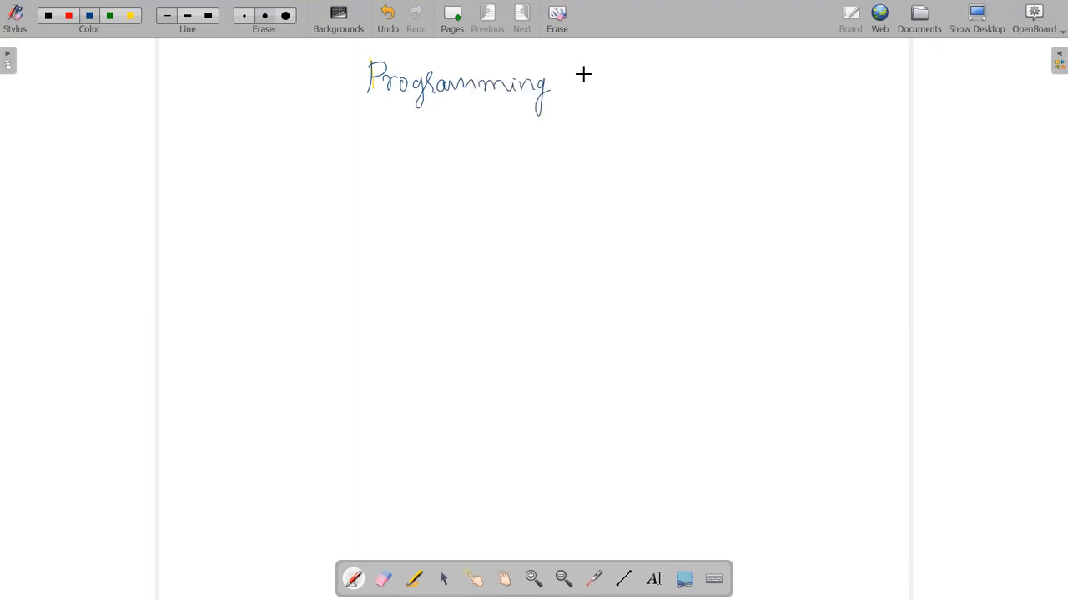
drag(588, 83, 659, 83)
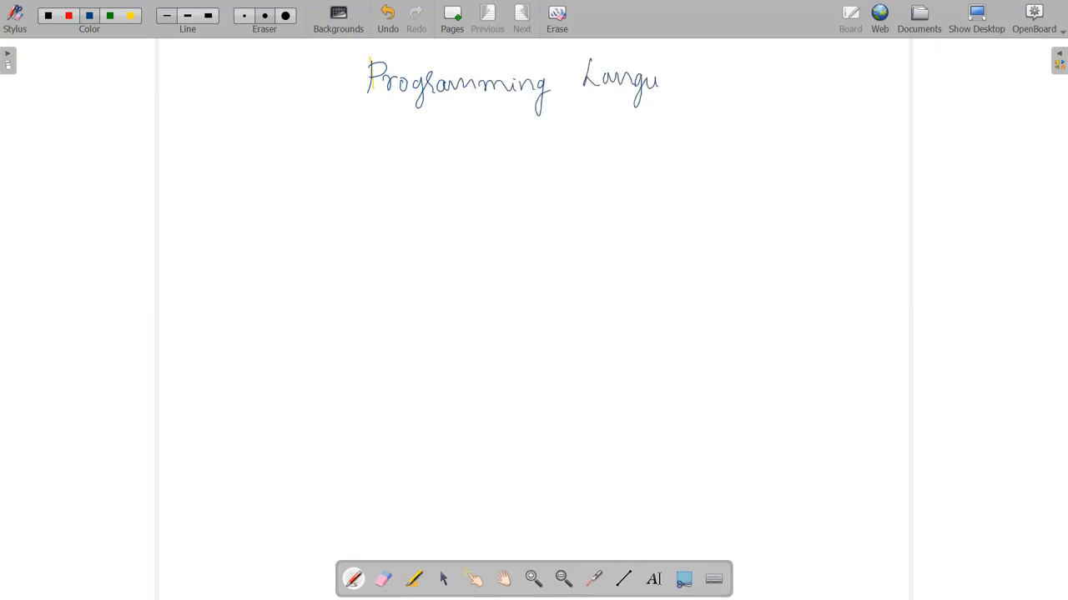
drag(659, 84, 717, 80)
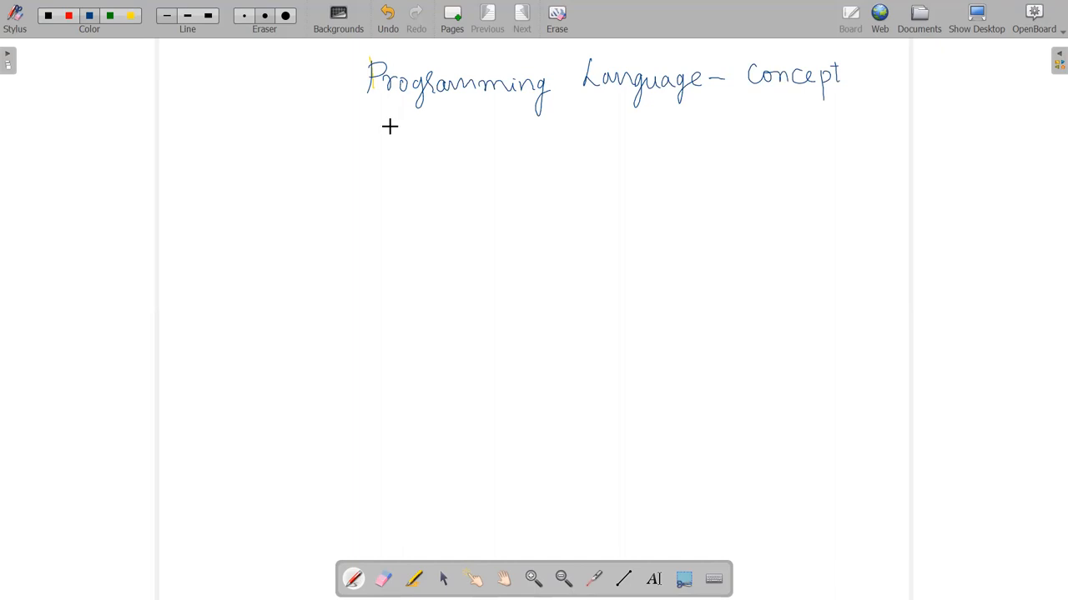
mouse_move(403, 120)
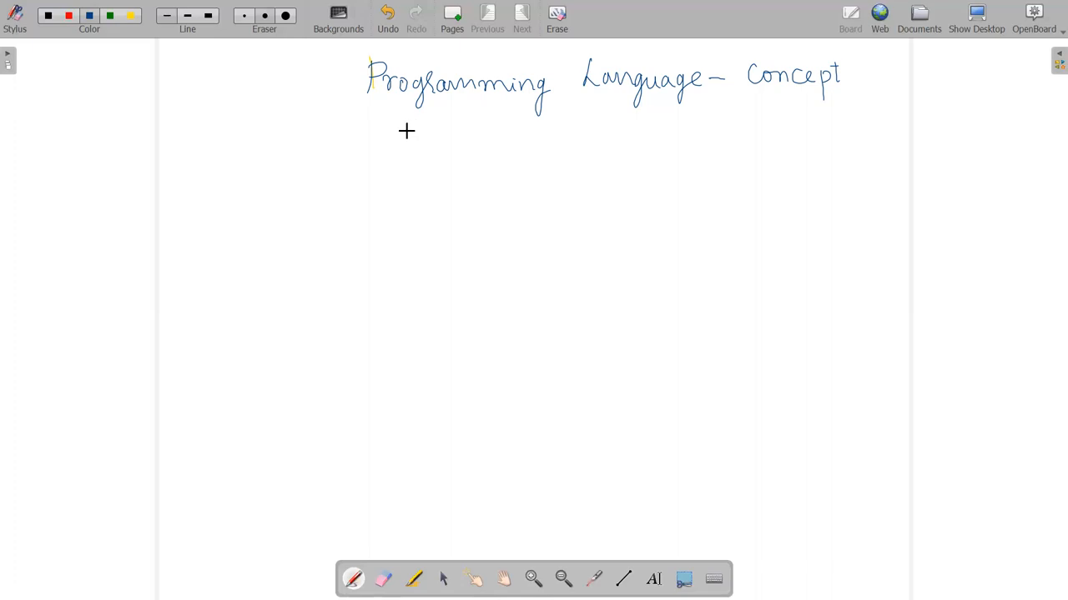
mouse_move(391, 124)
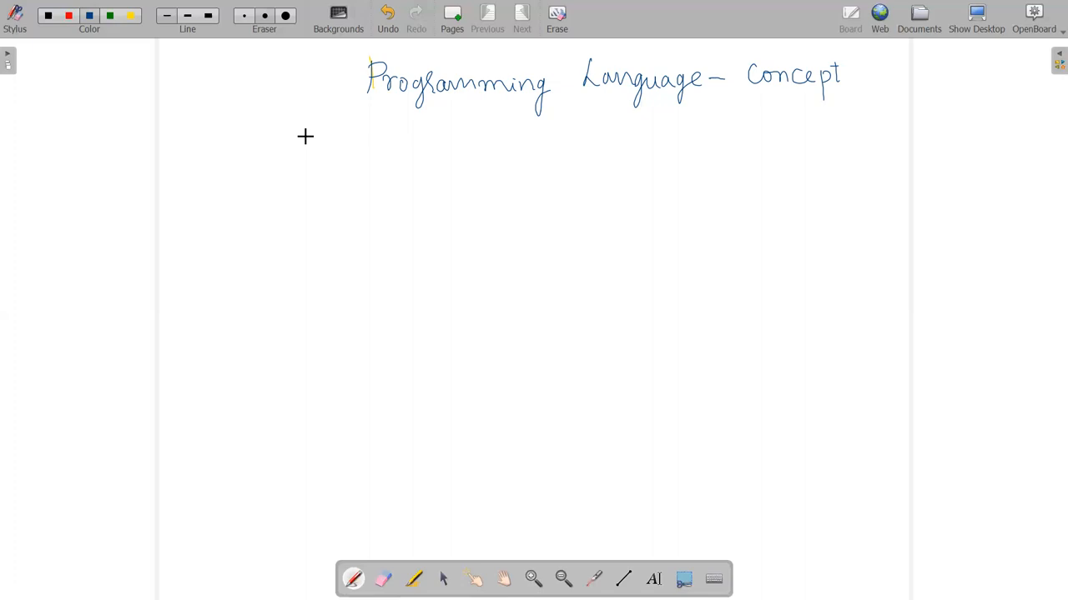
mouse_move(332, 131)
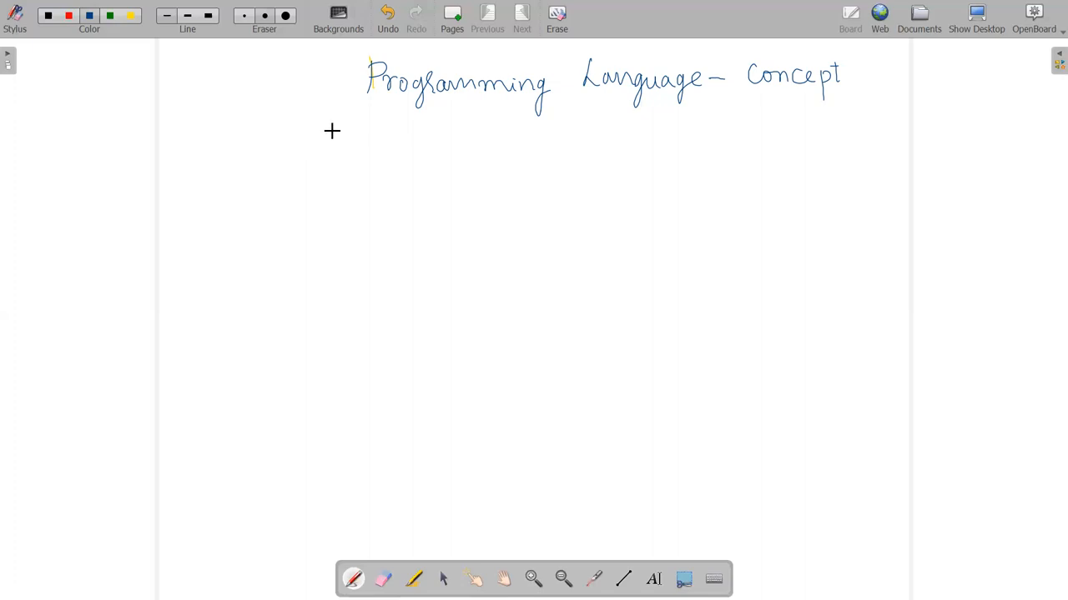
mouse_move(279, 135)
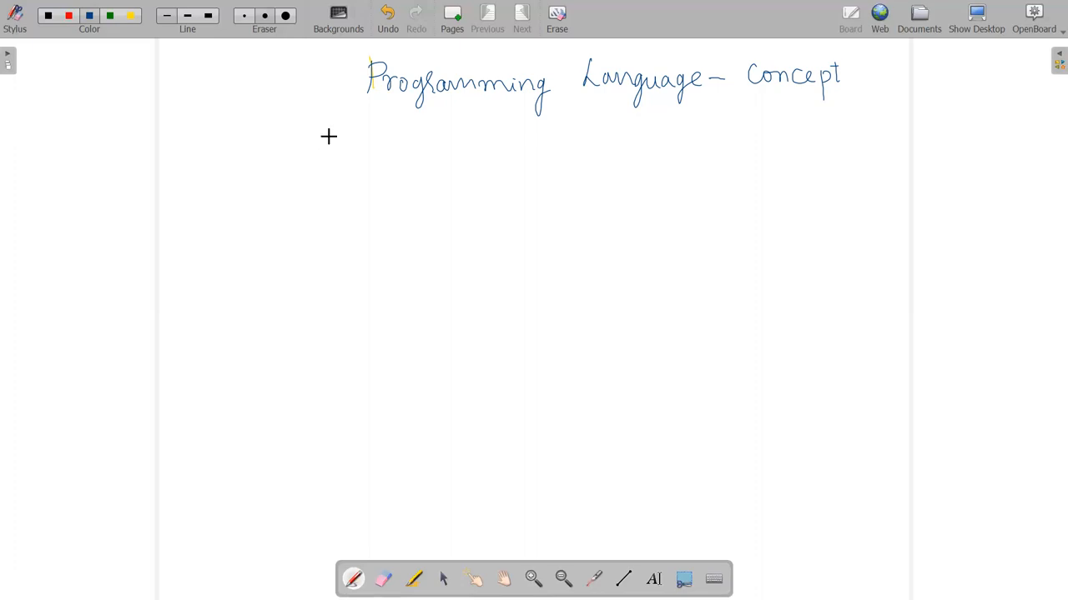
mouse_move(326, 139)
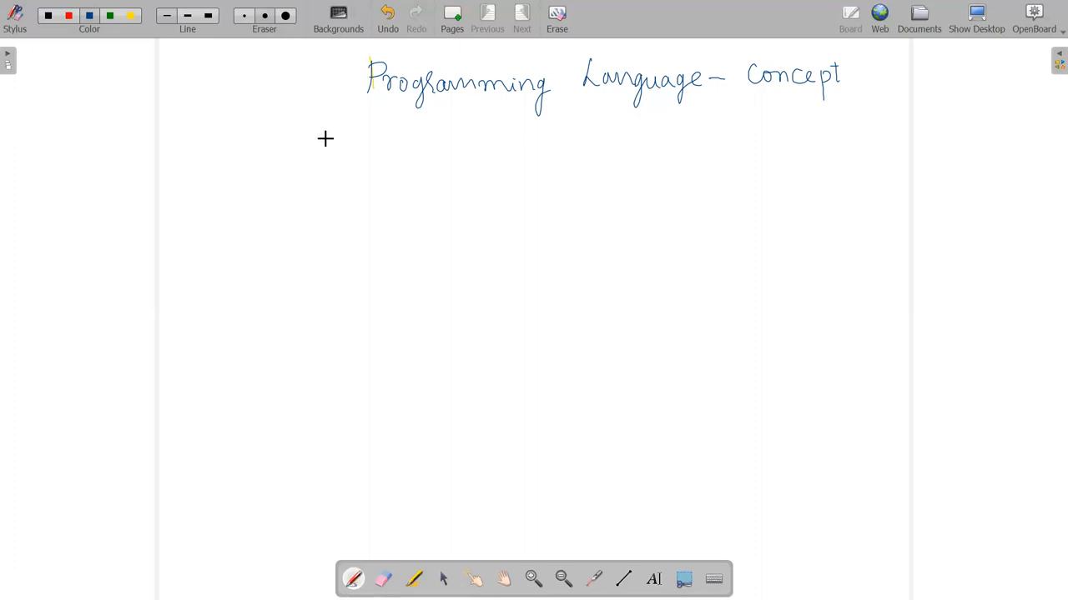
mouse_move(327, 136)
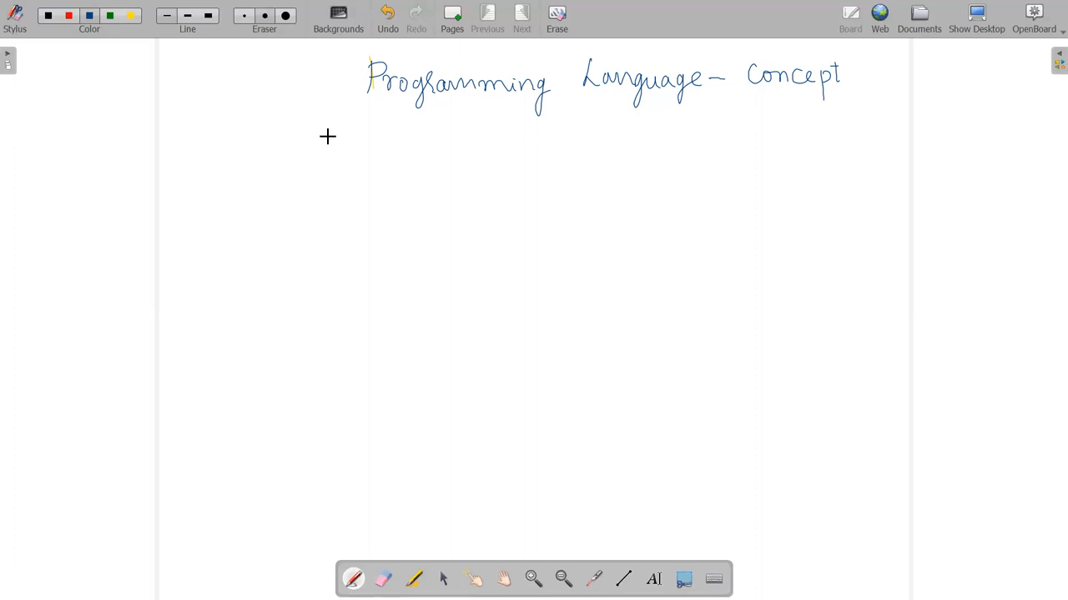
mouse_move(836, 66)
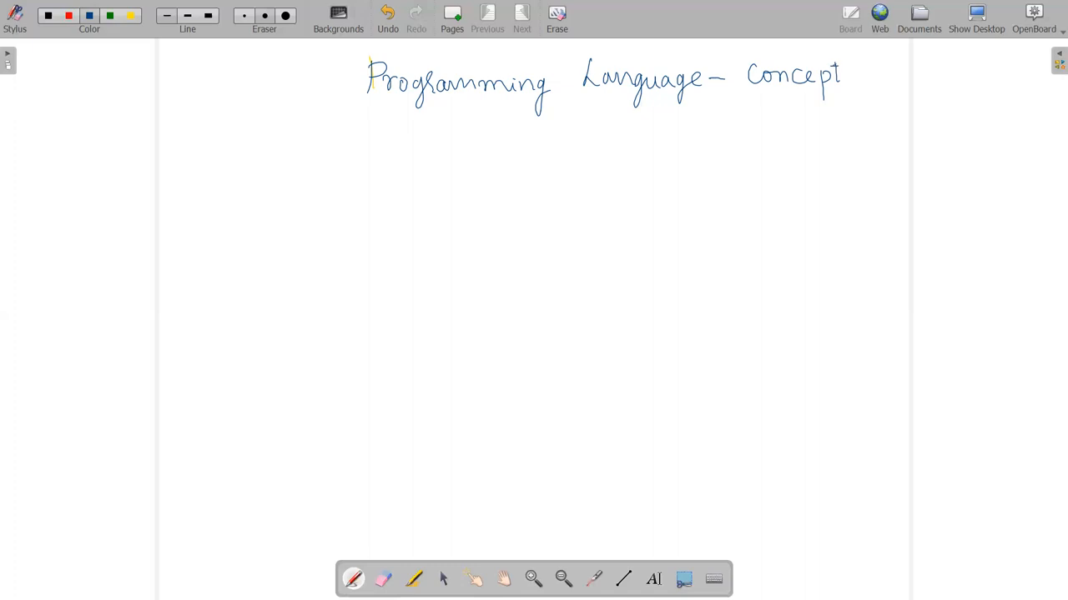
mouse_move(812, 120)
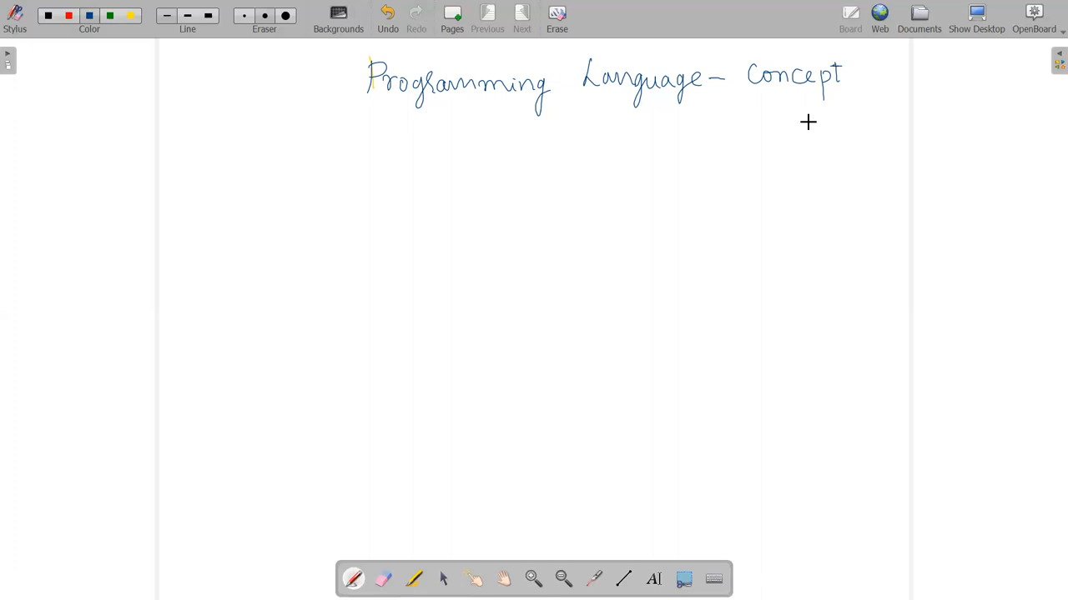
mouse_move(812, 124)
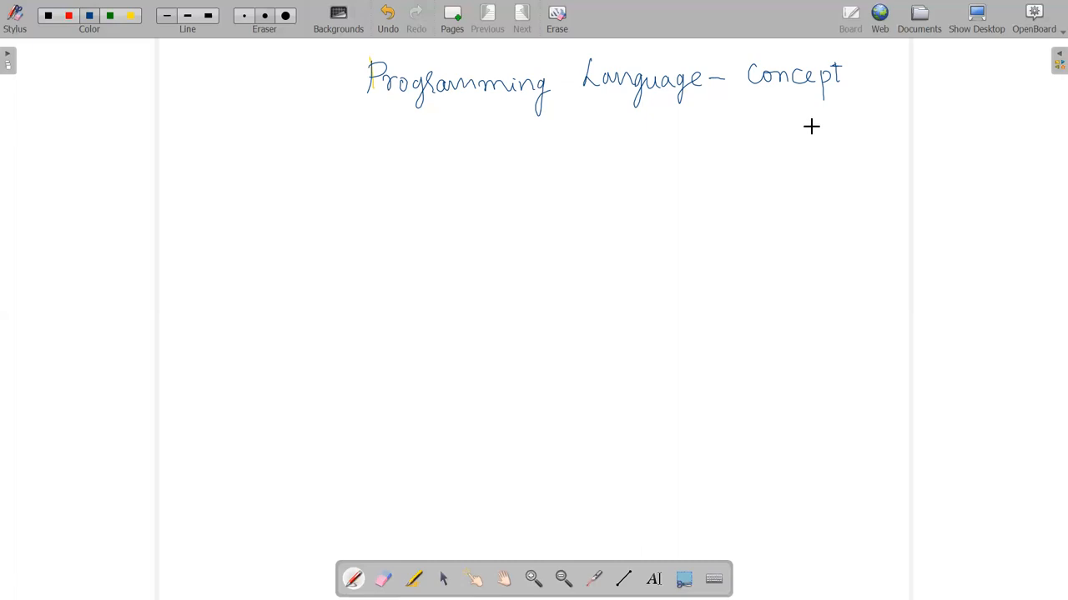
mouse_move(807, 129)
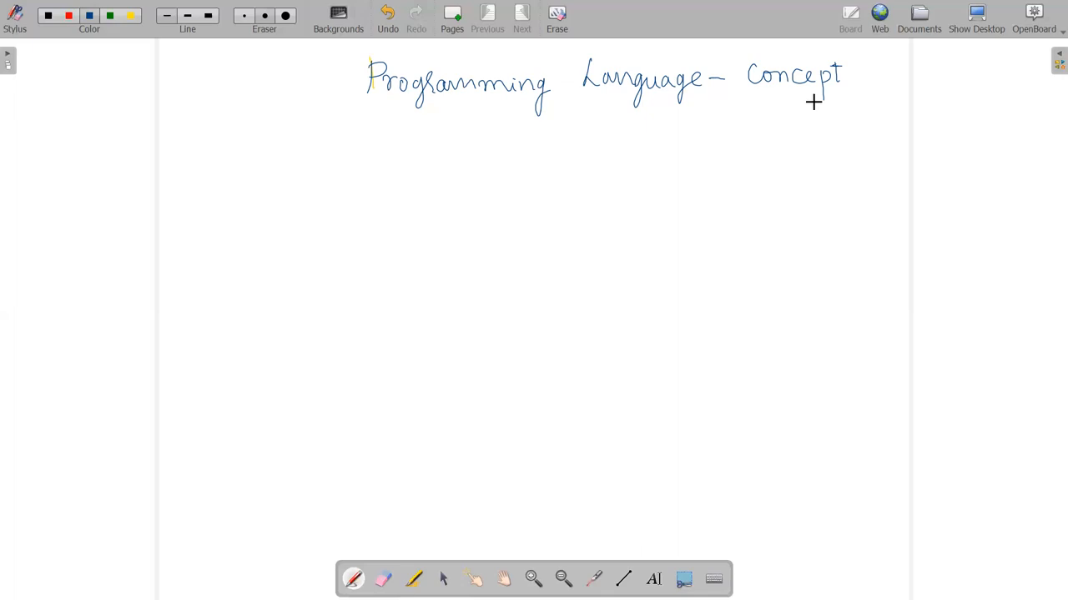
mouse_move(195, 62)
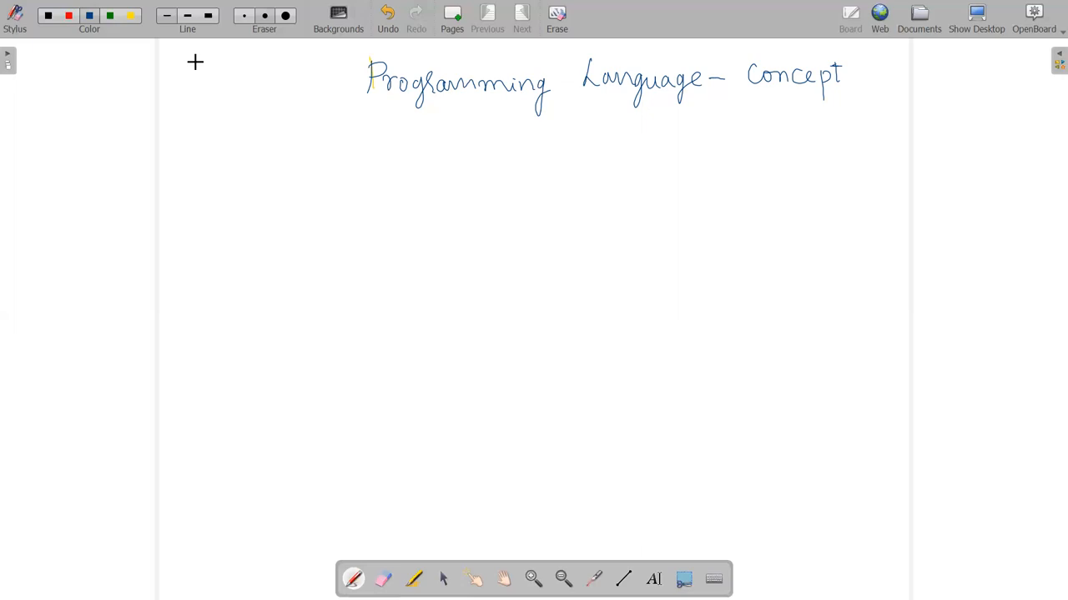
mouse_move(342, 283)
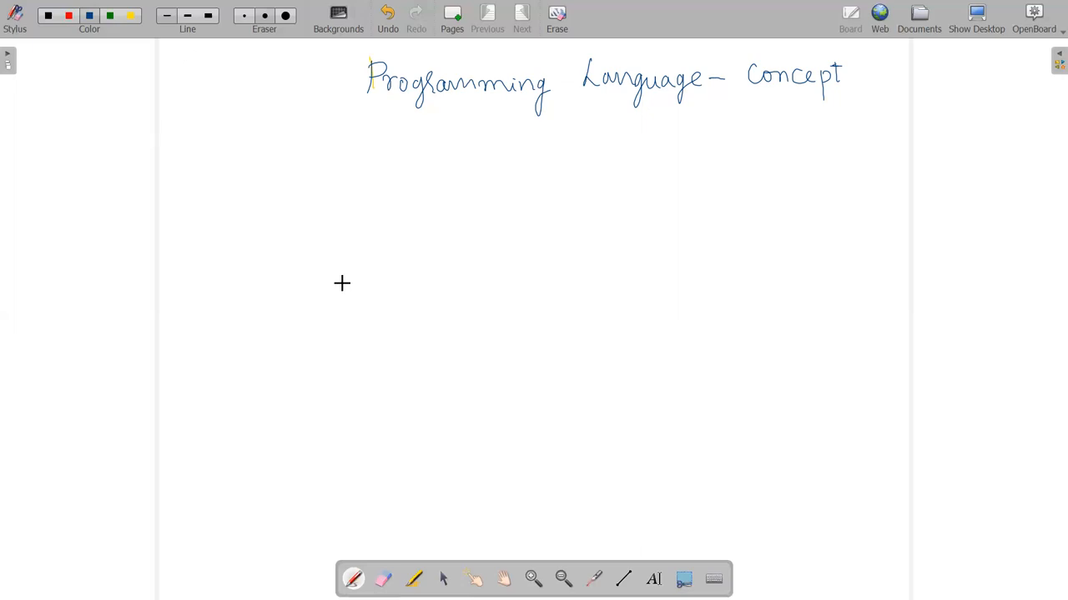
mouse_move(376, 271)
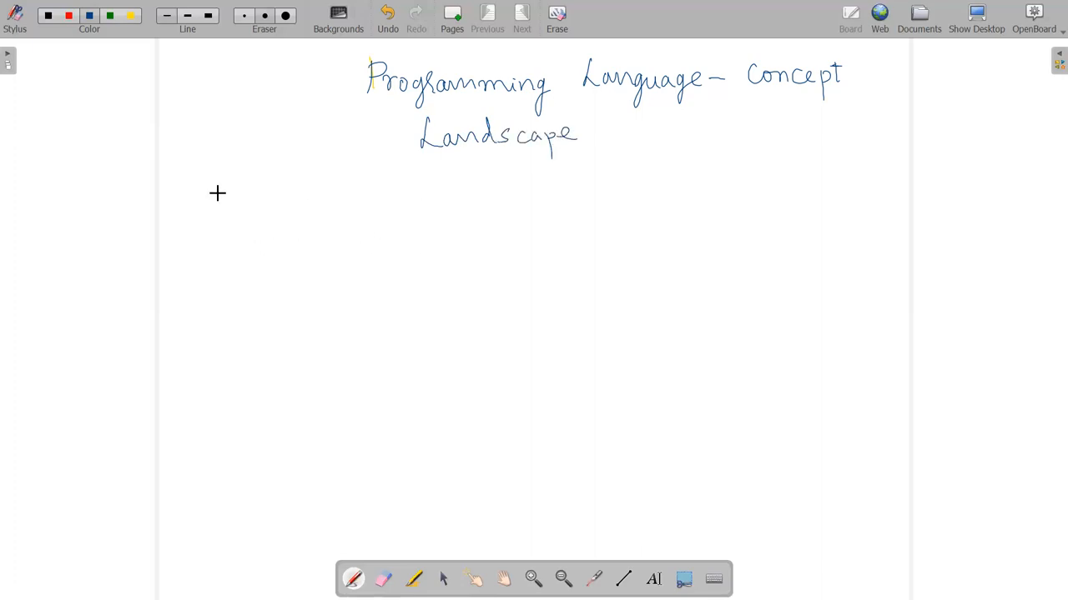
Step: Draw two tall vertical column dividers and begin labeling the left column
drag(398, 184, 406, 411)
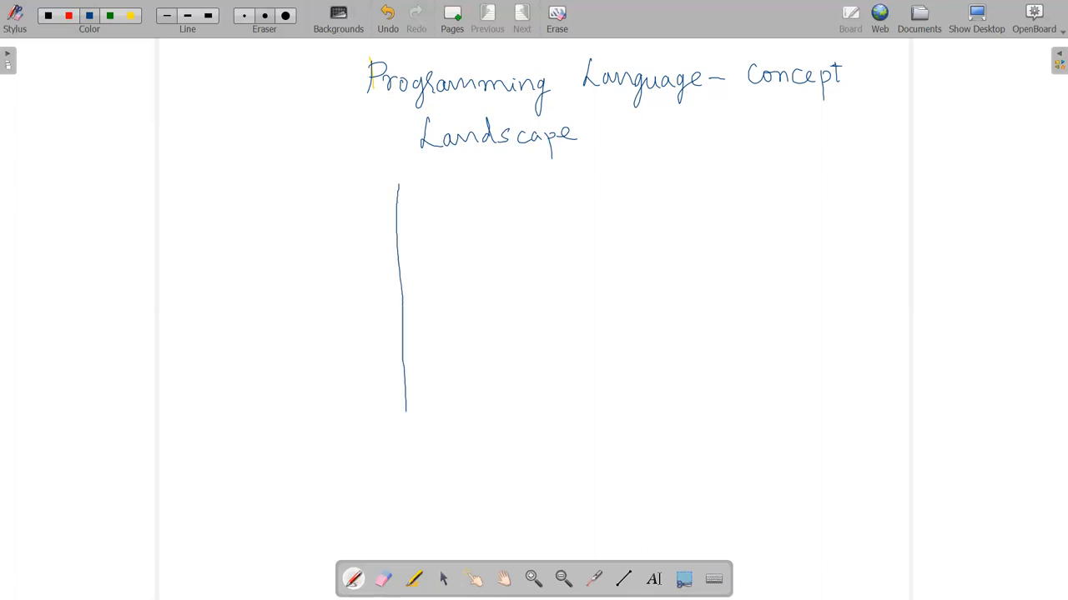
drag(657, 179, 654, 488)
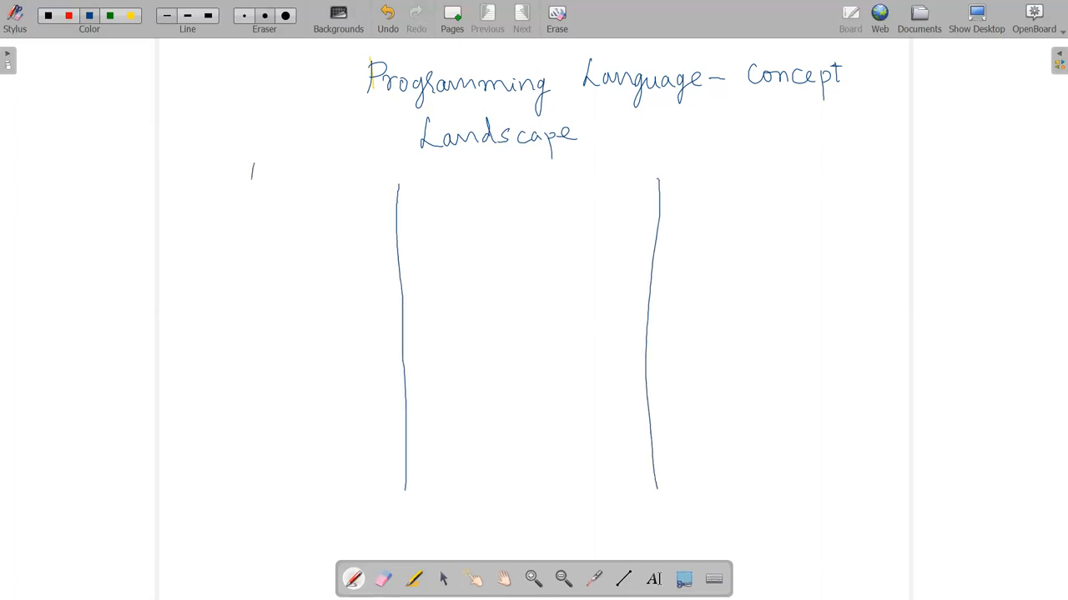
text(Is)
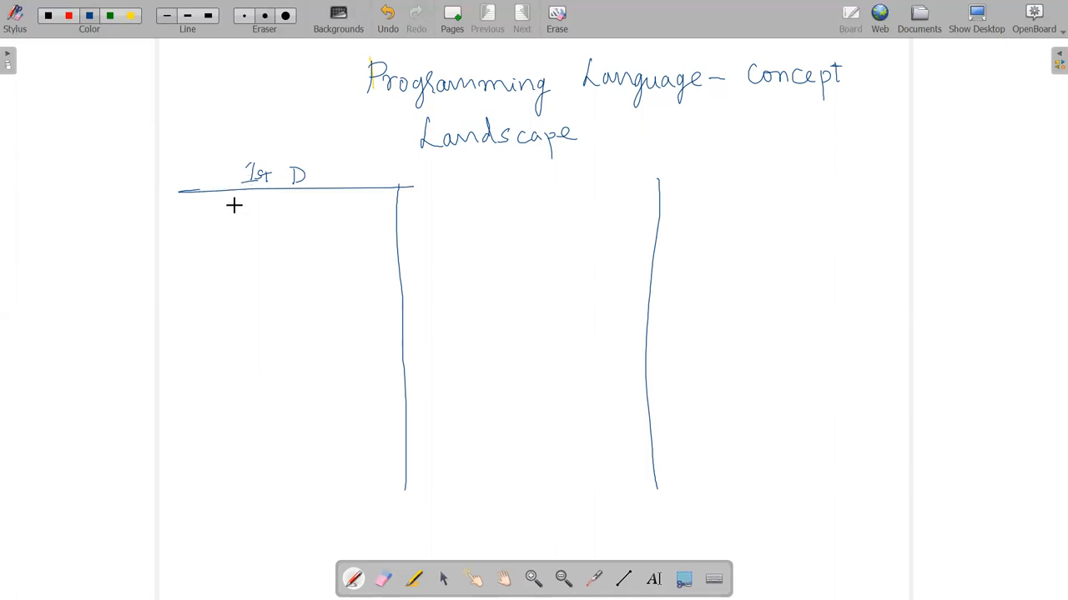
mouse_move(221, 219)
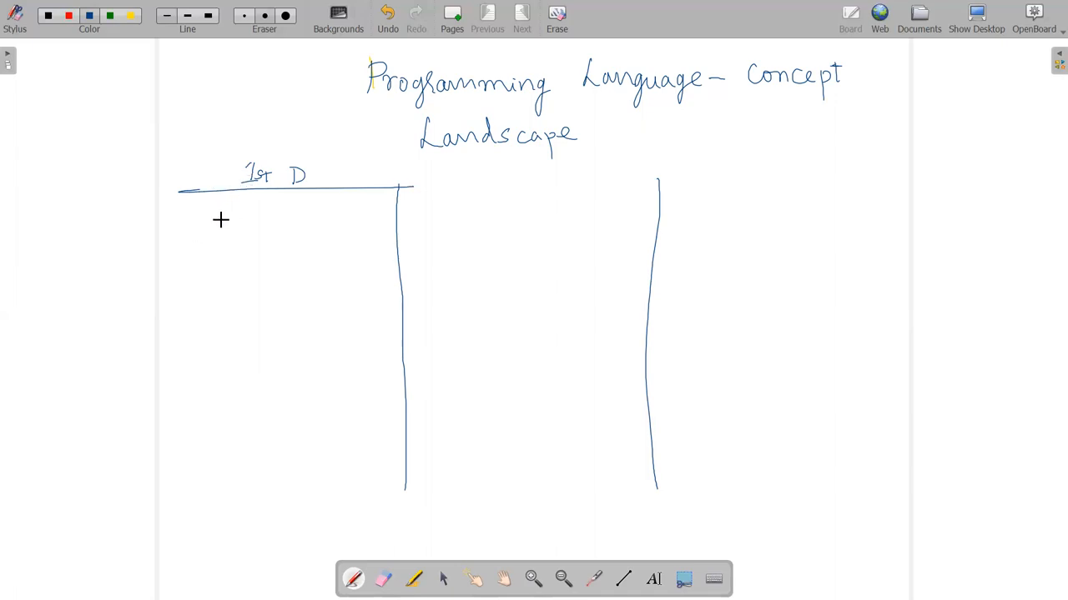
mouse_move(188, 215)
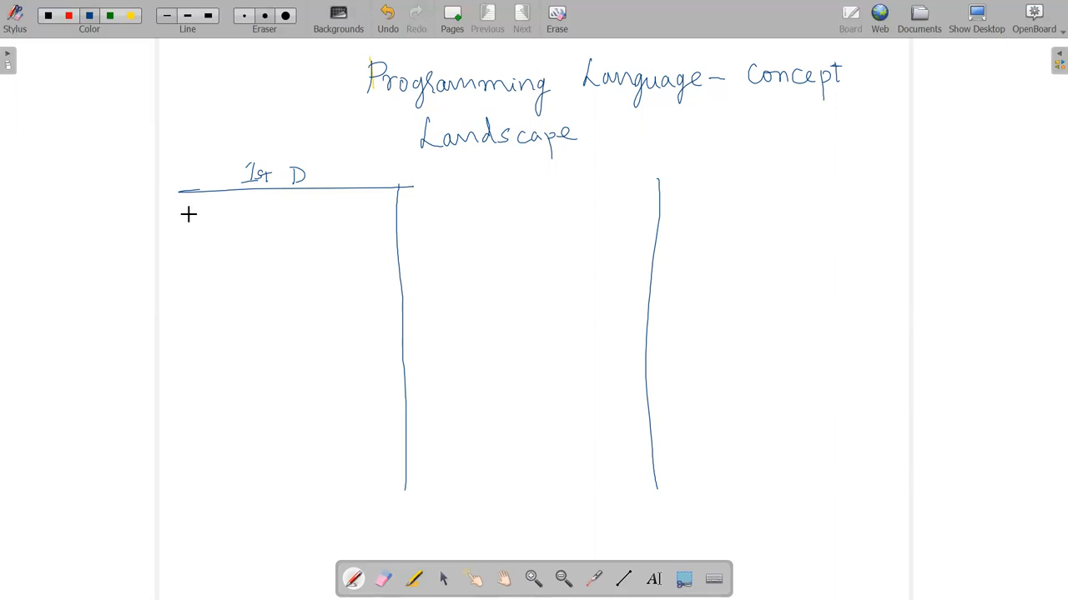
mouse_move(189, 210)
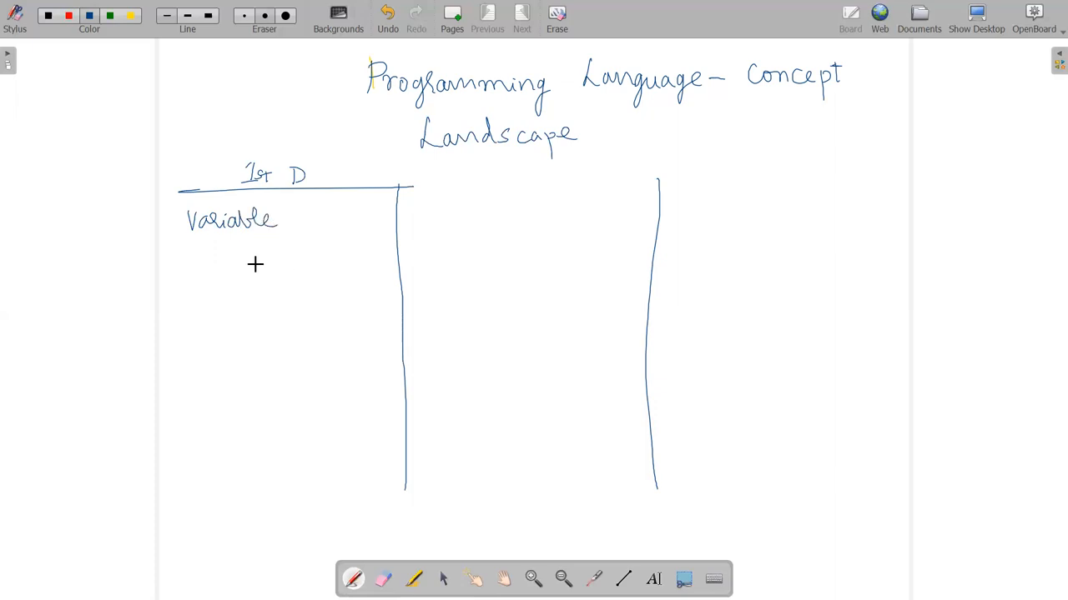
mouse_move(234, 262)
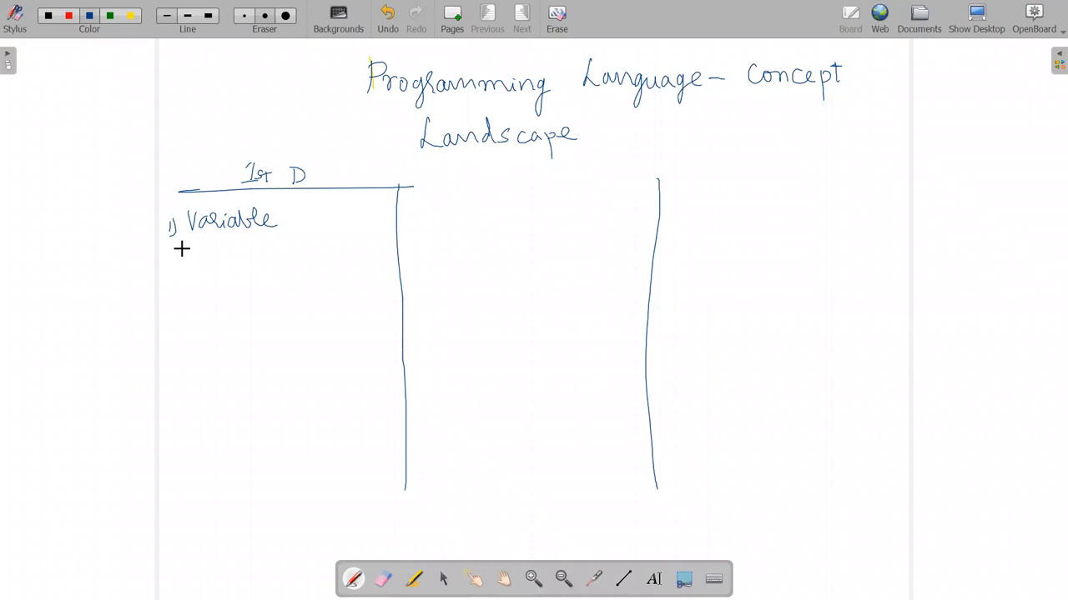
Step: Number item 2) and add 'Type' after 'Data' in the 1st D list
text(2) Data)
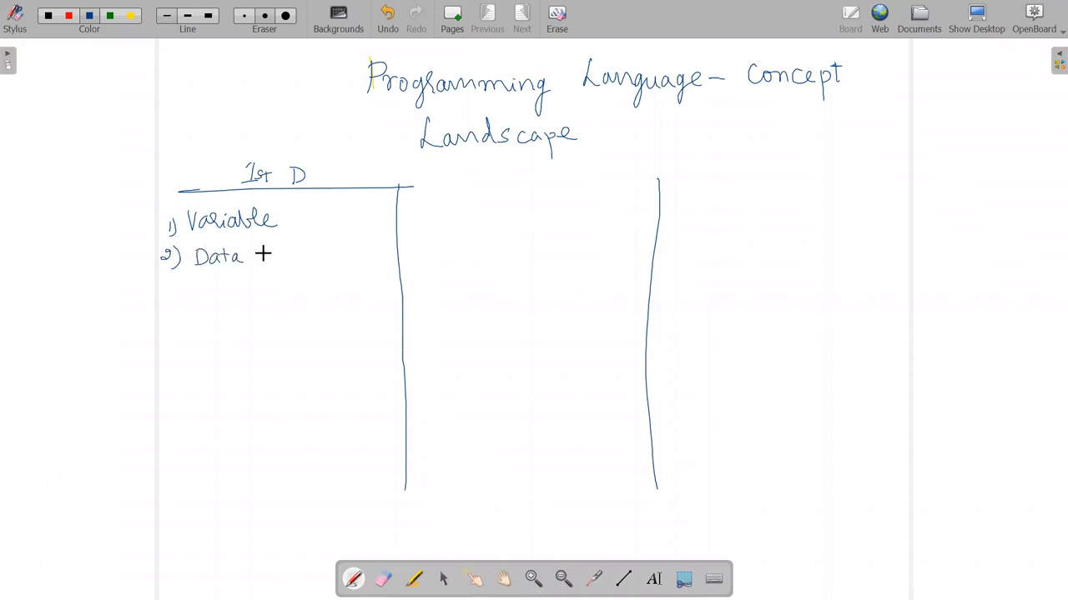
text(Type)
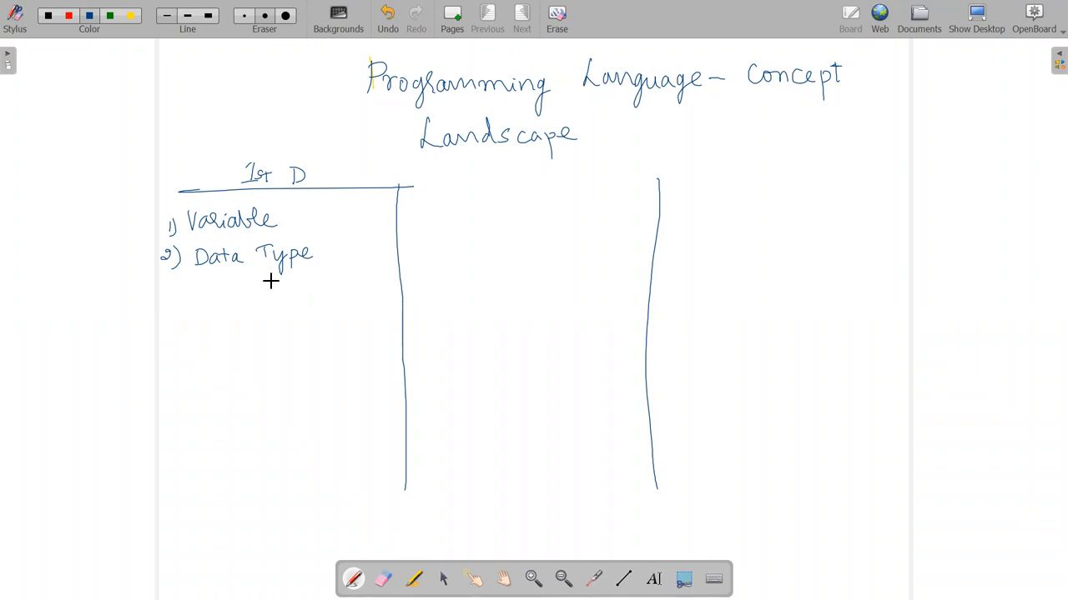
mouse_move(257, 287)
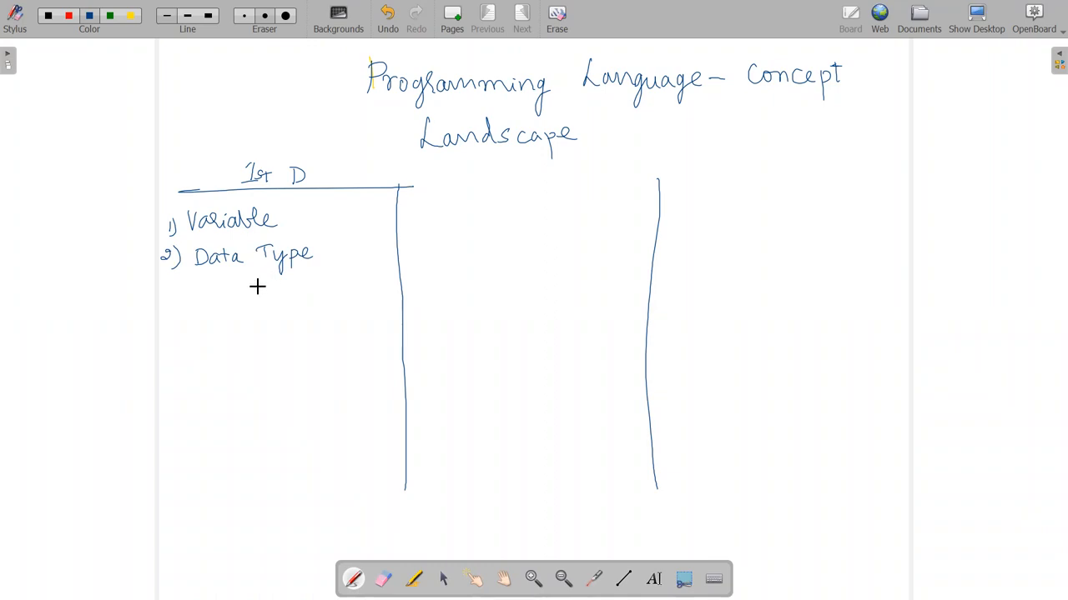
mouse_move(177, 295)
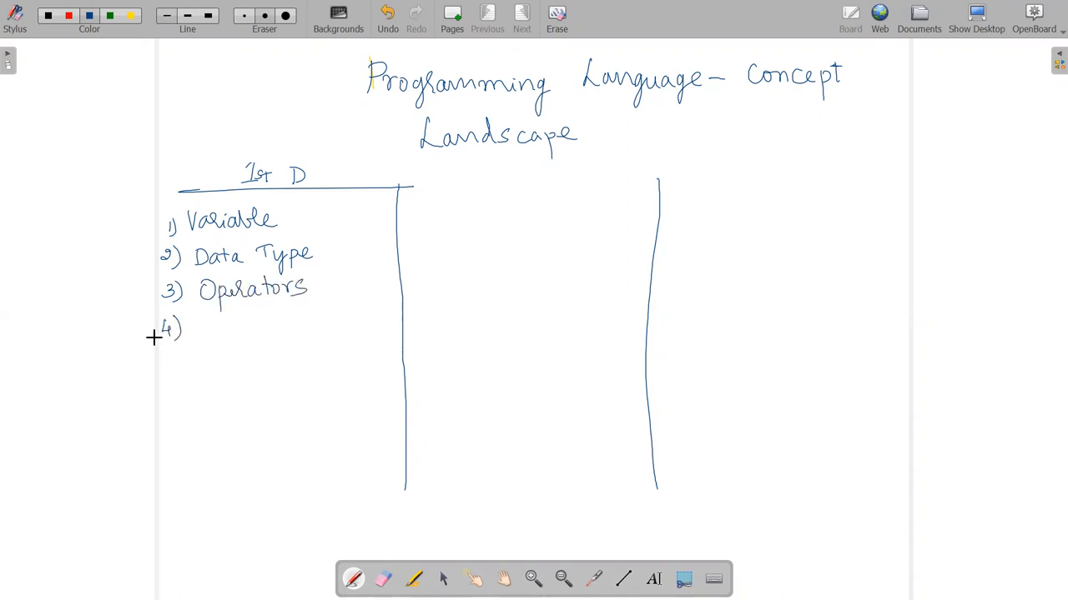
mouse_move(254, 329)
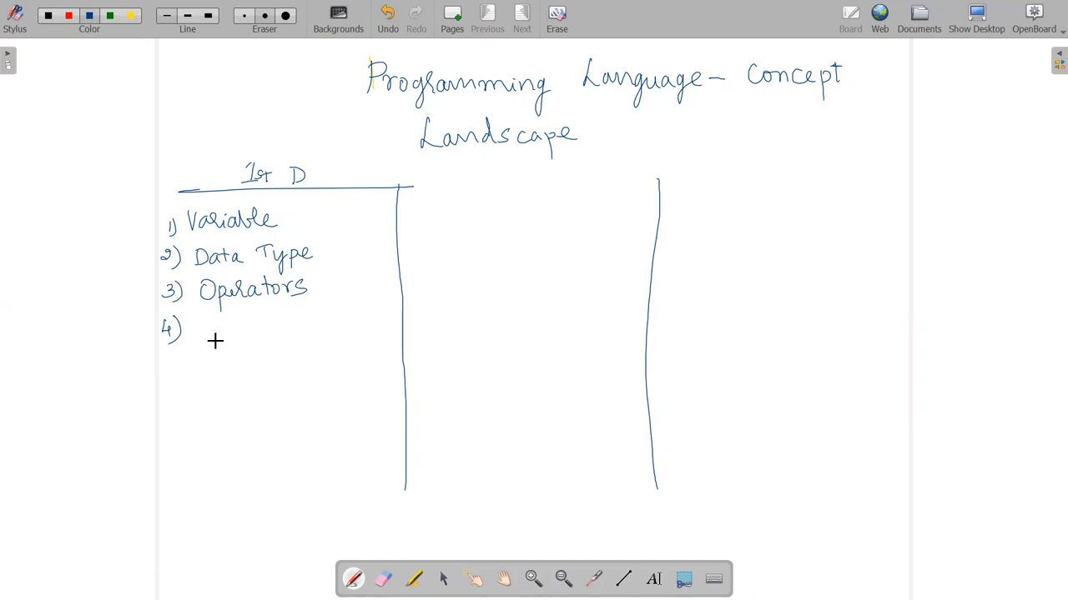
mouse_move(205, 328)
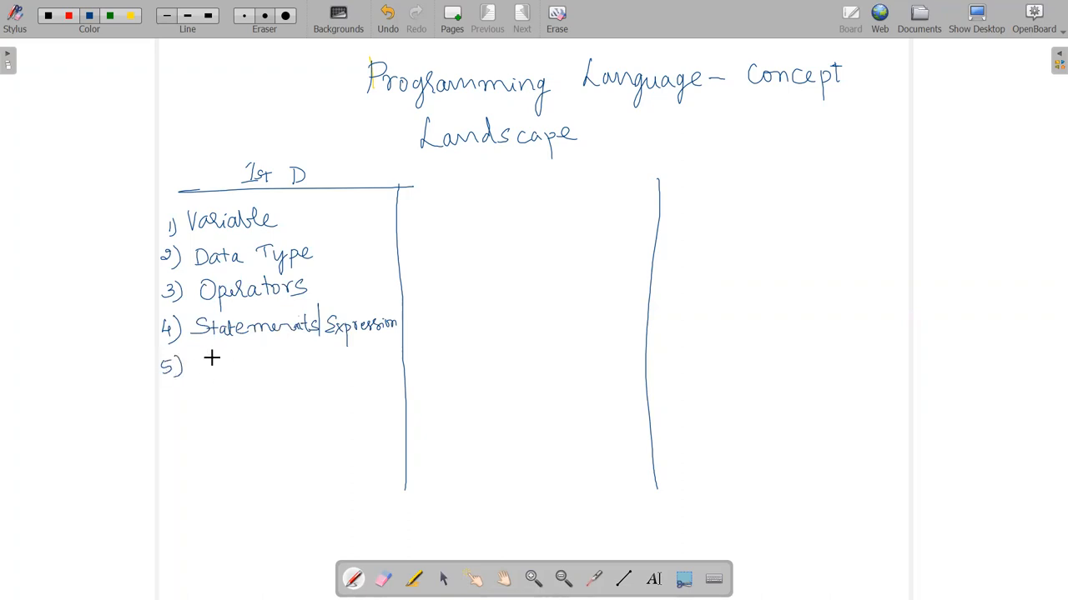
Step: Handwrite 'Conditional statements' as item 5 and continue the later 1st D items
drag(198, 363, 258, 363)
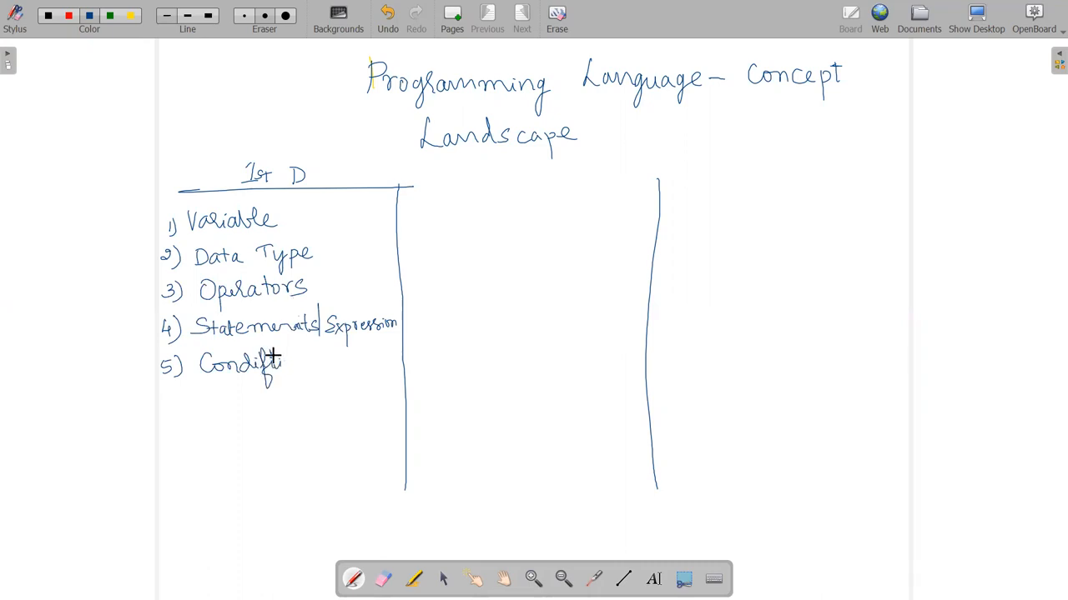
text(ional)
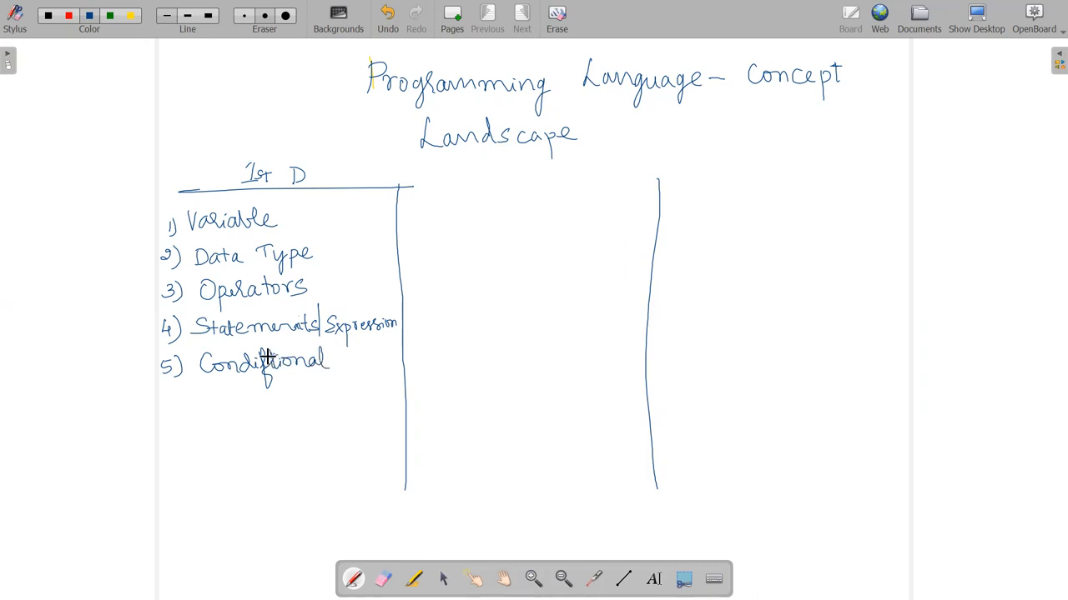
click(346, 359)
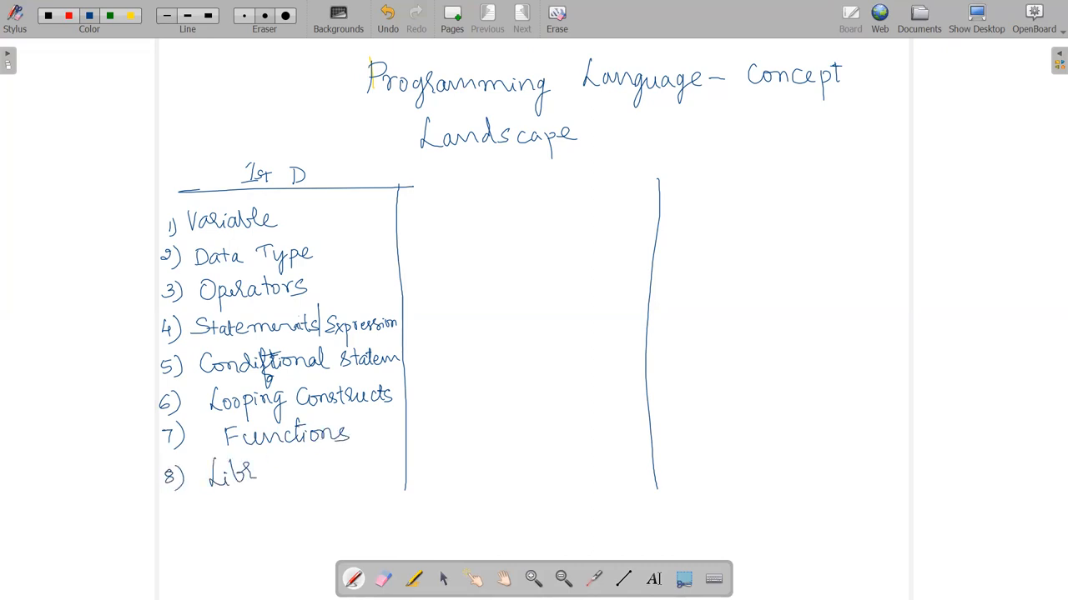
text(aries)
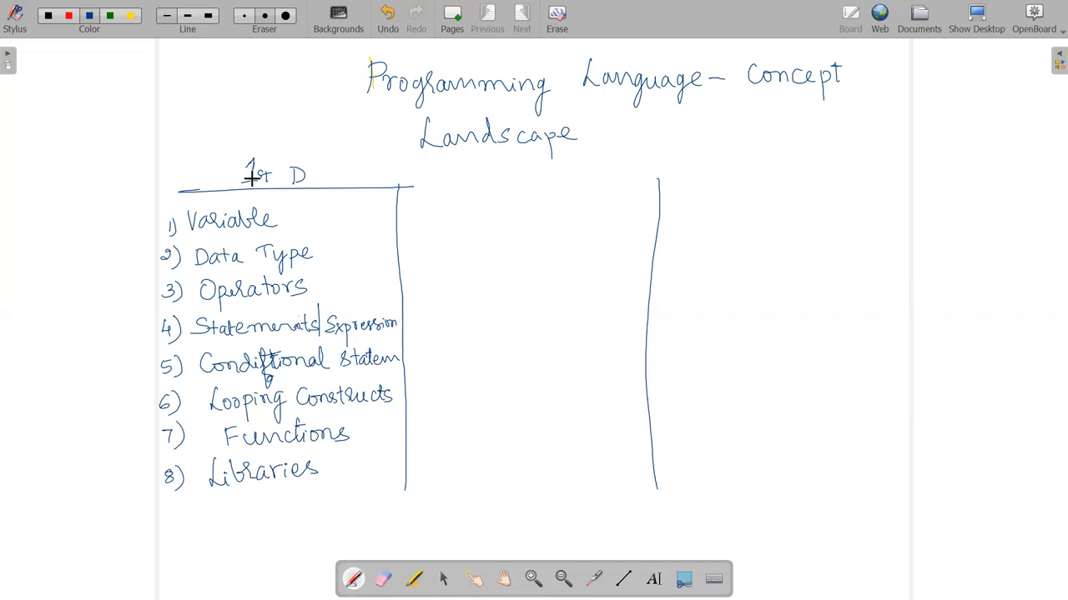
mouse_move(291, 326)
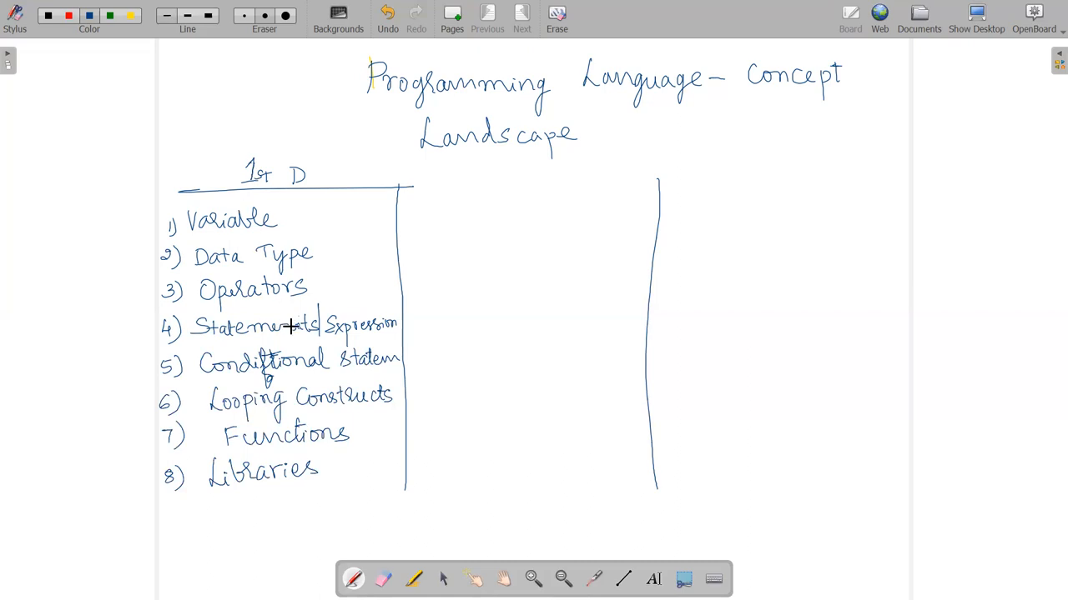
mouse_move(281, 240)
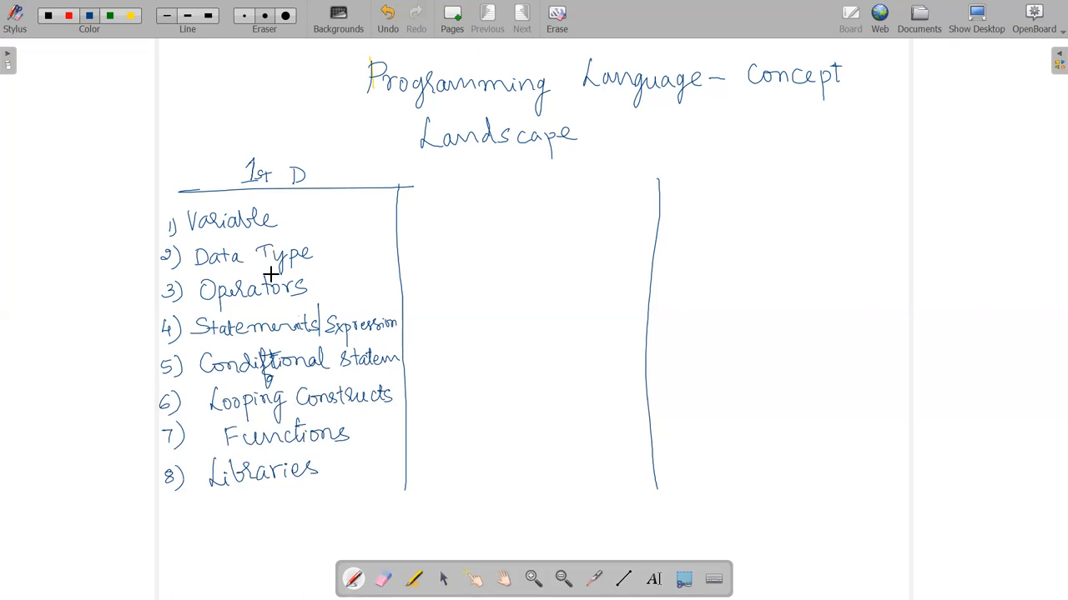
mouse_move(266, 300)
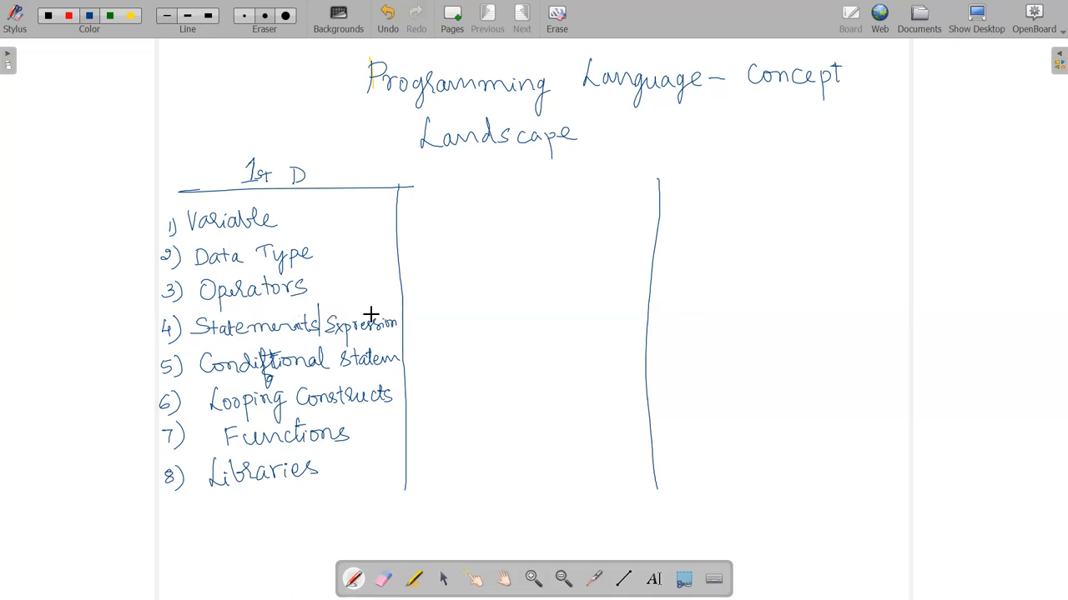
mouse_move(242, 234)
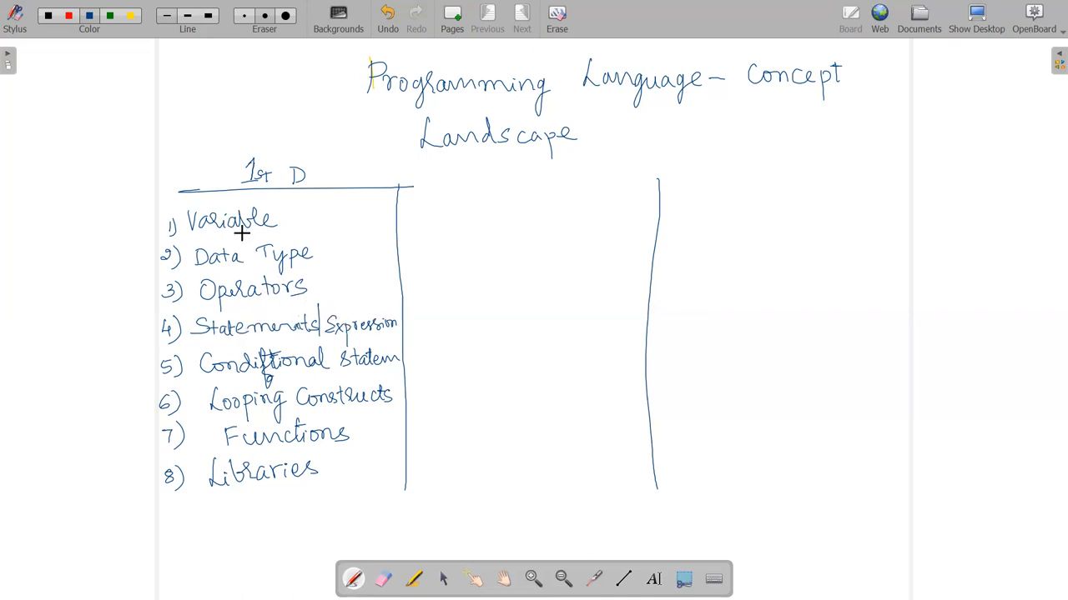
mouse_move(217, 300)
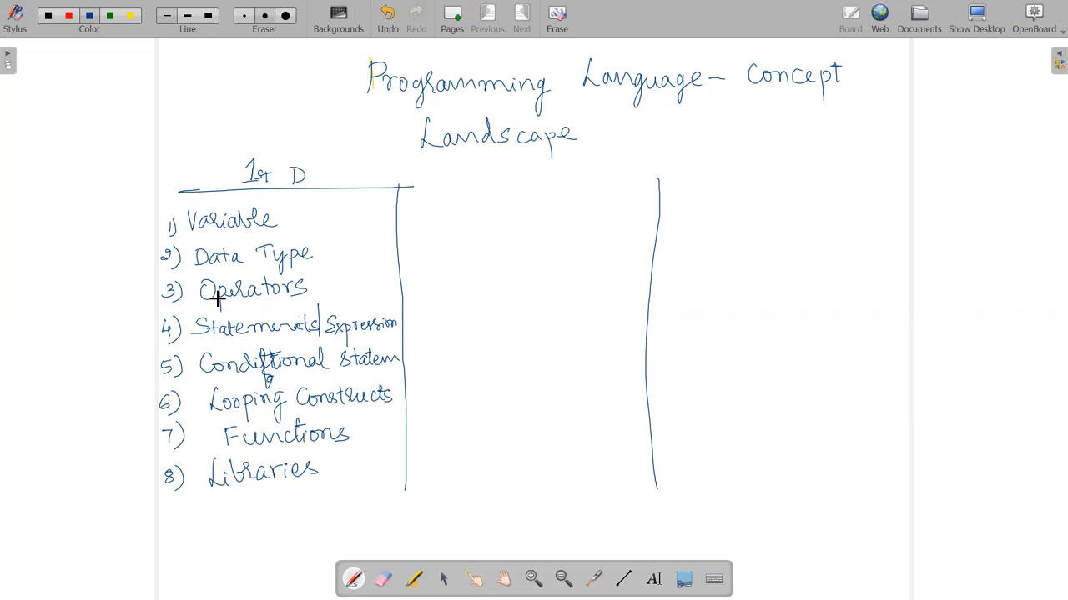
mouse_move(289, 349)
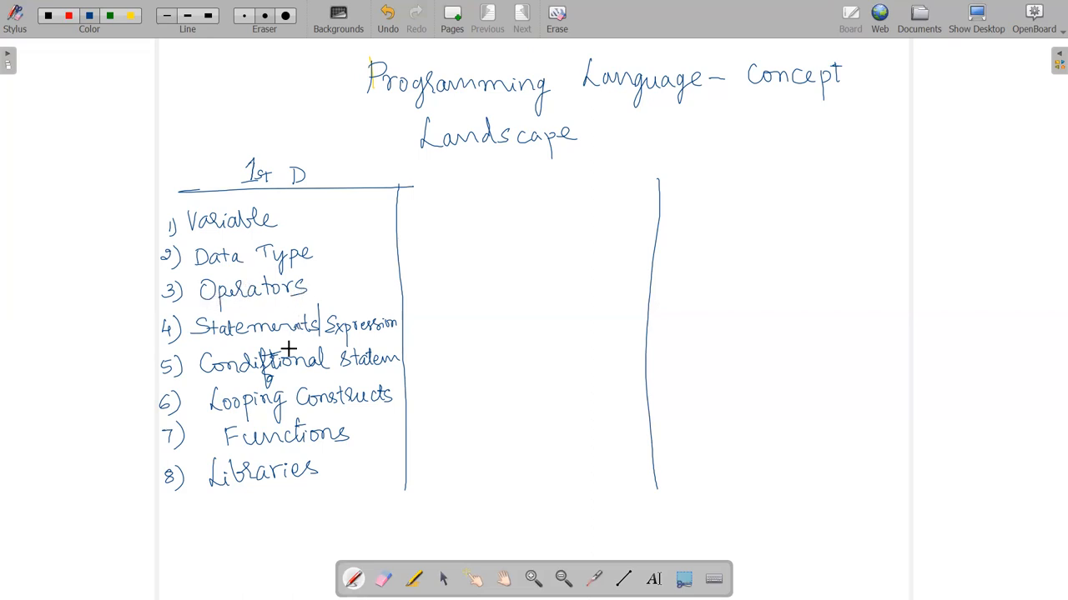
mouse_move(277, 360)
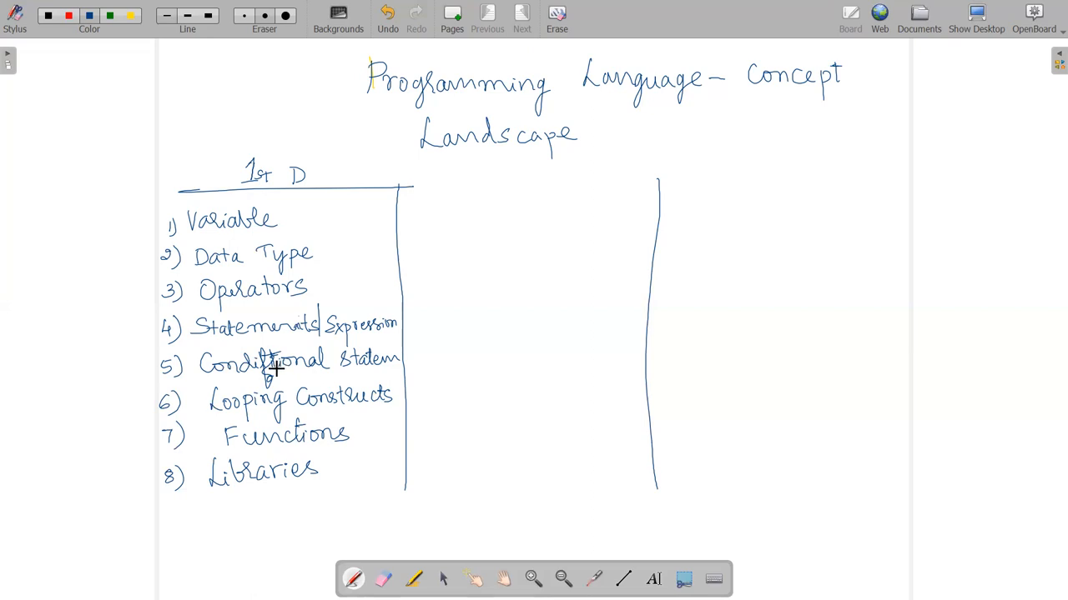
mouse_move(330, 377)
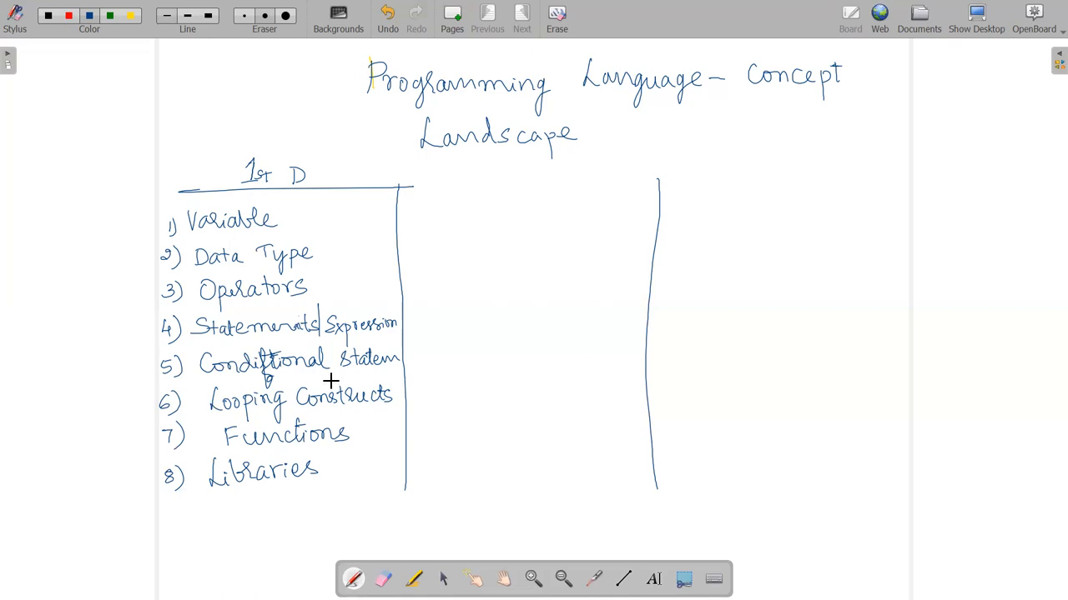
mouse_move(252, 402)
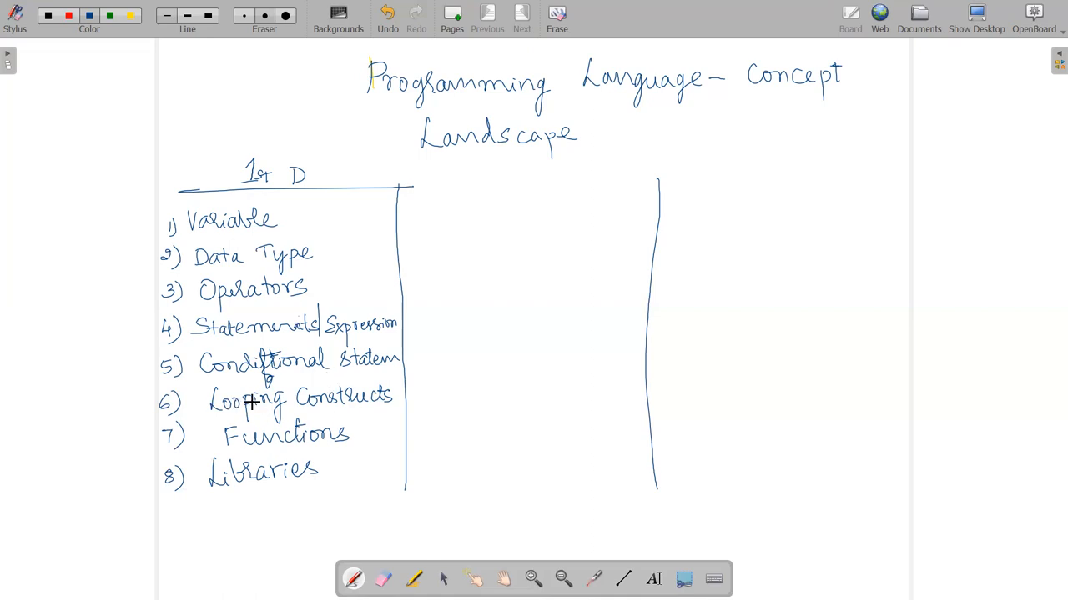
mouse_move(262, 432)
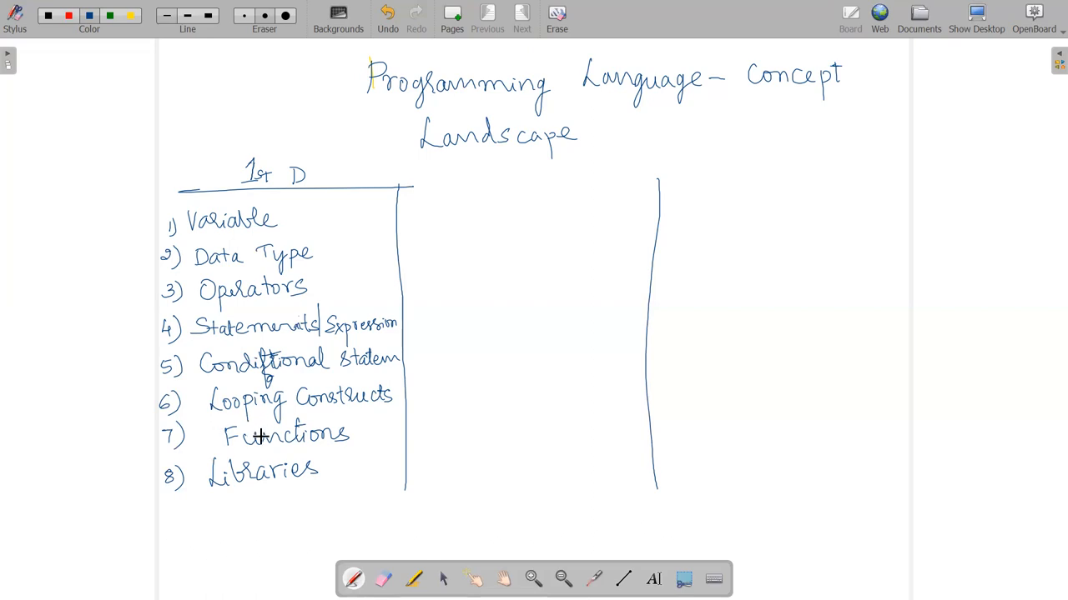
mouse_move(224, 415)
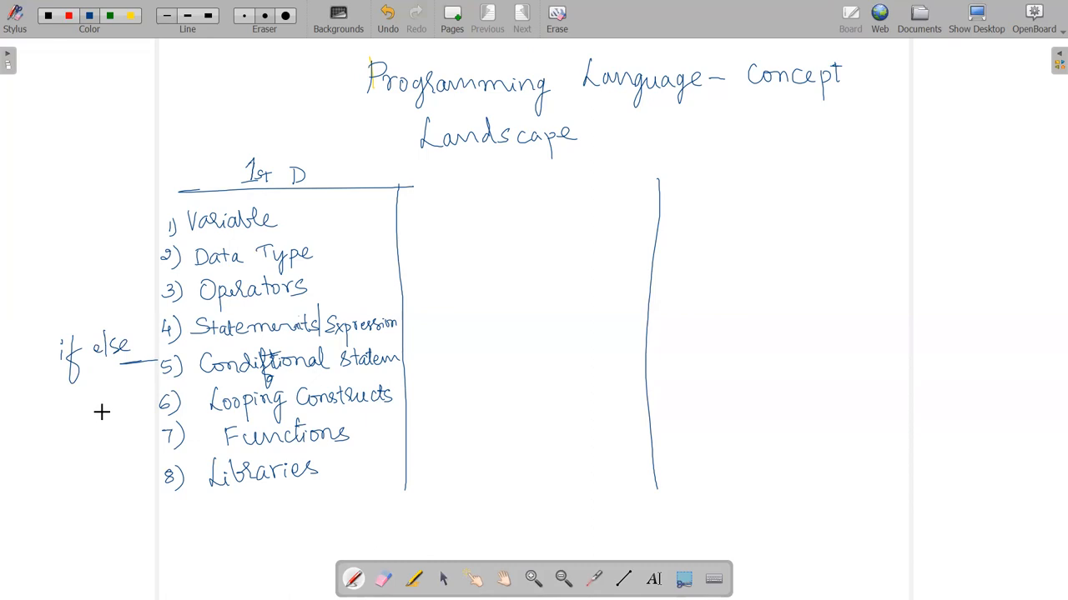
mouse_move(106, 409)
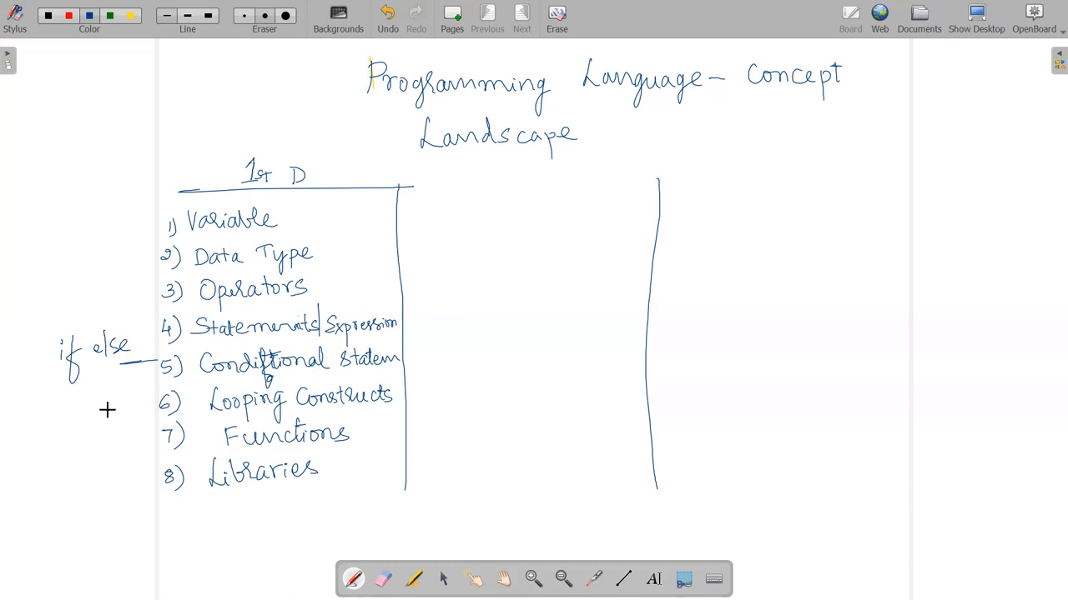
mouse_move(102, 415)
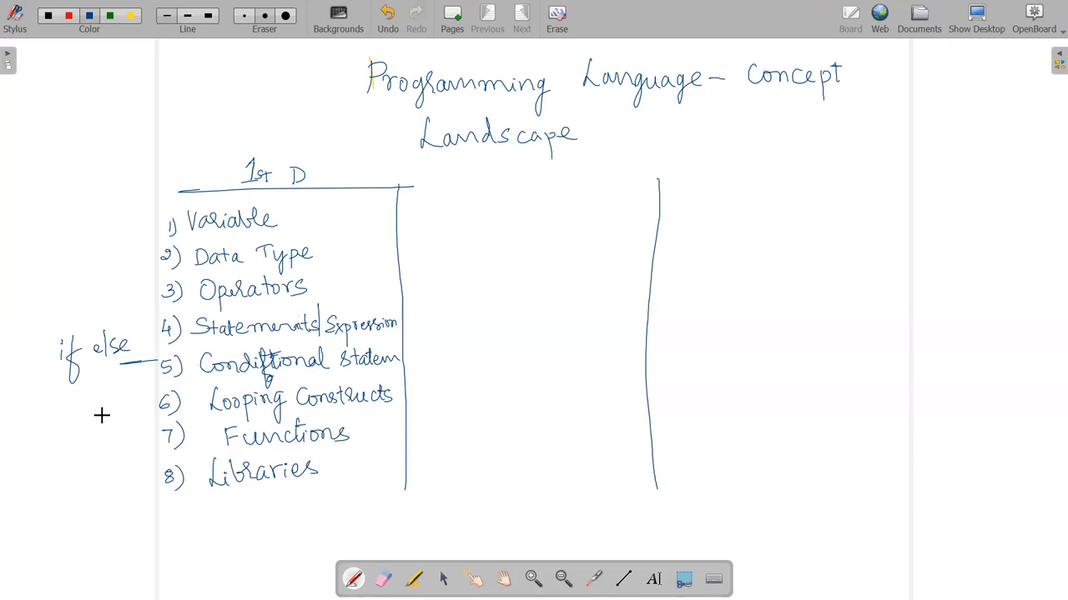
mouse_move(99, 411)
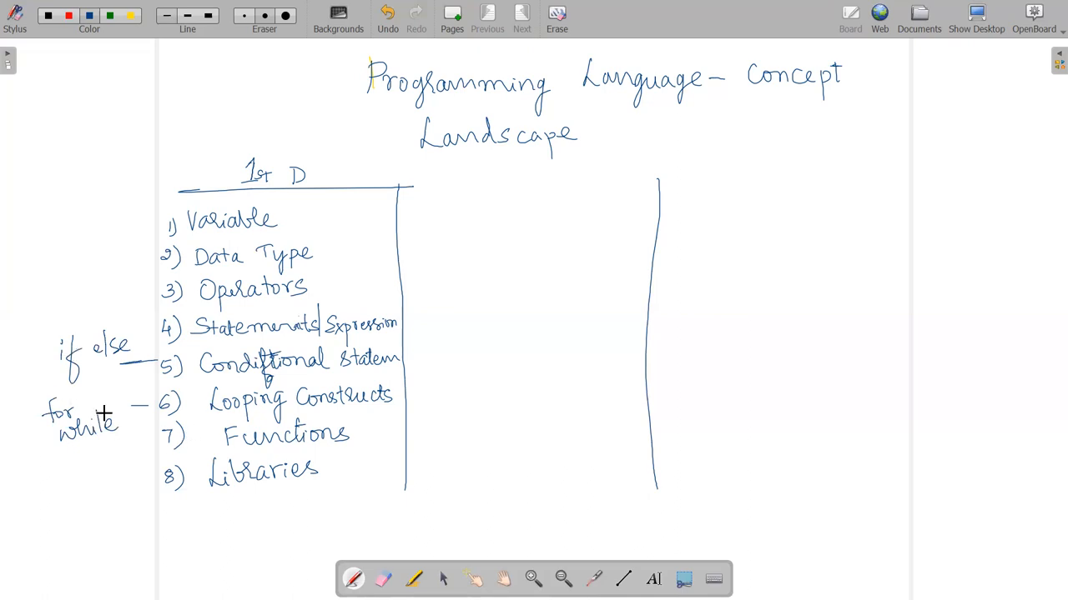
mouse_move(154, 448)
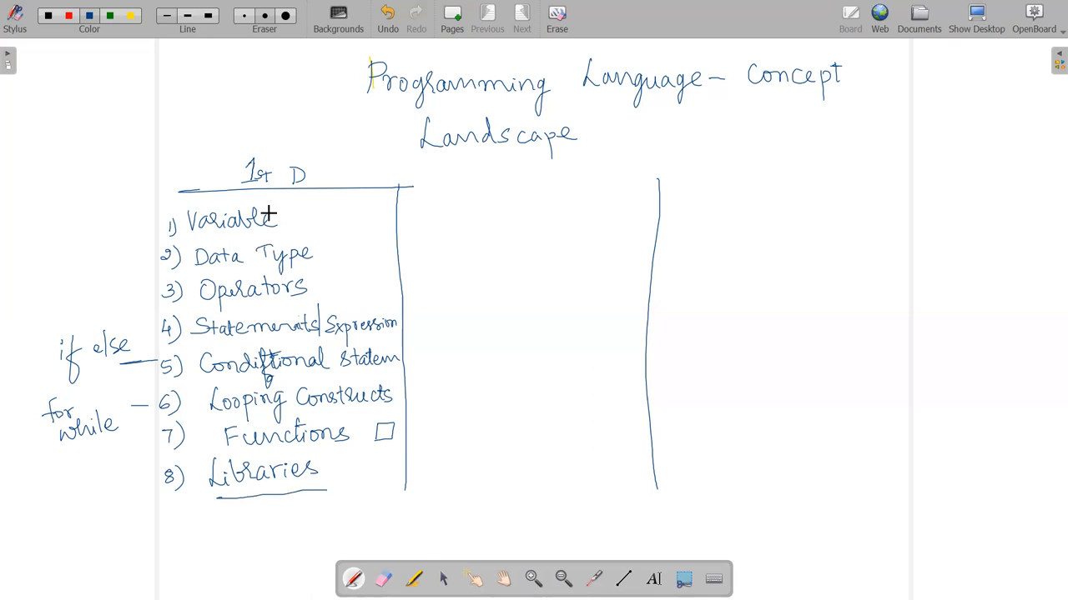
mouse_move(287, 458)
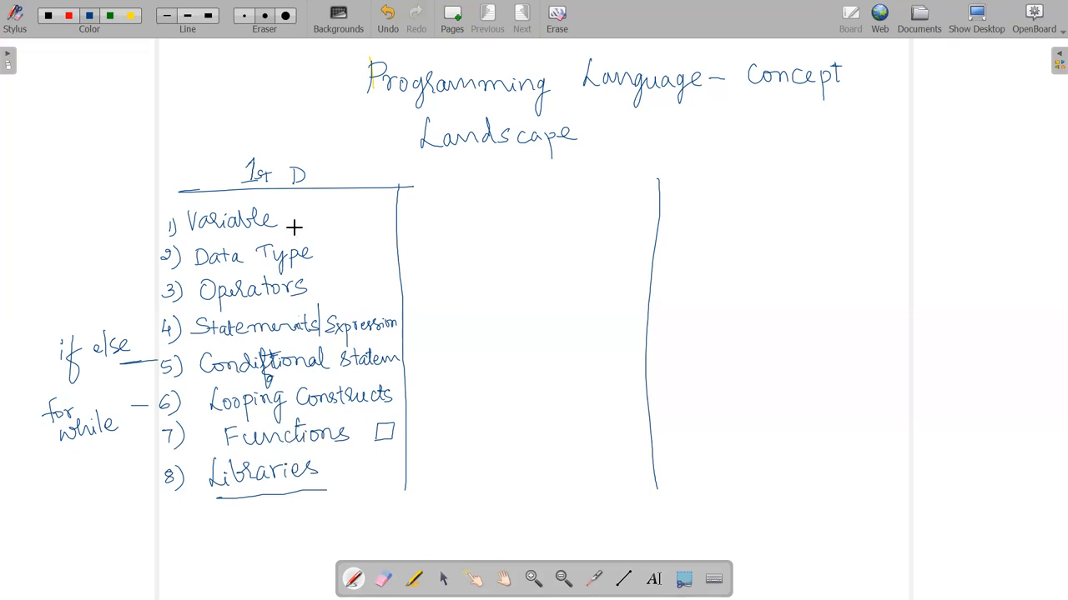
mouse_move(281, 223)
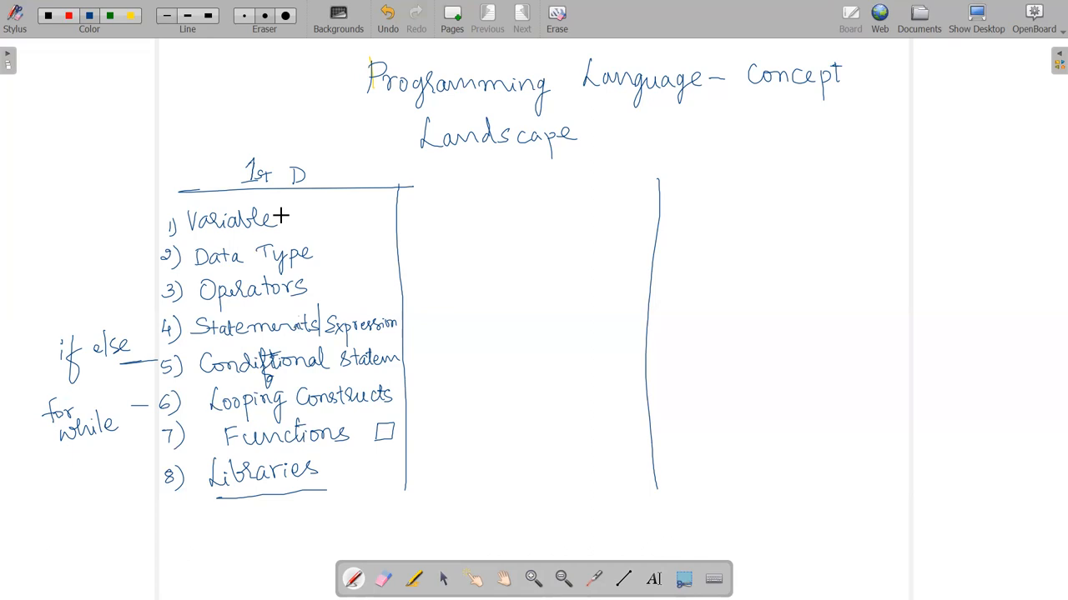
mouse_move(270, 243)
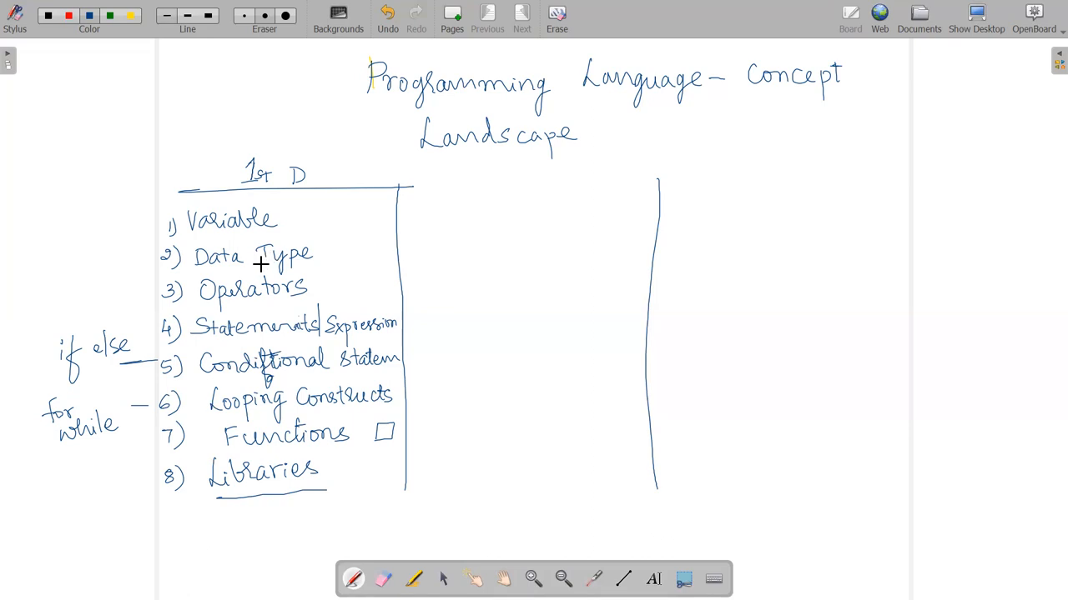
mouse_move(258, 288)
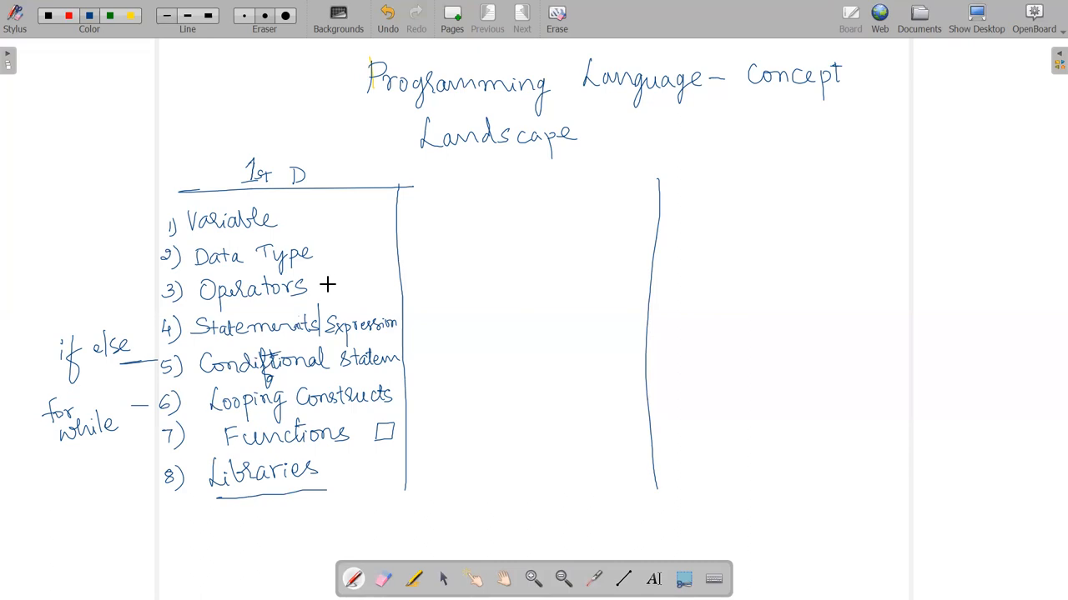
mouse_move(330, 281)
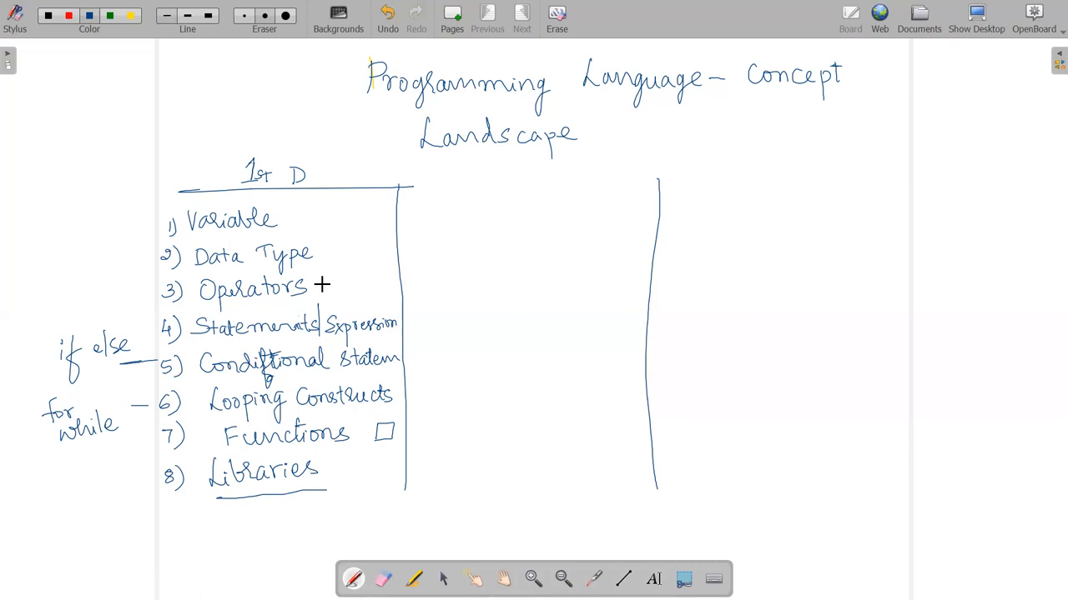
mouse_move(332, 291)
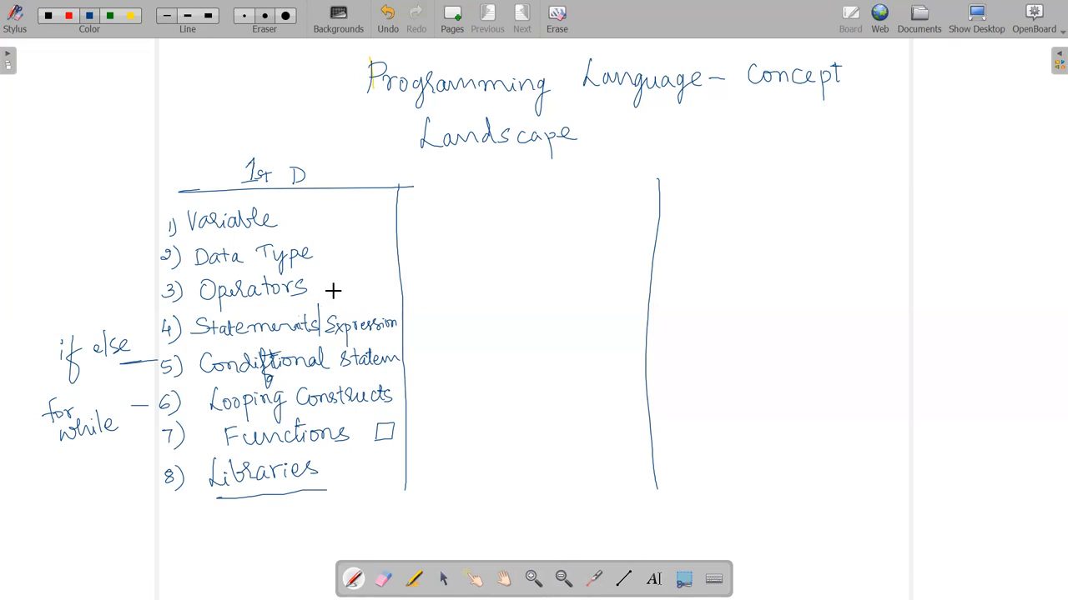
mouse_move(312, 334)
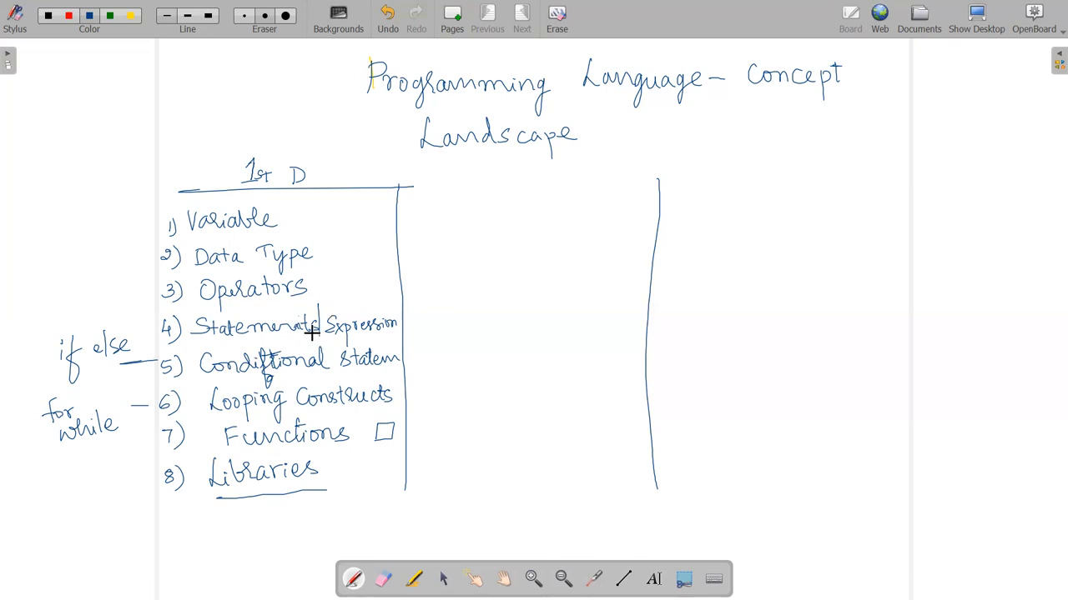
mouse_move(253, 216)
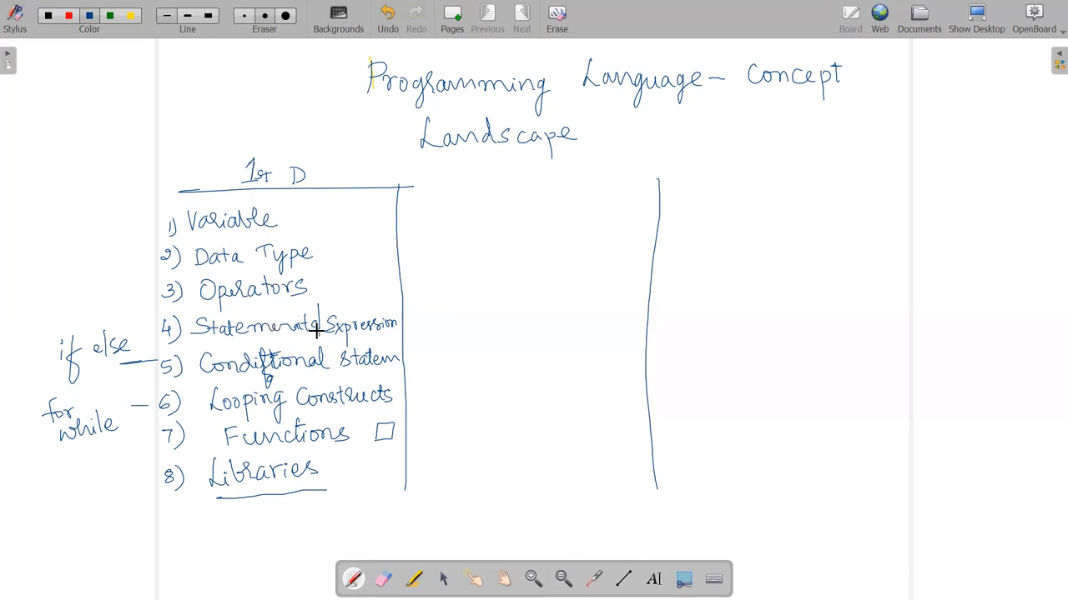
mouse_move(293, 336)
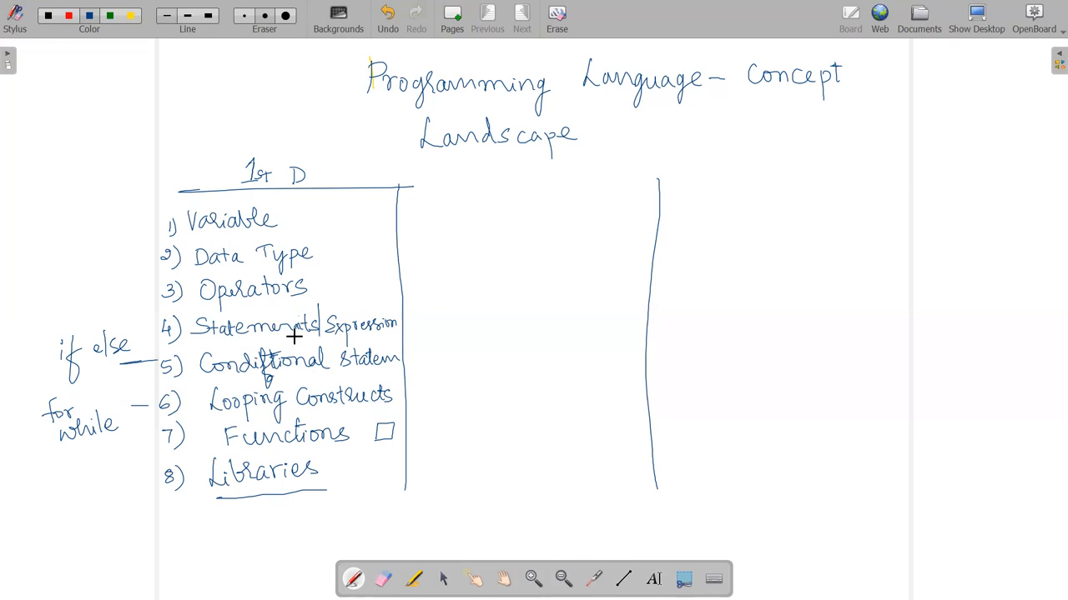
mouse_move(315, 339)
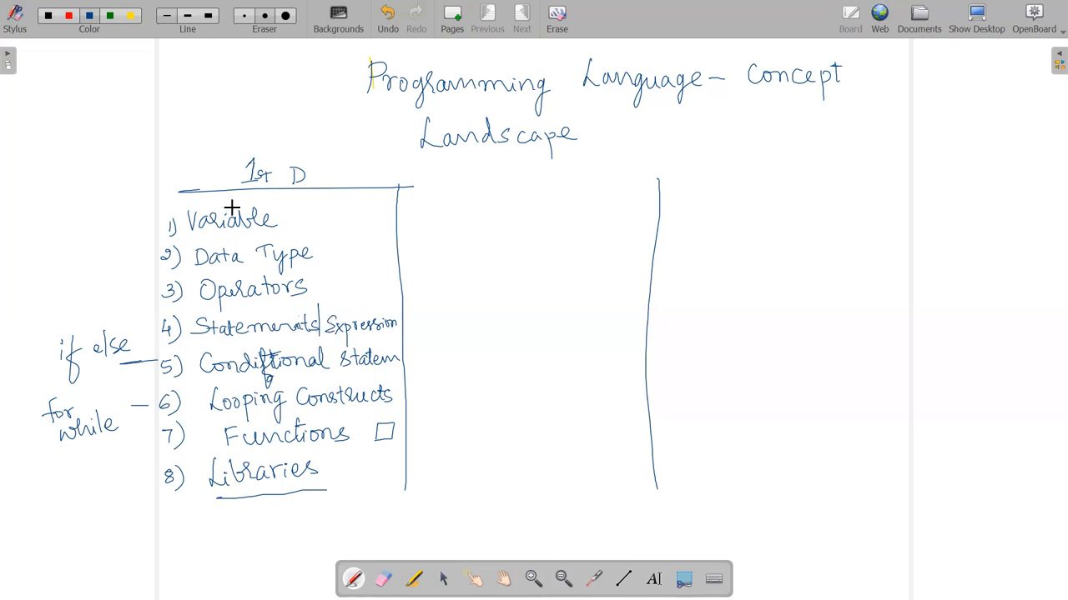
mouse_move(280, 469)
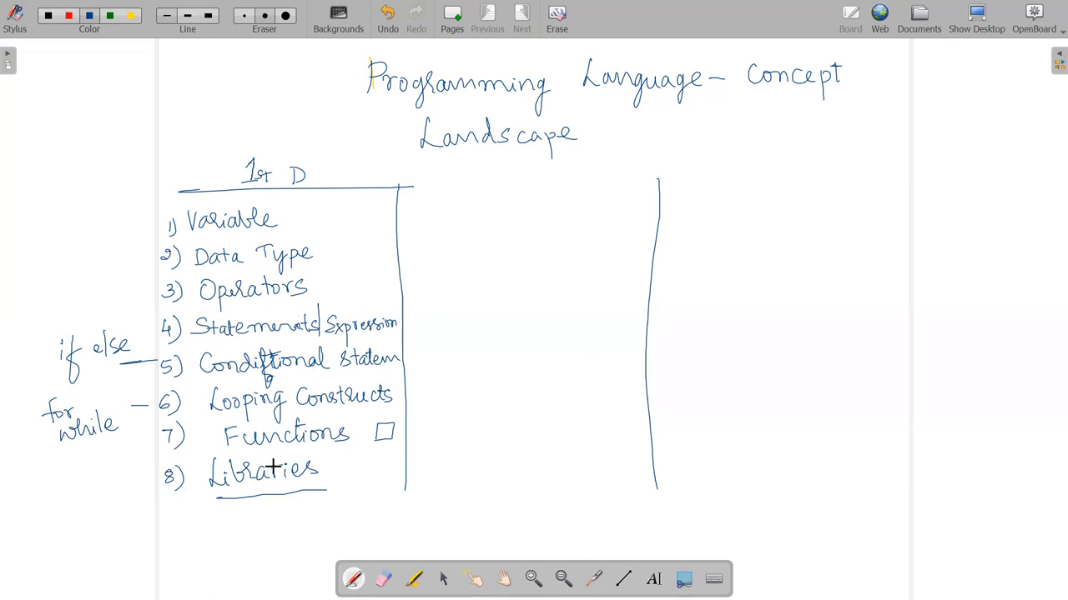
mouse_move(233, 211)
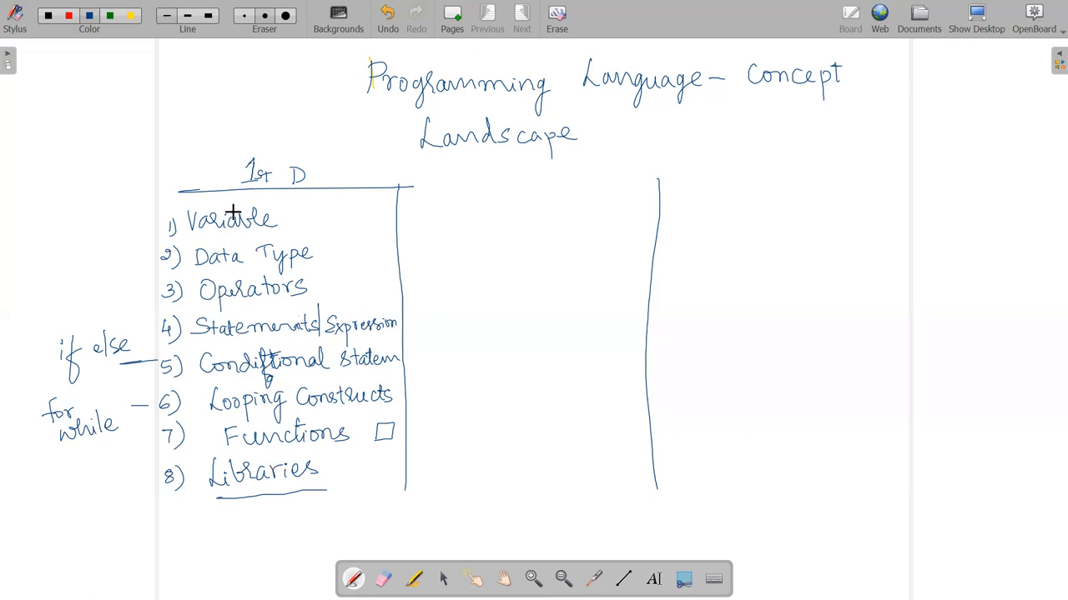
mouse_move(264, 464)
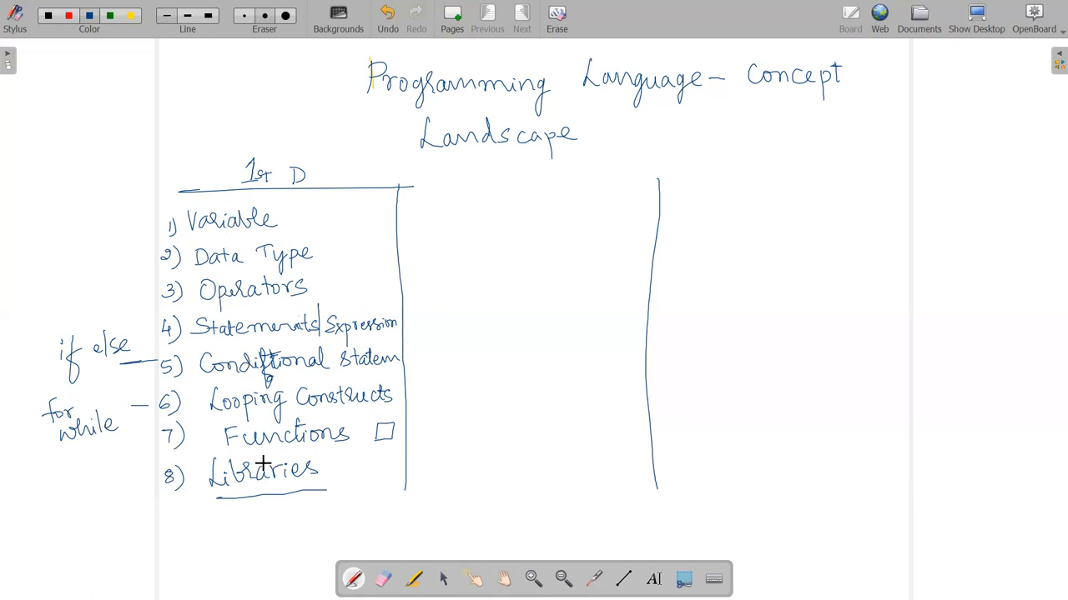
mouse_move(236, 269)
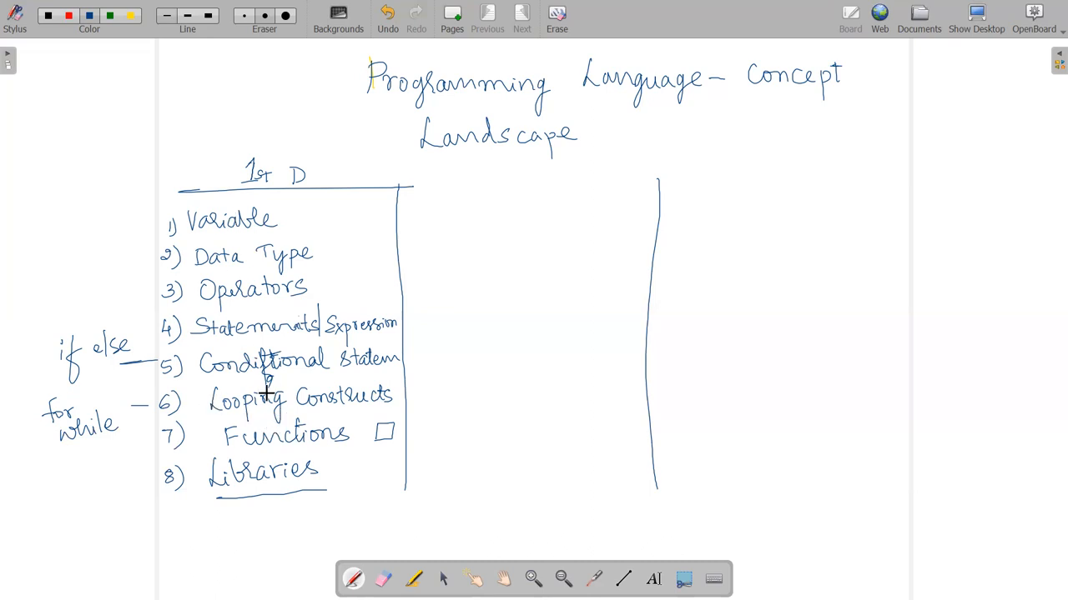
mouse_move(286, 354)
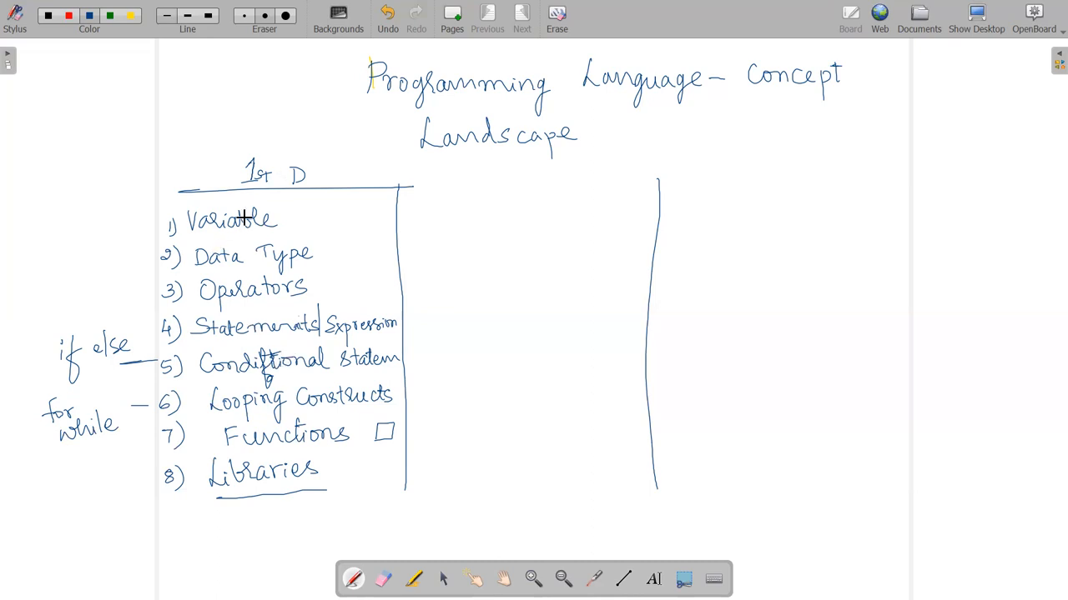
mouse_move(287, 429)
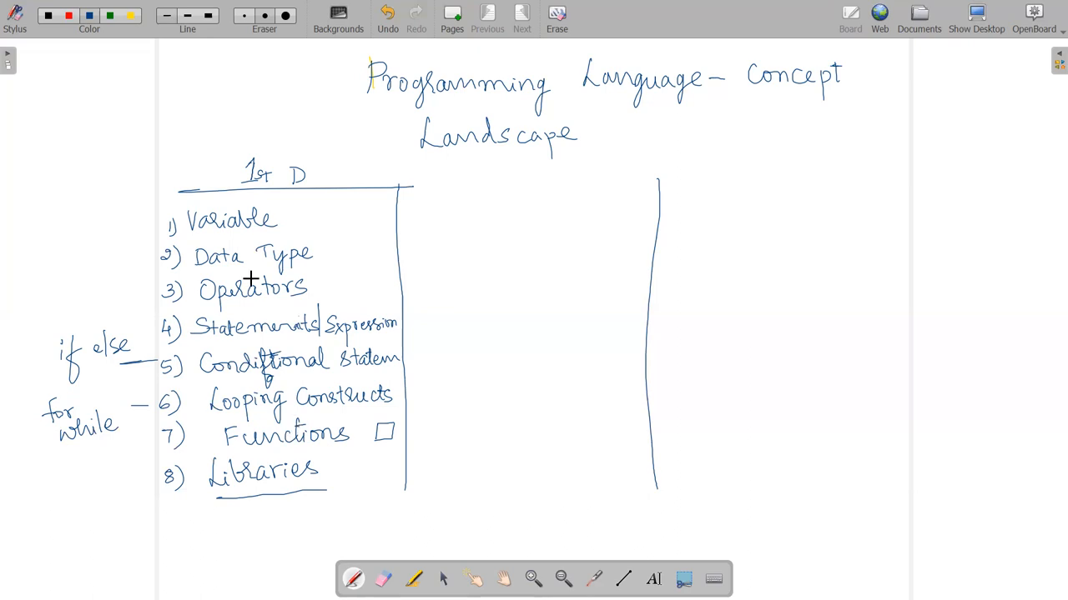
mouse_move(278, 211)
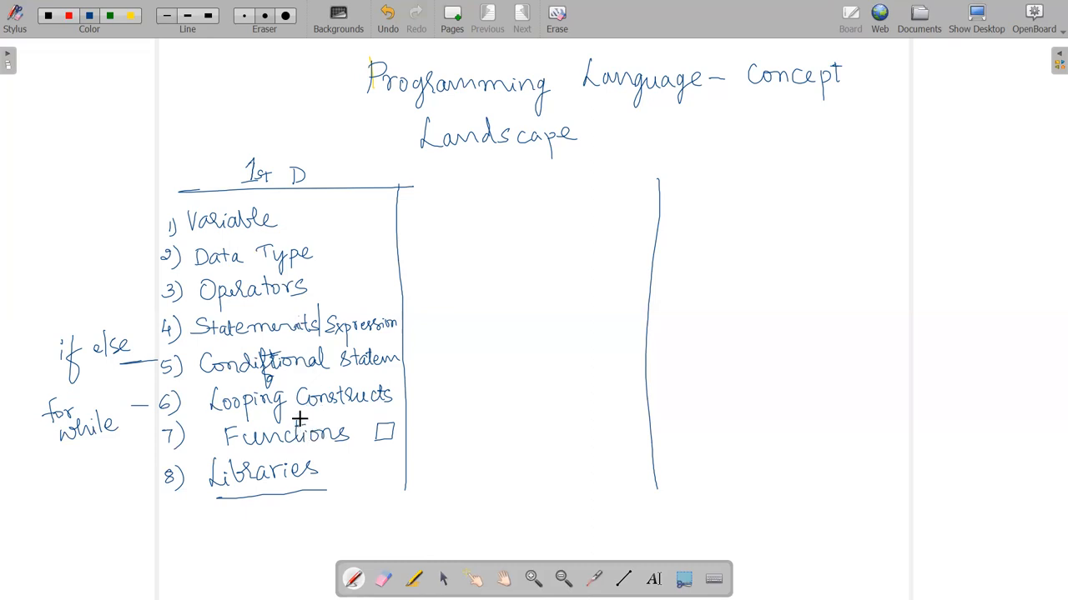
mouse_move(275, 256)
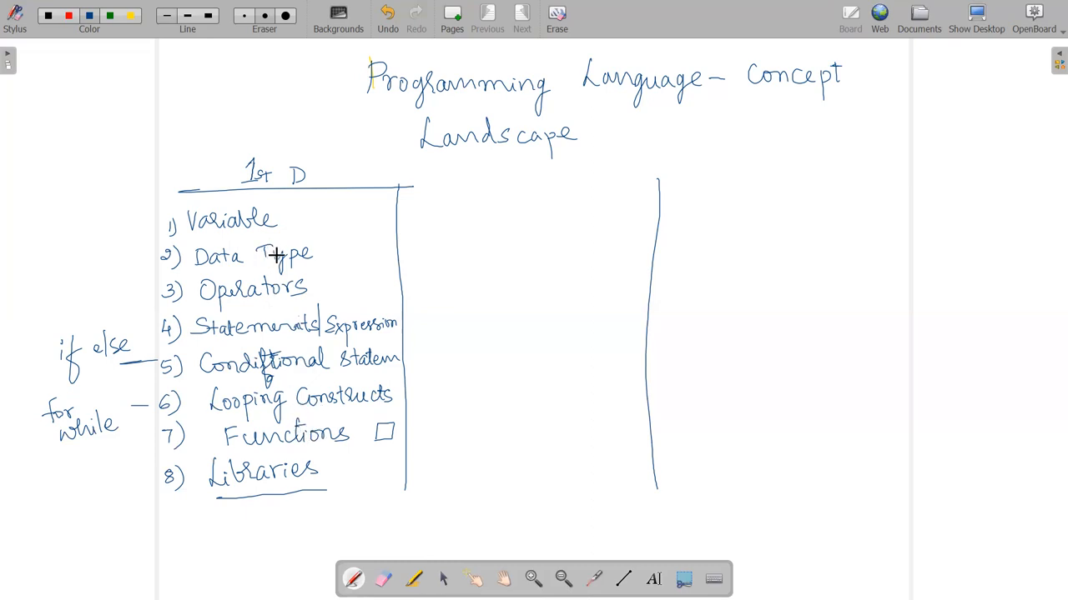
mouse_move(297, 210)
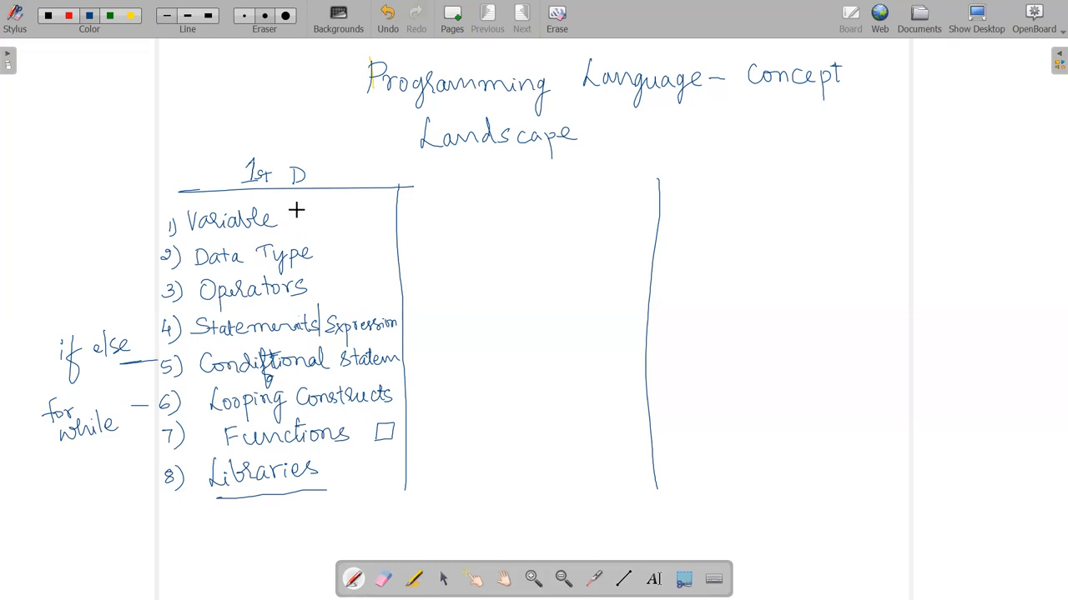
mouse_move(324, 345)
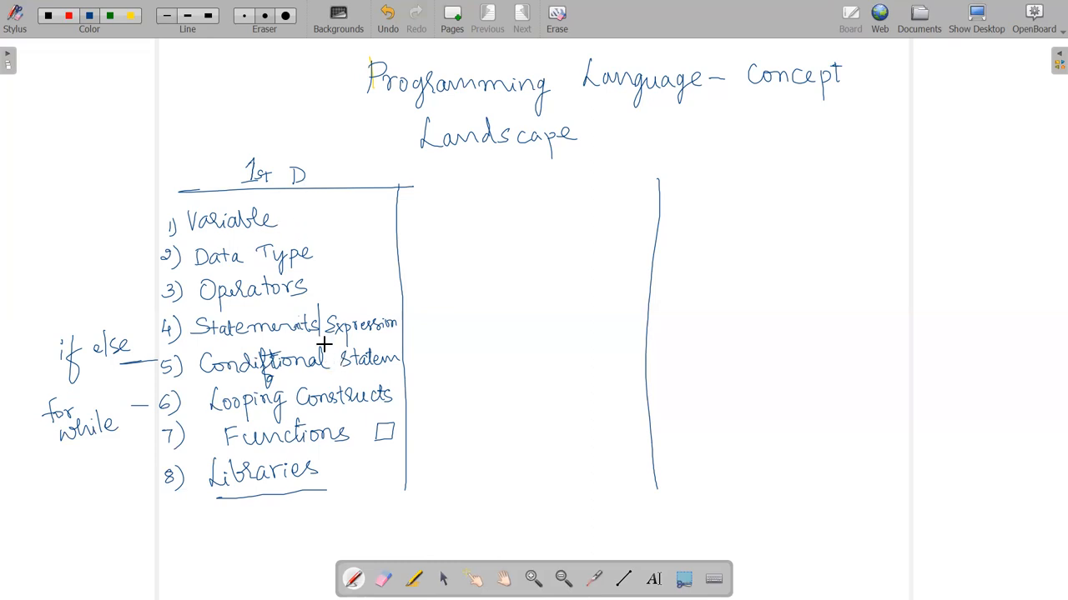
mouse_move(719, 556)
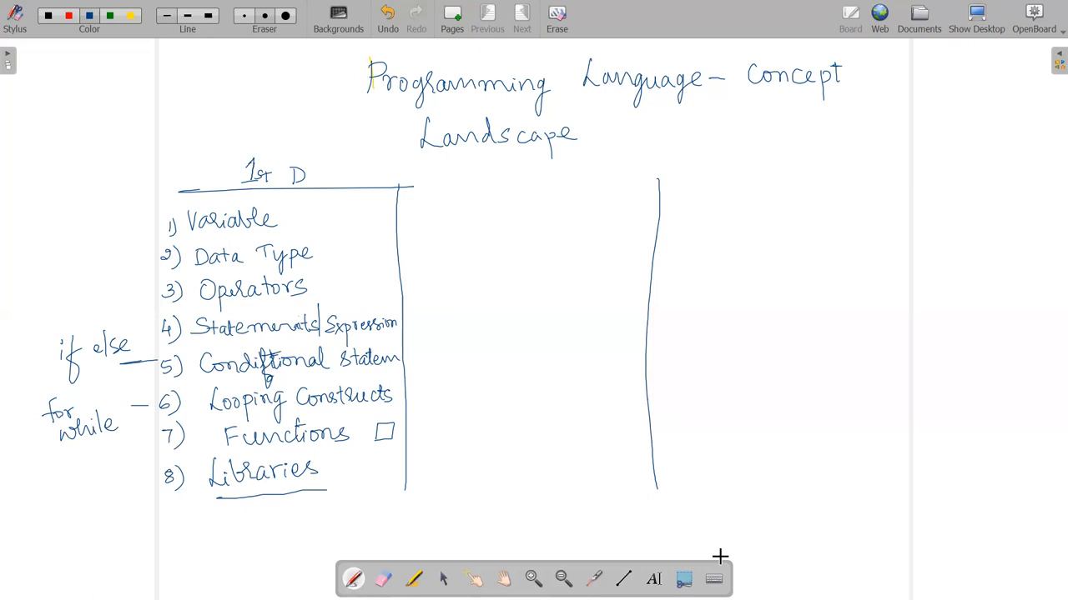
mouse_move(724, 563)
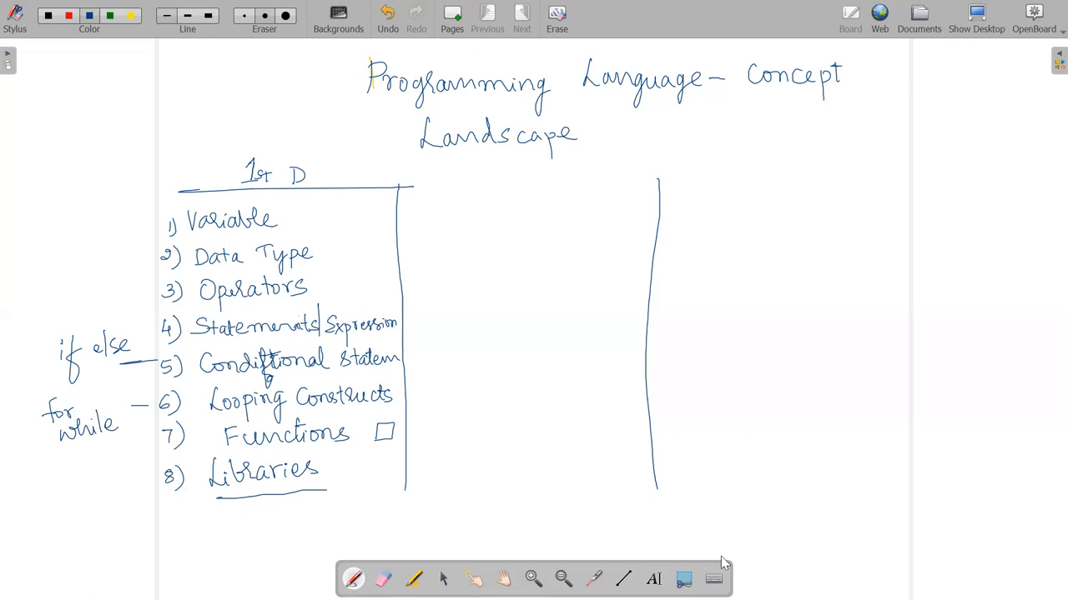
mouse_move(720, 557)
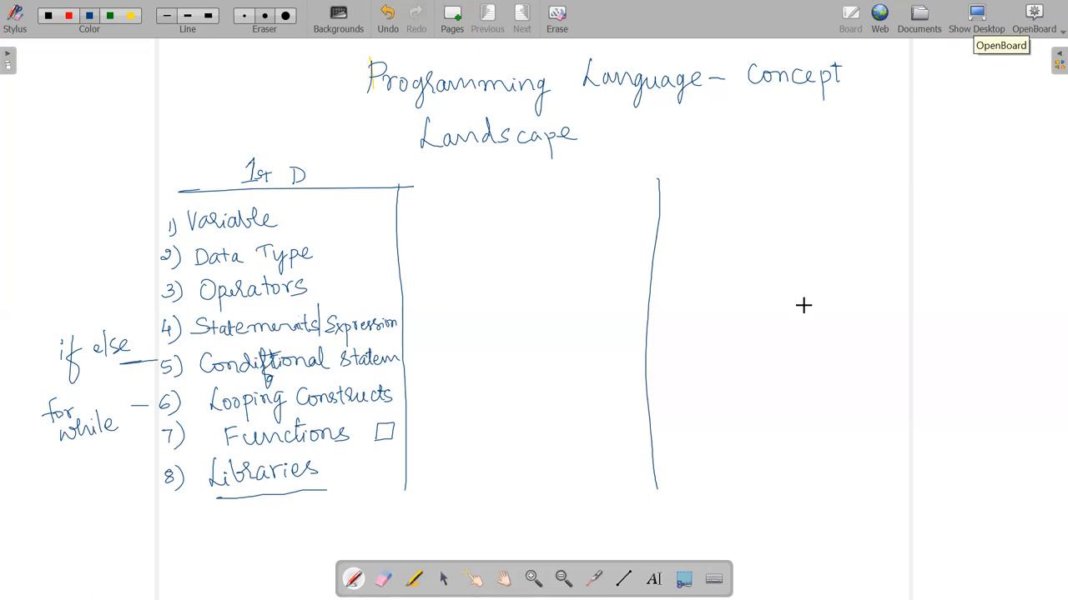
mouse_move(933, 11)
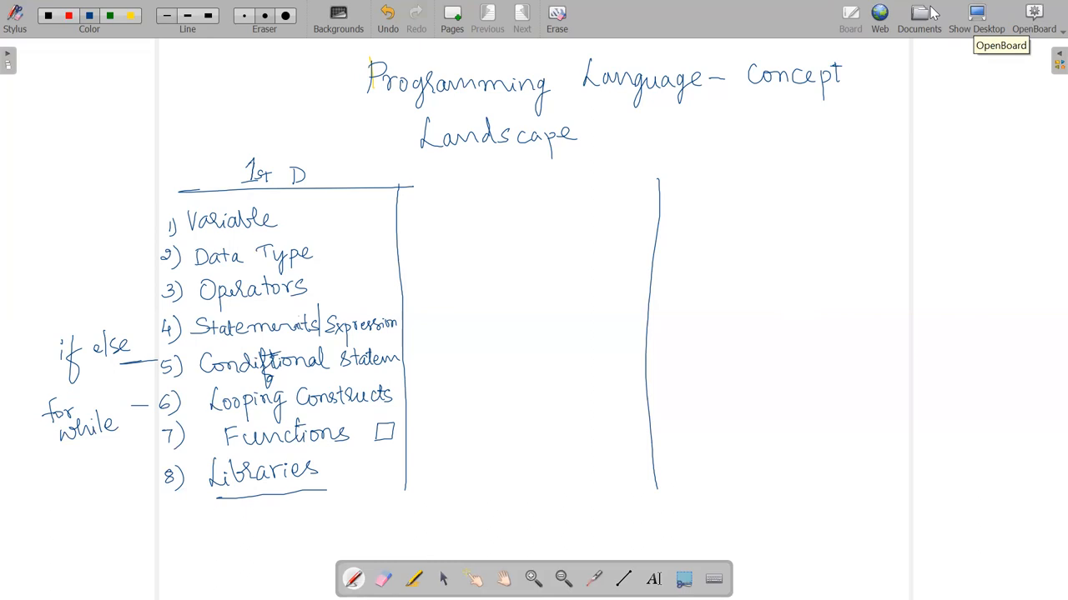
Step: Hide OpenBoard with Show Desktop to reveal the Windows desktop
click(1033, 19)
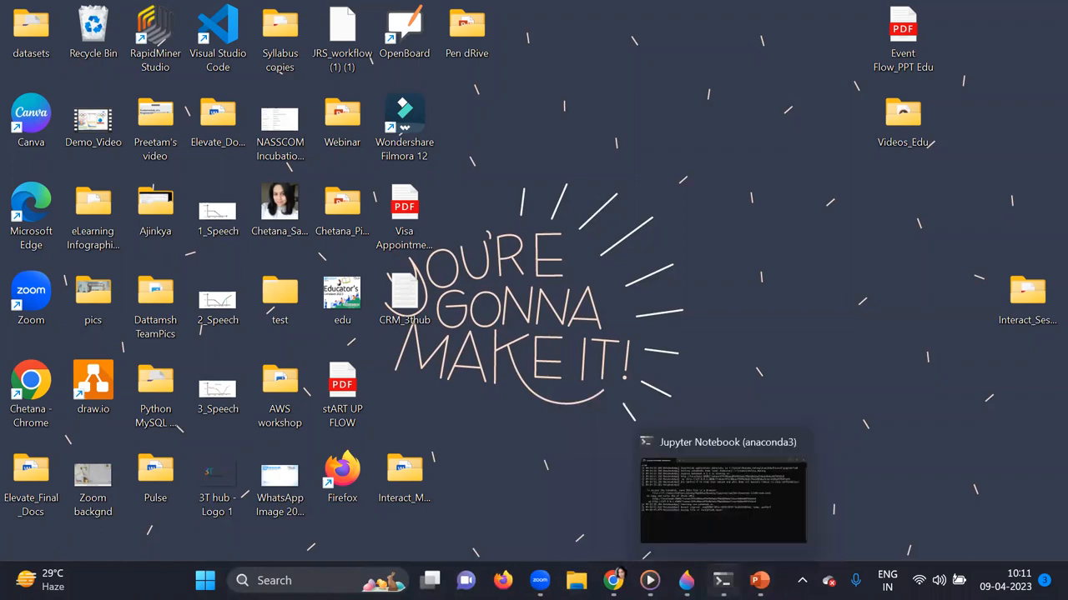
Step: Return to the Untitled6 notebook and run a cell assigning num=45
click(613, 580)
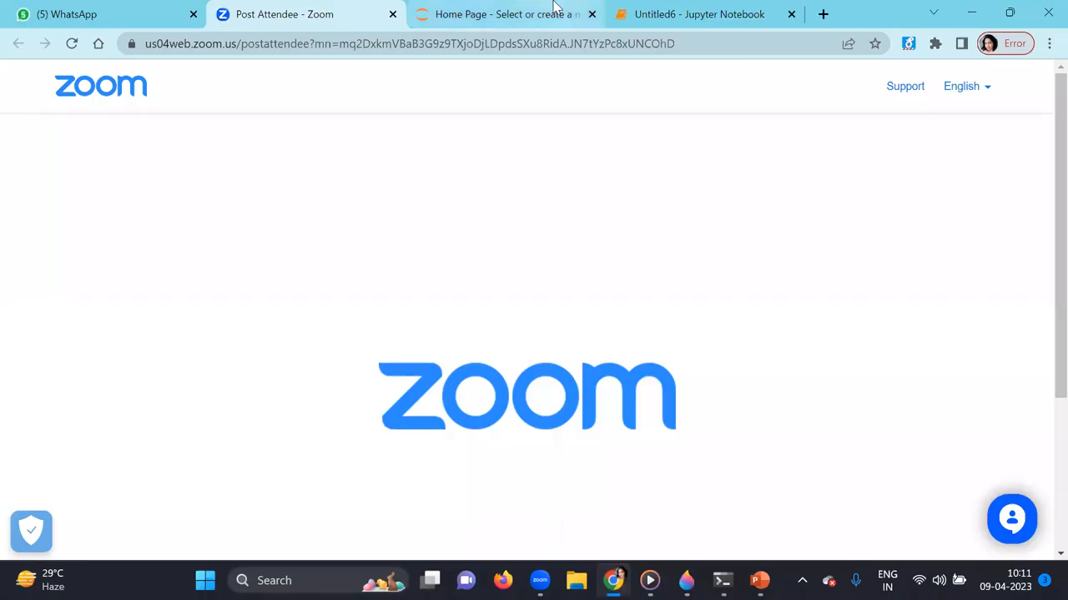
click(698, 14)
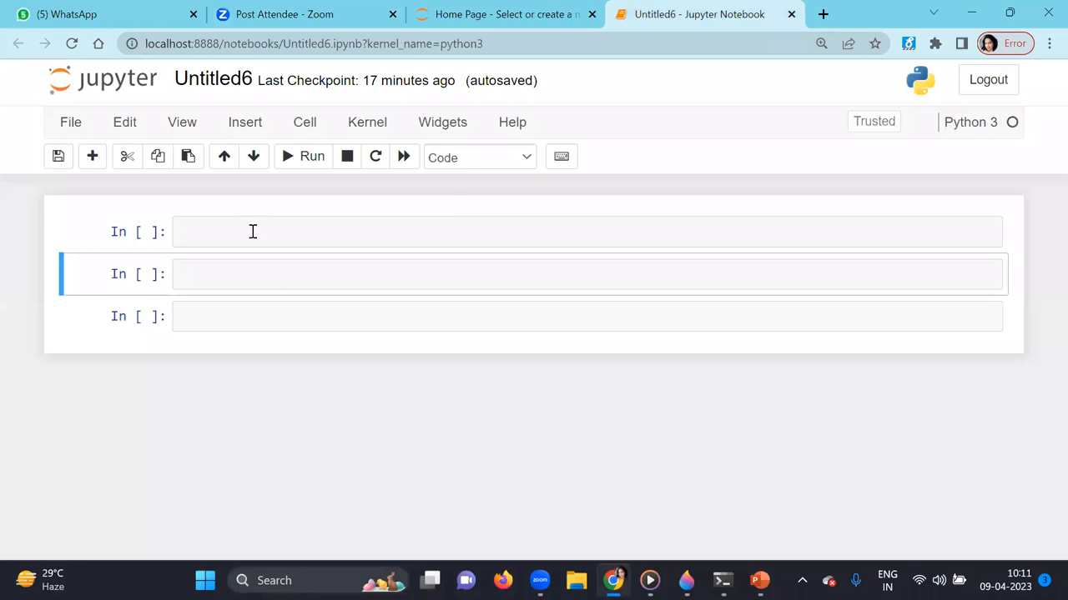
click(250, 231)
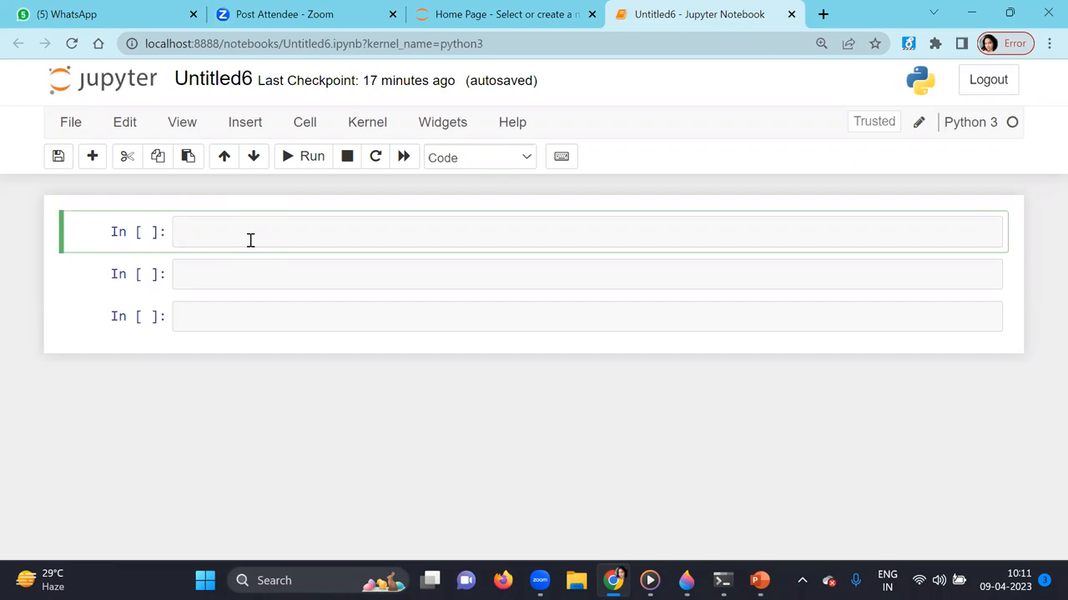
text(num)
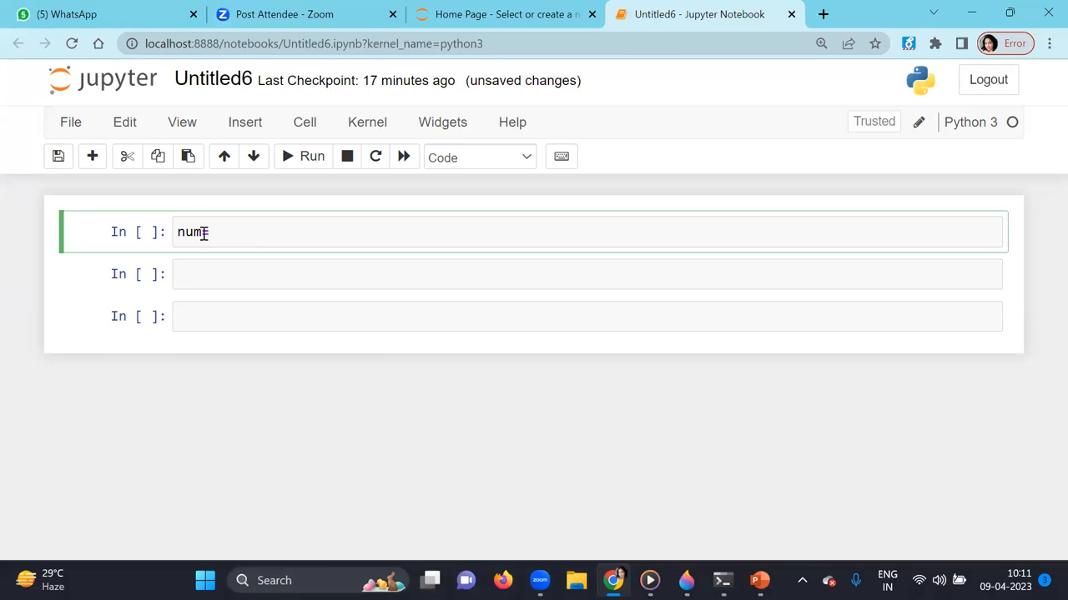
text(=)
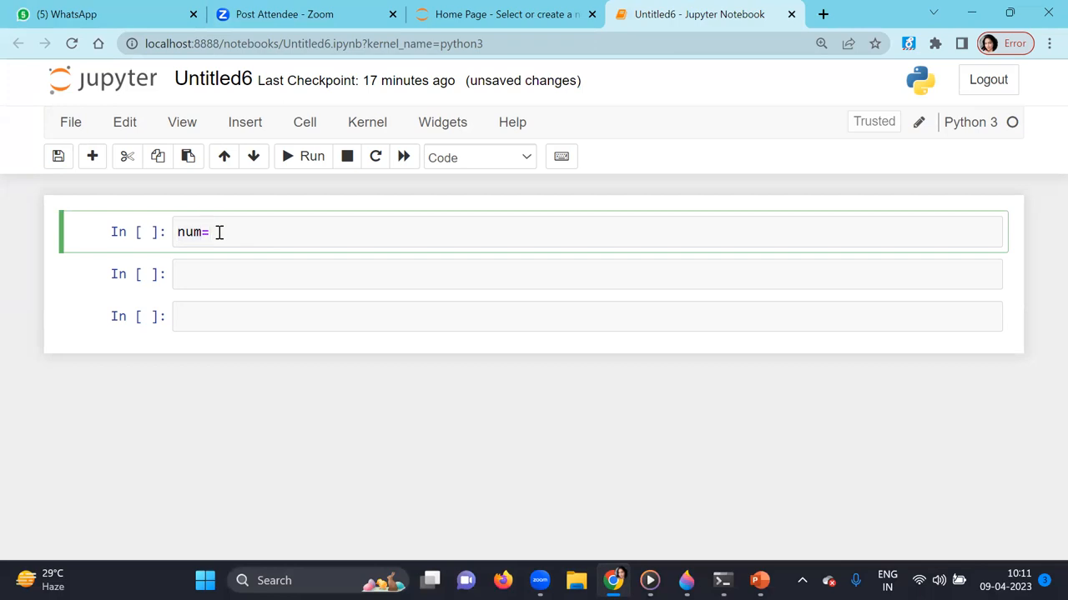
text(45)
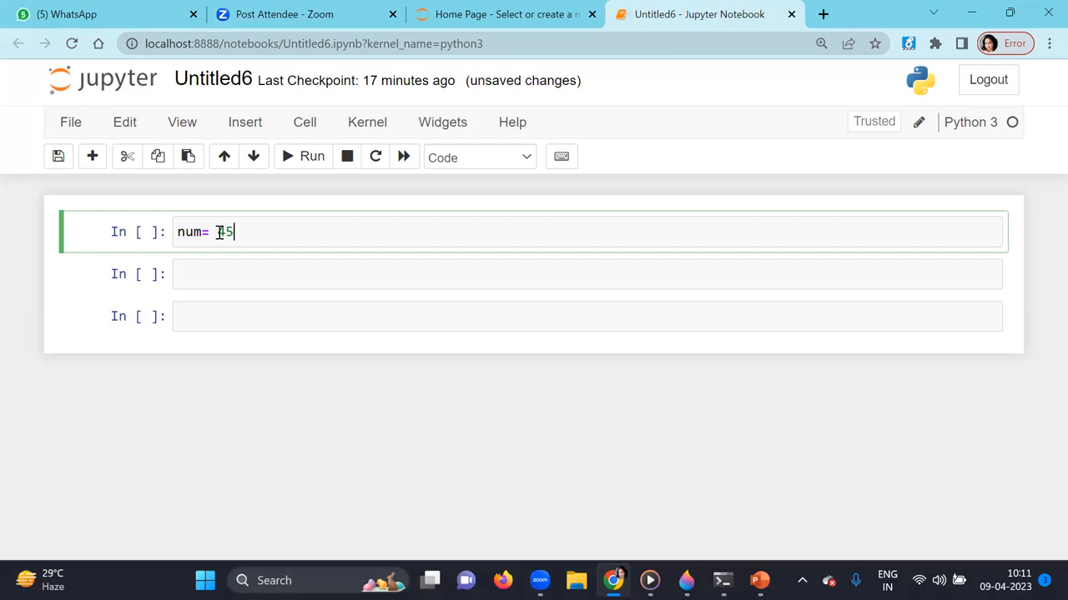
text(4)
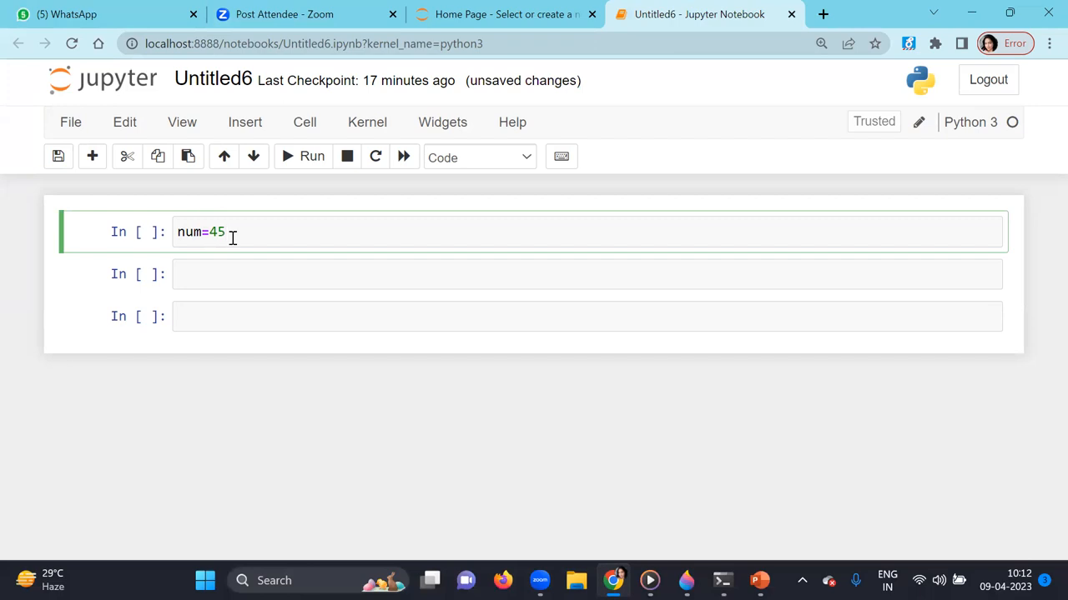
click(179, 232)
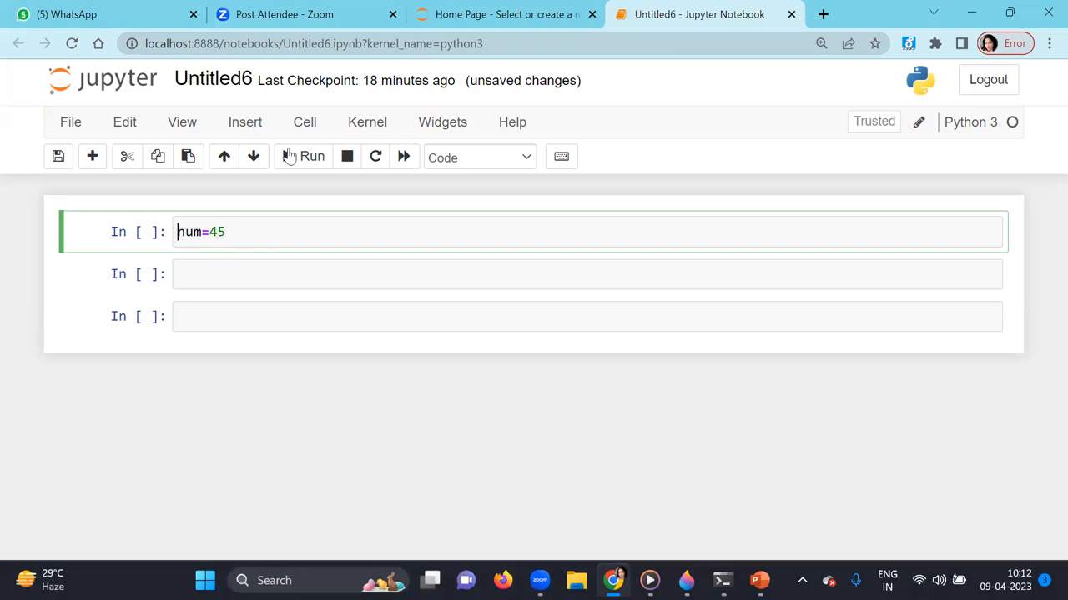
click(303, 157)
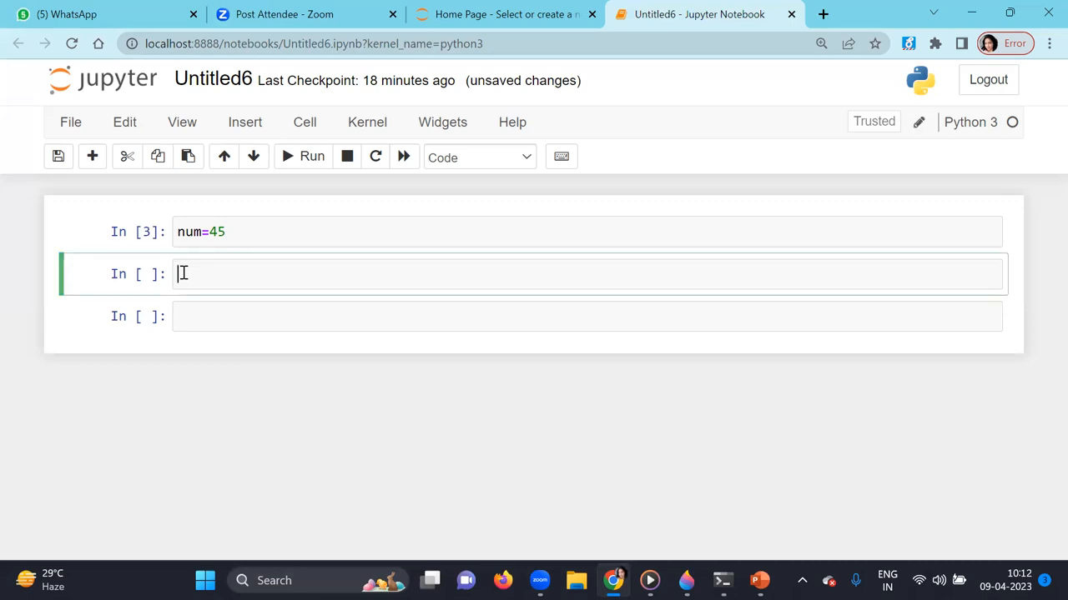
Step: Run 2num=67 to get a SyntaxError, then select the empty cell below
text(num)
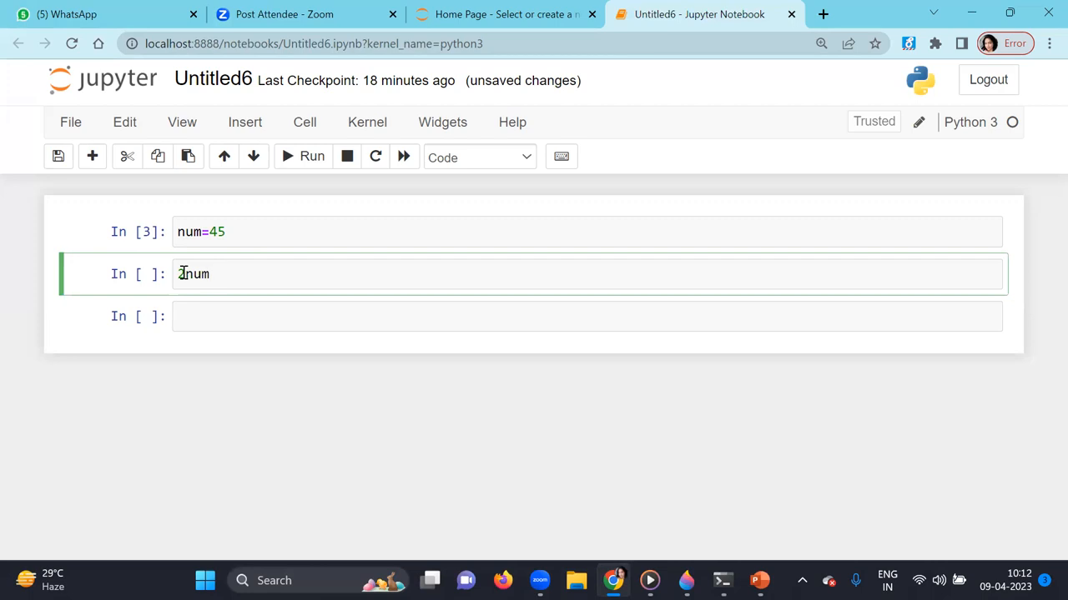
text(=67)
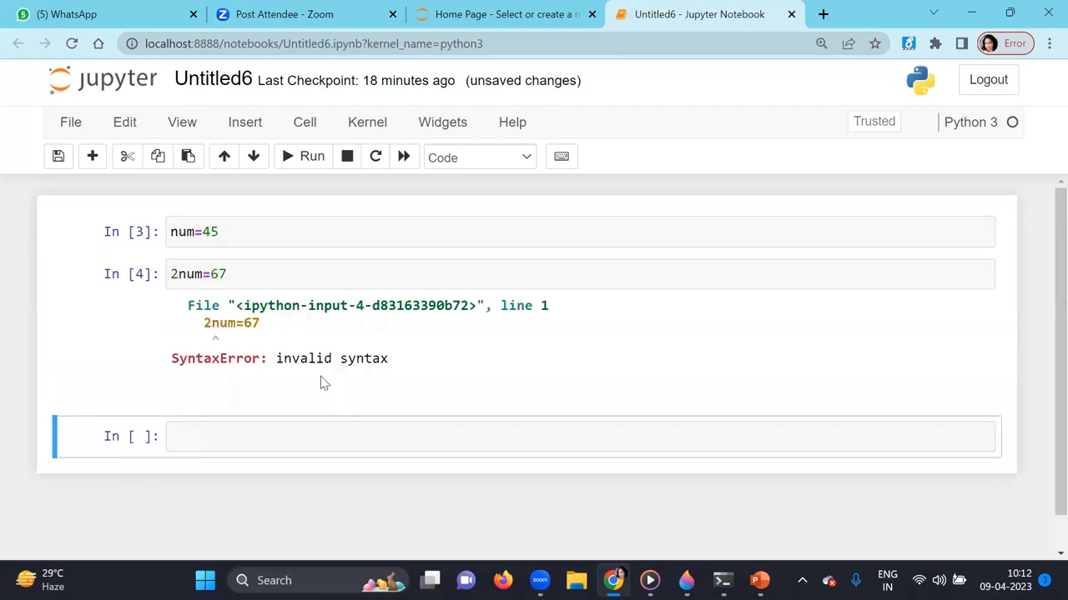
mouse_move(191, 296)
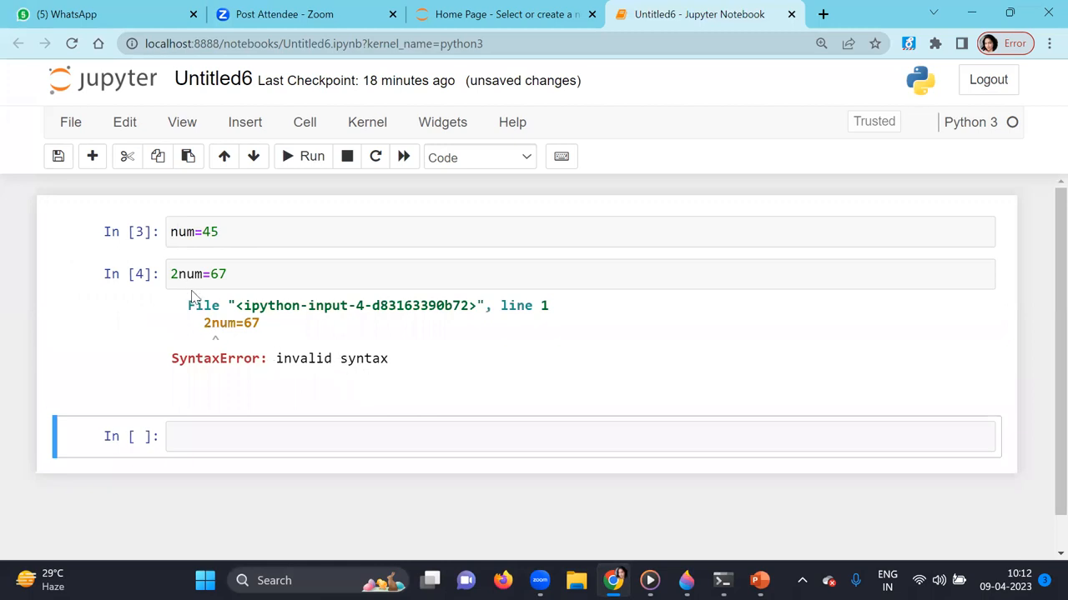
click(198, 436)
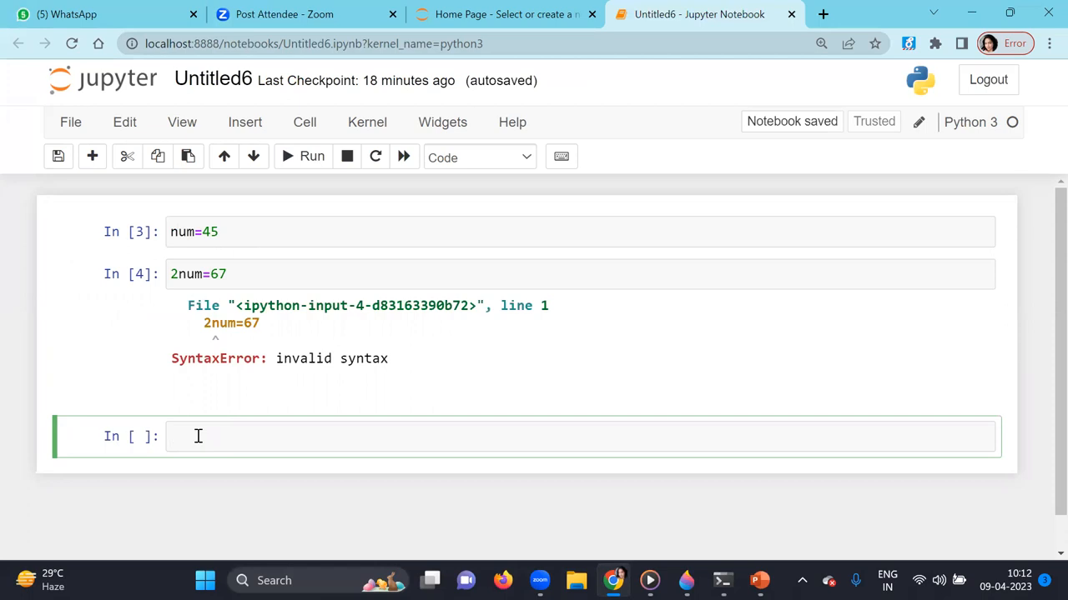
text(full name=)
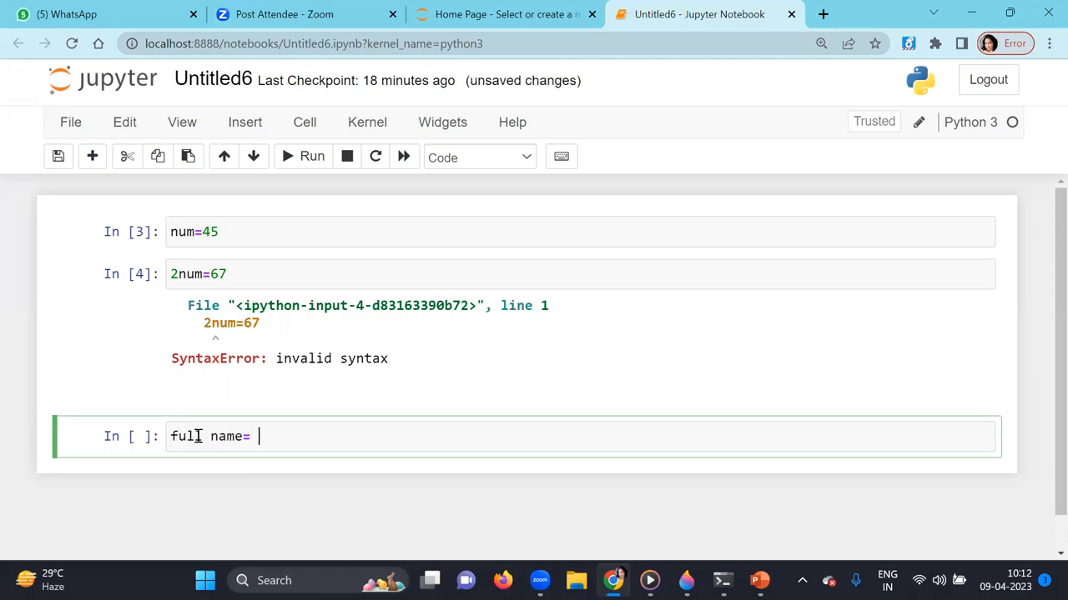
text("")
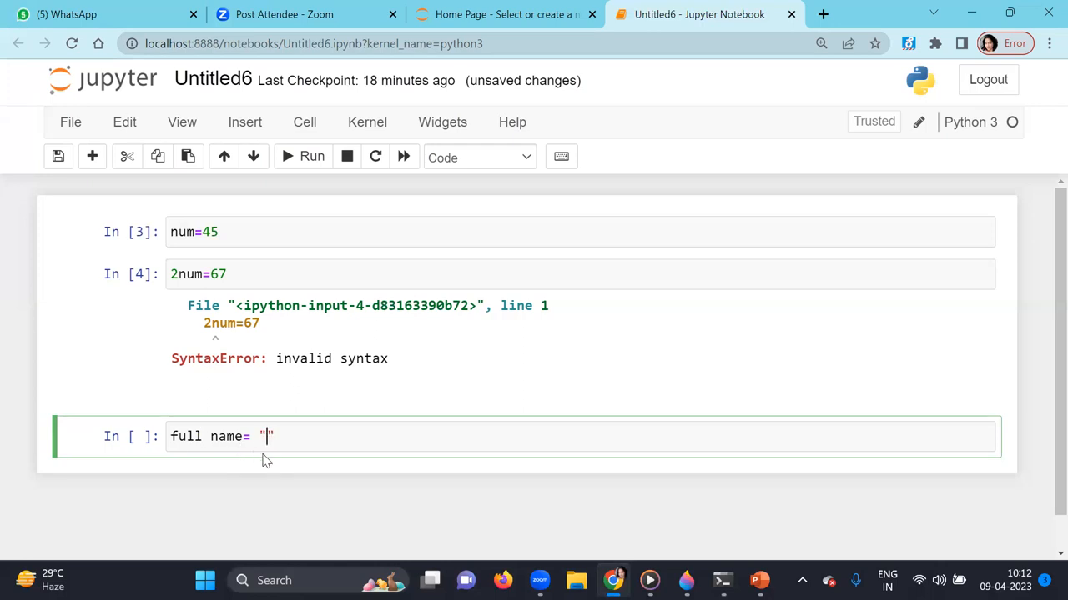
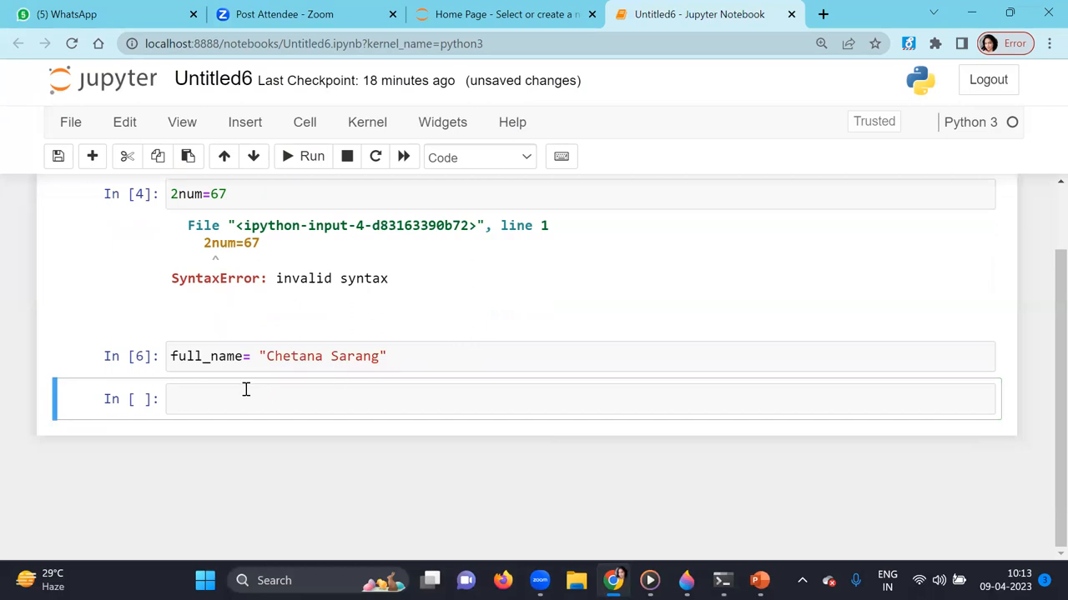
text(pri)
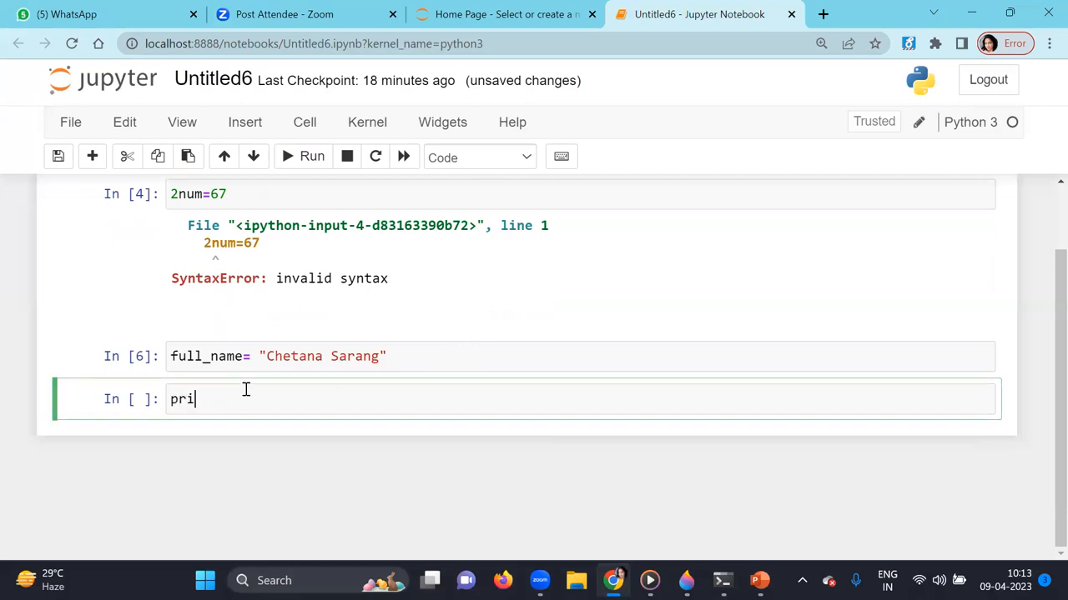
text(nt(full)
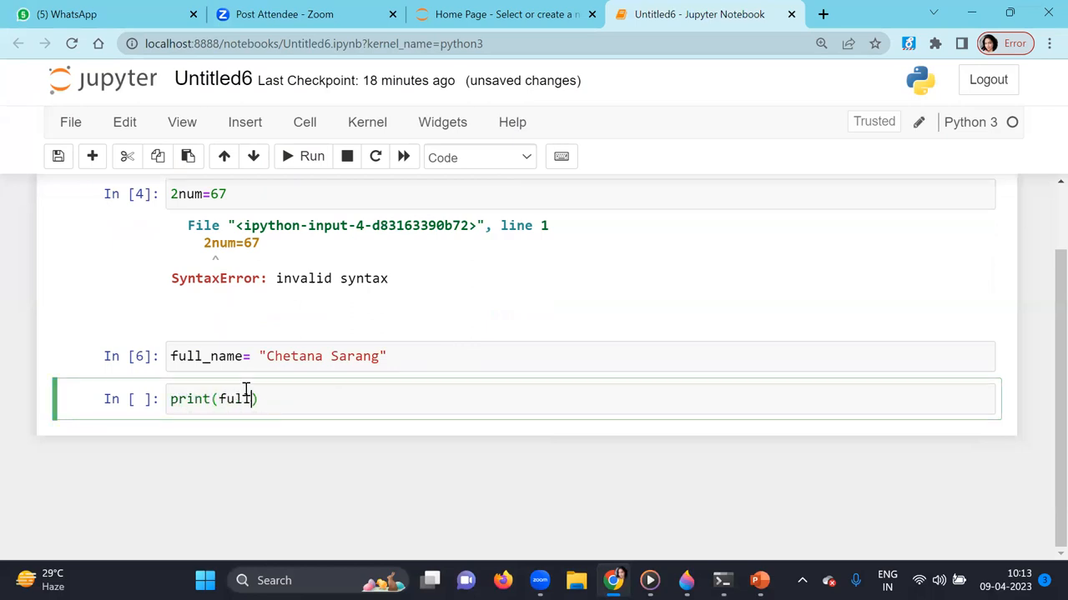
text(_name)
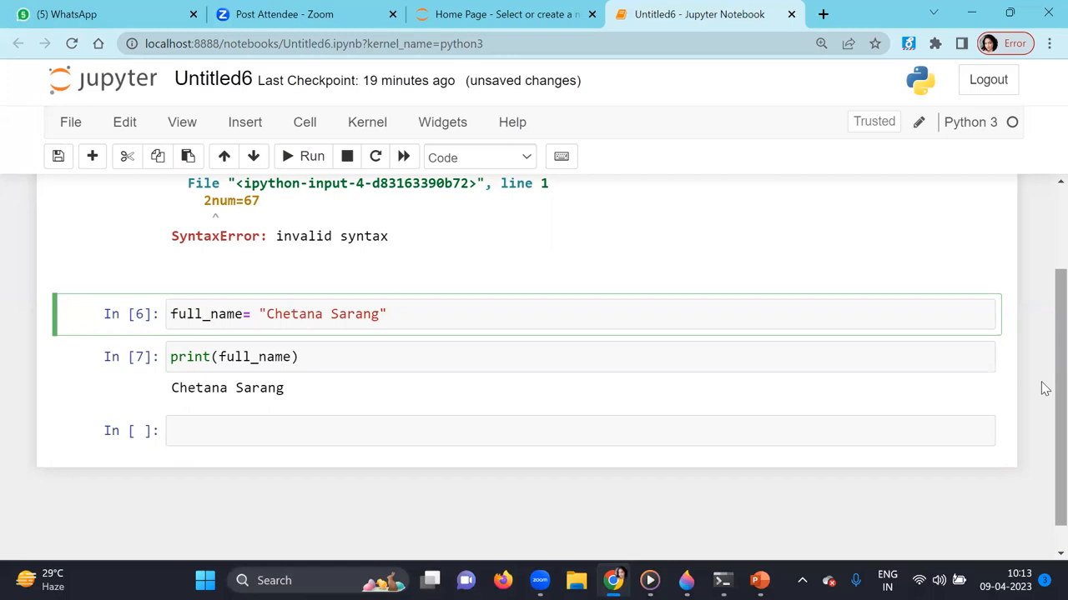
click(207, 314)
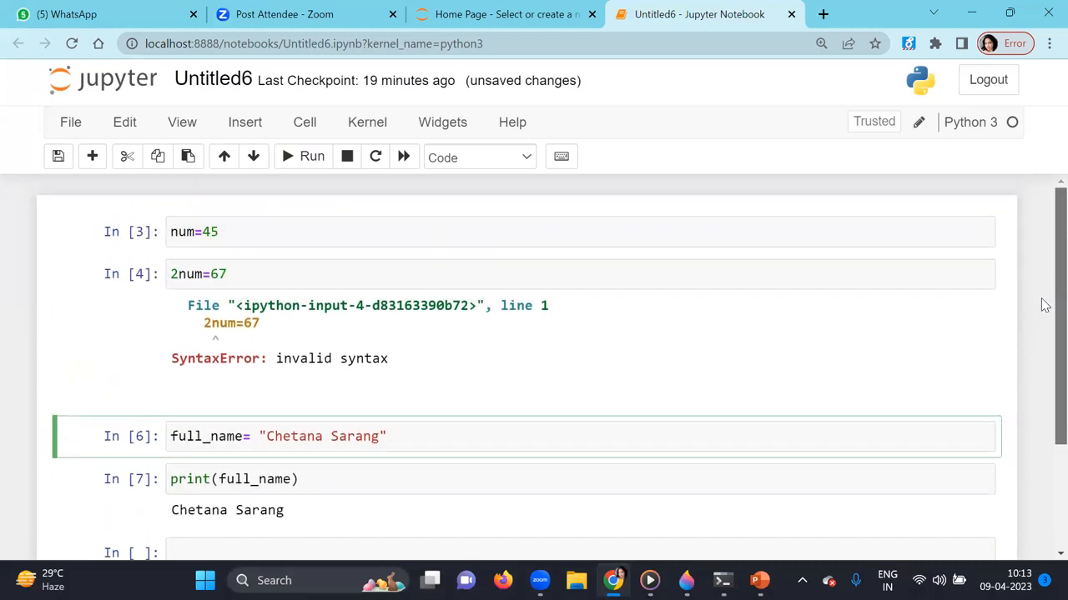
scroll(down, 3)
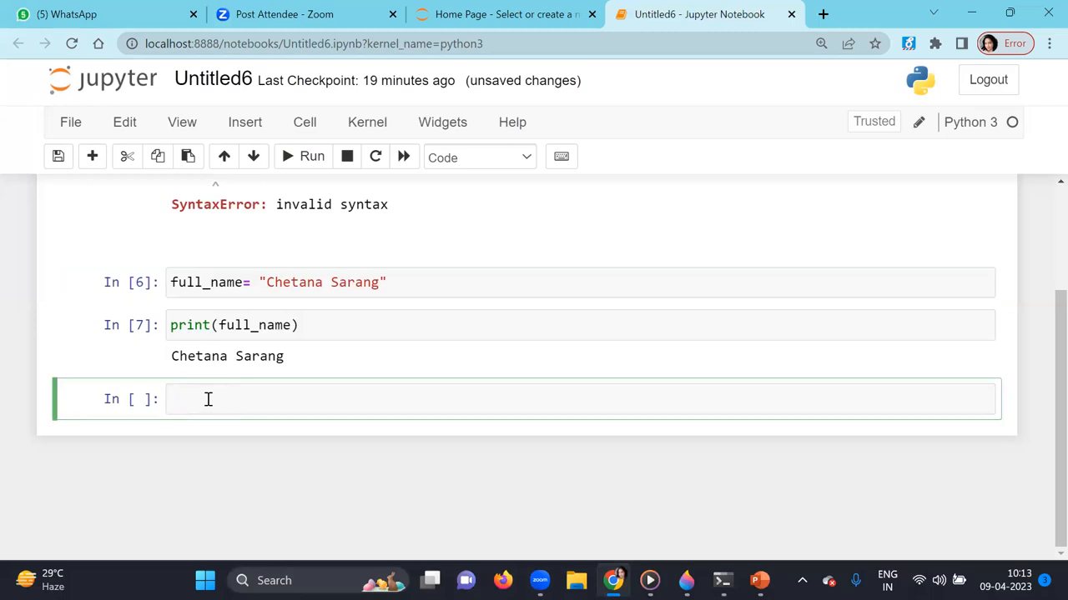
Step: Type a=34, b=45 and an if a>b branch printing 'a is greater'
text(a=34)
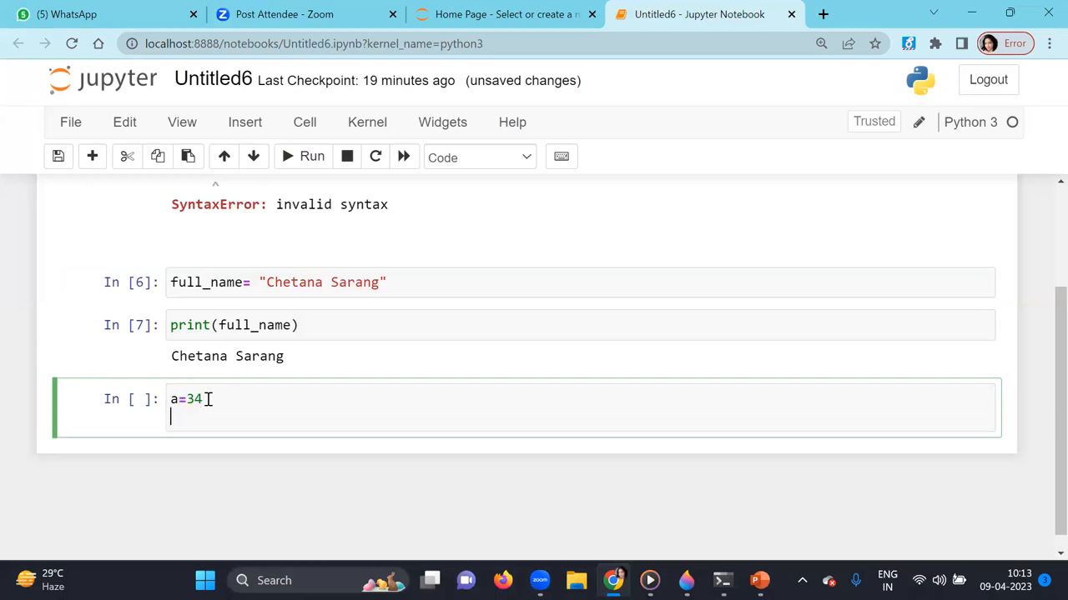
text(b=45)
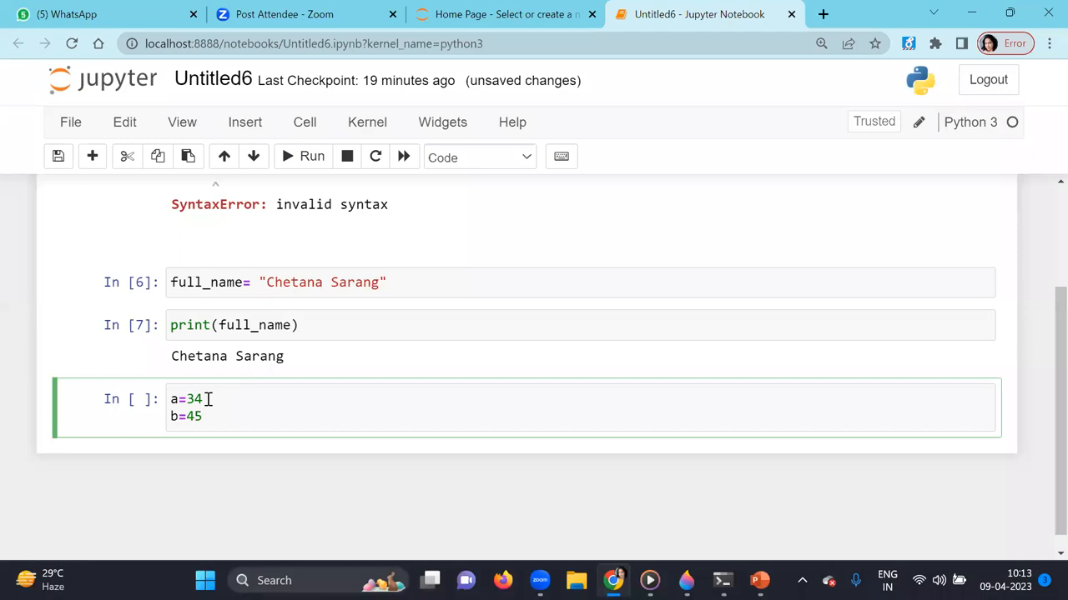
key(enter)
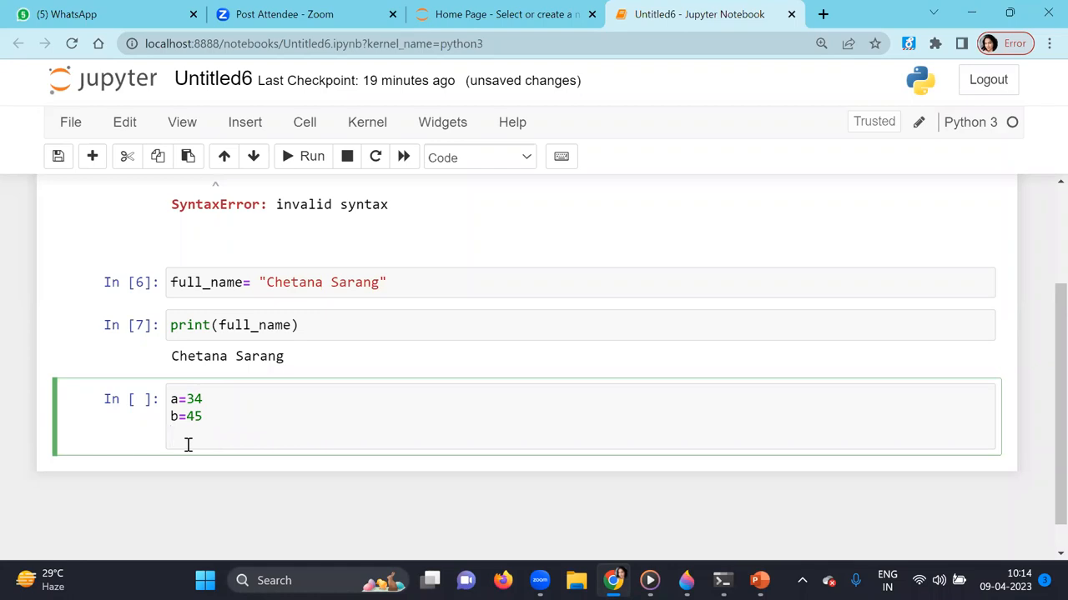
text(if)
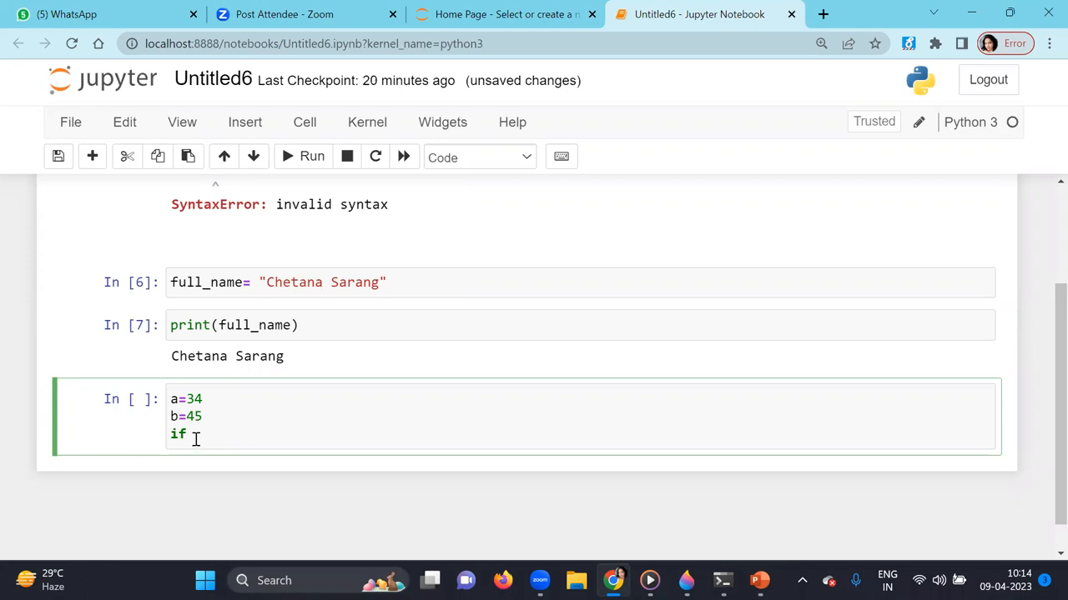
text(a)
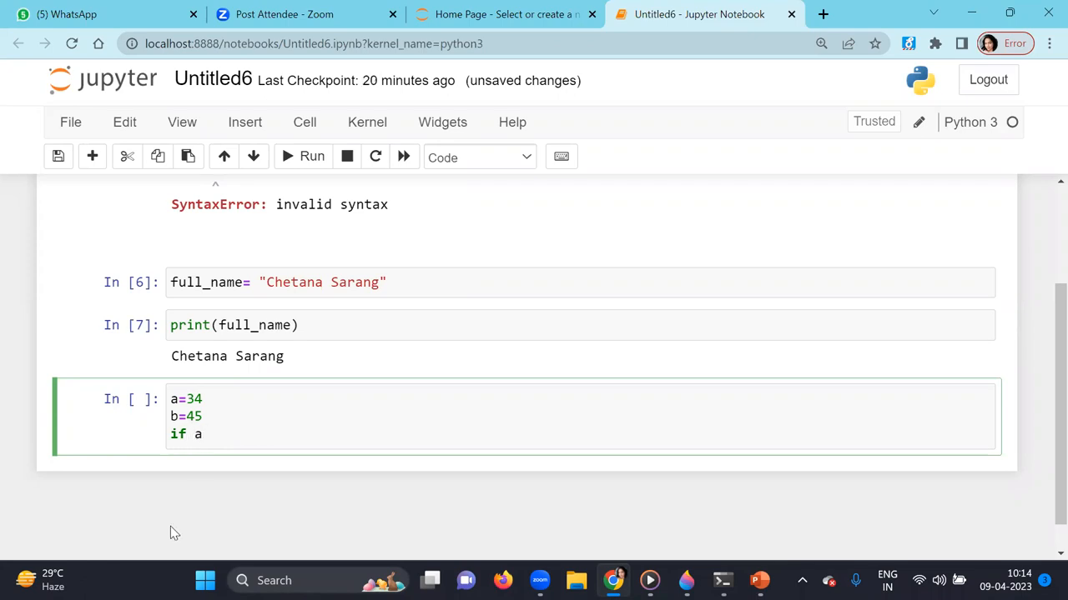
text(>b)
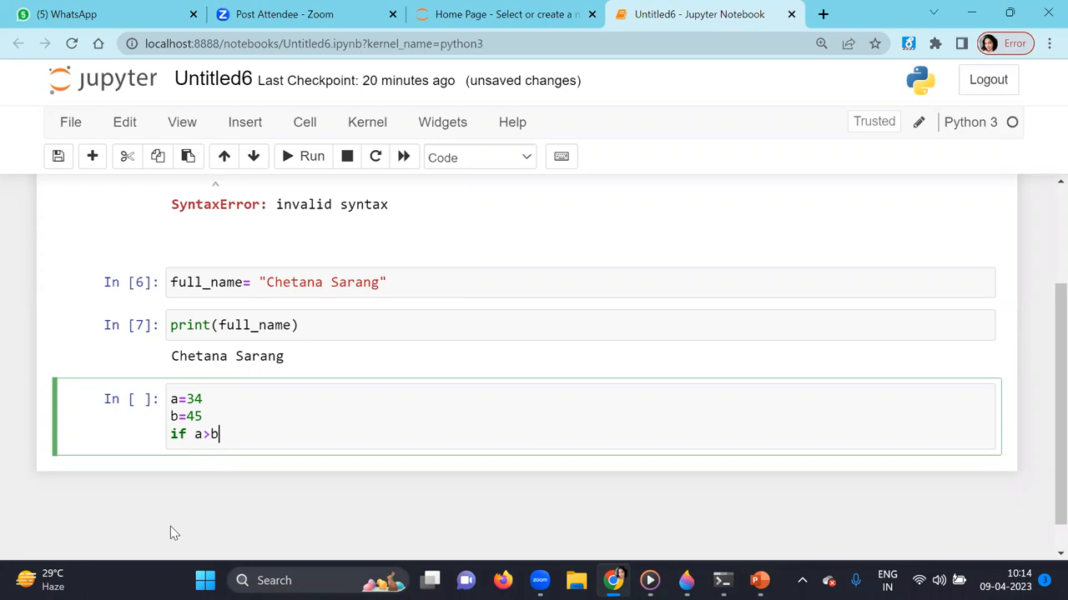
text(:)
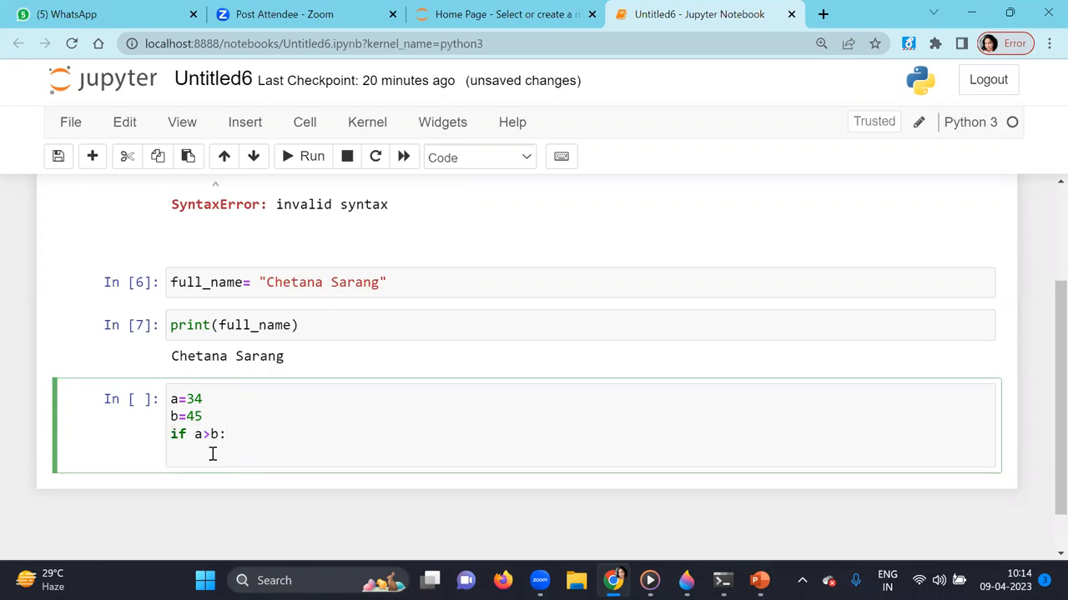
text(print())
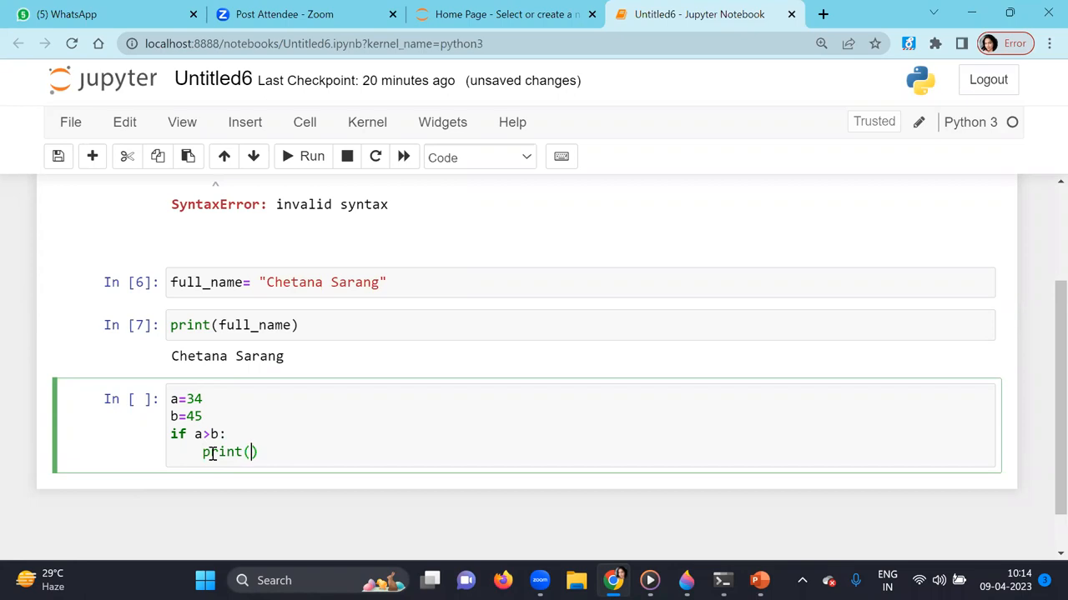
text(")
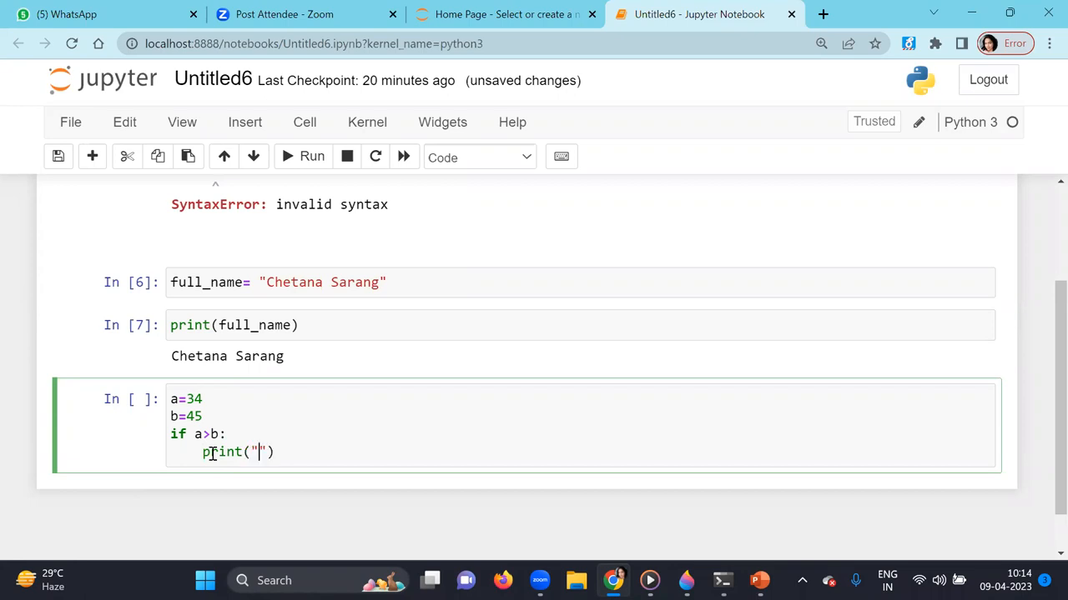
text(a)
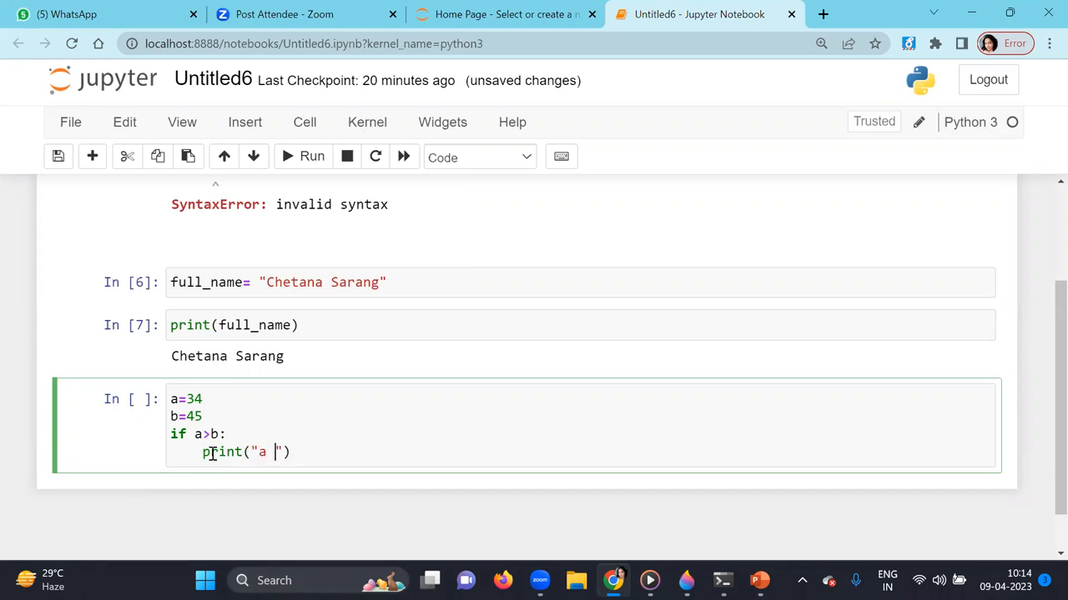
text(is greta)
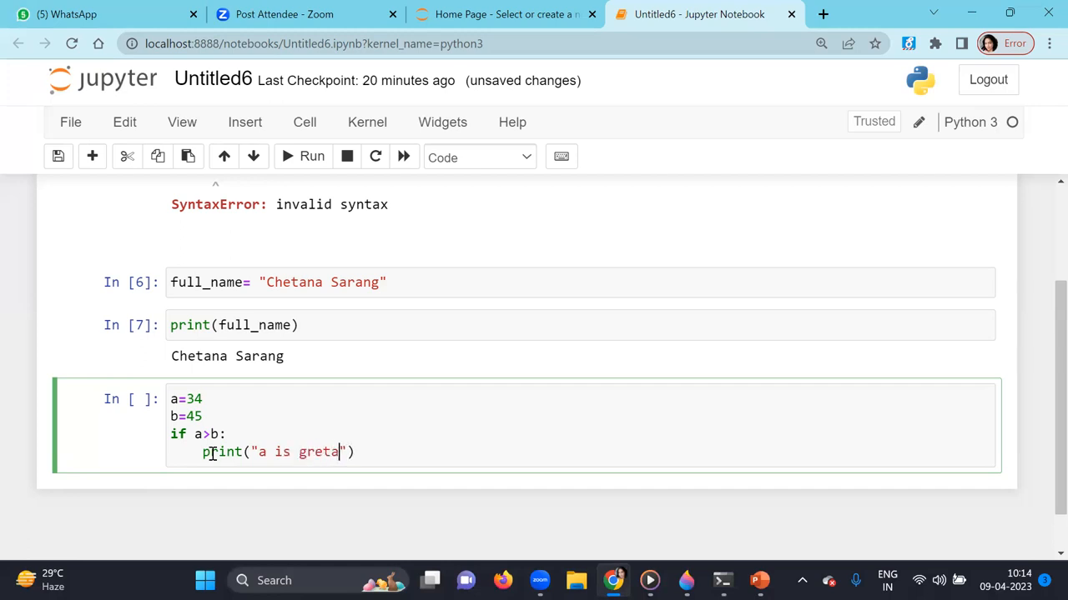
text(er)
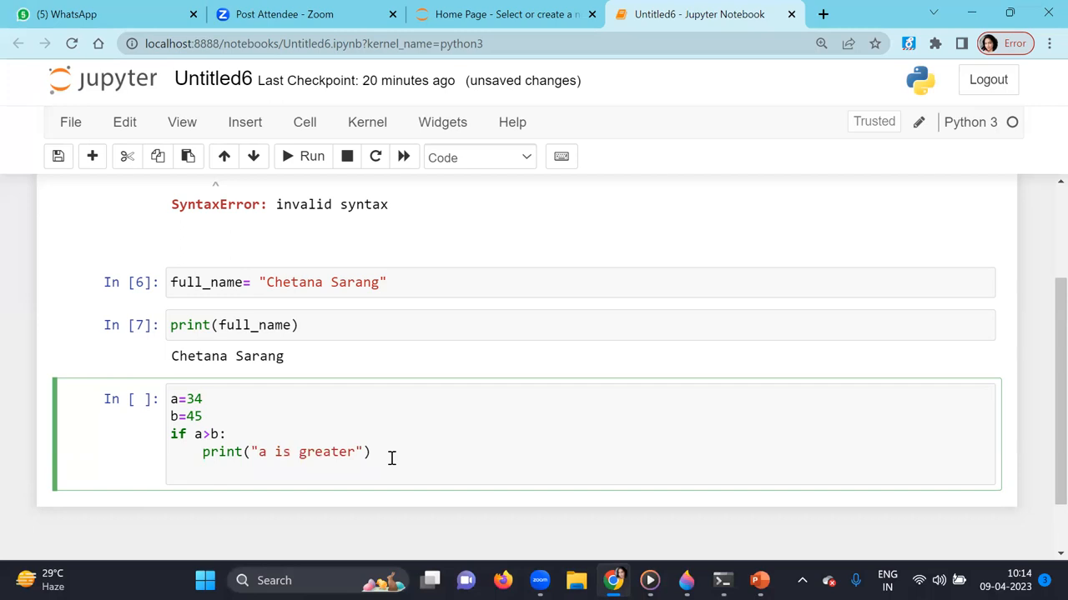
Step: Add an else branch printing 'B is greater', then rerun with b=4
text(el)
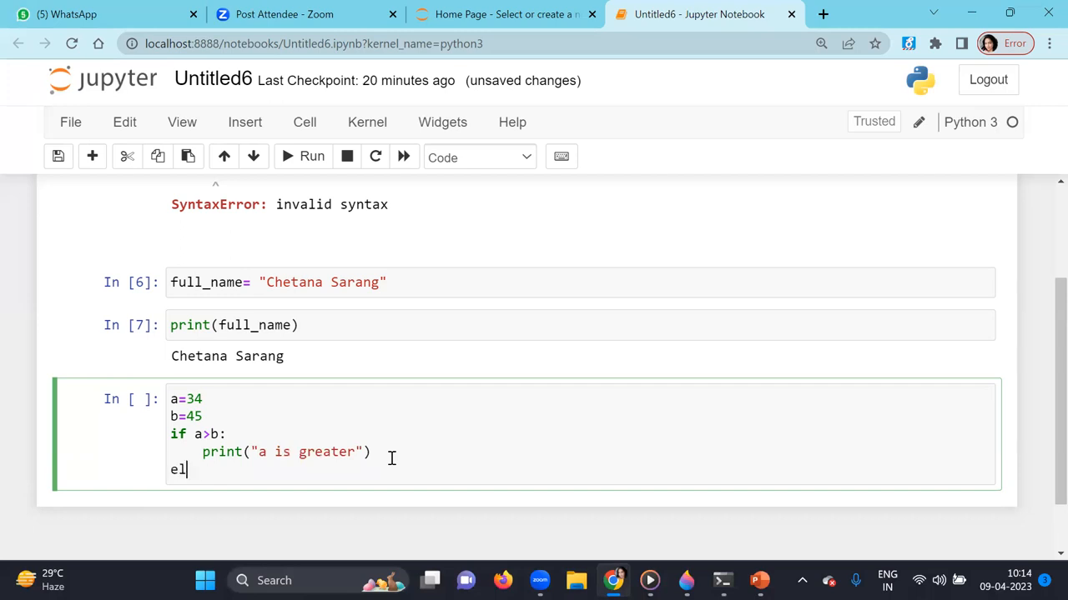
text(se:)
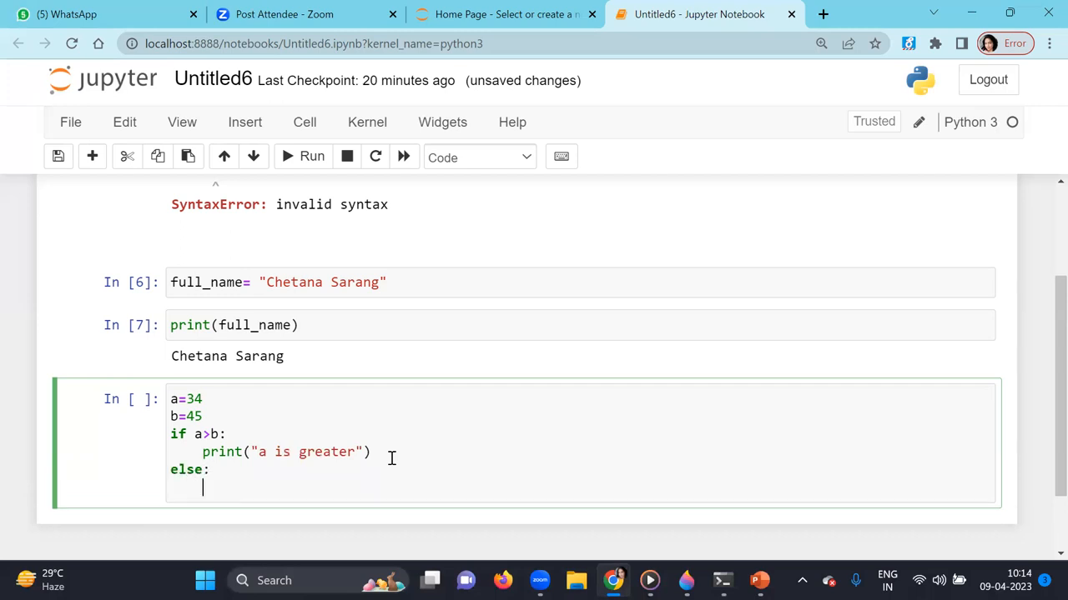
text(print)
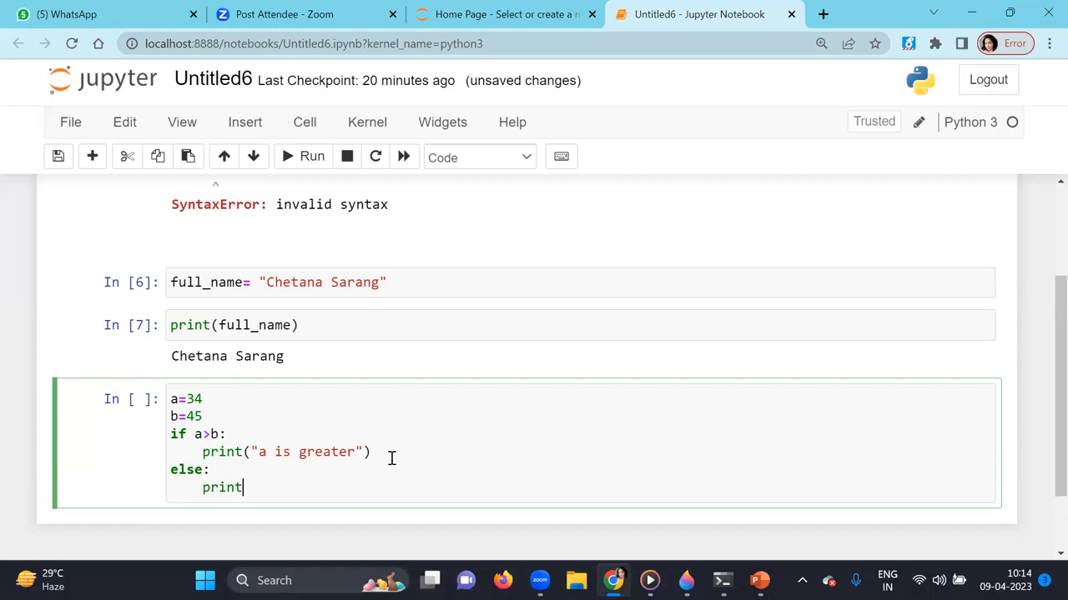
text((""))
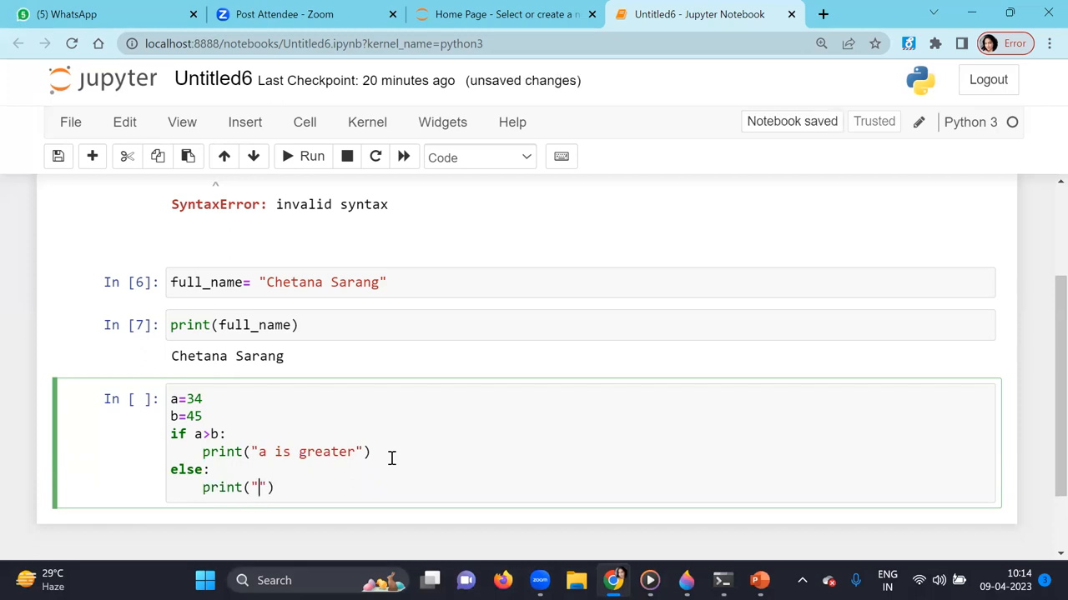
text(B is)
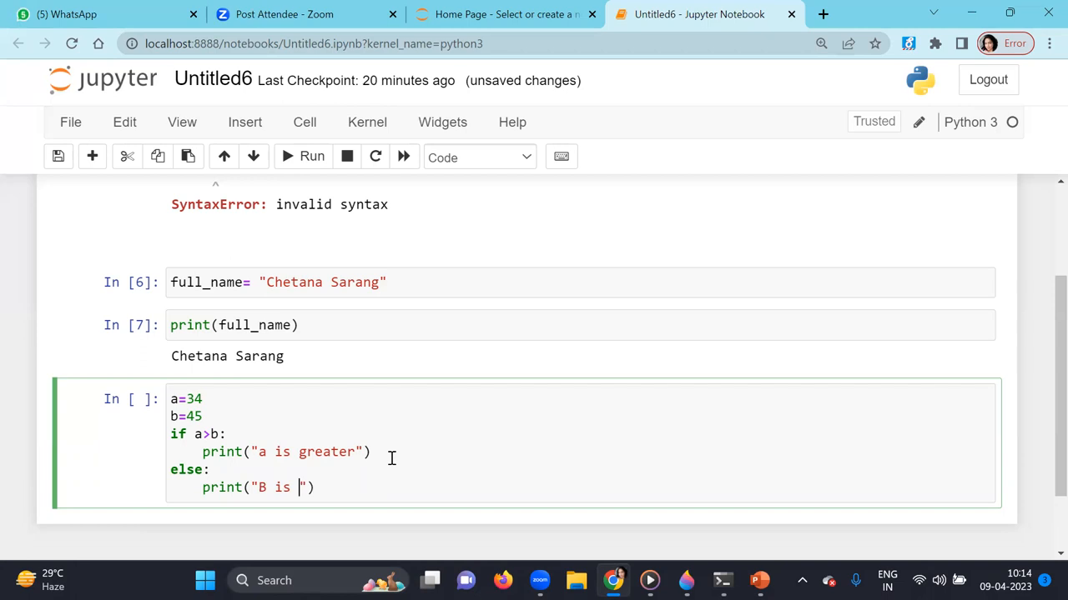
text(greater)
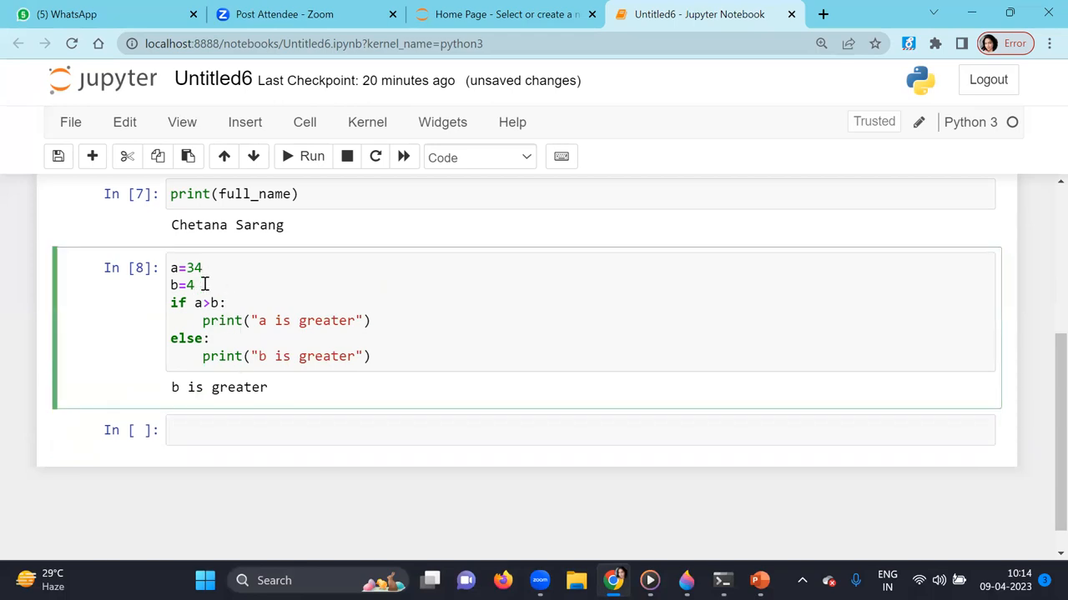
click(311, 156)
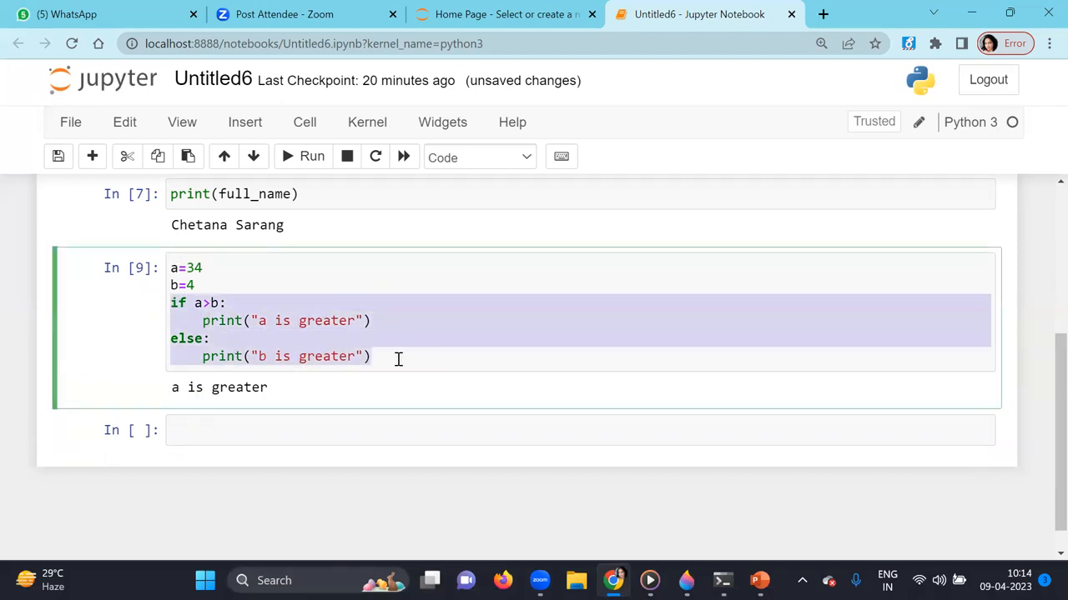
mouse_move(225, 429)
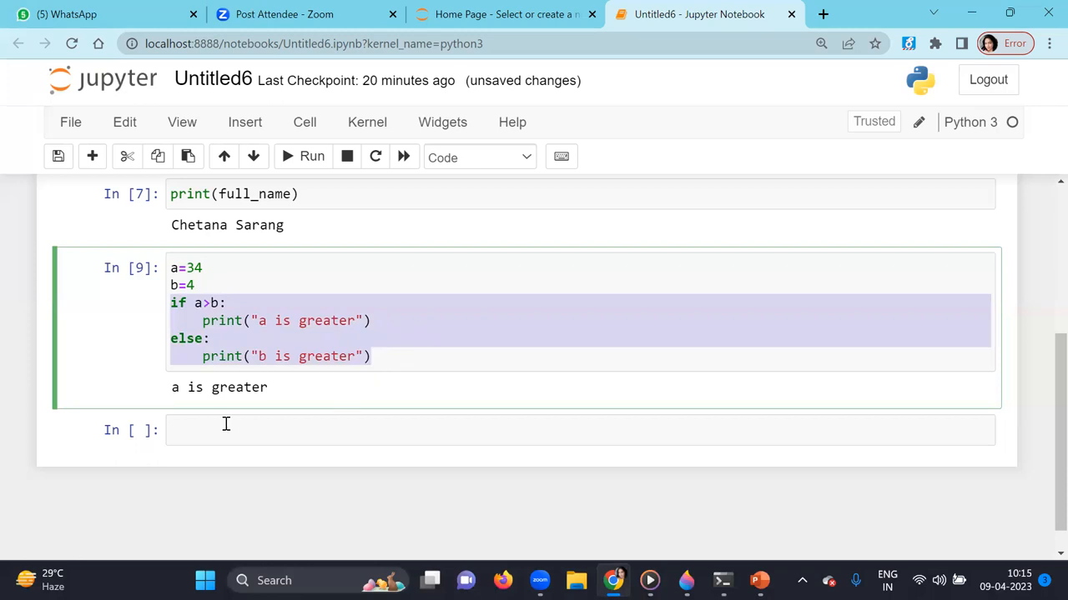
mouse_move(206, 415)
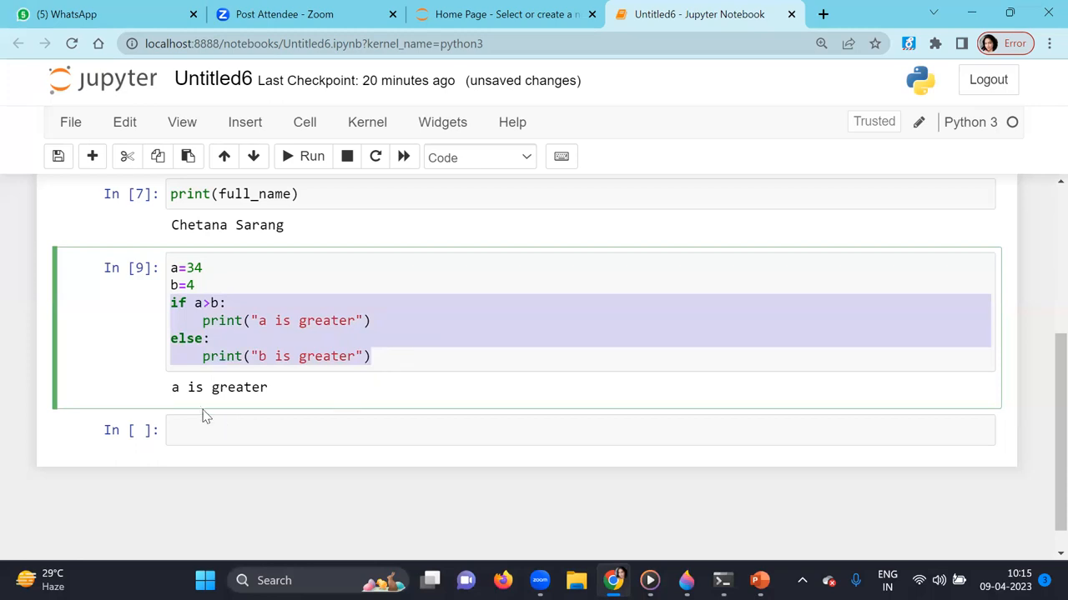
click(181, 429)
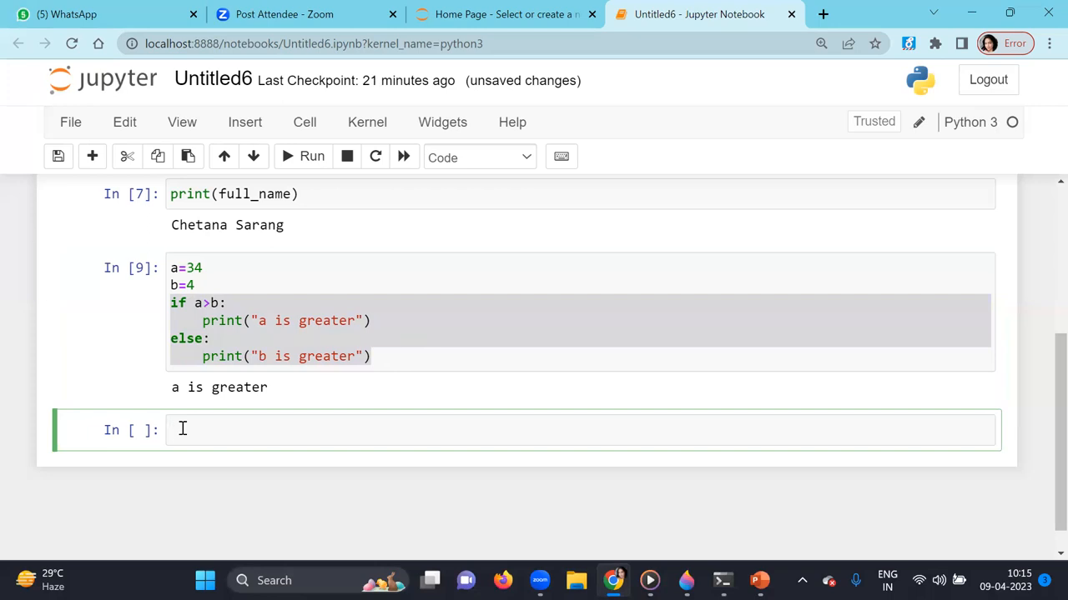
Step: Enter print(1) in the empty cell below and run it to output 1
click(175, 430)
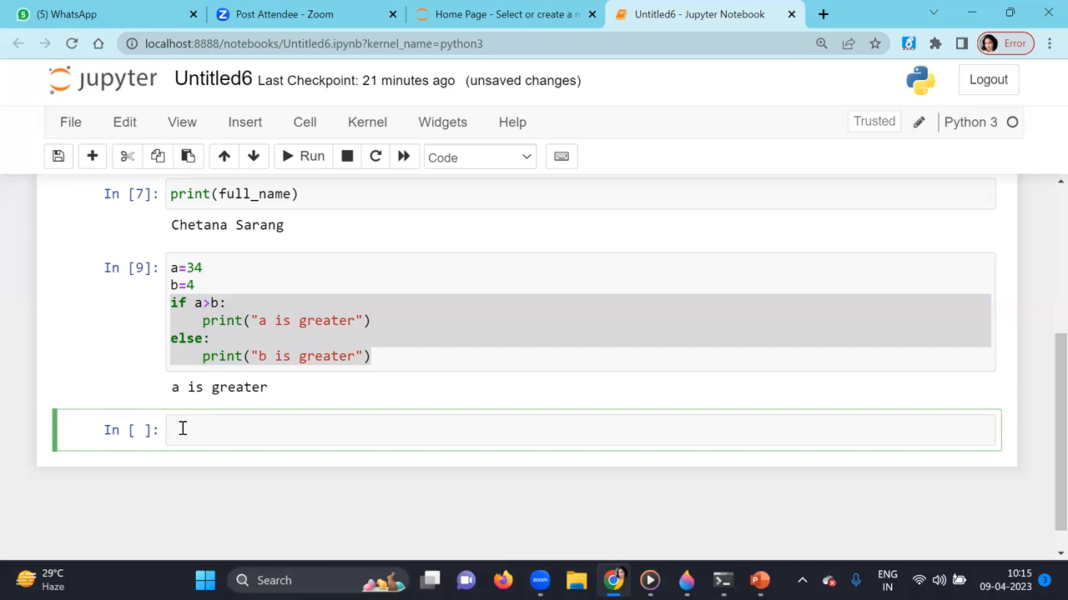
click(171, 430)
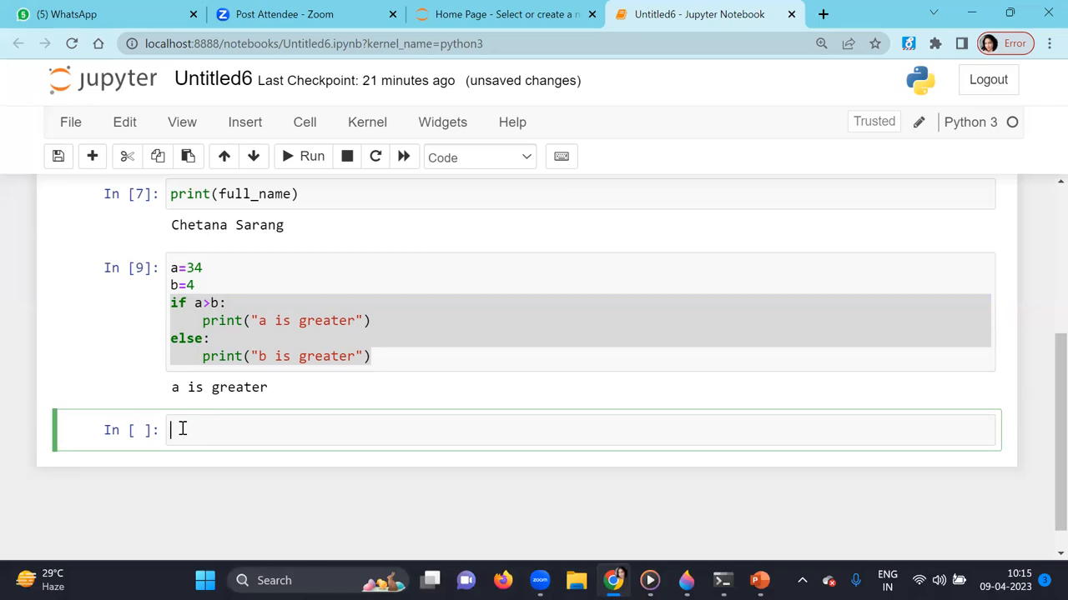
text(print)
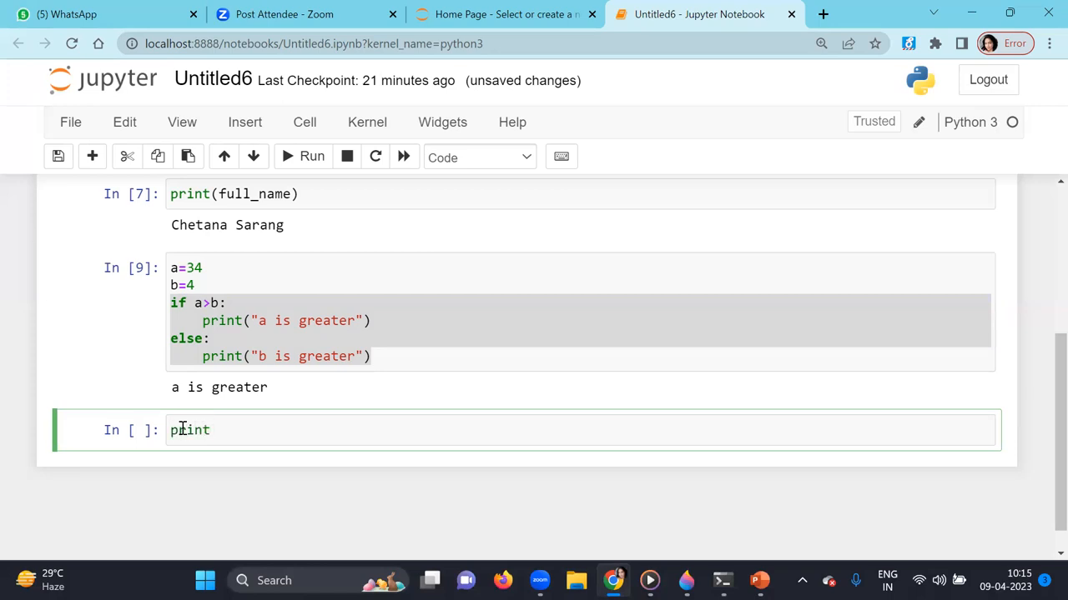
text(())
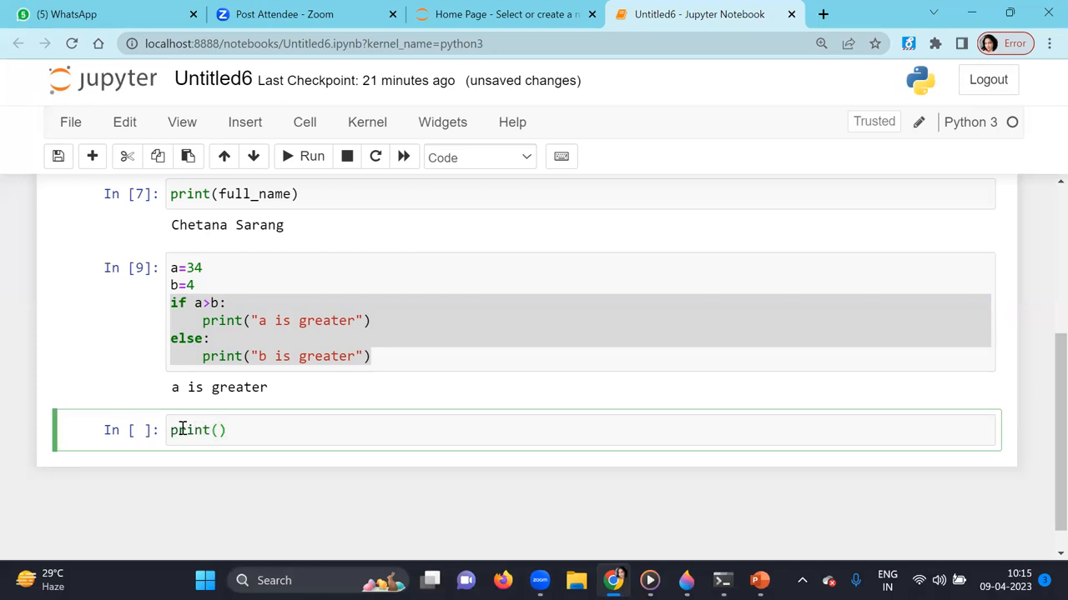
text(1)
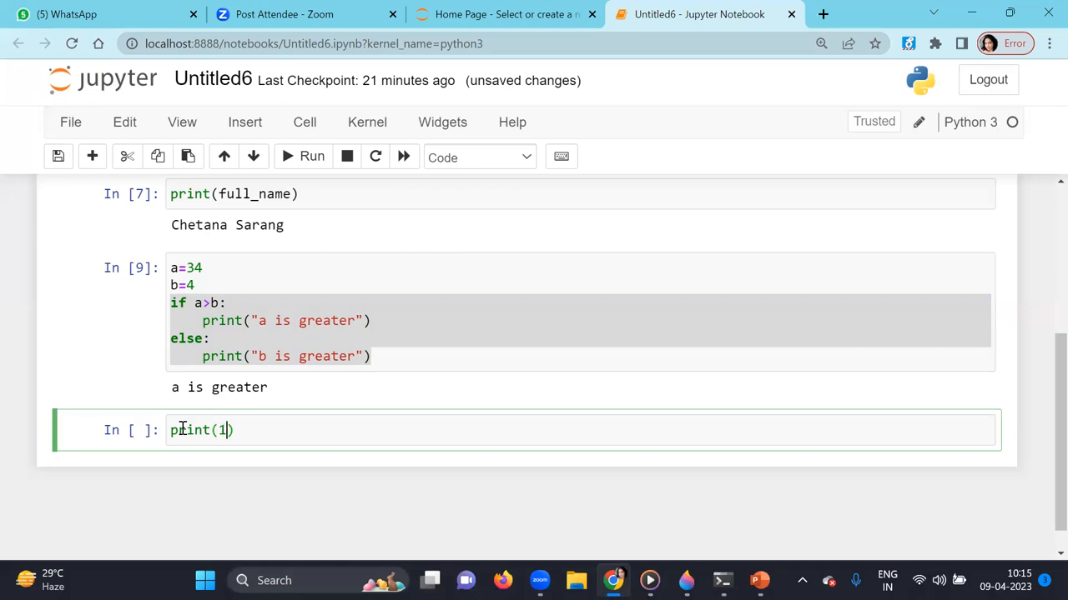
key(Backspace)
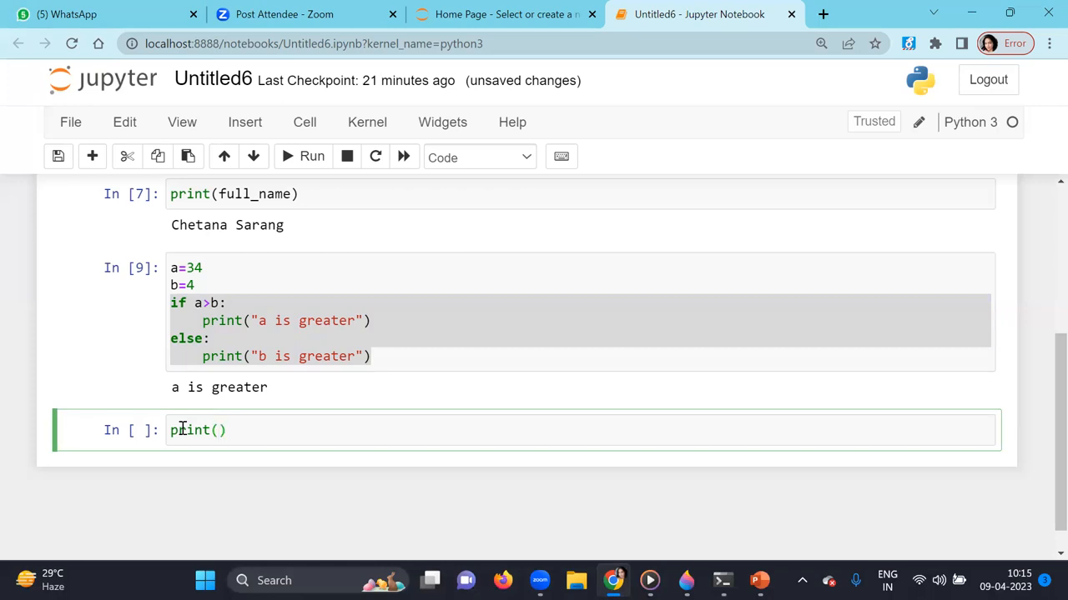
text("1")
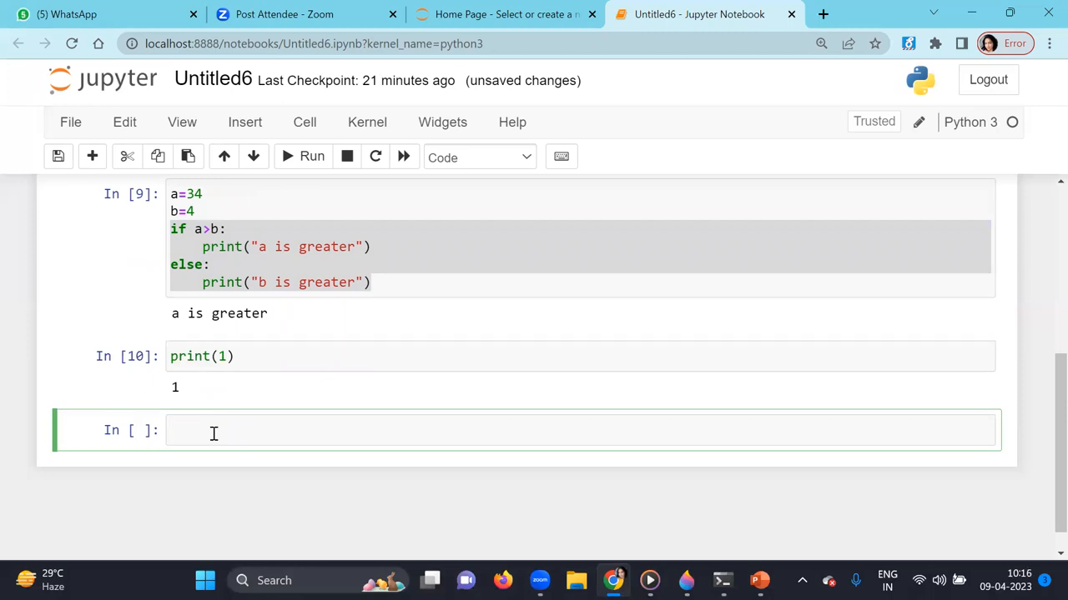
Step: Write a loop 'for num in range(0,1001): print(num)' and run it
text(for)
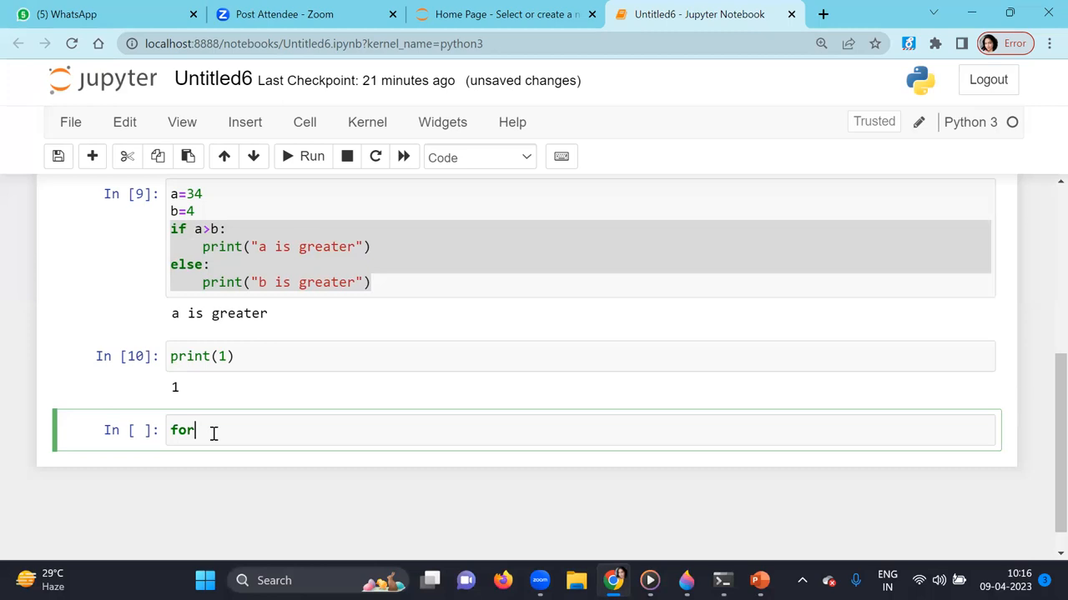
text(i)
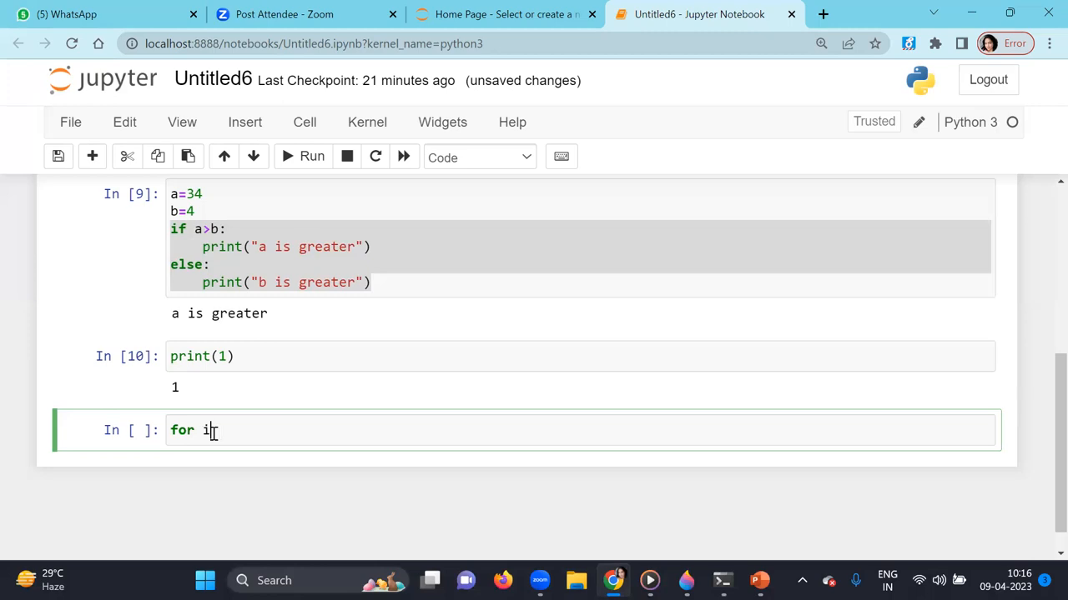
text(um in r)
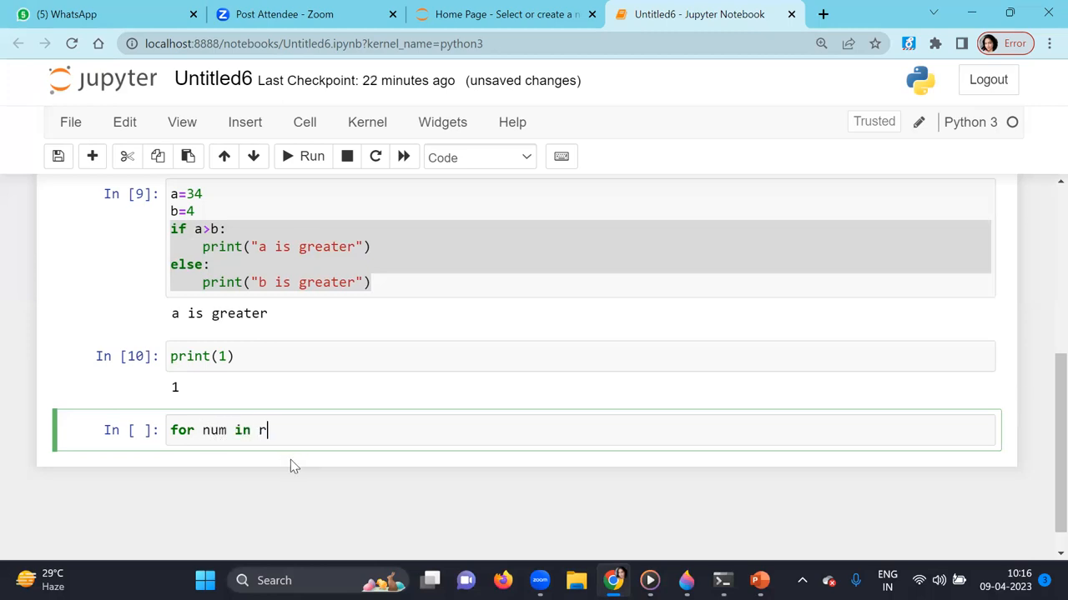
text(ange())
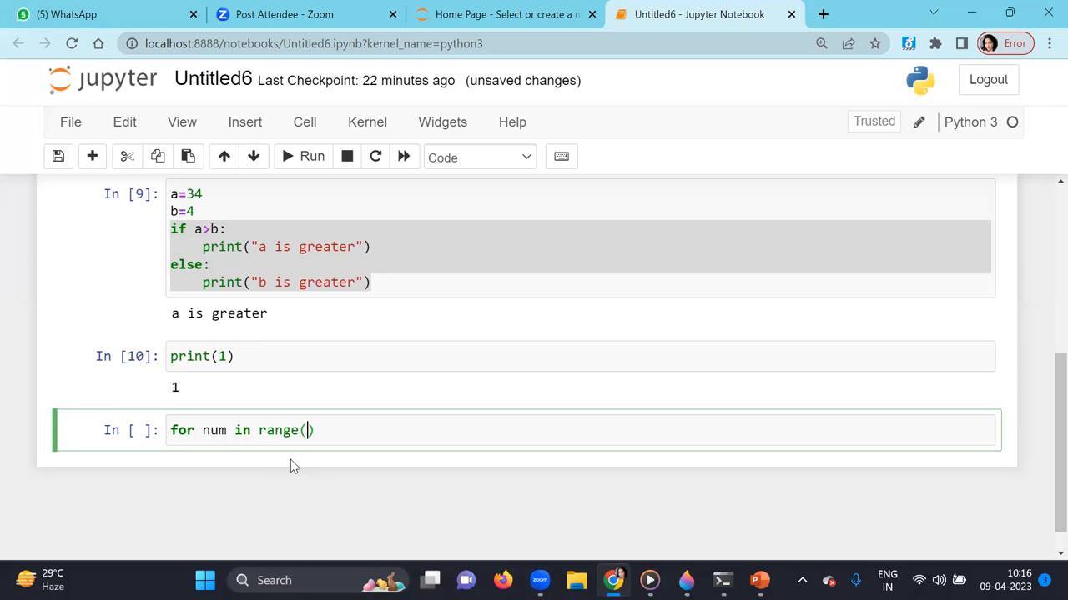
text(0)
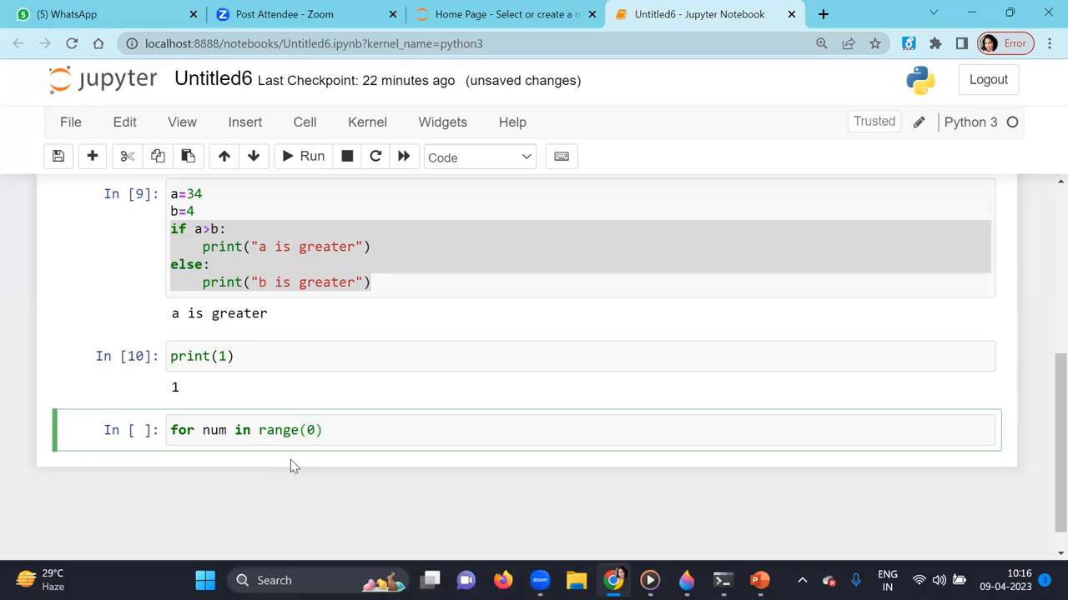
text(,)
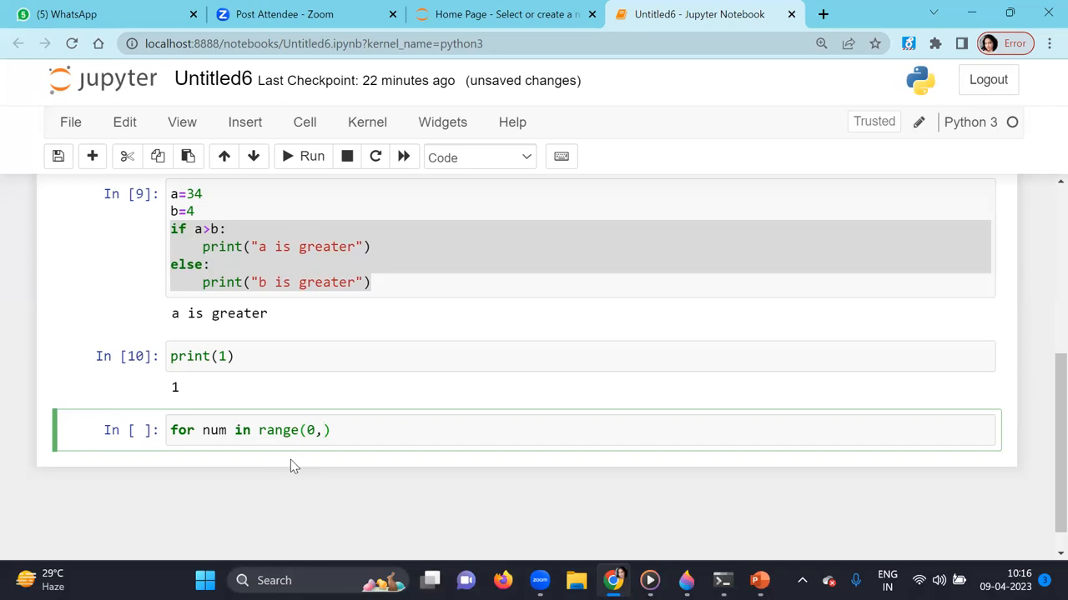
text(1001)
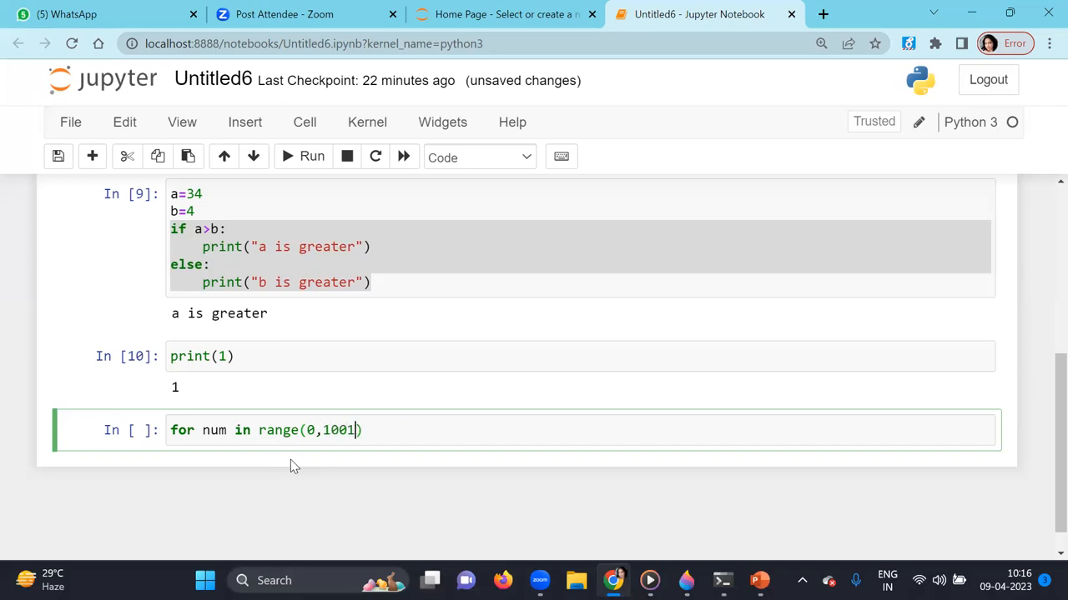
text(")
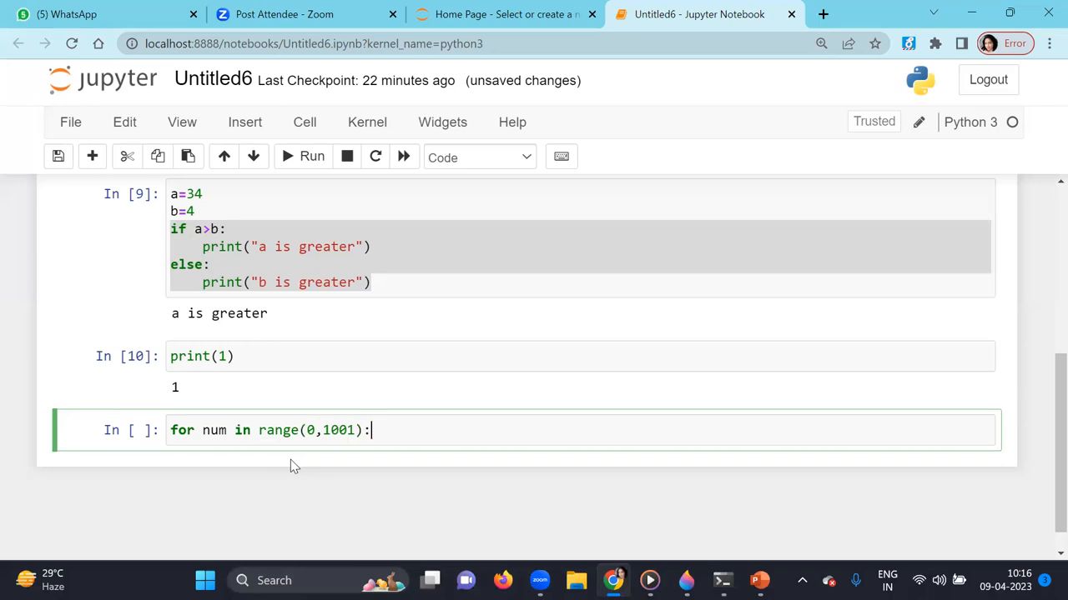
text(print)
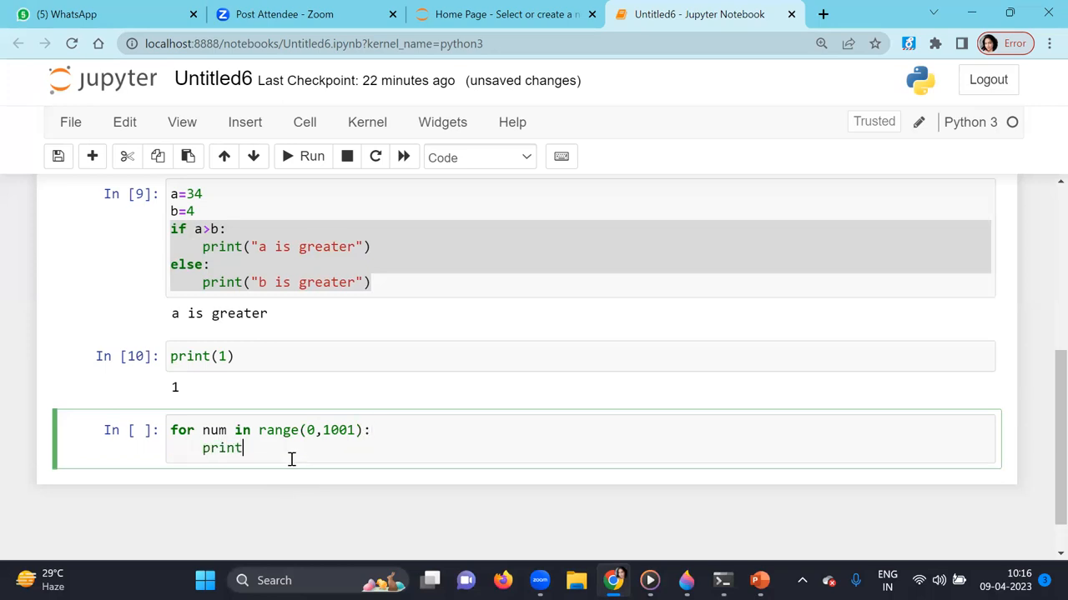
text((num))
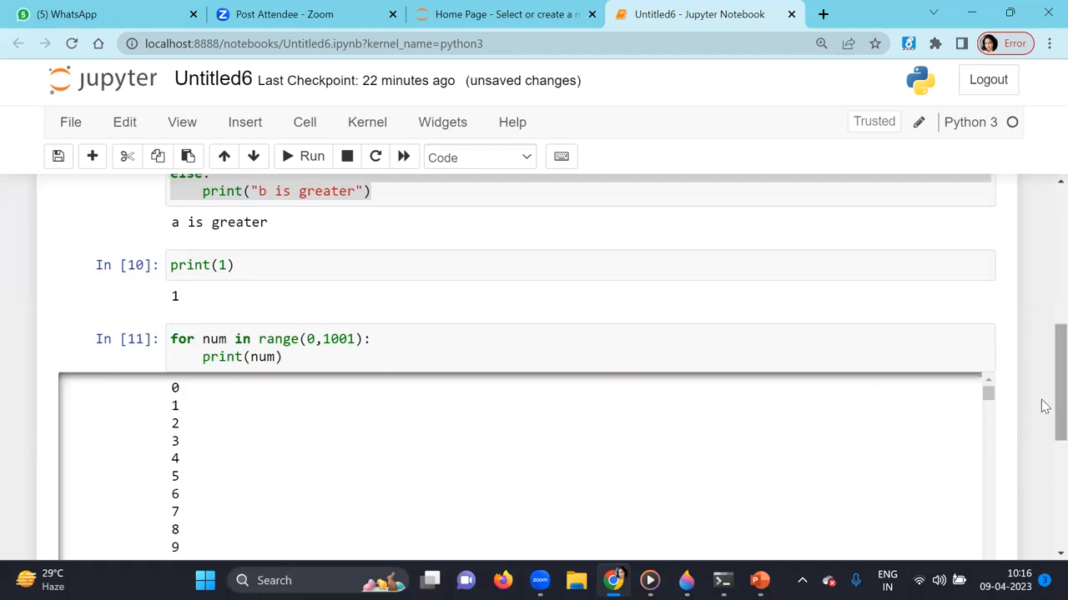
scroll(down, 3)
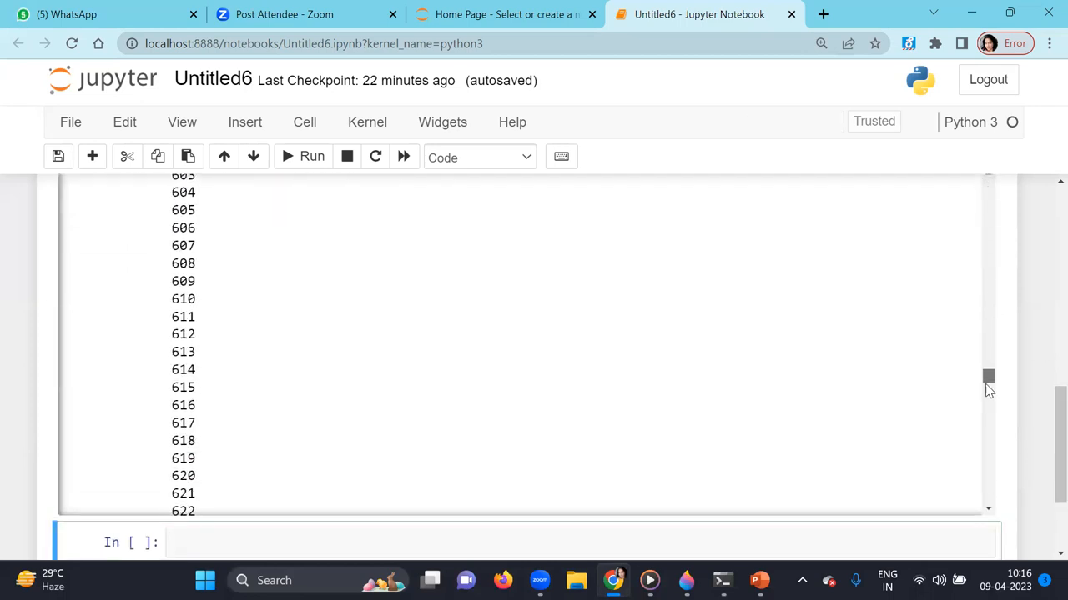
drag(987, 377, 987, 496)
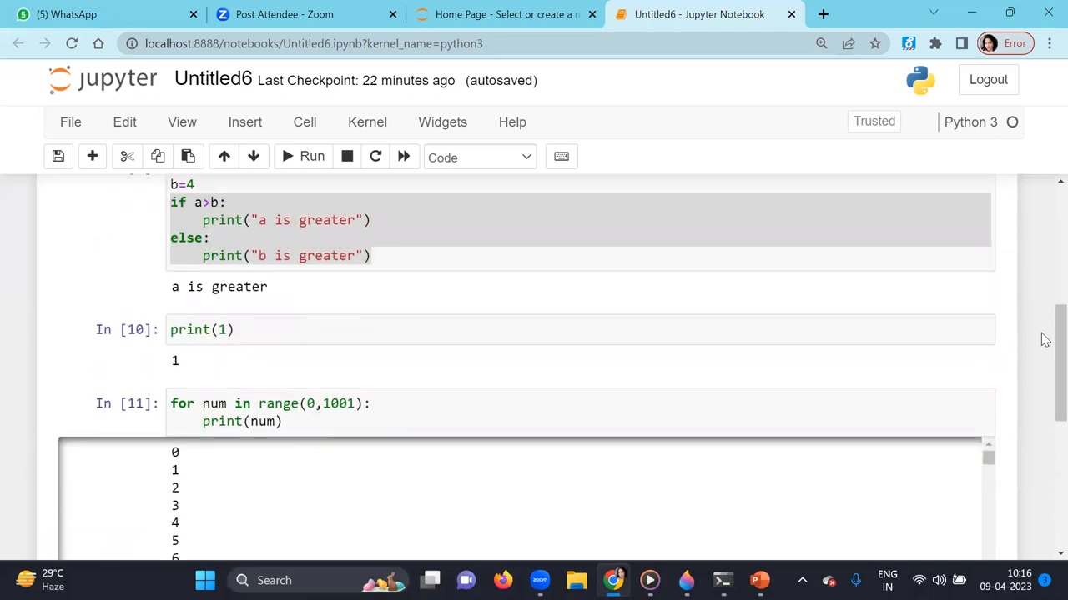
mouse_move(934, 277)
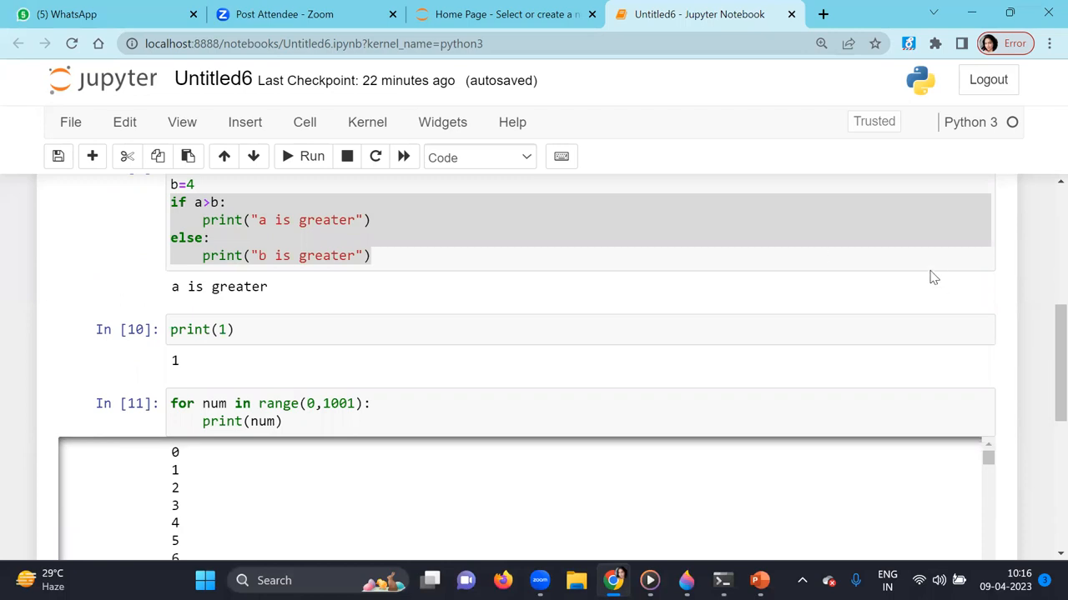
scroll(down, 3)
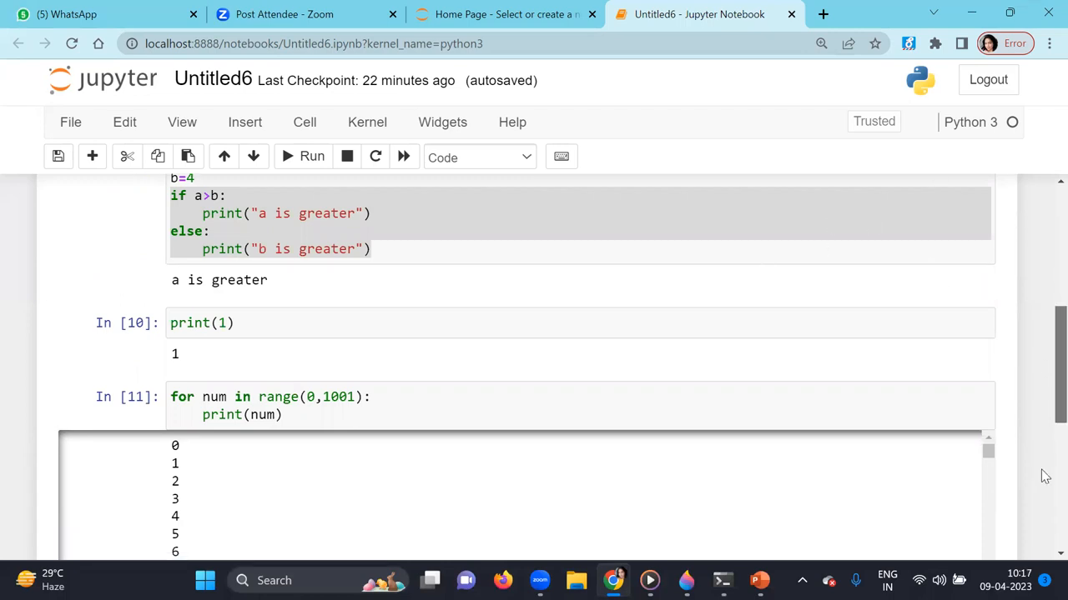
scroll(down, 3)
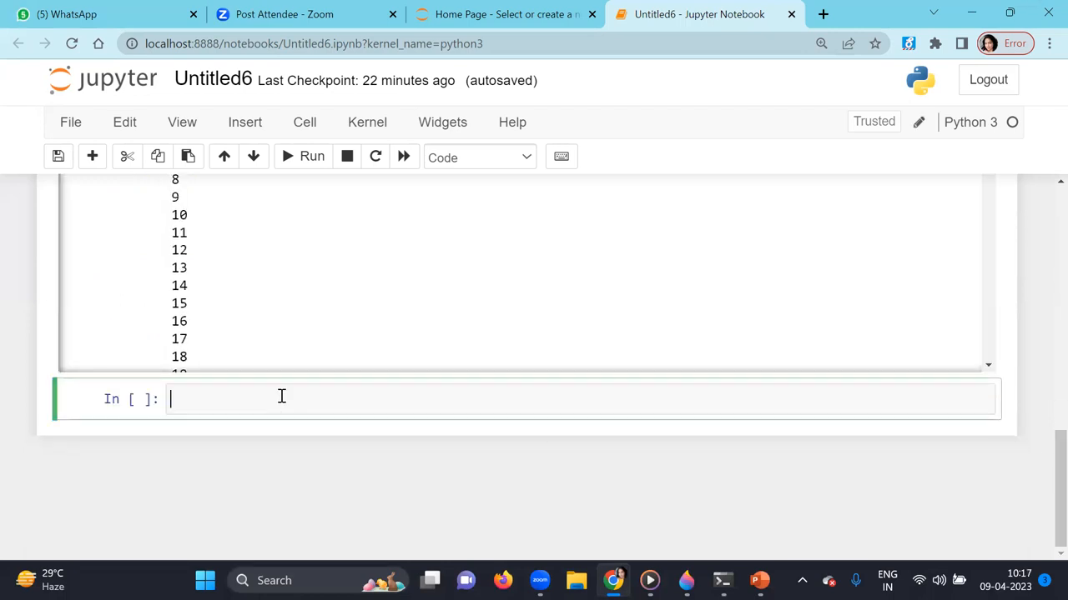
Step: Begin the definition 'def add_num' in the new cell, removing stray letters
text(f)
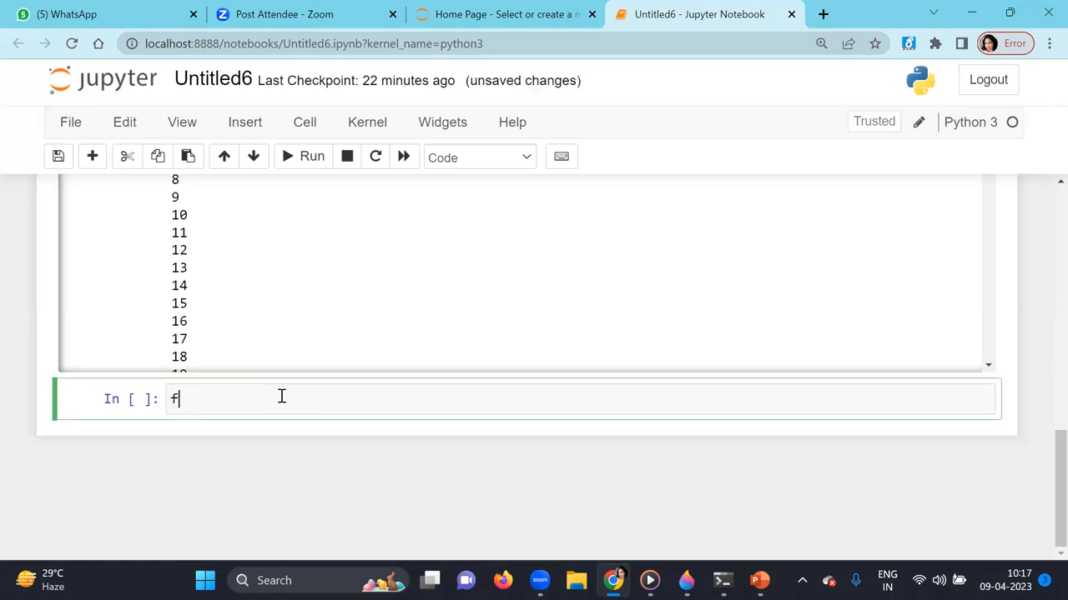
key(Backspace)
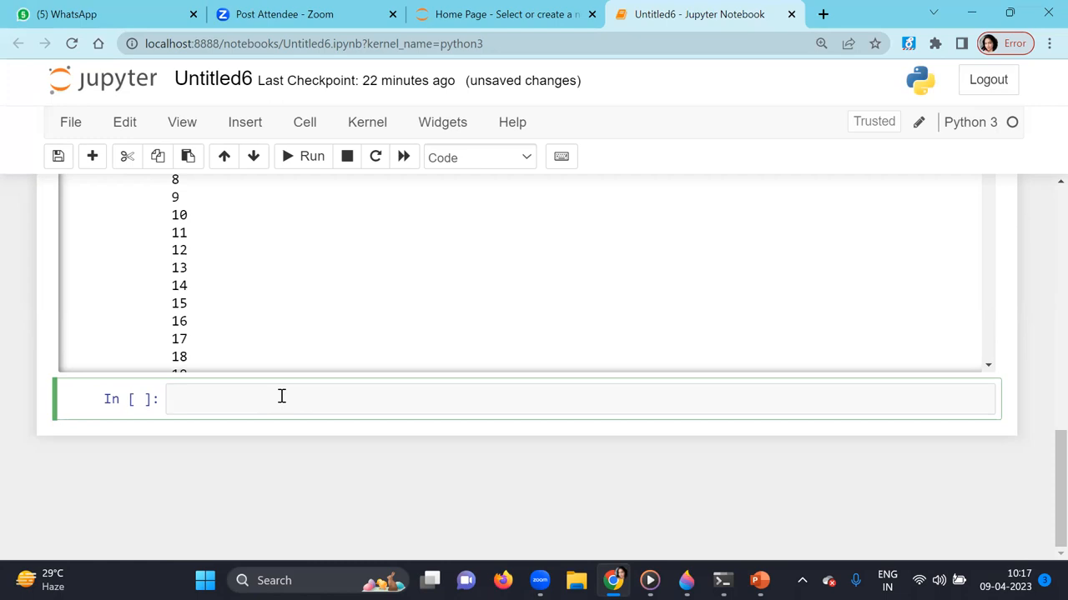
text(def)
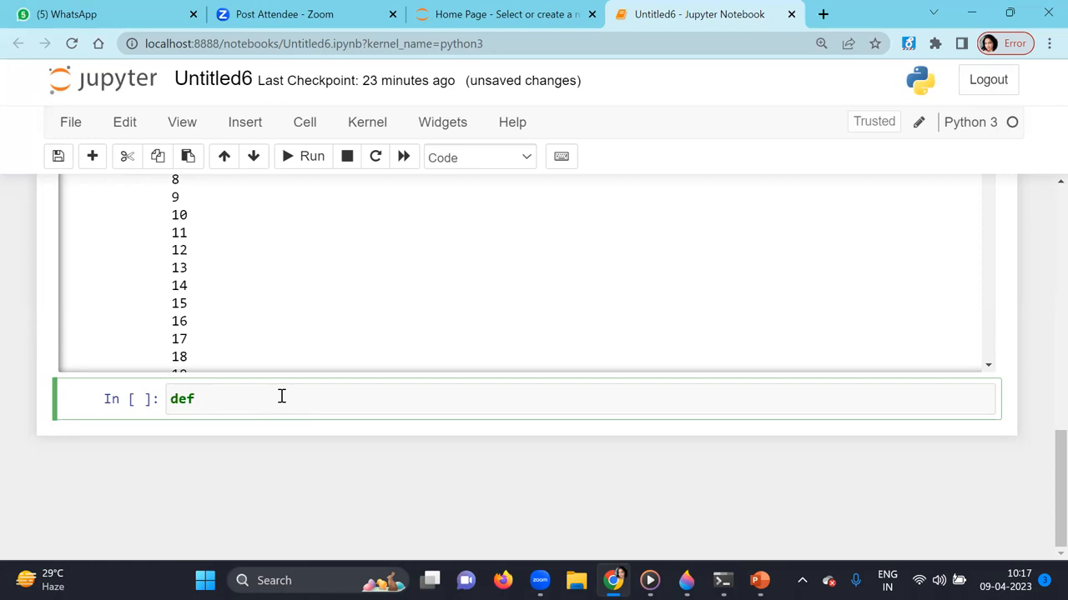
text(a)
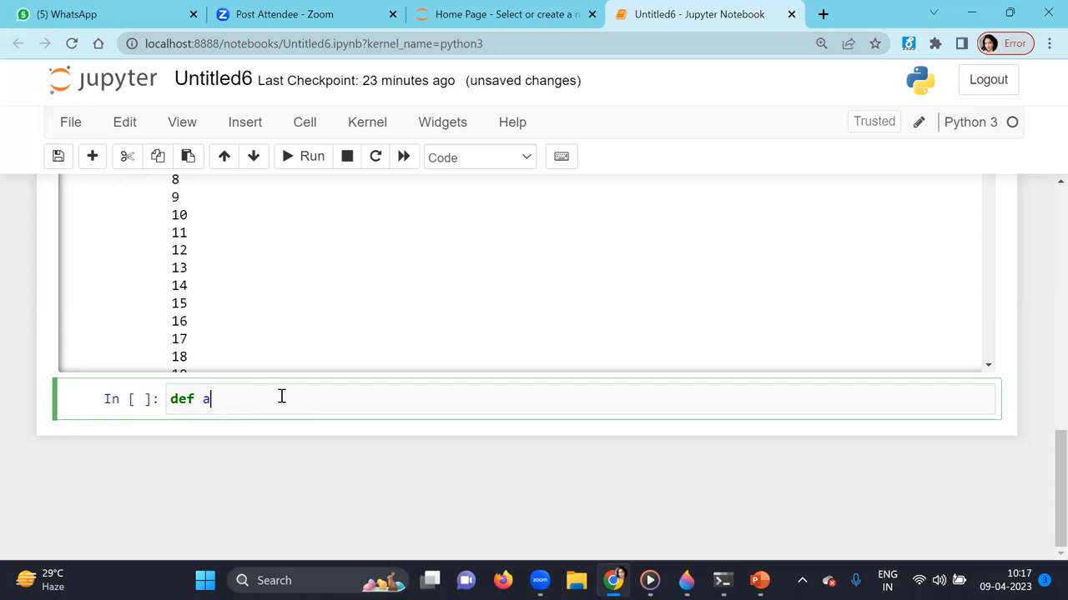
key(Backspace)
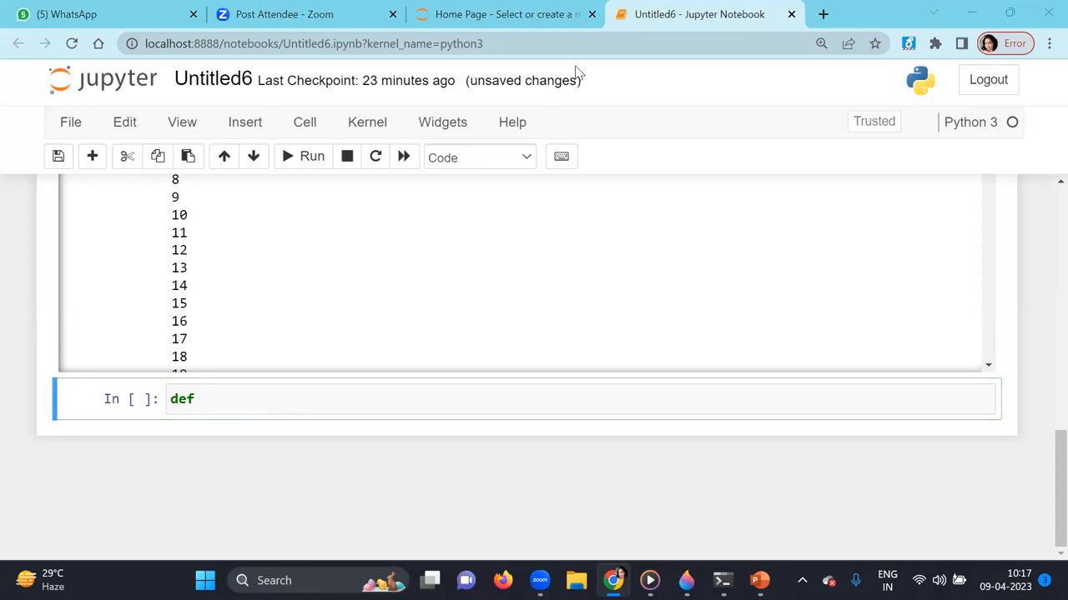
click(263, 399)
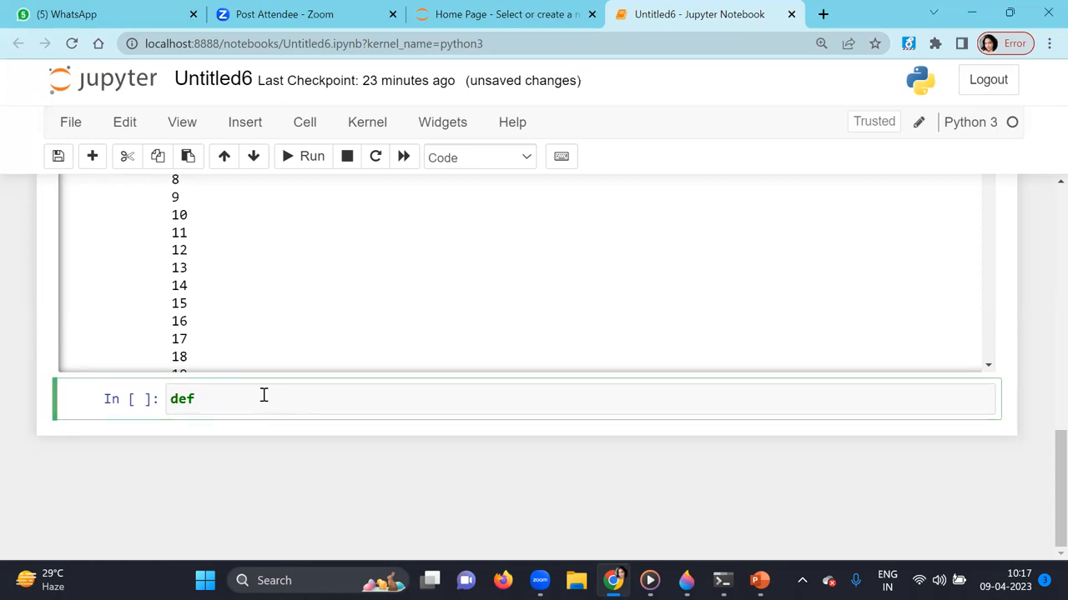
text(add_)
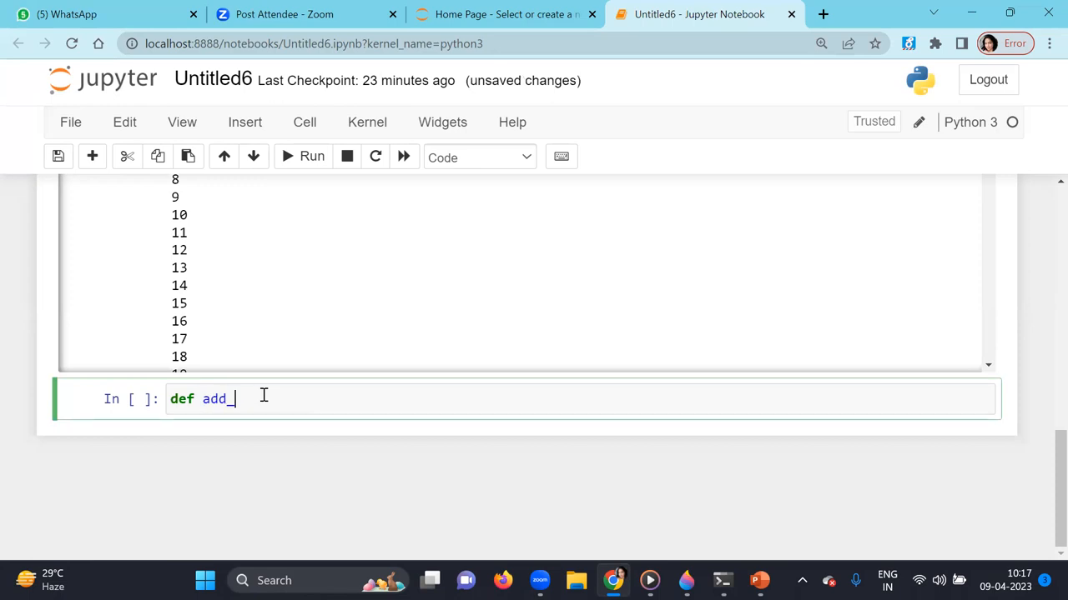
text(num)
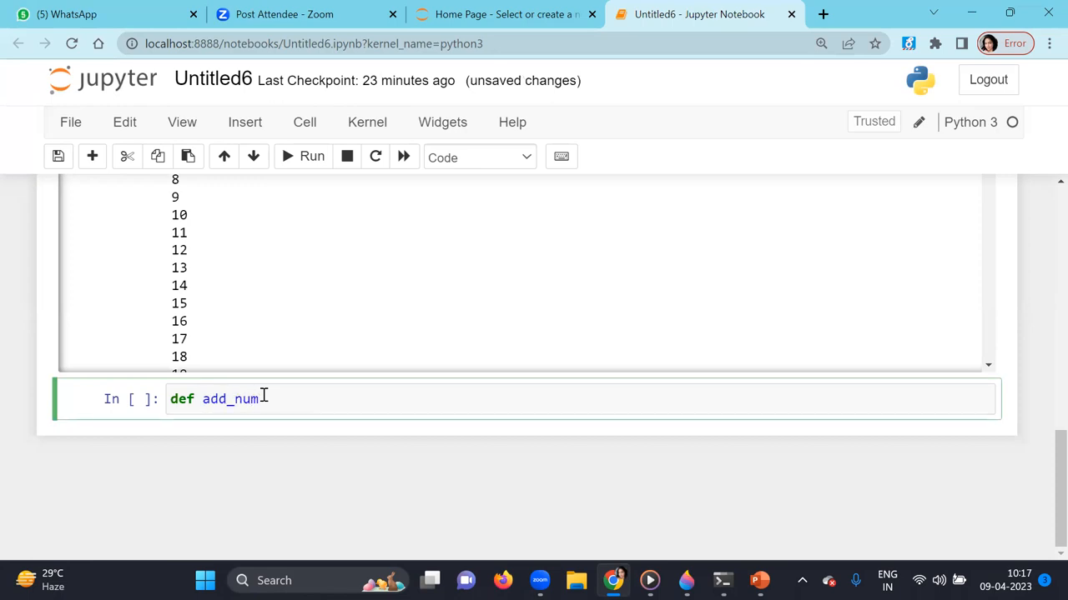
Step: Add parameters (a,b) and the body c=a+b, print(c), then run the cell
text(()
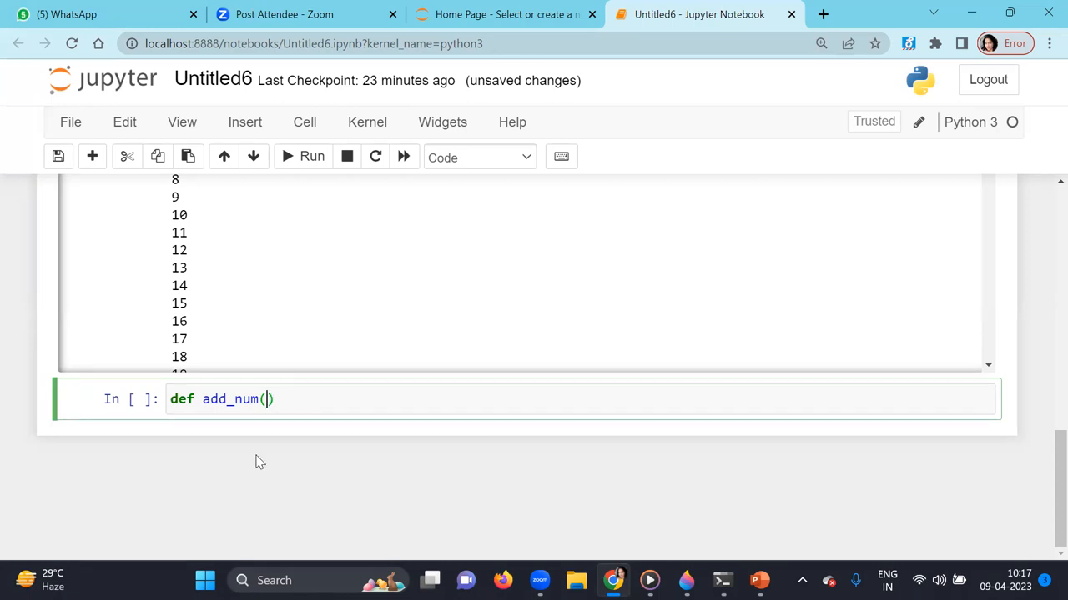
text(a,b)
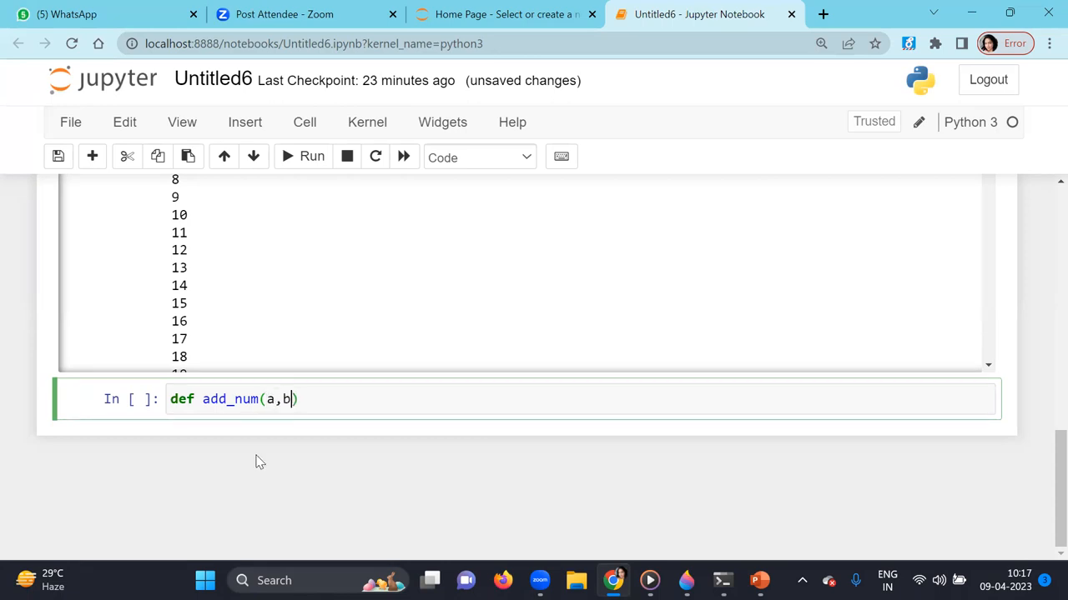
text(:)
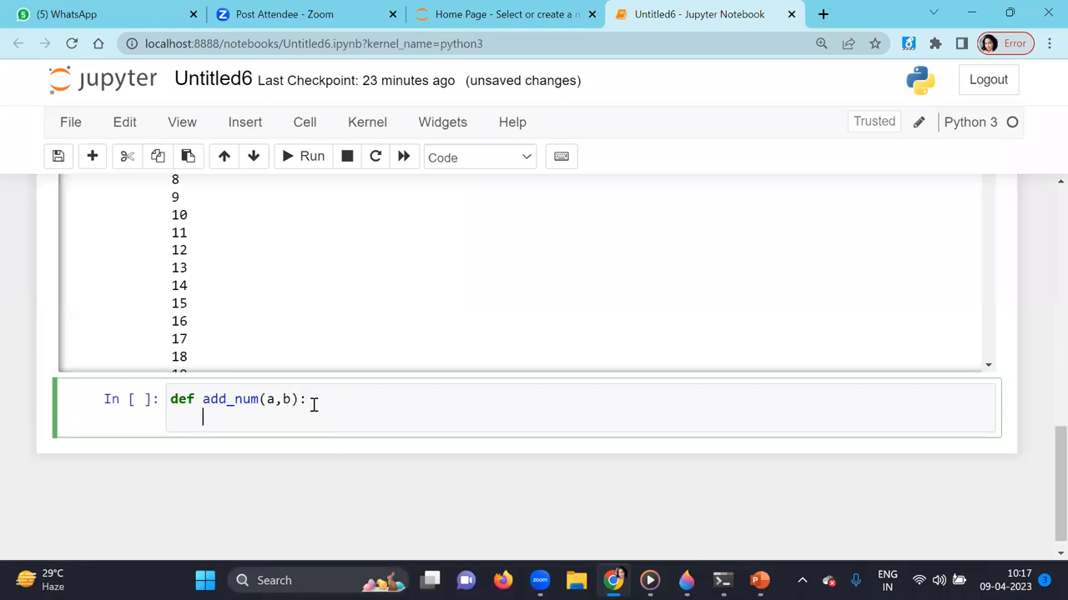
text(c=)
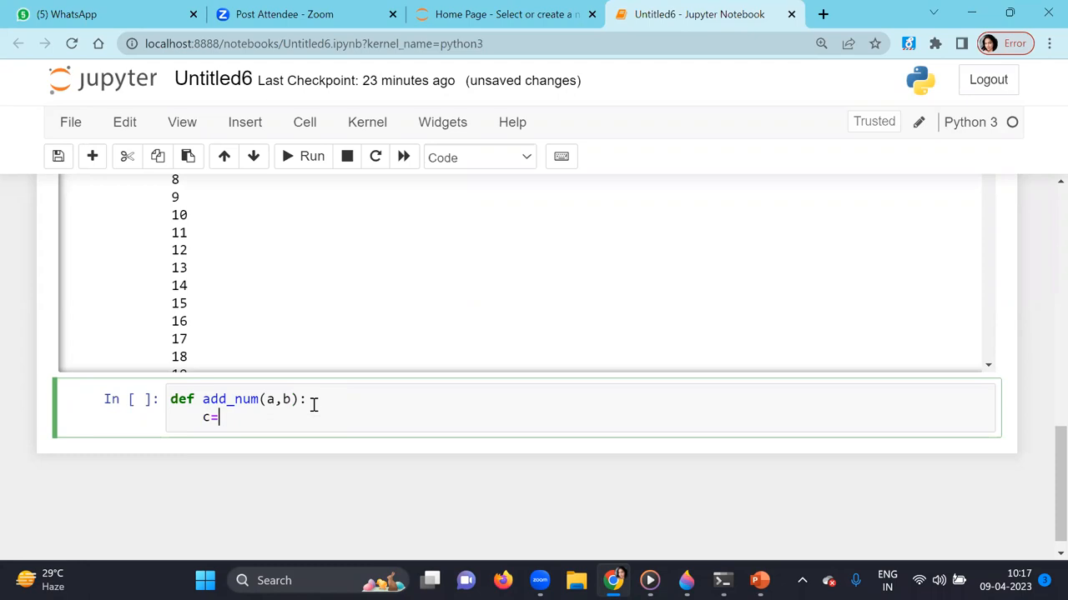
text(a+b)
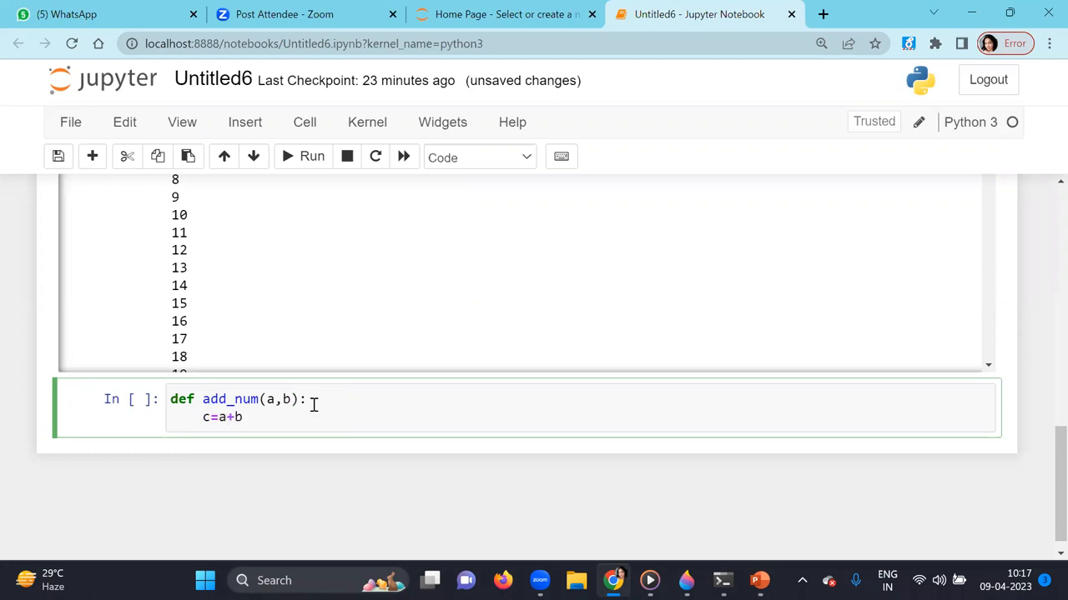
text(print)
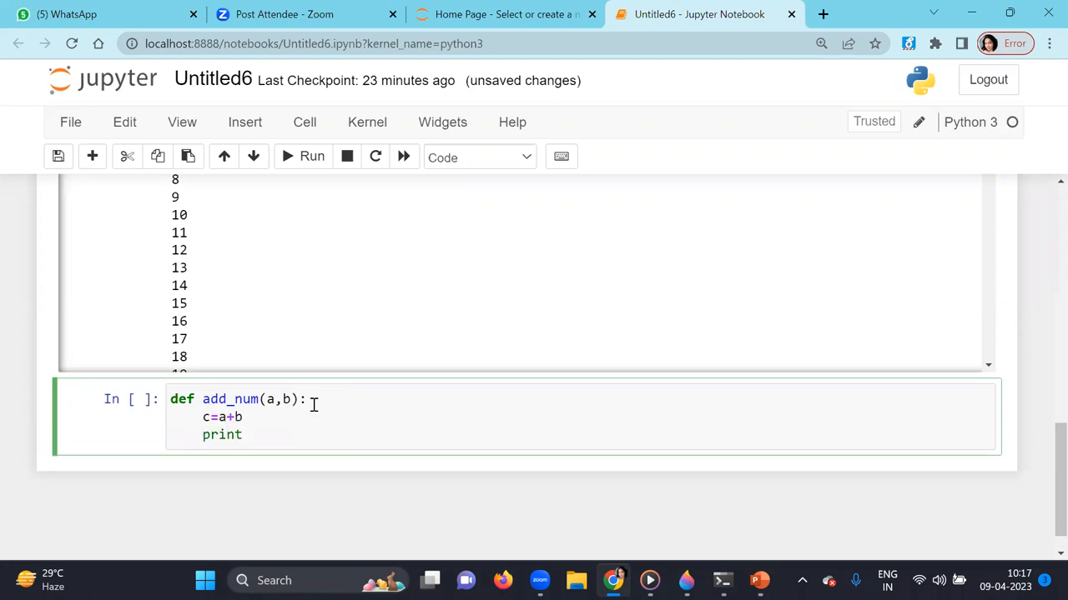
text((c))
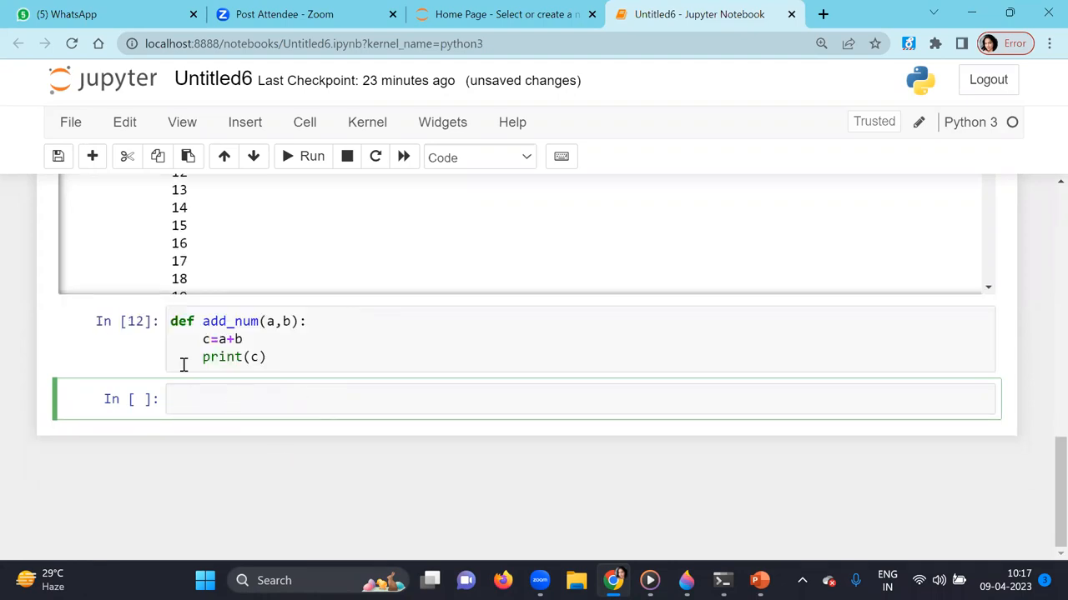
Step: Call add_num on 45 and 56, then on 2342545 and 8769879
text(add)
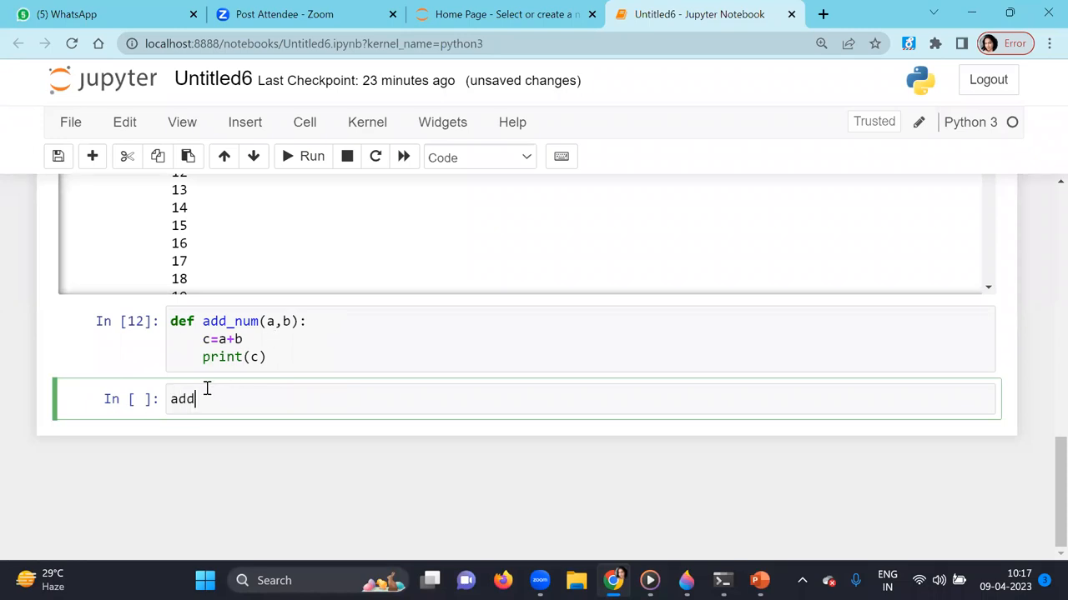
text(_num)
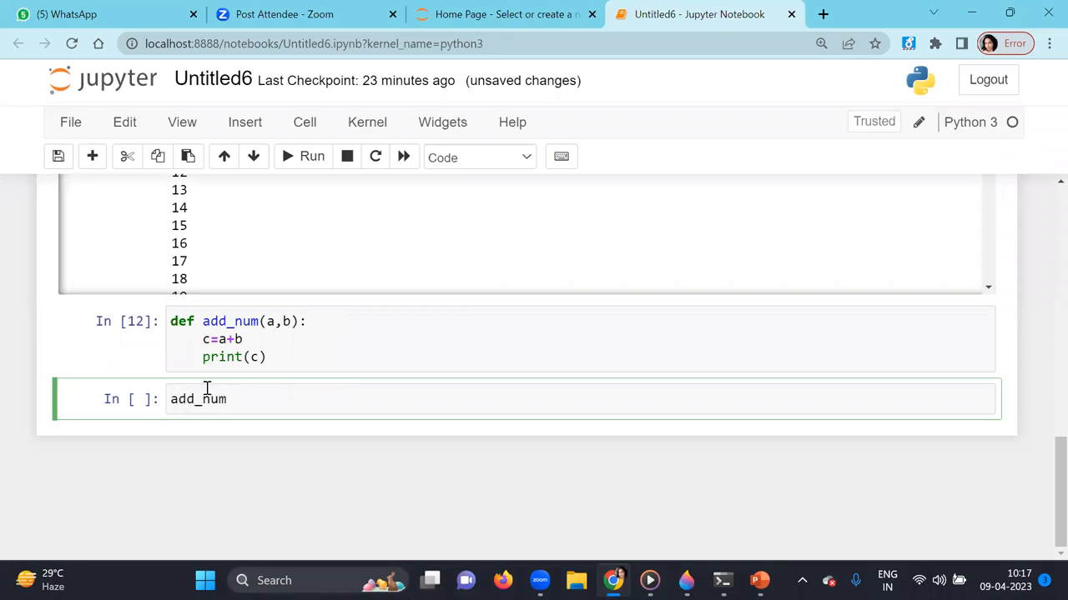
text((45))
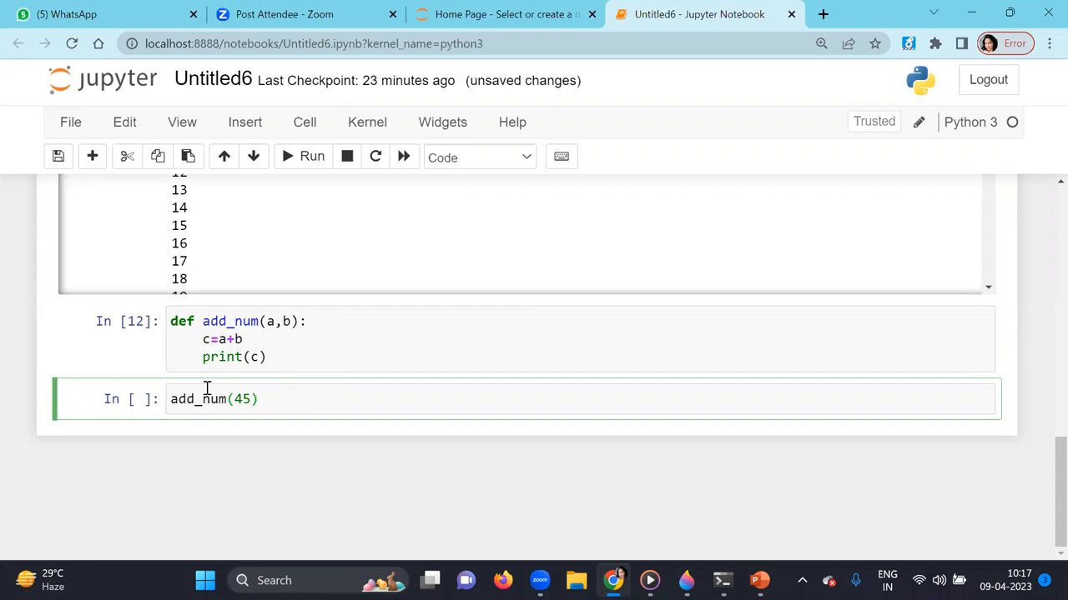
text(,56)
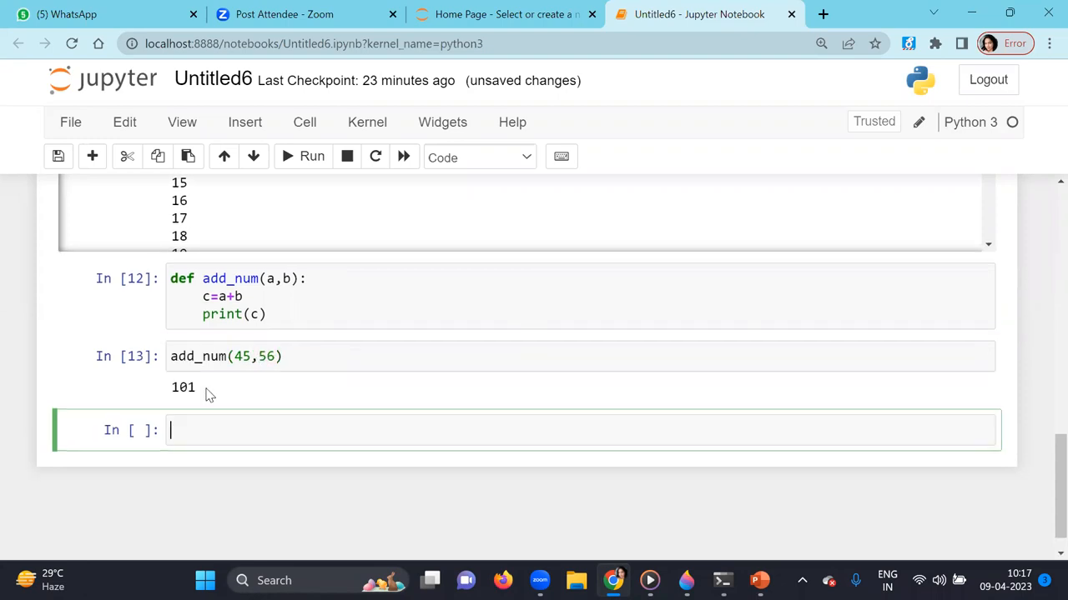
text(add)
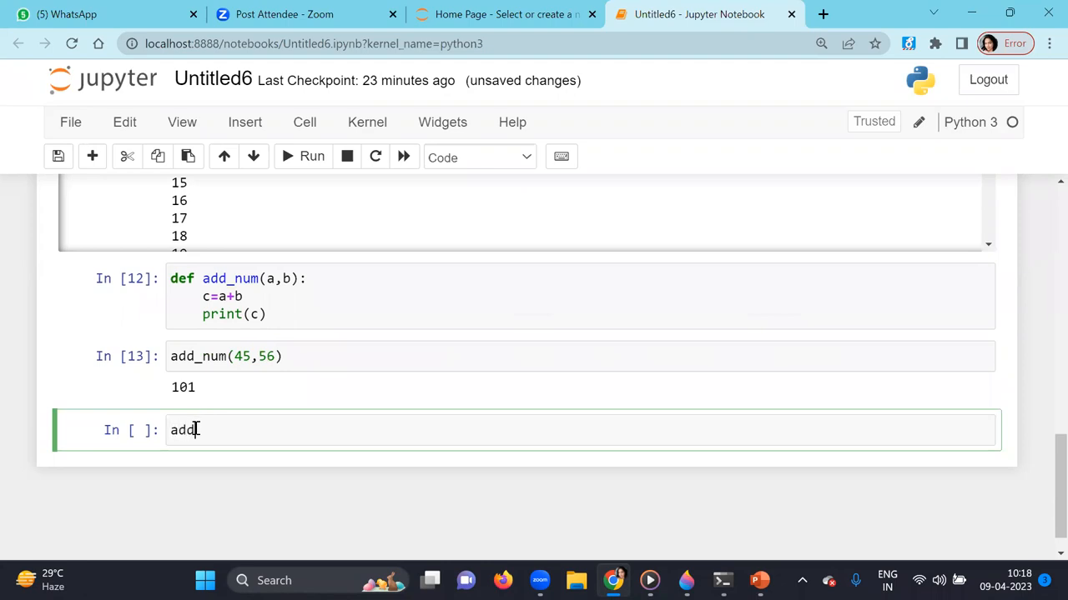
text(_num)
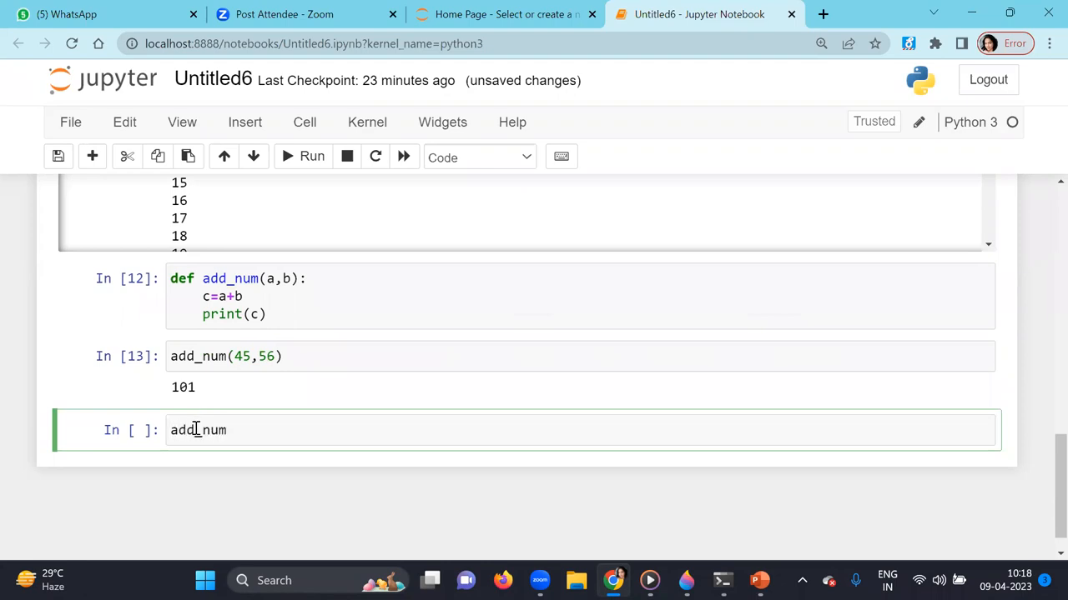
text((2342545,8769879)
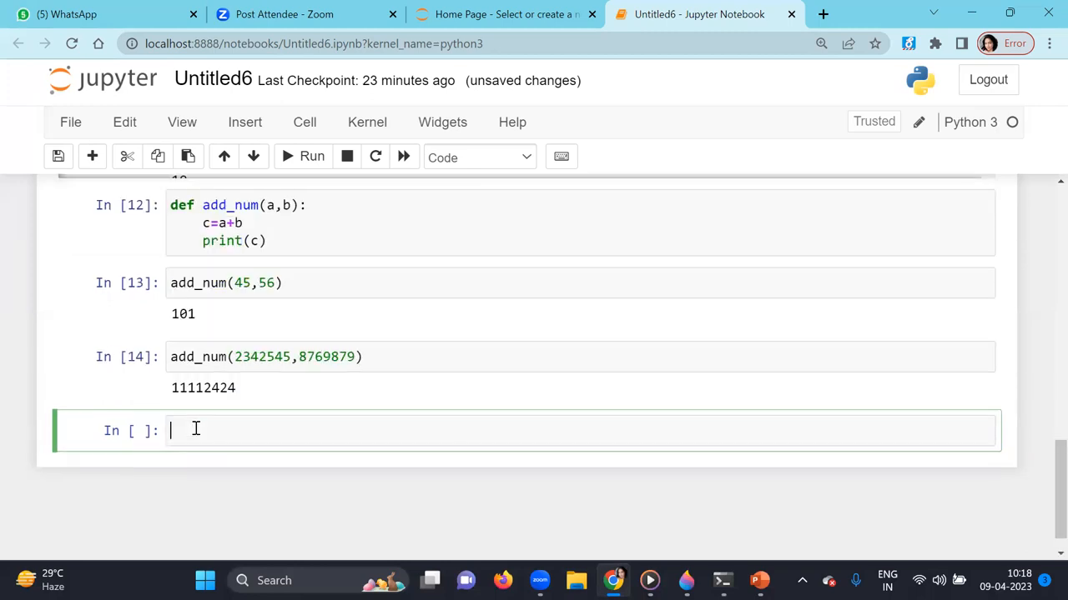
text(add)
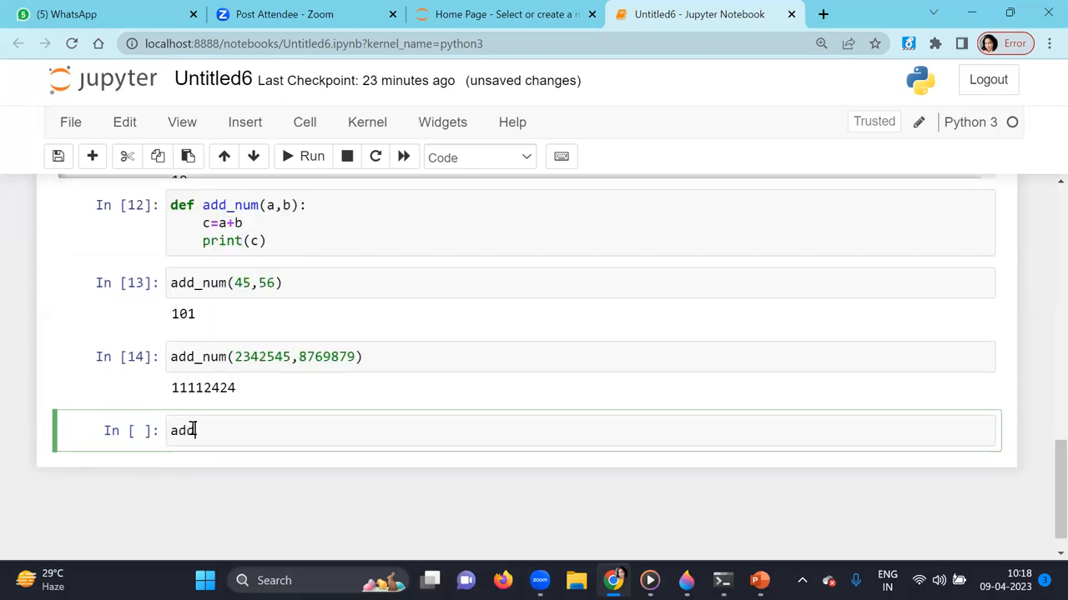
text(_num()
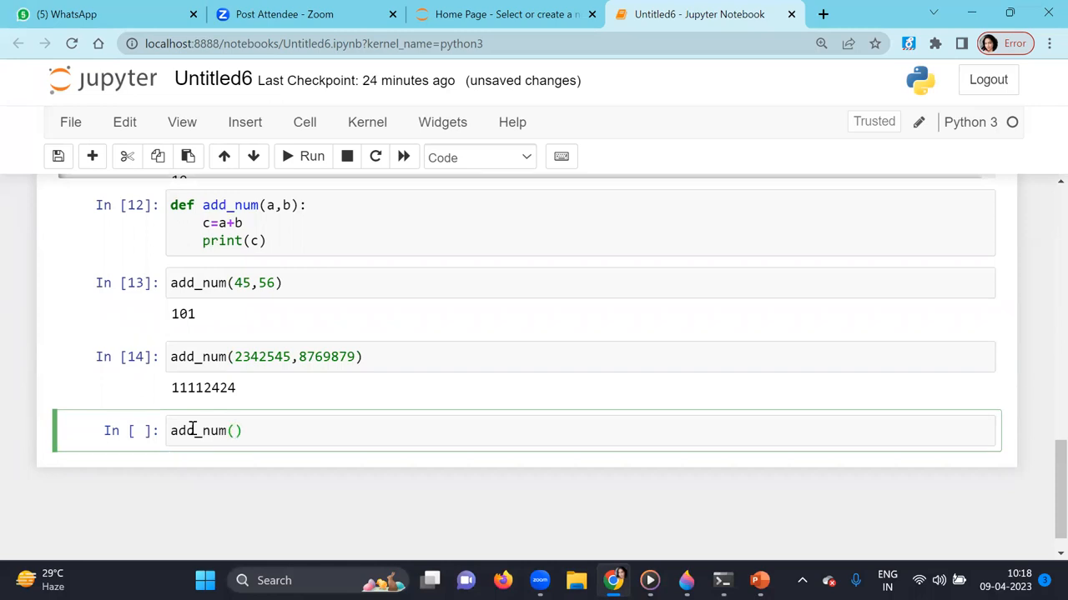
text(23445345665767887)
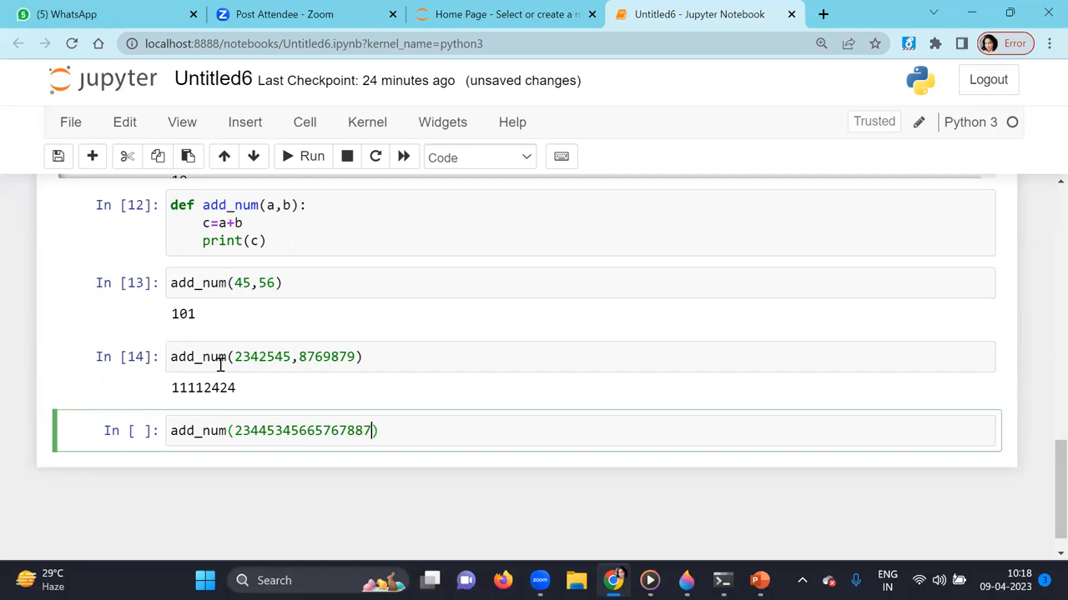
text(,67u78i78987)
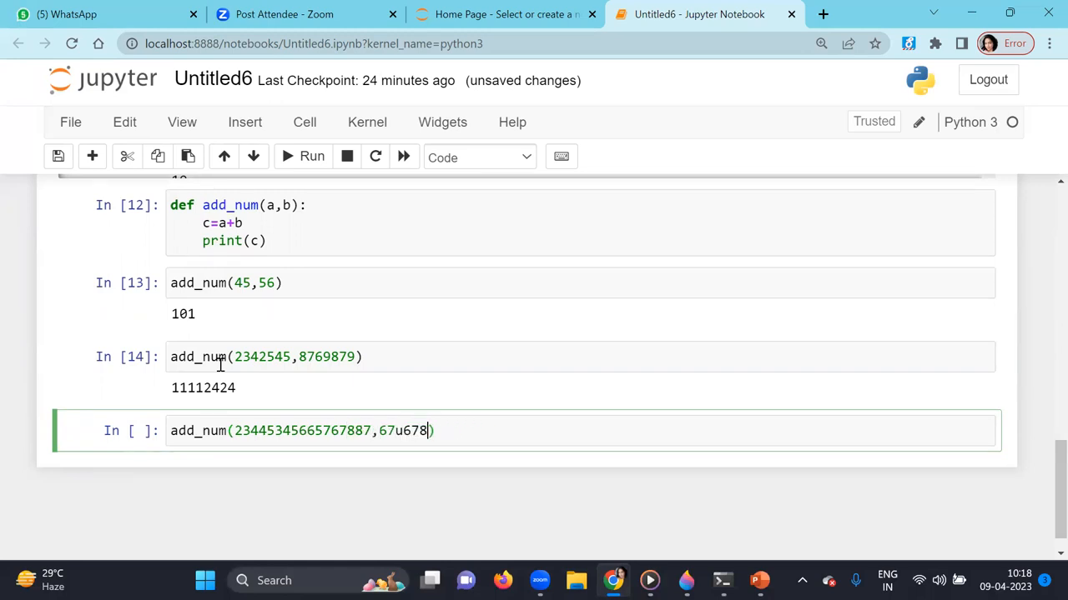
key(Backspace)
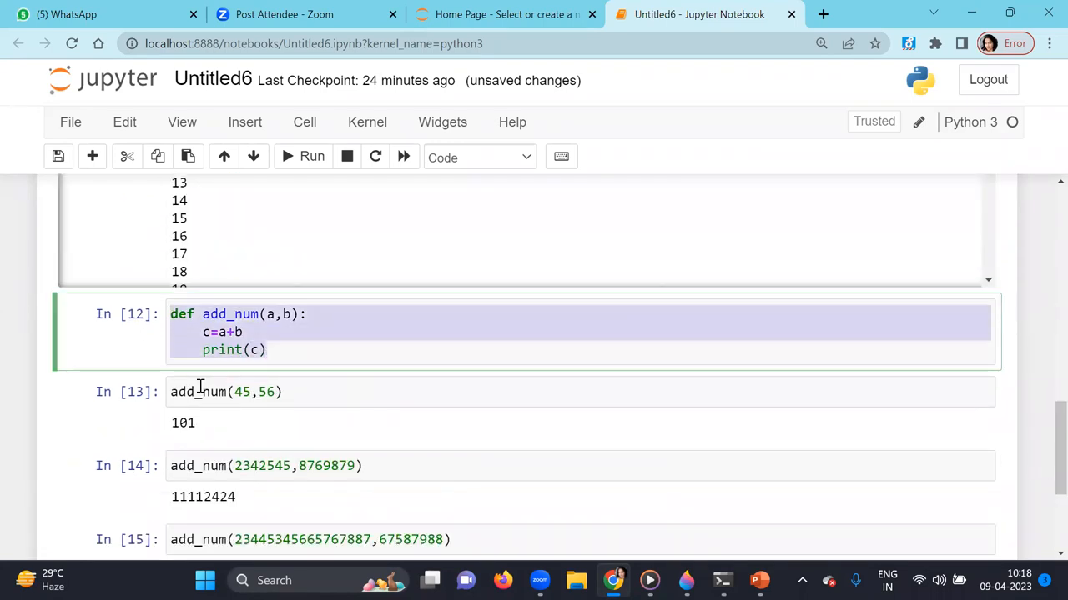
click(225, 391)
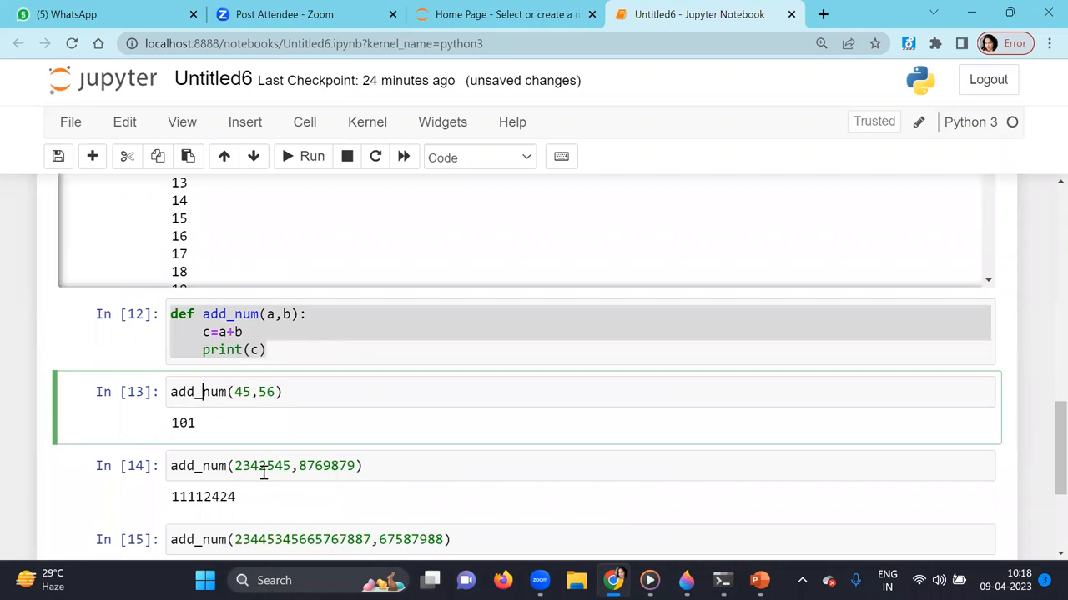
Step: Call add_num(2,4,5) to raise the TypeError about taking 2 positional arguments
scroll(down, 3)
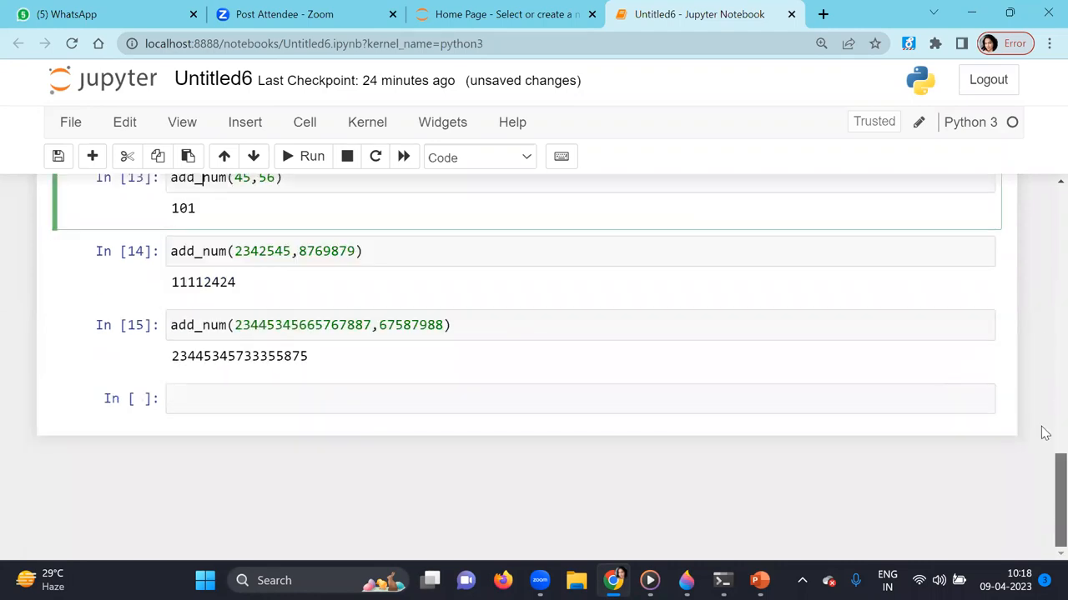
click(193, 398)
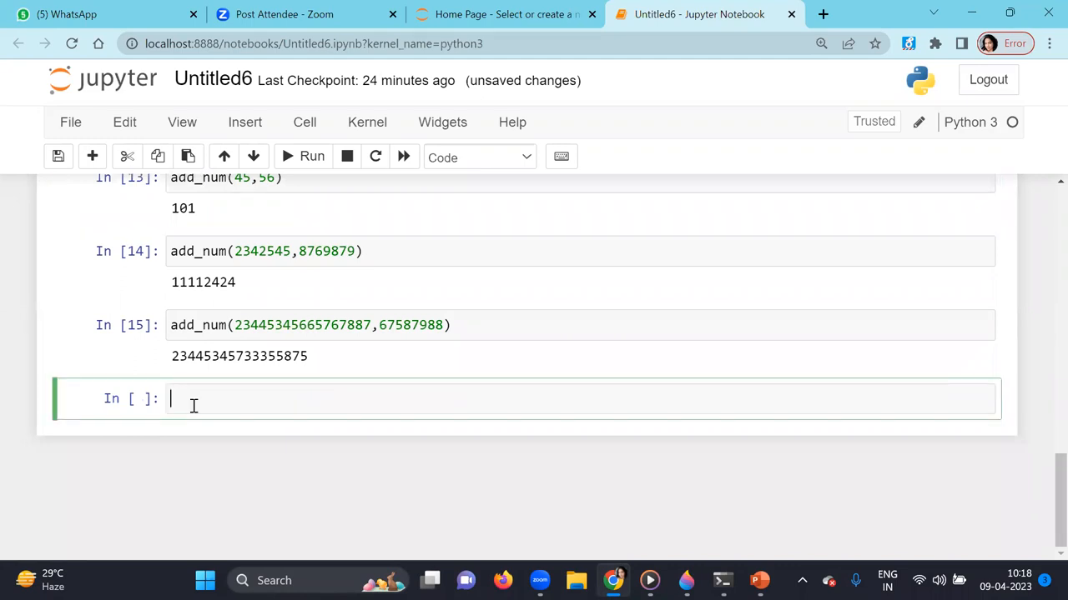
text(add)
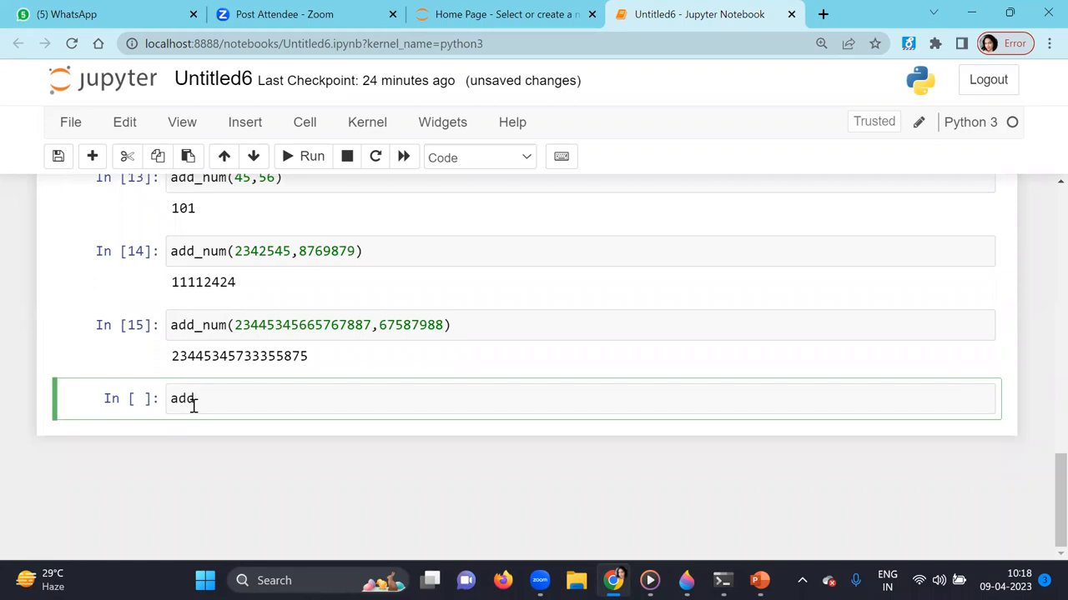
text(_num())
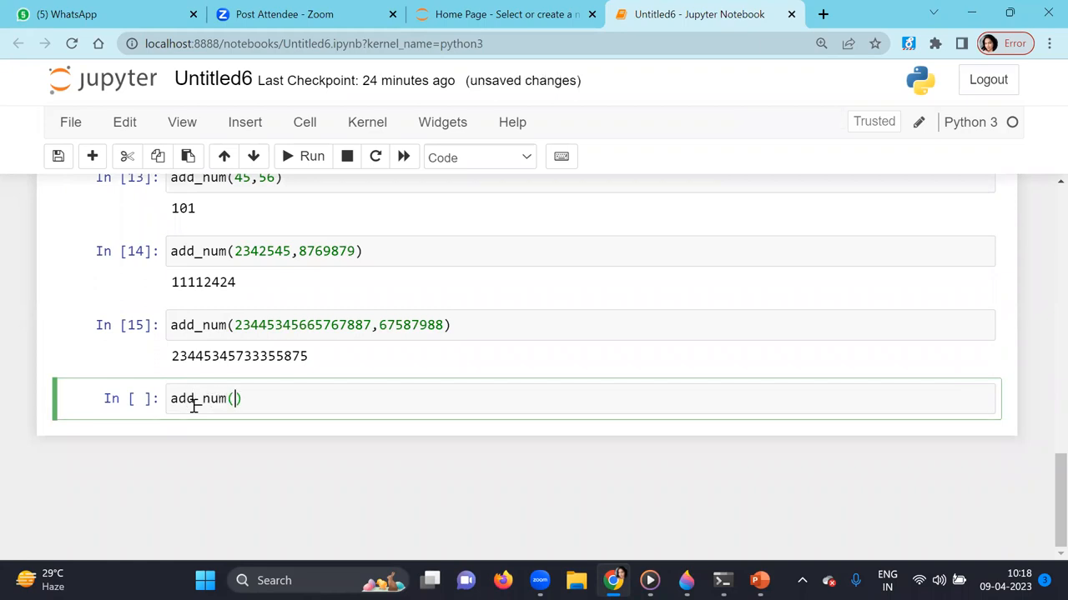
text(2,4,5)
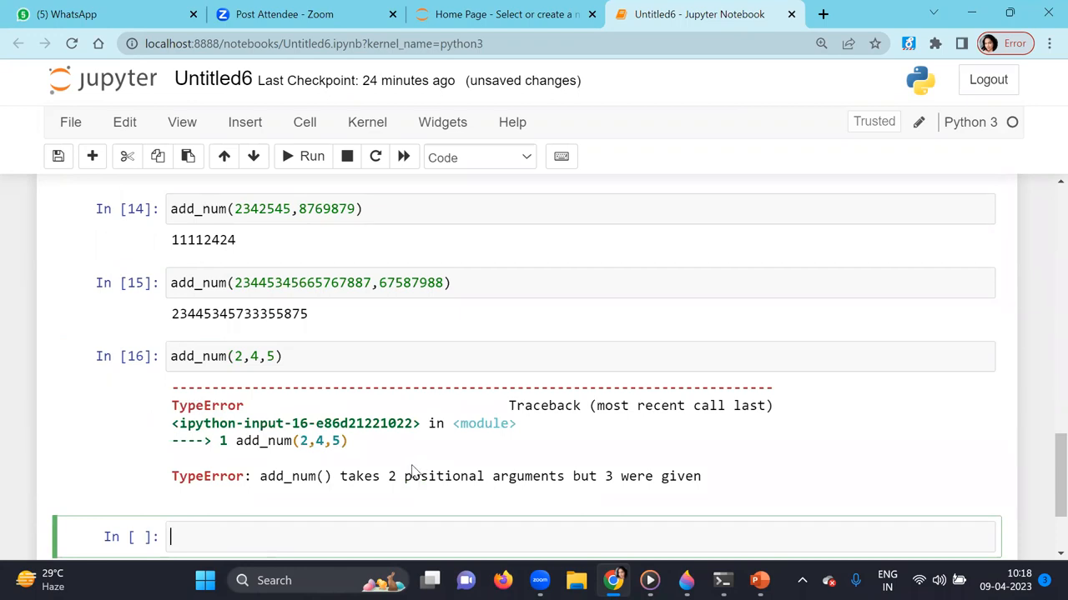
mouse_move(234, 341)
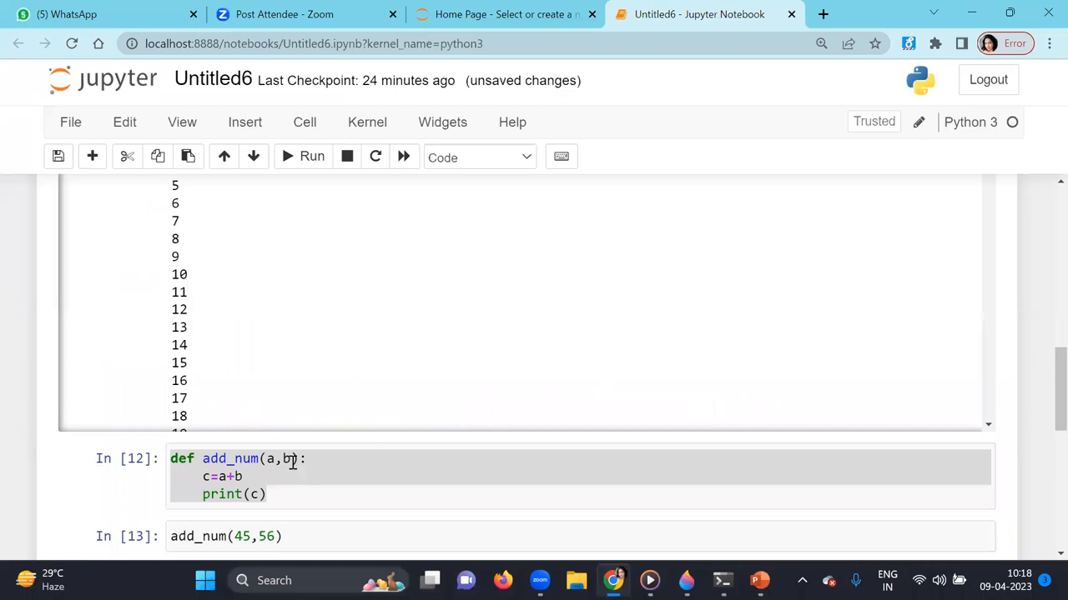
scroll(down, 3)
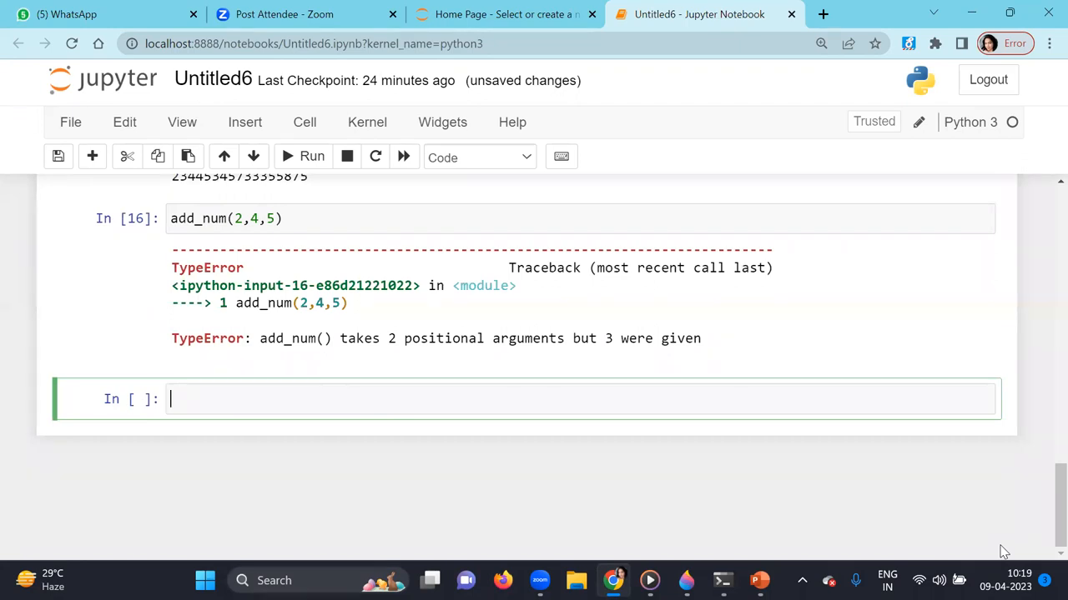
mouse_move(757, 579)
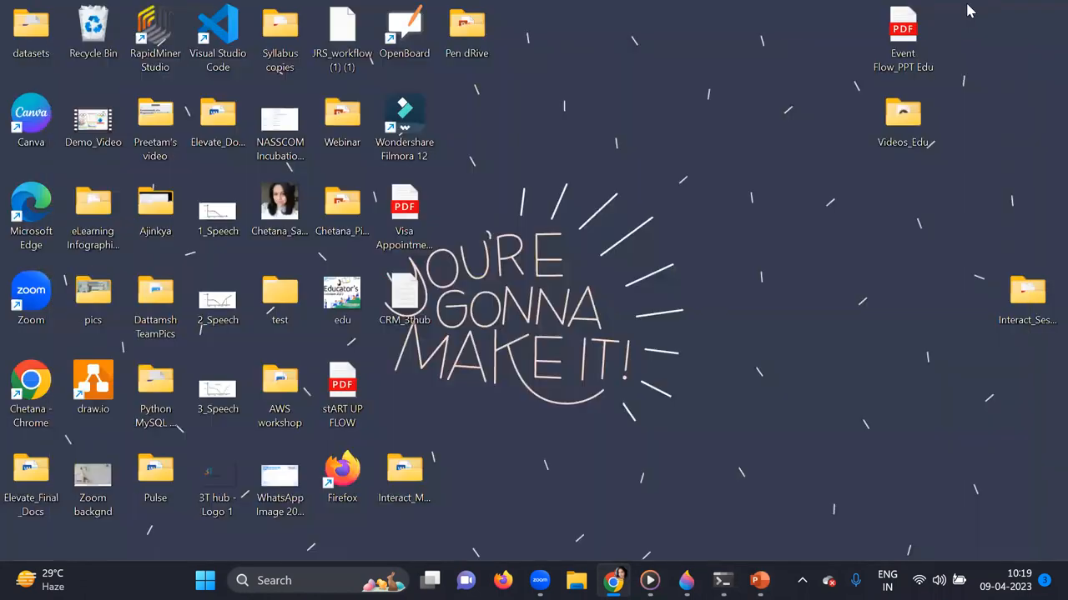
Step: Launch OpenBoard from the desktop shortcut and decline the update-available prompt
click(404, 29)
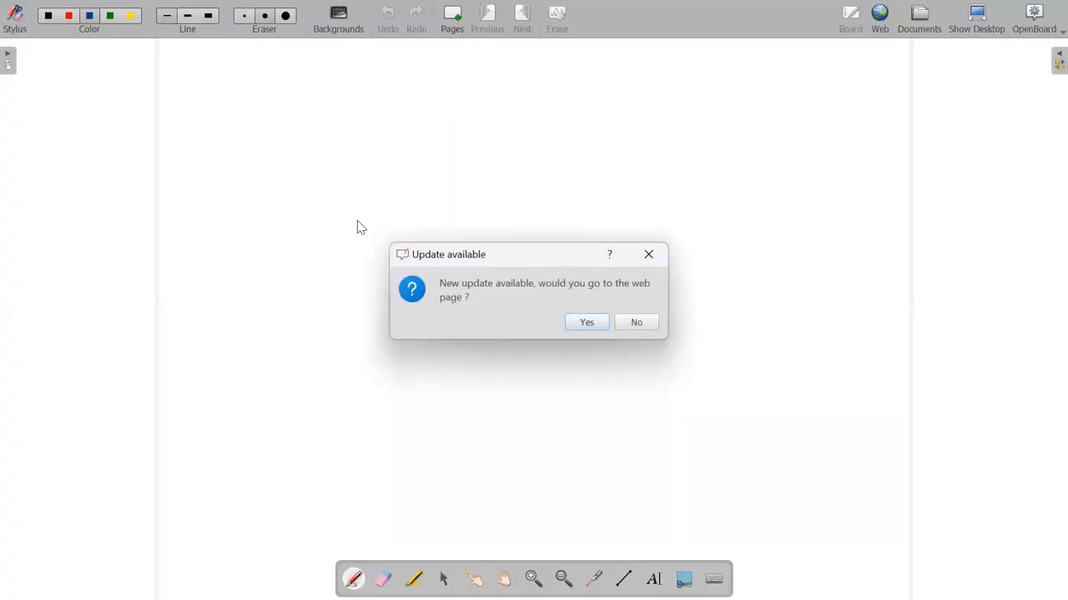
click(635, 322)
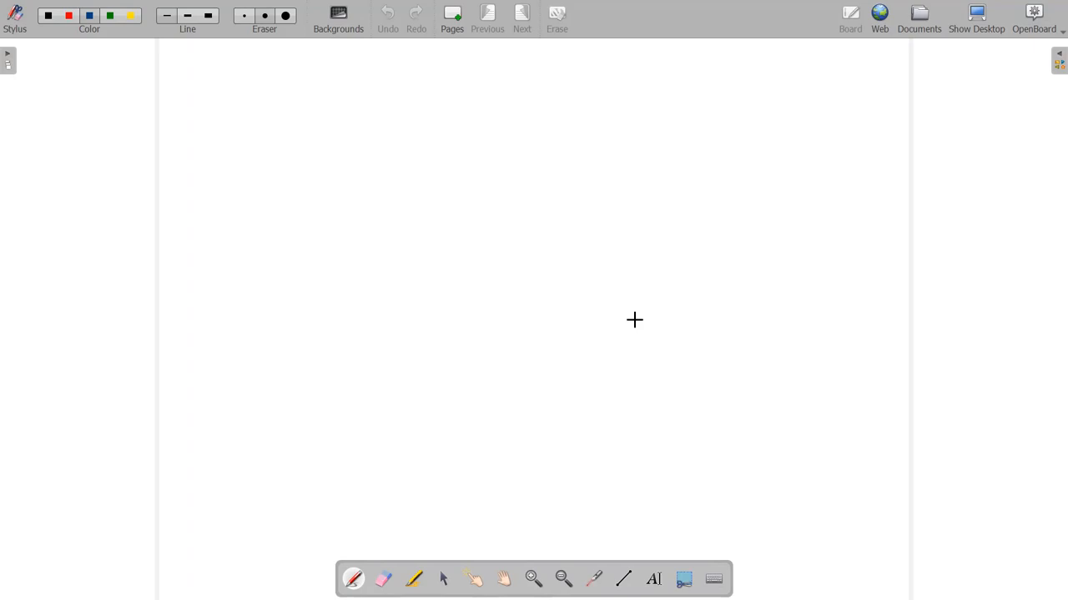
mouse_move(12, 108)
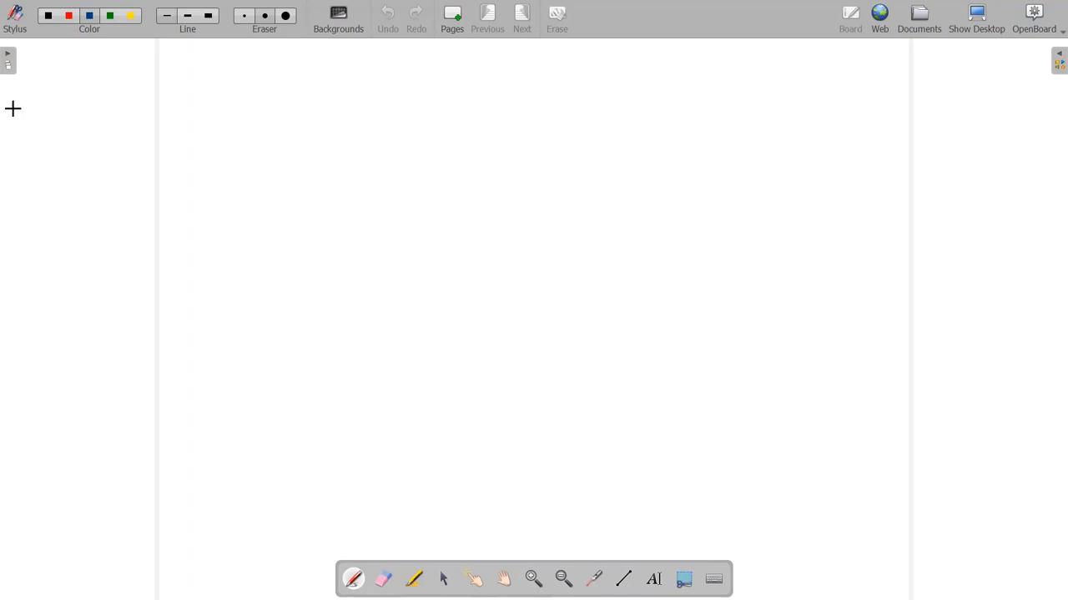
Step: Draw two vertical column dividers and handwrite Variables through Functions down the left column
drag(403, 161, 390, 497)
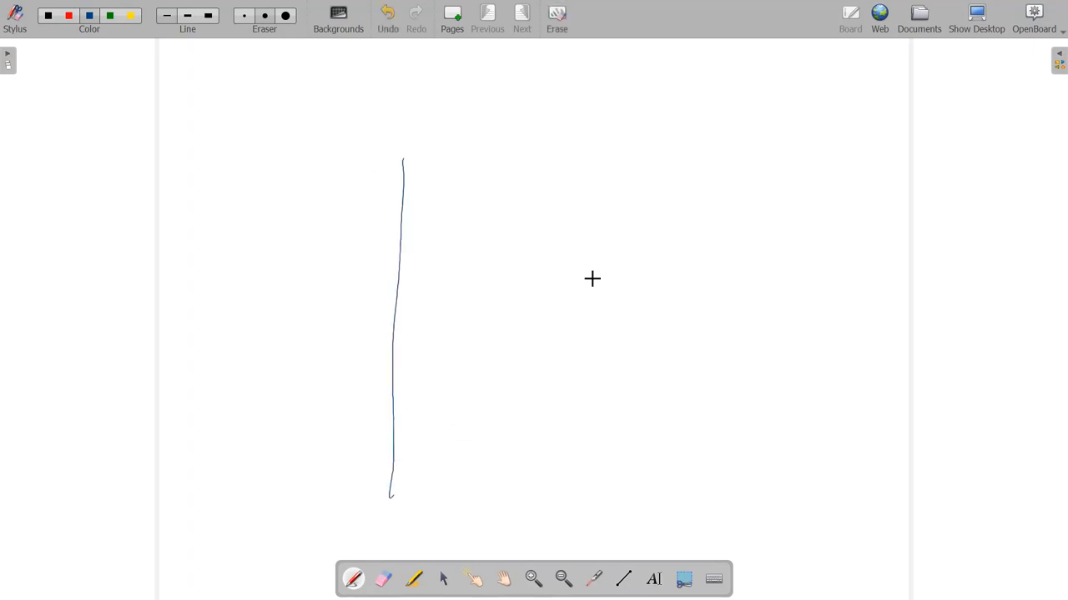
drag(644, 156, 626, 494)
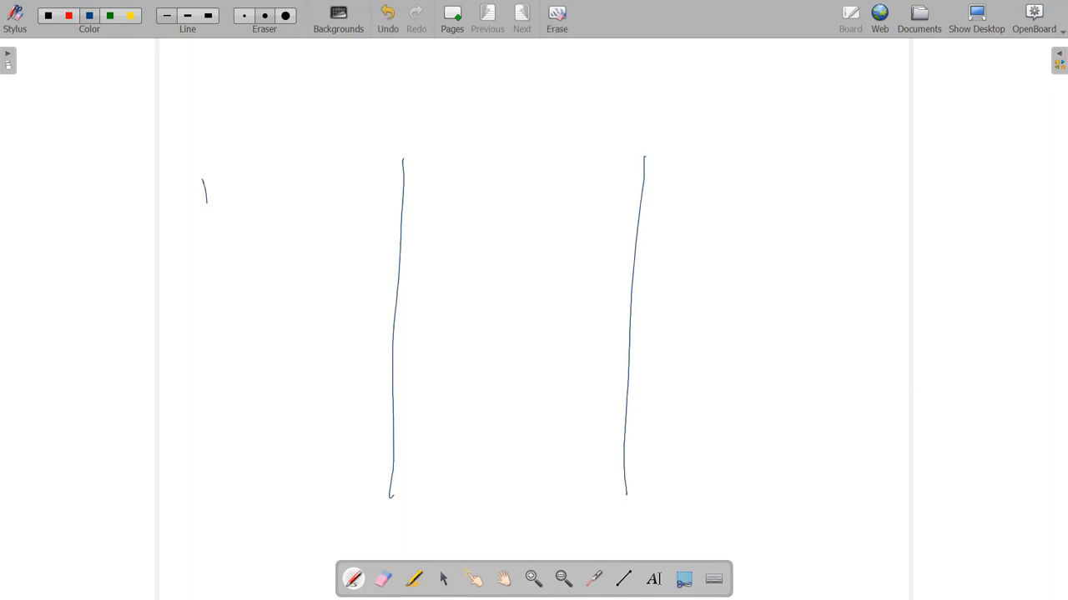
drag(204, 200, 292, 196)
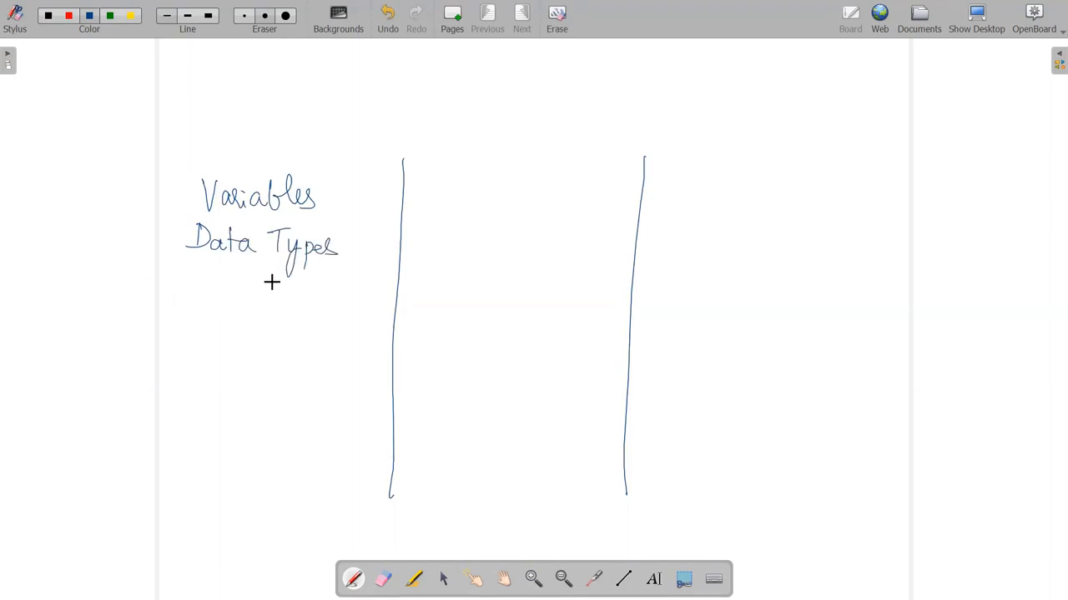
mouse_move(199, 279)
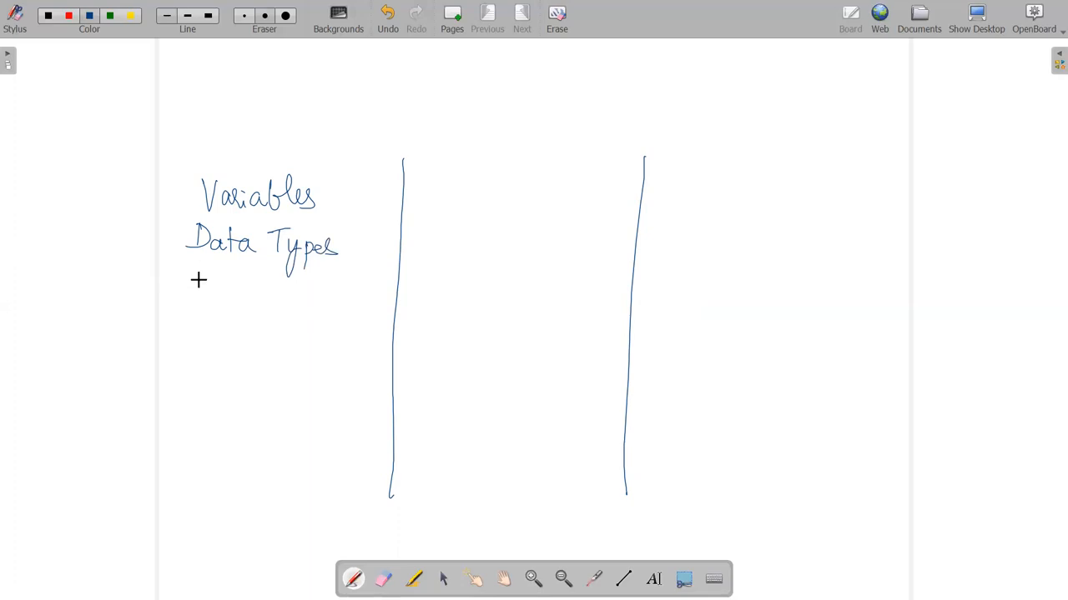
drag(204, 292, 271, 288)
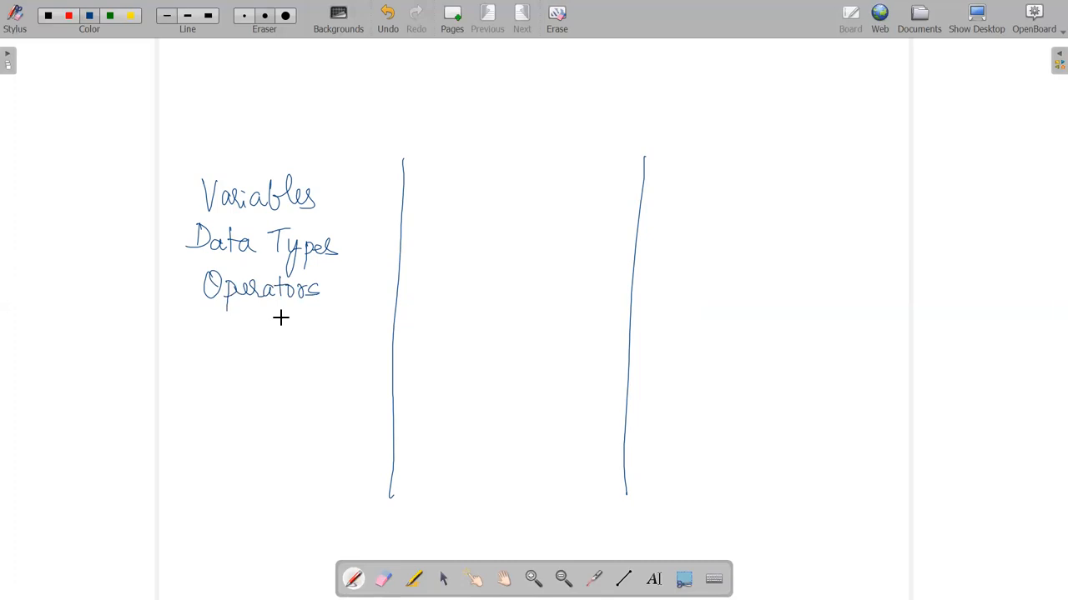
drag(188, 330, 267, 329)
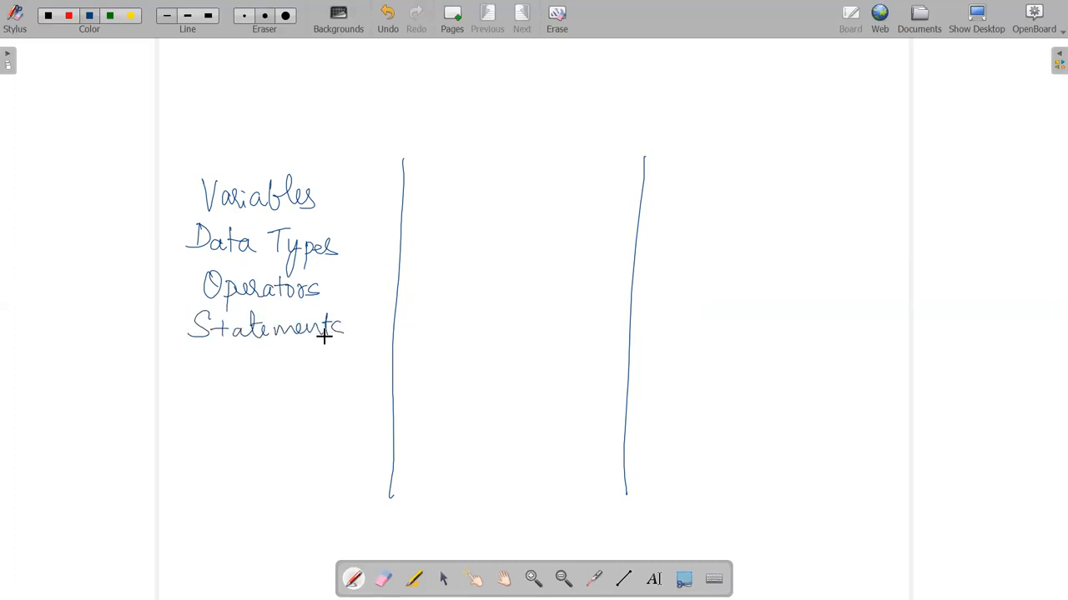
drag(183, 367, 225, 375)
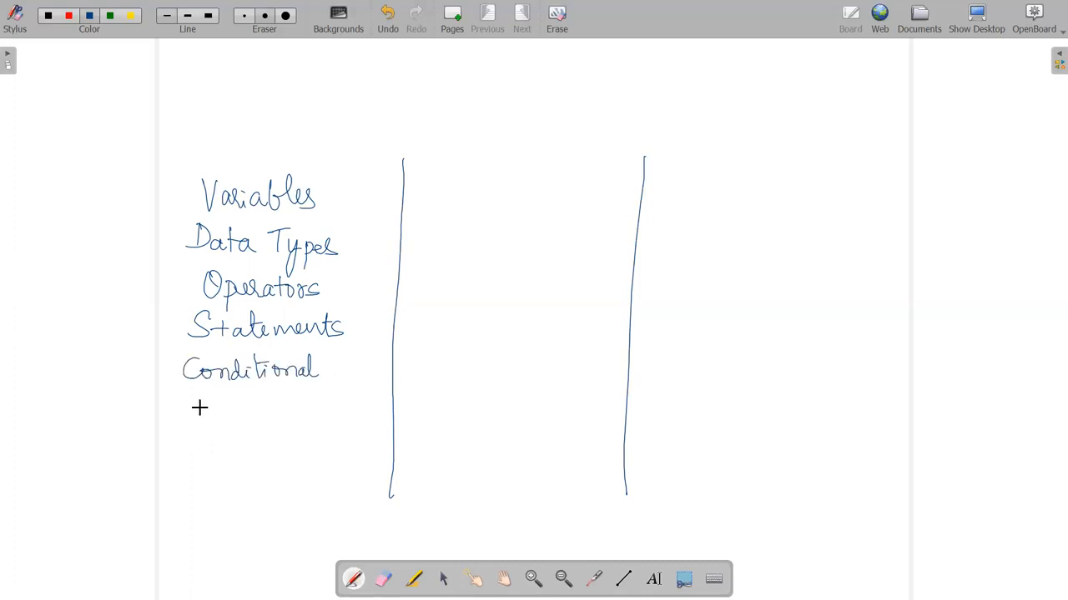
drag(199, 408, 250, 409)
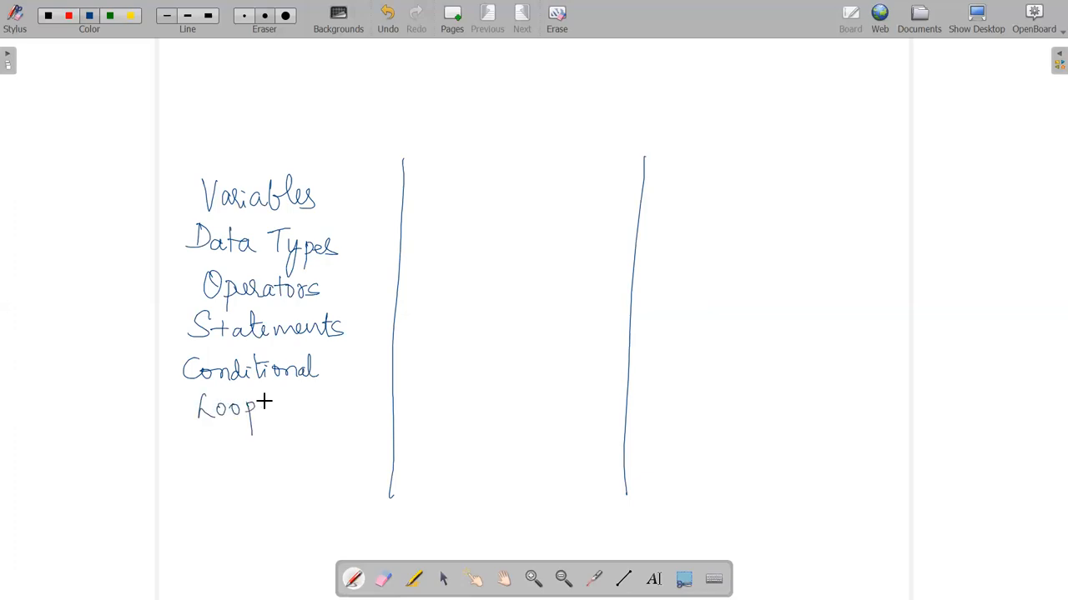
text(s)
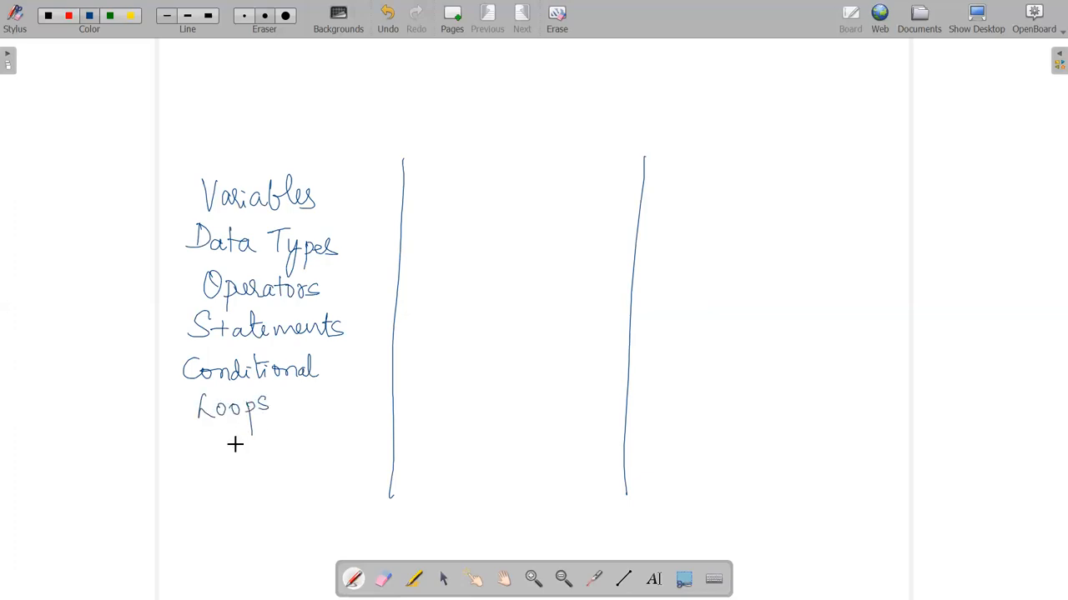
mouse_move(205, 445)
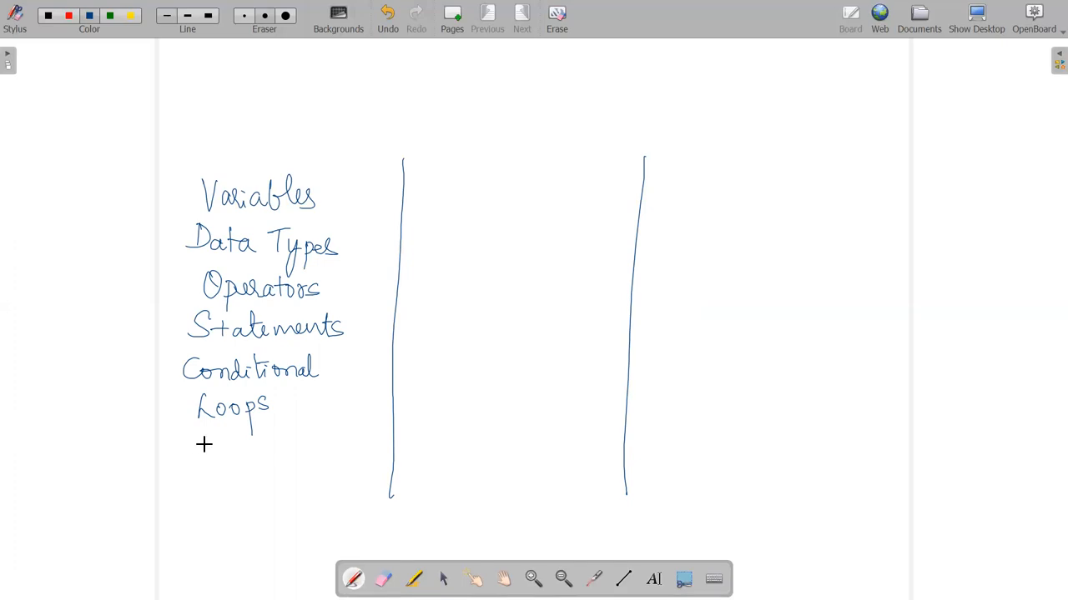
drag(204, 448, 282, 448)
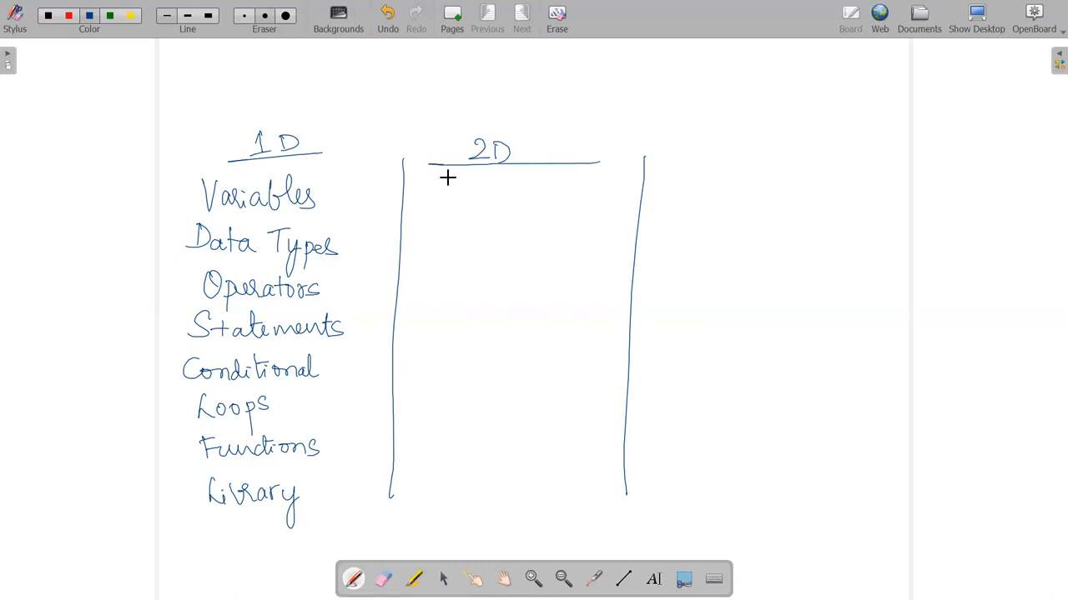
Step: Handwrite 'Style Paradigms' under the 2D heading and 'Object Oriented' beneath it
drag(429, 191, 500, 200)
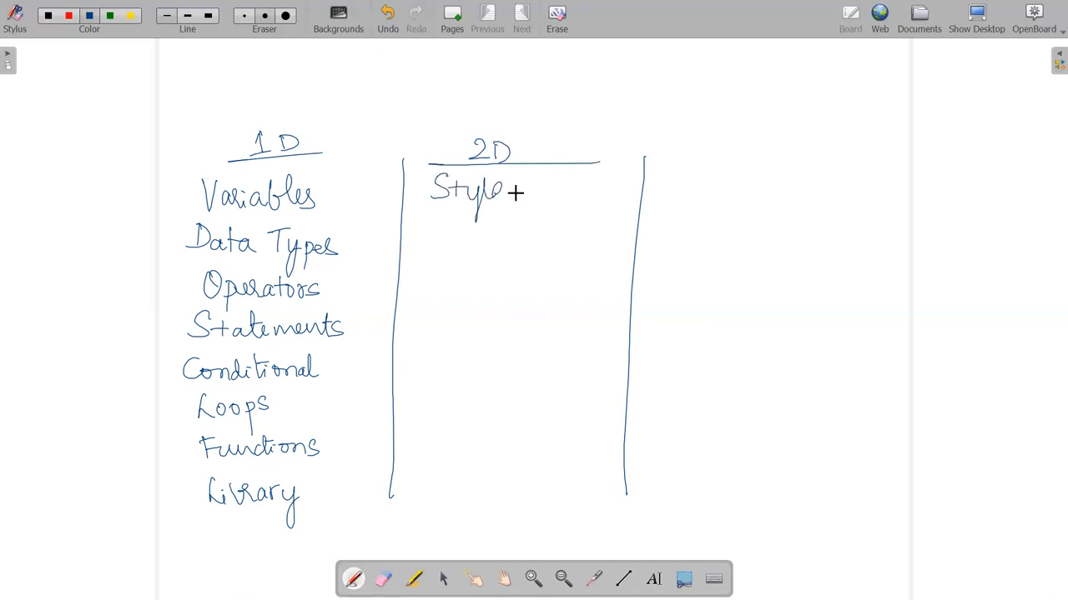
mouse_move(539, 221)
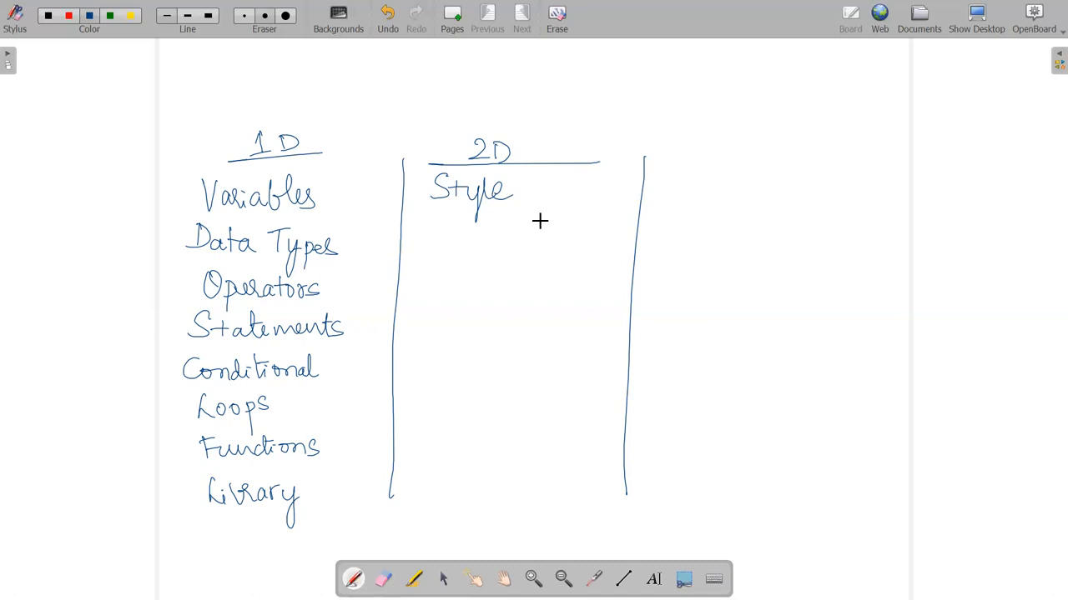
mouse_move(530, 193)
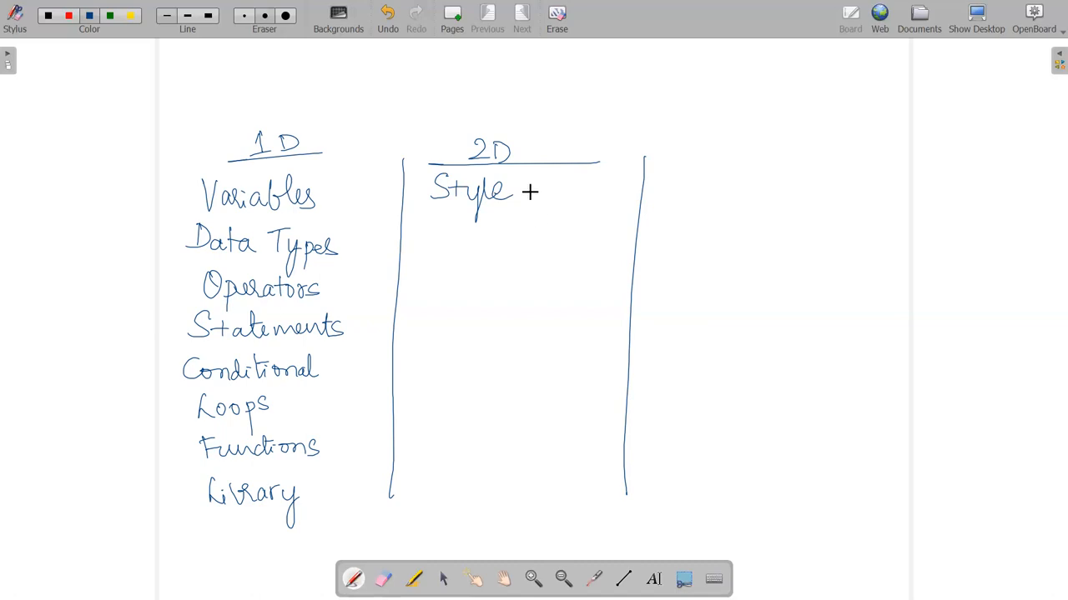
mouse_move(532, 199)
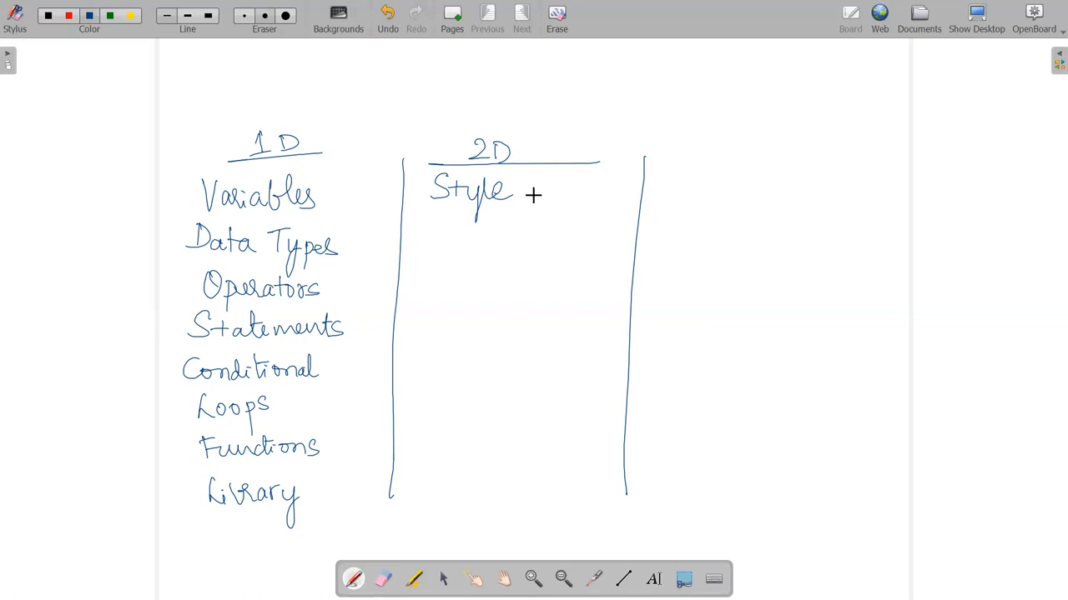
mouse_move(436, 230)
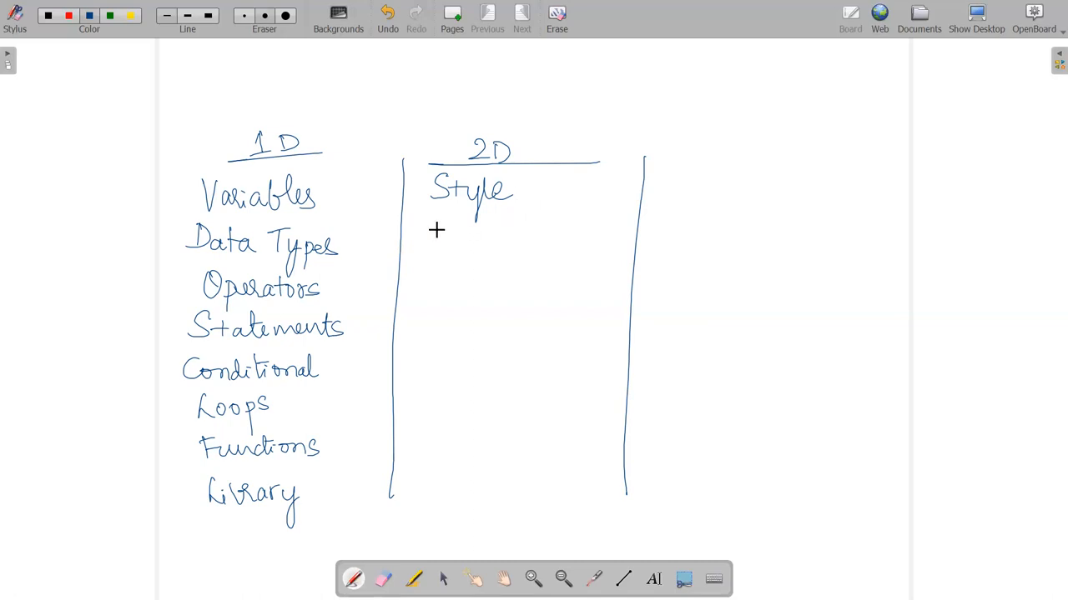
mouse_move(537, 185)
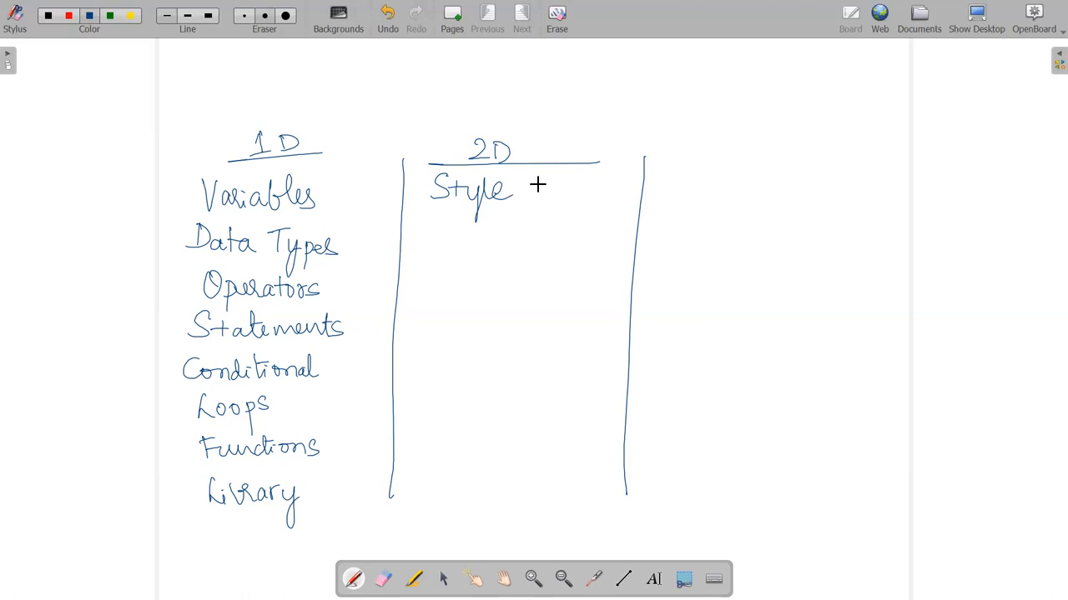
drag(542, 184, 575, 187)
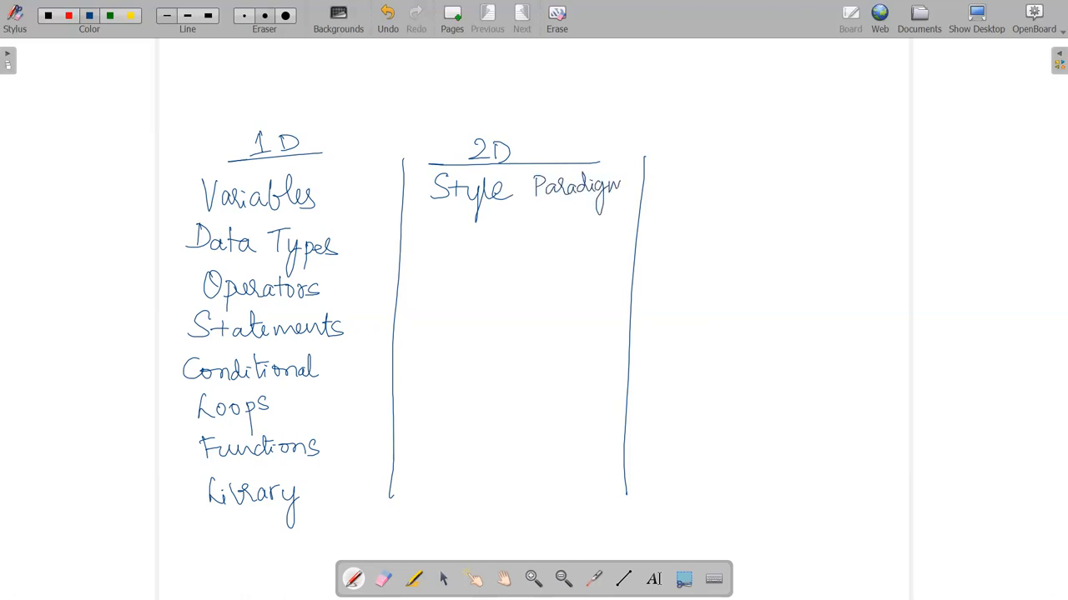
text(s)
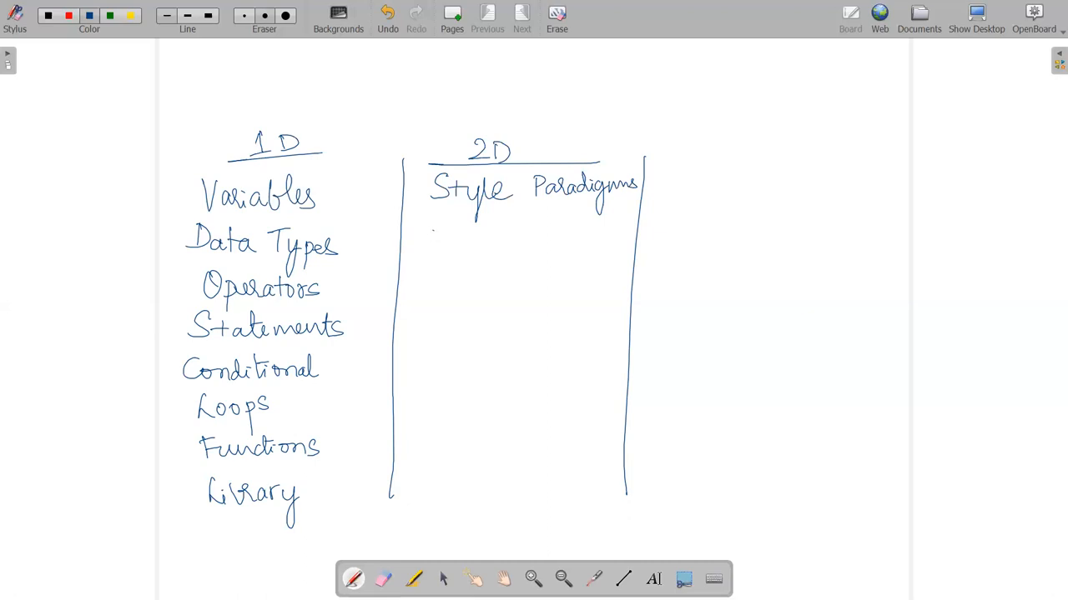
drag(430, 246, 492, 242)
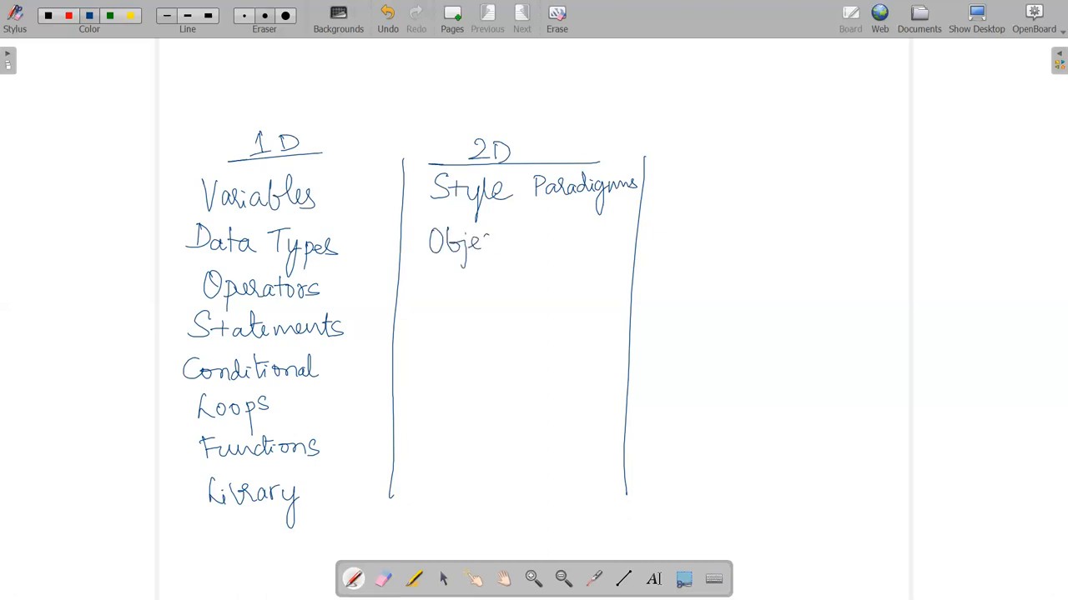
drag(492, 242, 522, 242)
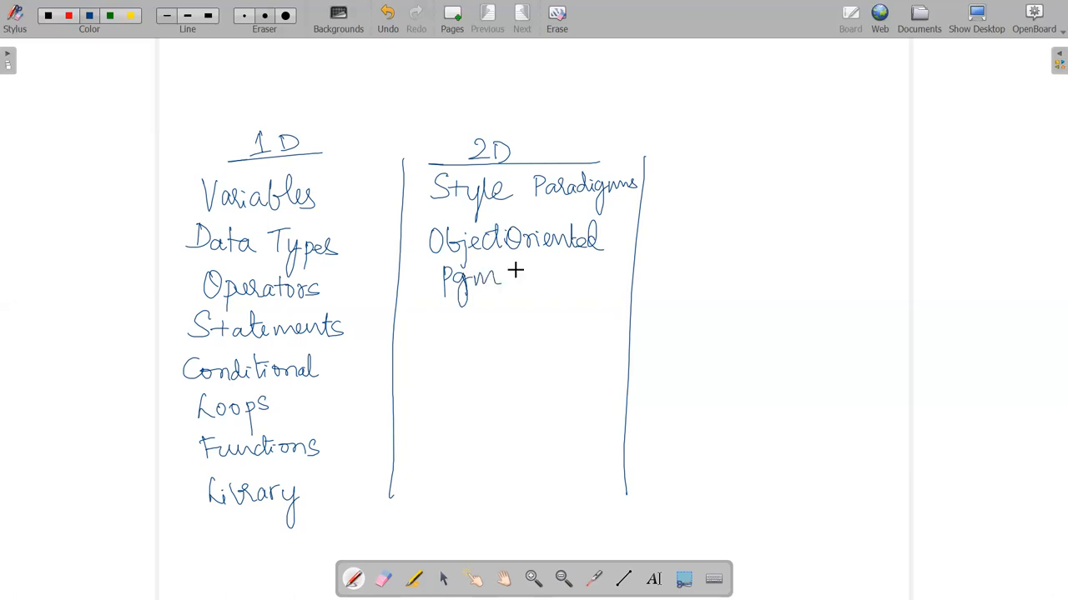
mouse_move(518, 289)
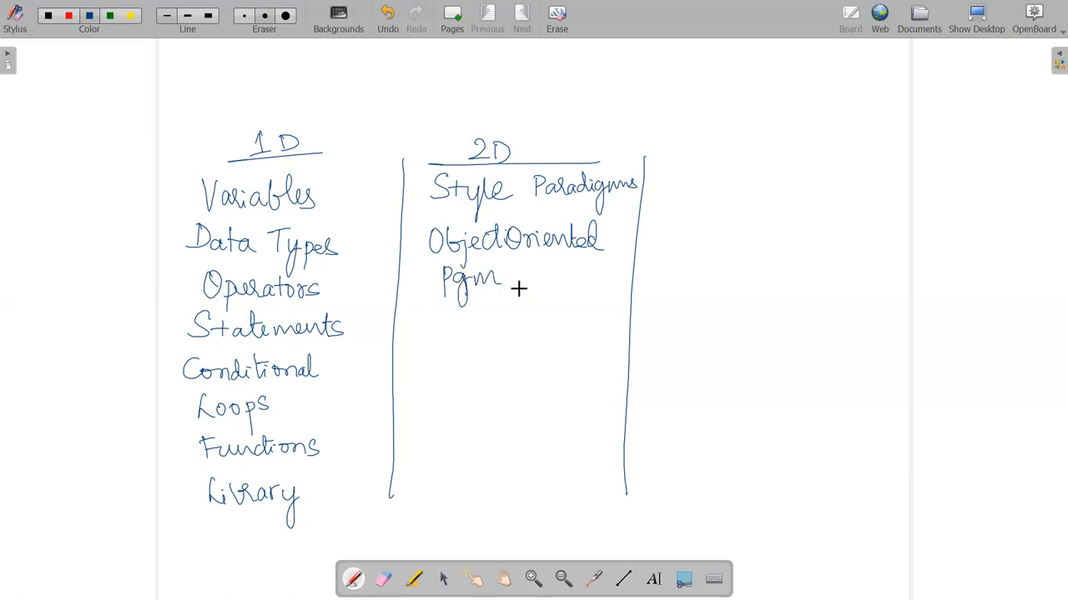
mouse_move(501, 300)
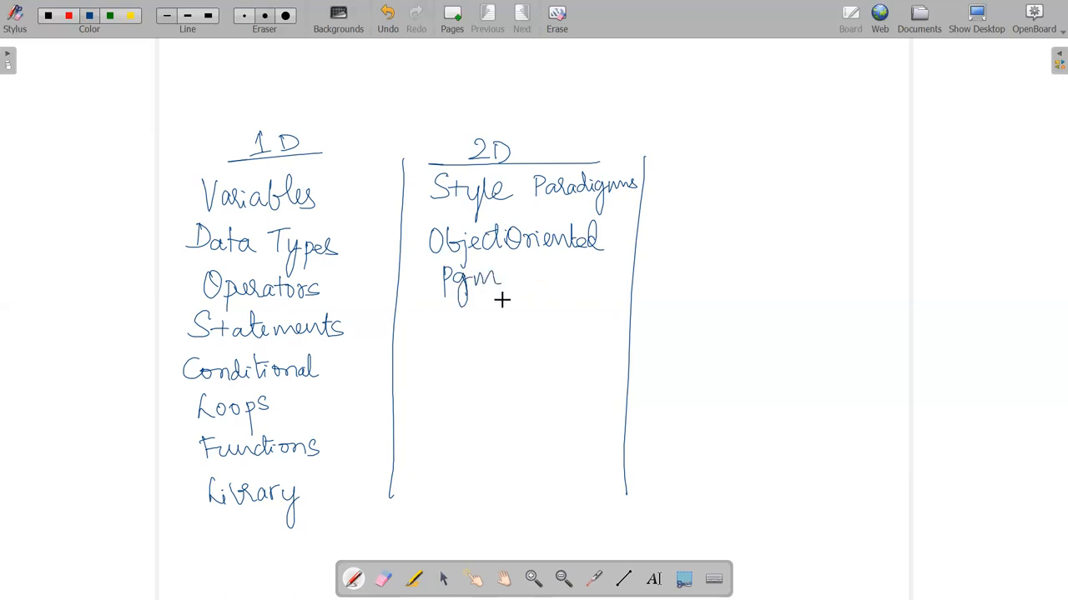
mouse_move(496, 303)
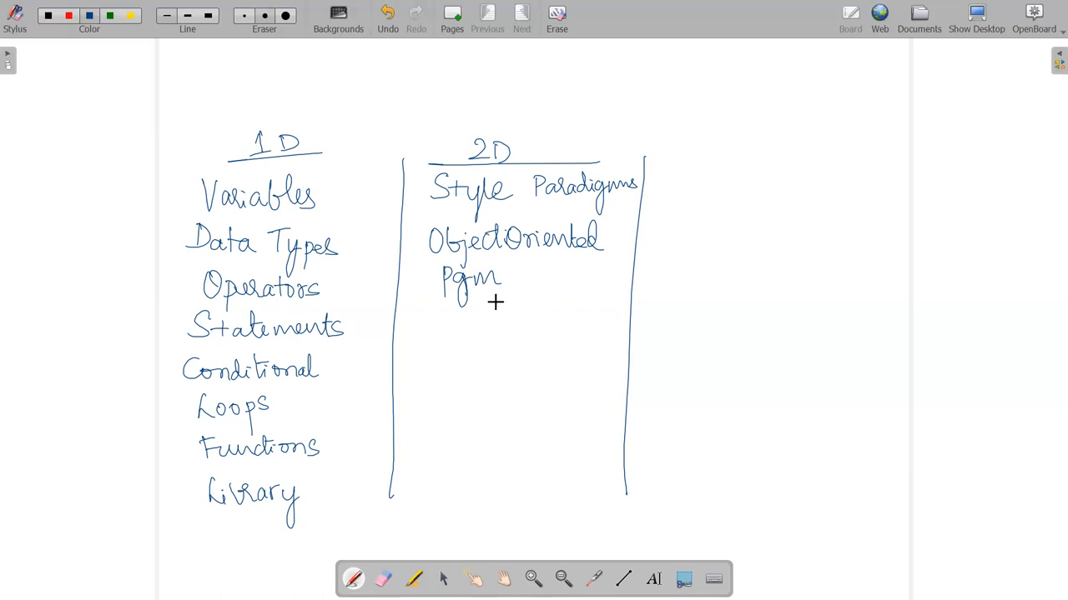
mouse_move(493, 307)
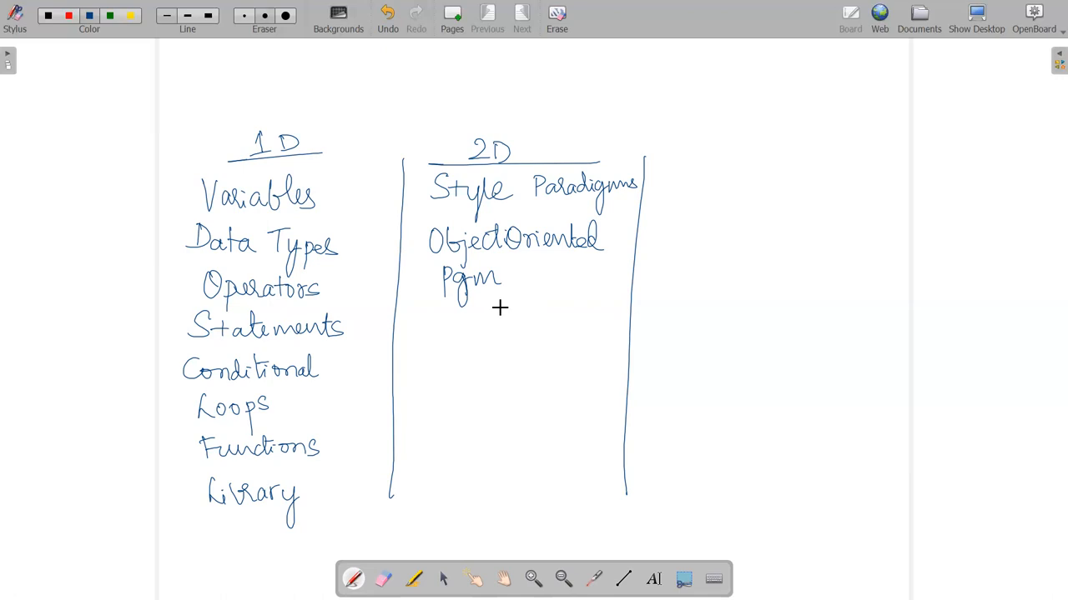
mouse_move(515, 291)
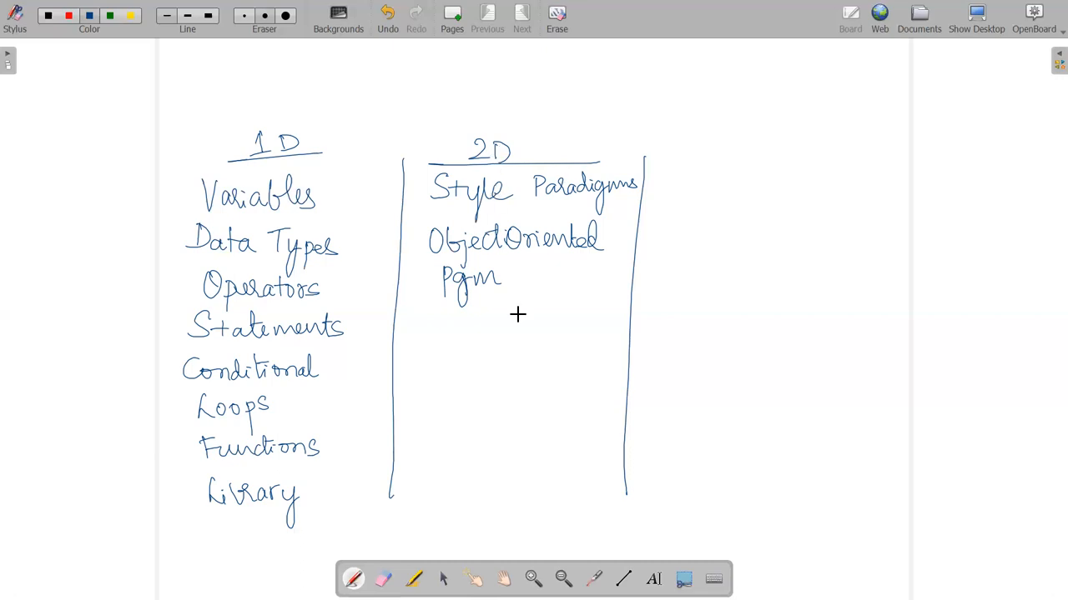
mouse_move(421, 318)
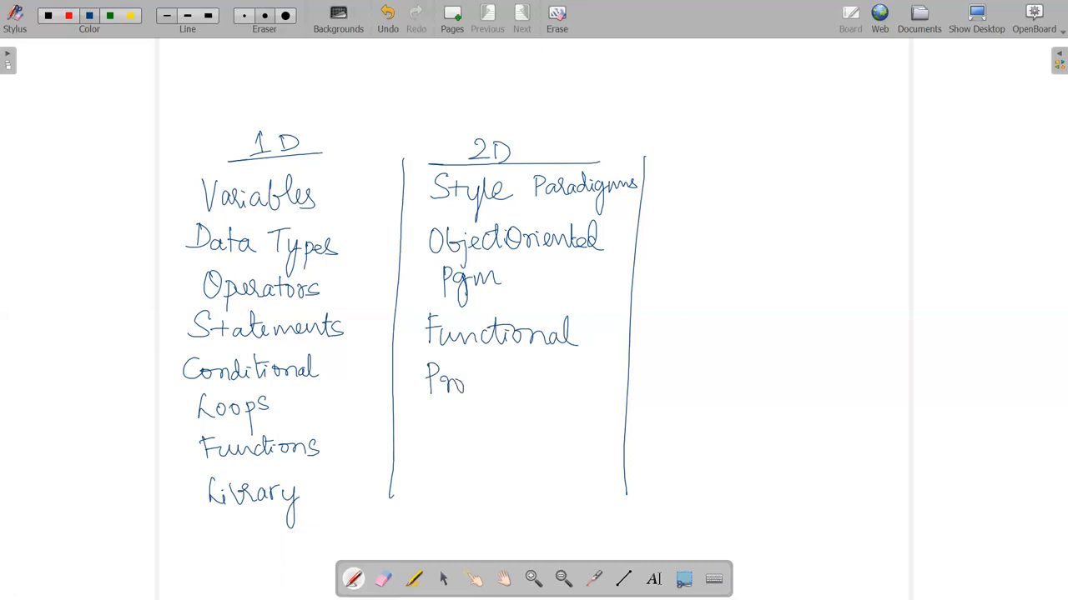
Step: Handwrite 'Procedural' below 'Functional' in the 2D column
drag(450, 386, 555, 385)
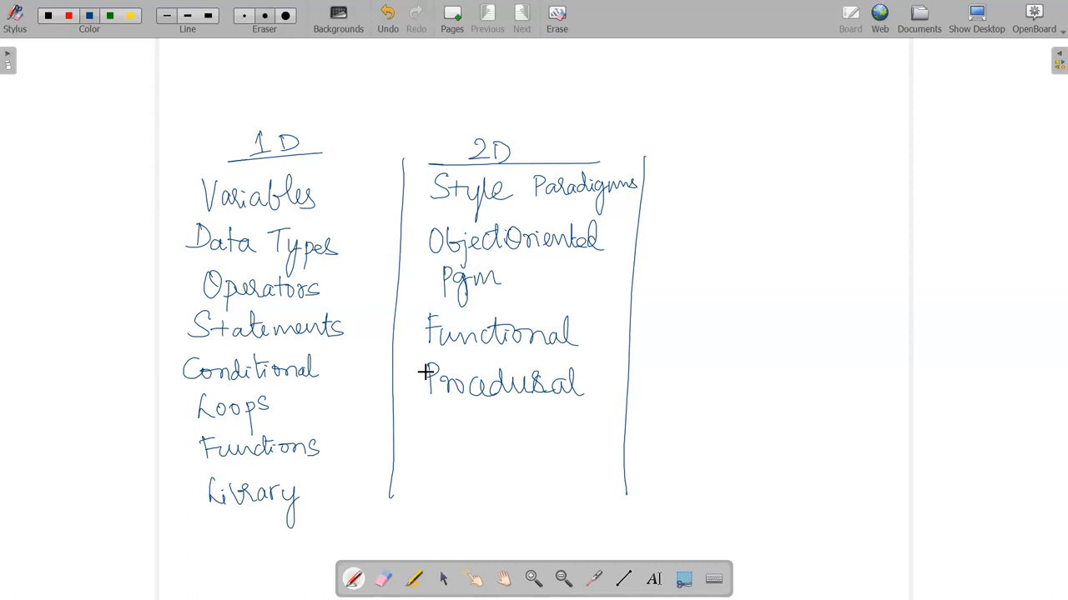
mouse_move(509, 277)
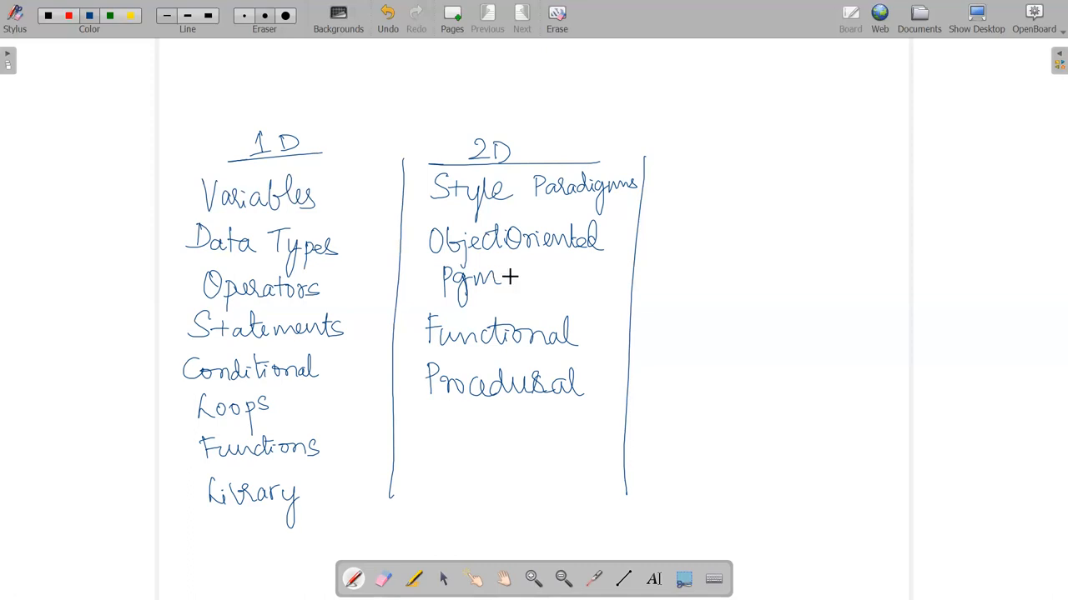
mouse_move(563, 141)
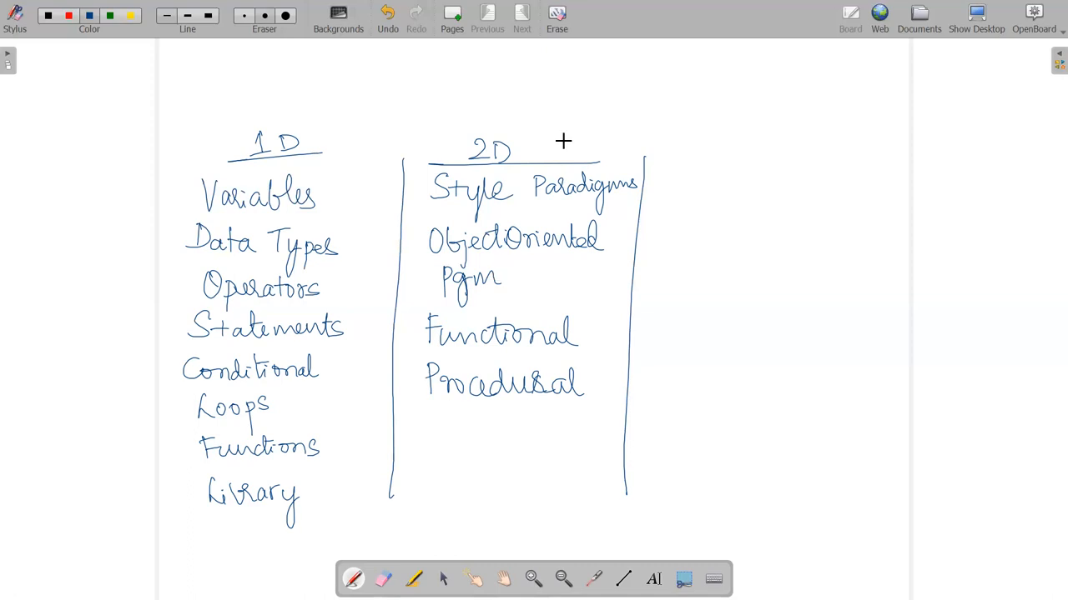
mouse_move(533, 284)
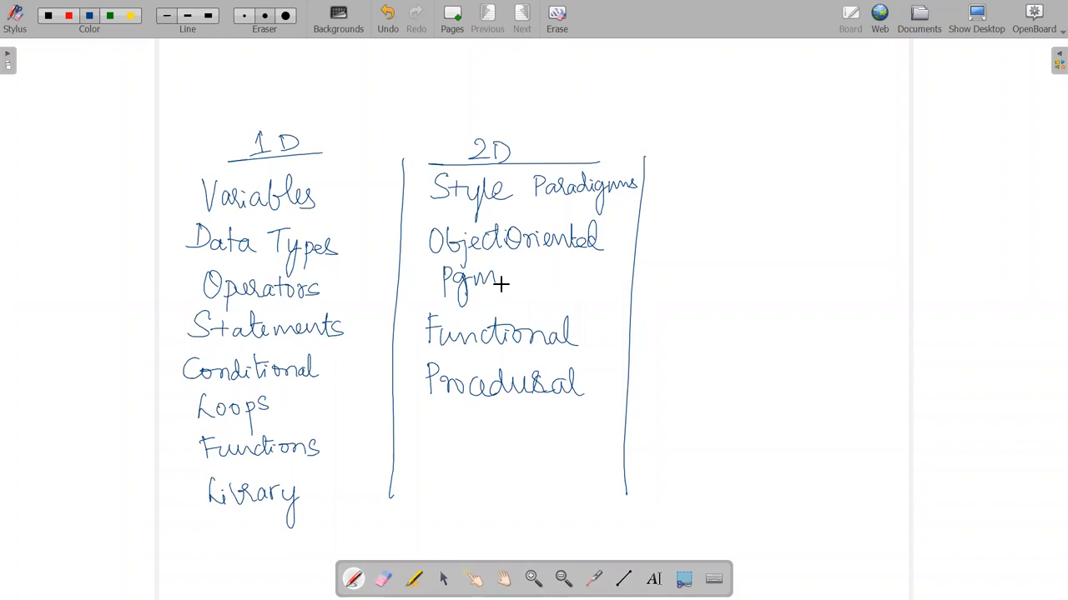
mouse_move(386, 216)
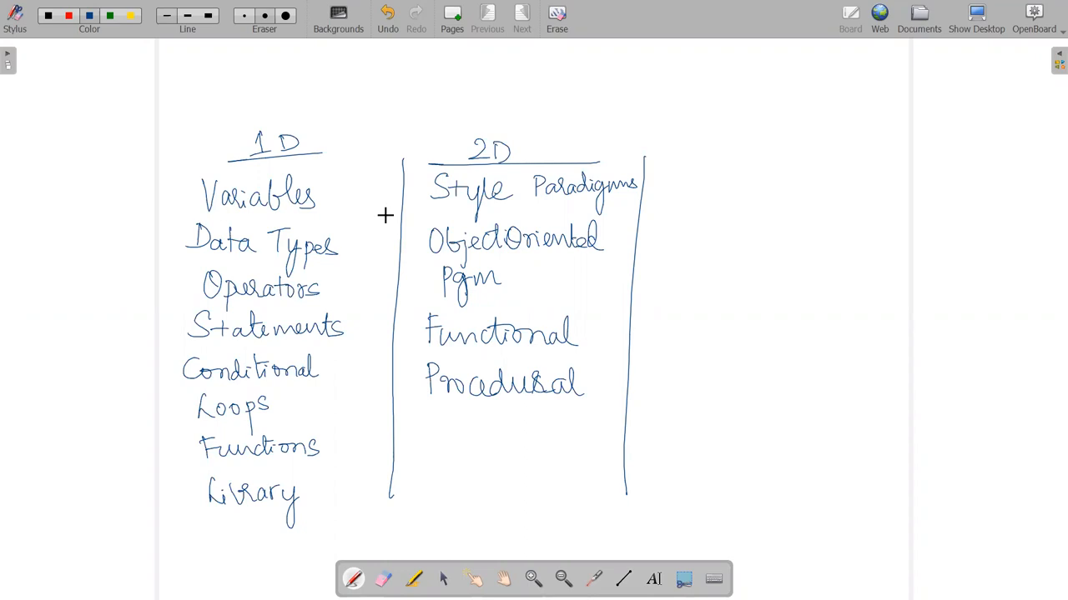
mouse_move(298, 188)
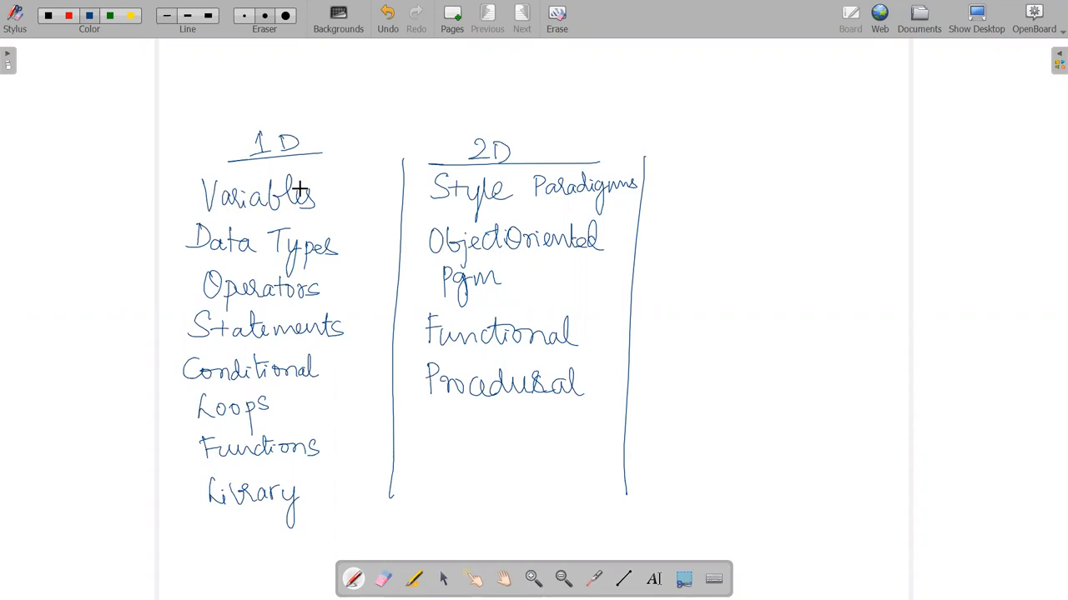
mouse_move(428, 259)
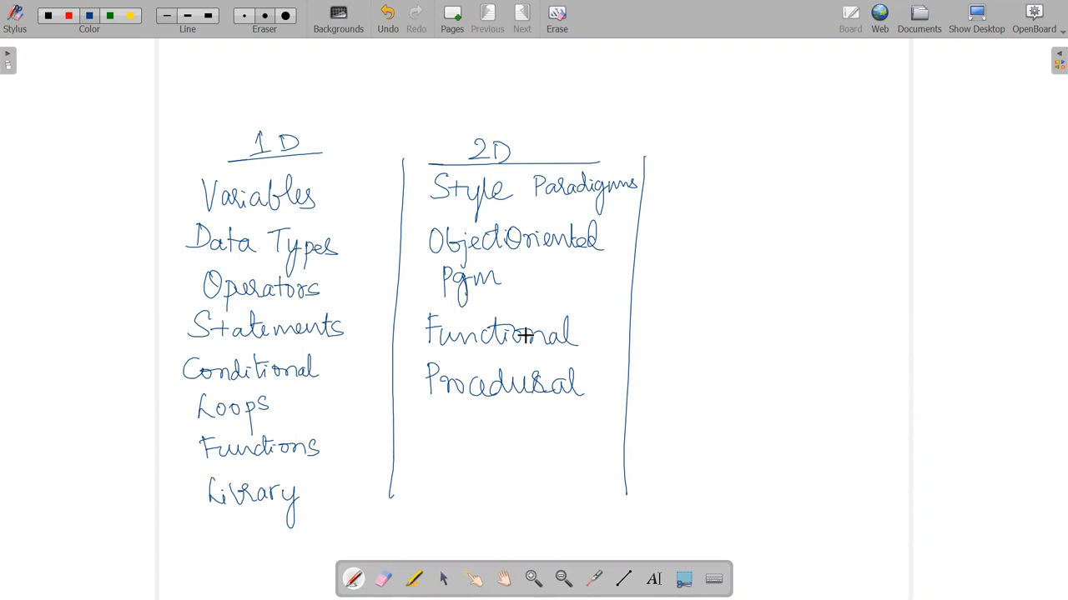
mouse_move(522, 340)
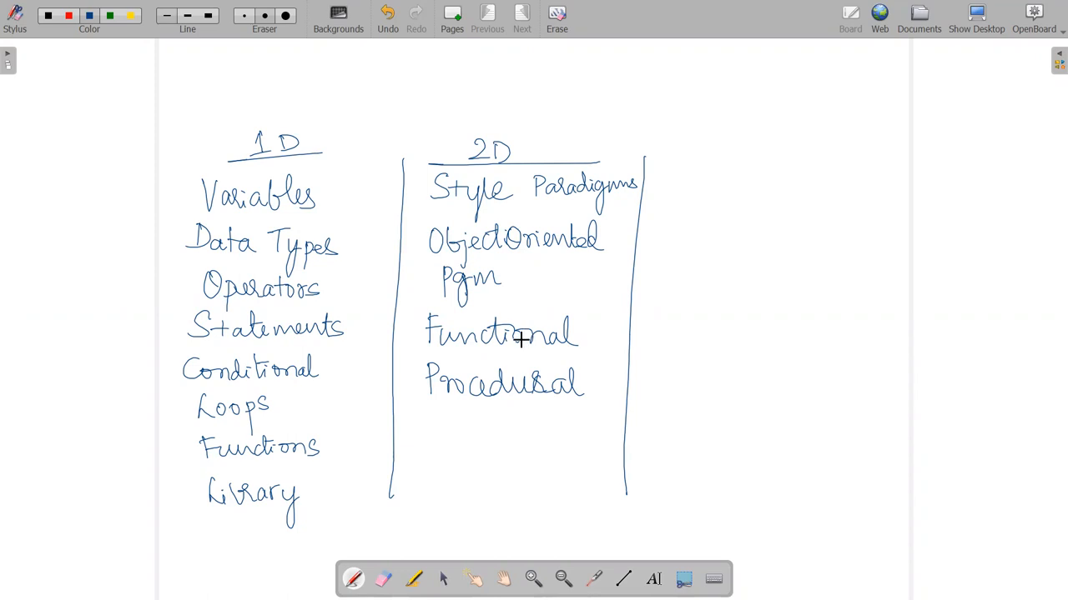
mouse_move(511, 312)
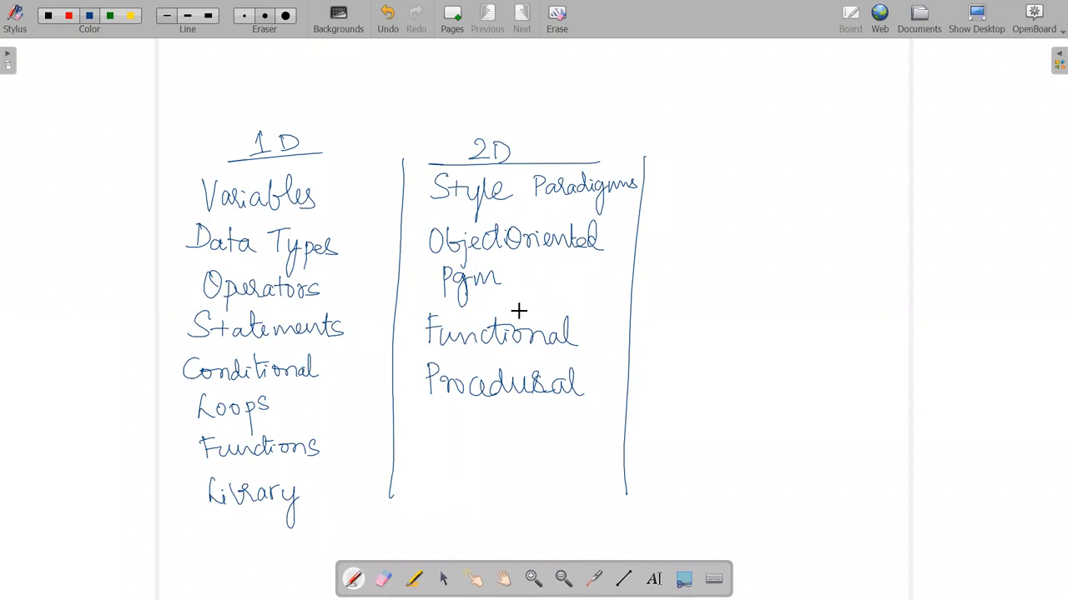
mouse_move(509, 345)
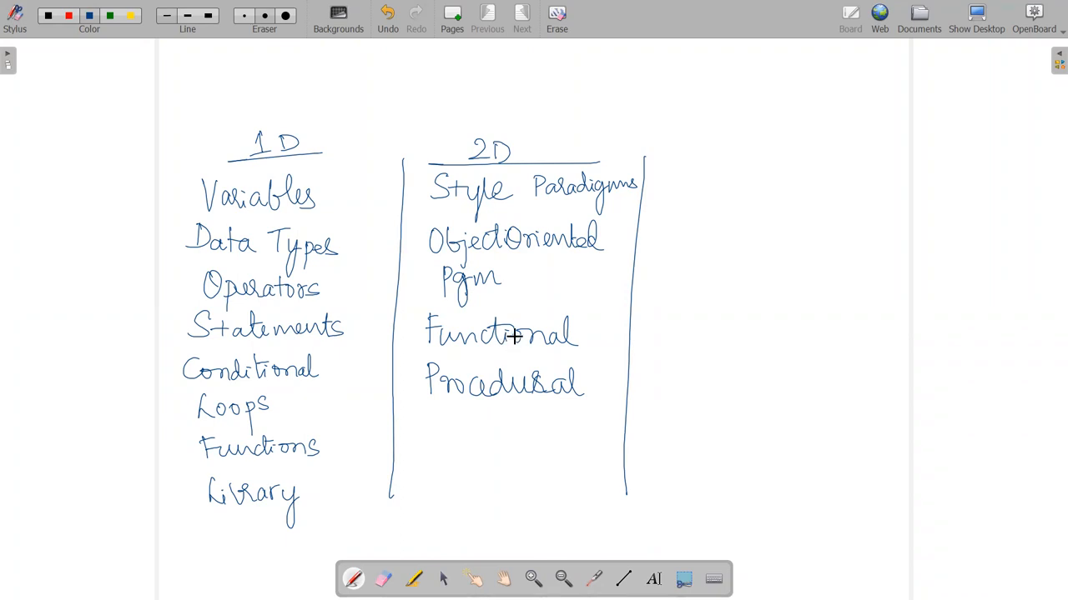
mouse_move(528, 331)
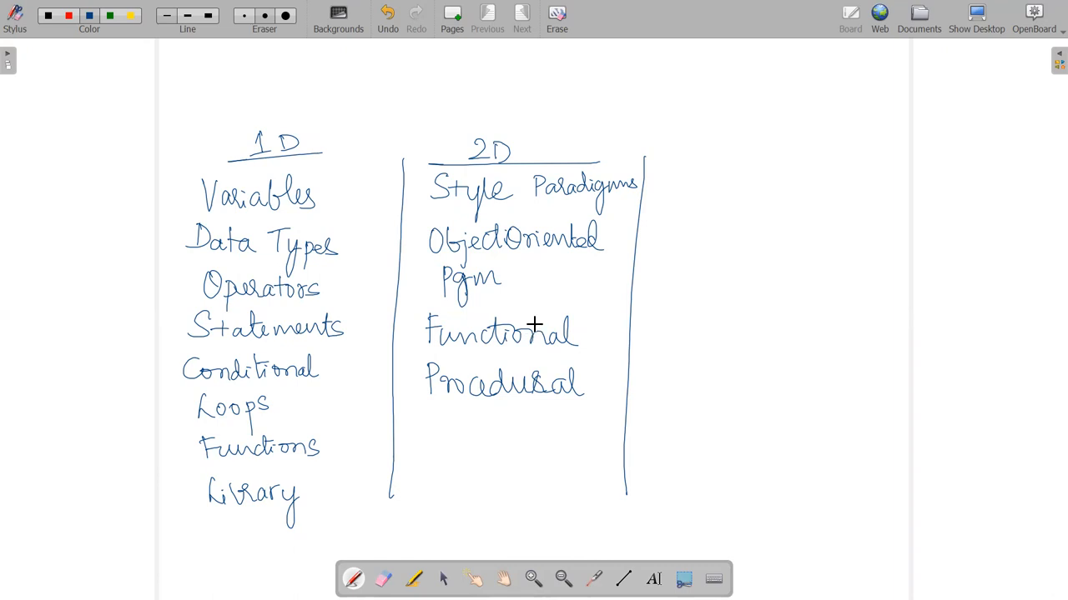
mouse_move(665, 235)
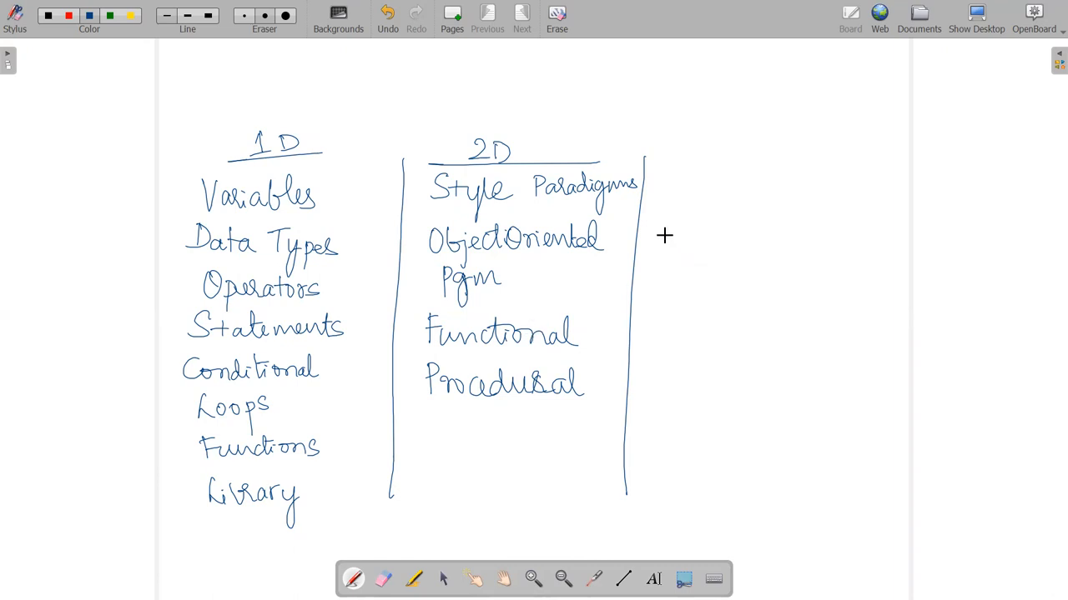
mouse_move(716, 153)
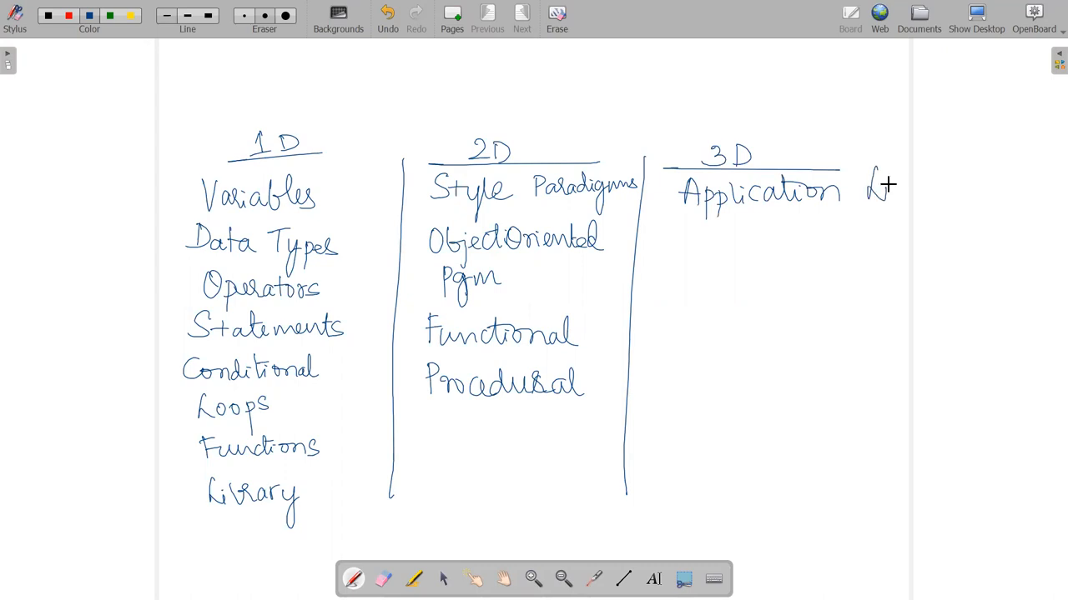
Step: Finish the 'Application Libraries' heading and write 'Web app → Libraries' beneath it
drag(867, 188, 959, 187)
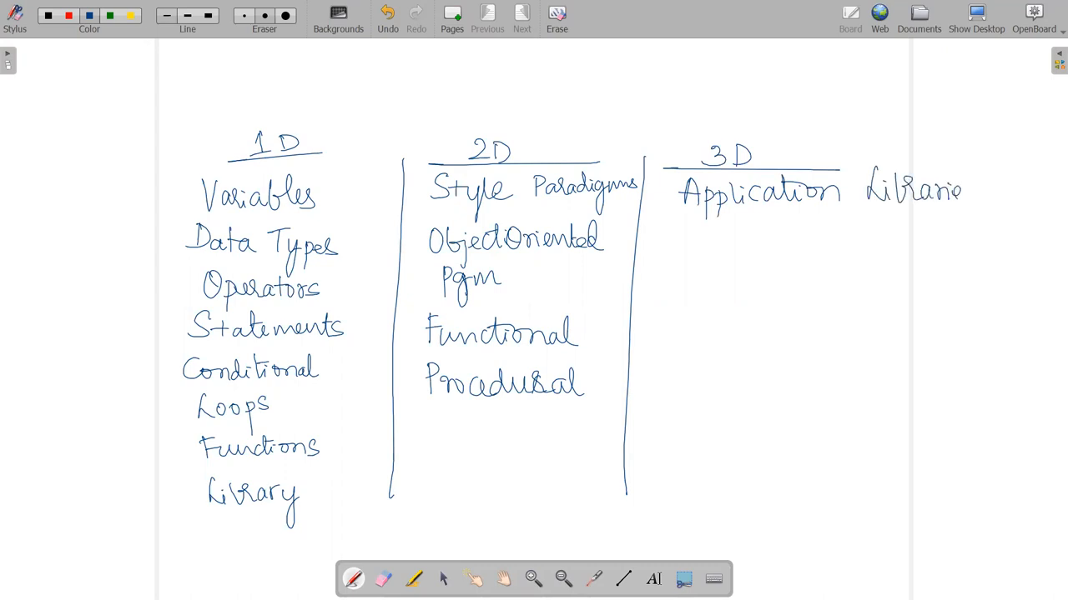
drag(705, 242, 772, 246)
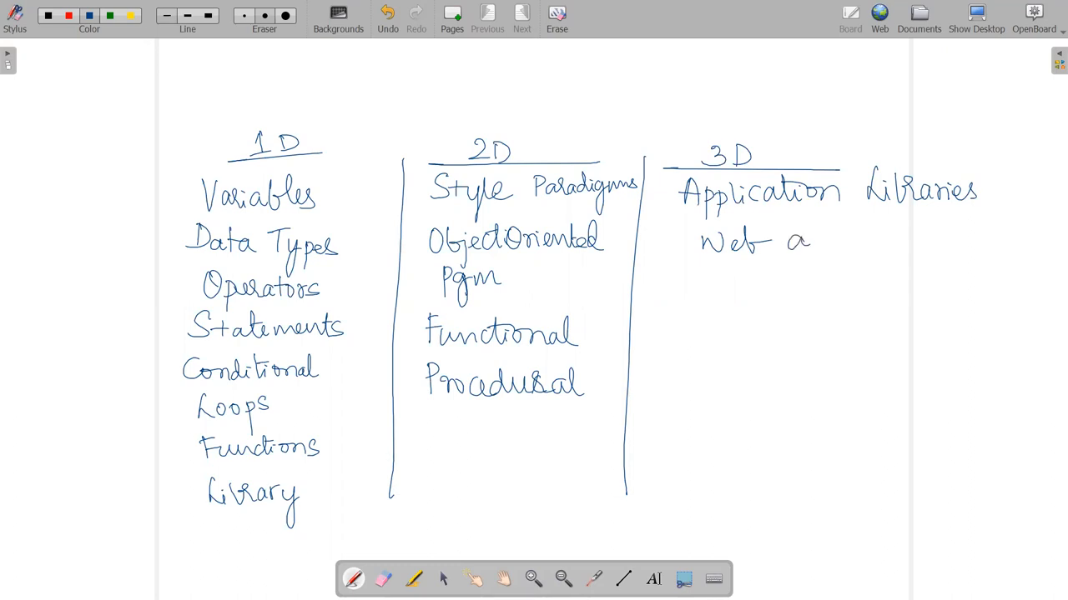
drag(788, 241, 872, 237)
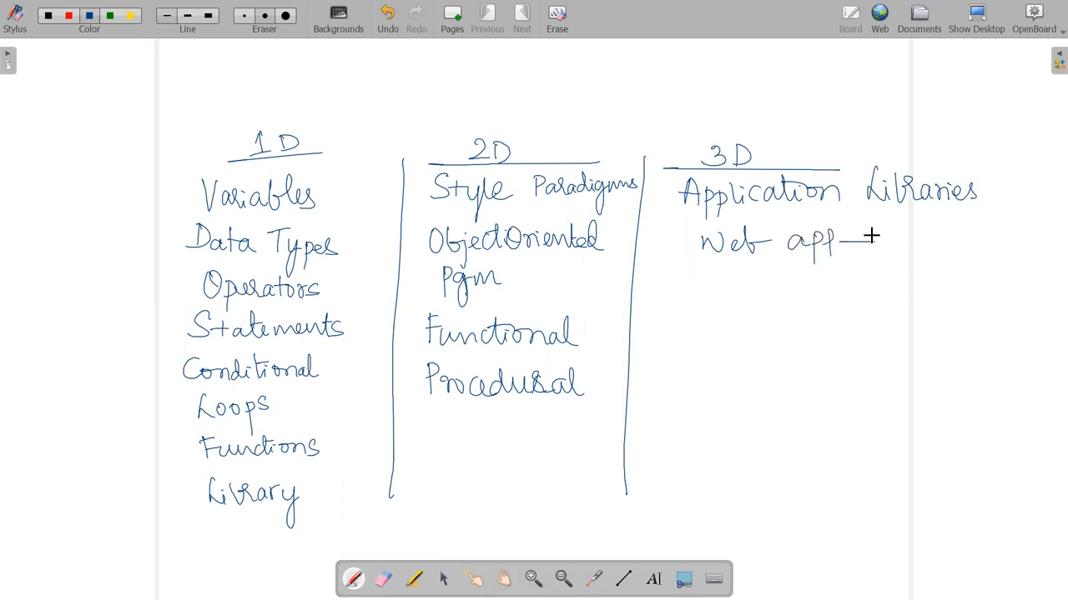
drag(859, 240, 943, 242)
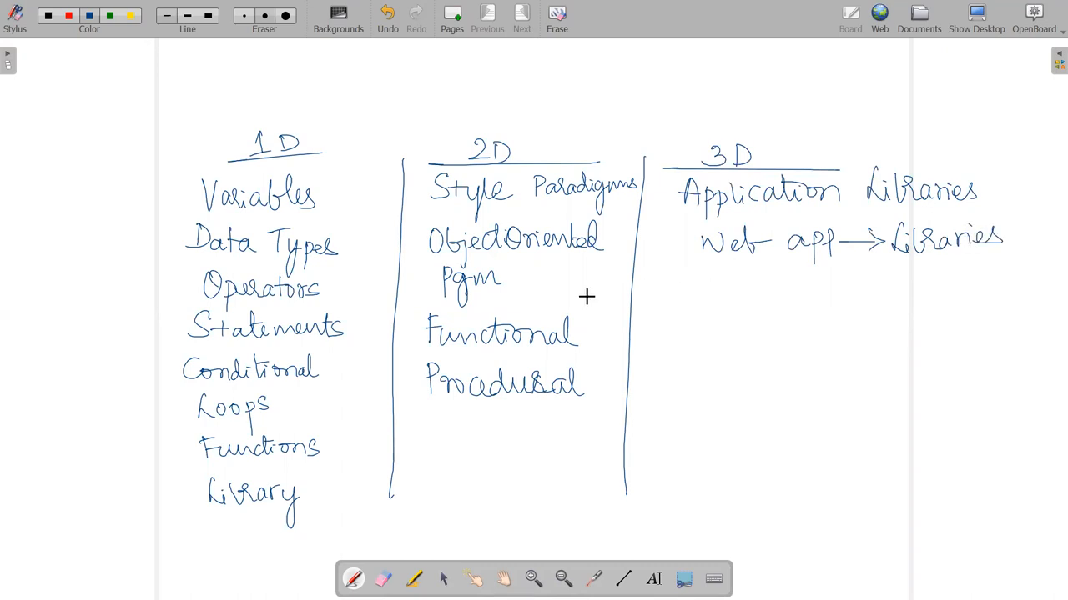
mouse_move(704, 281)
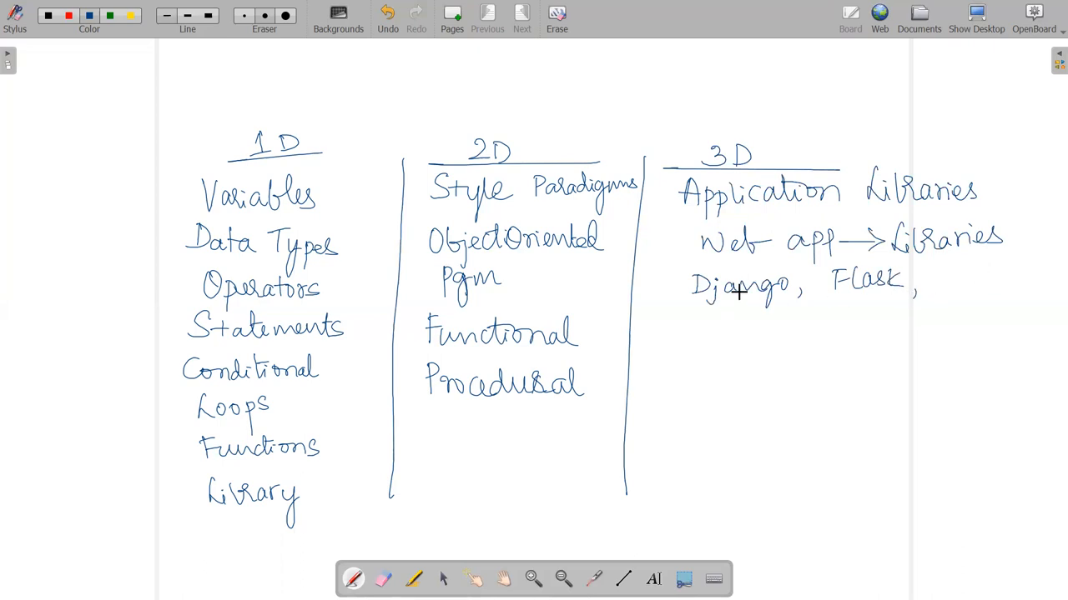
mouse_move(749, 276)
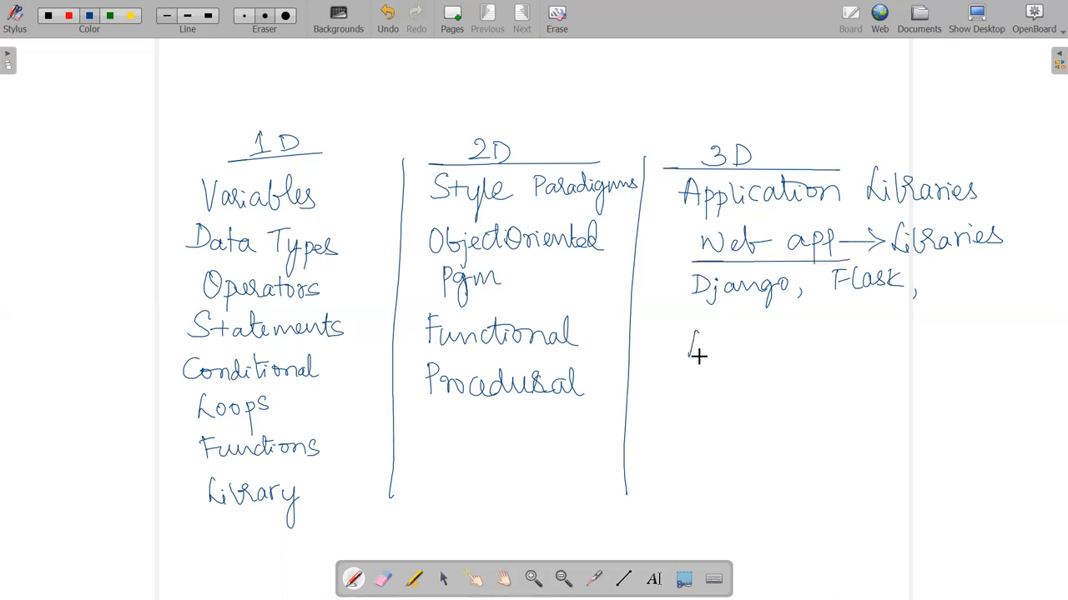
Step: Handwrite the AI/ML line with Tensor, Pandas, Numpy, then write and underline Testing below it
drag(688, 355, 780, 338)
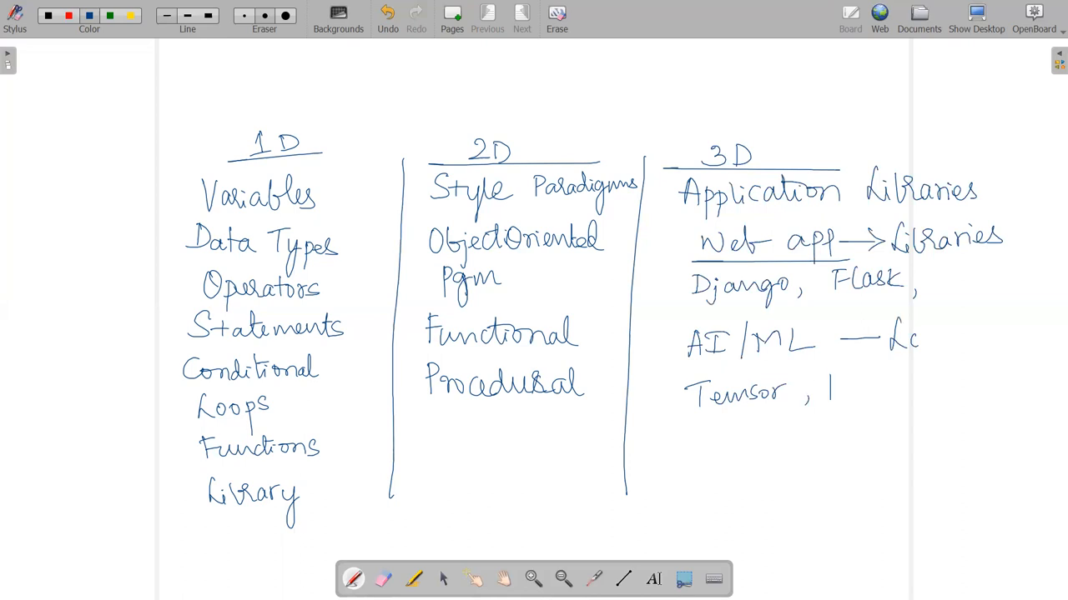
drag(825, 383, 917, 380)
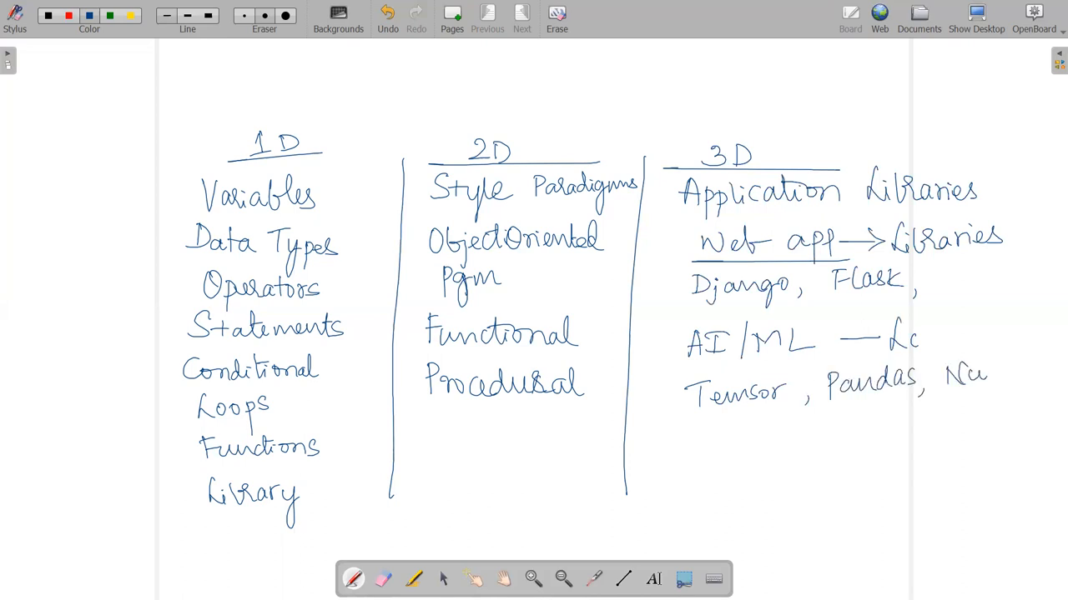
text(Numpy)
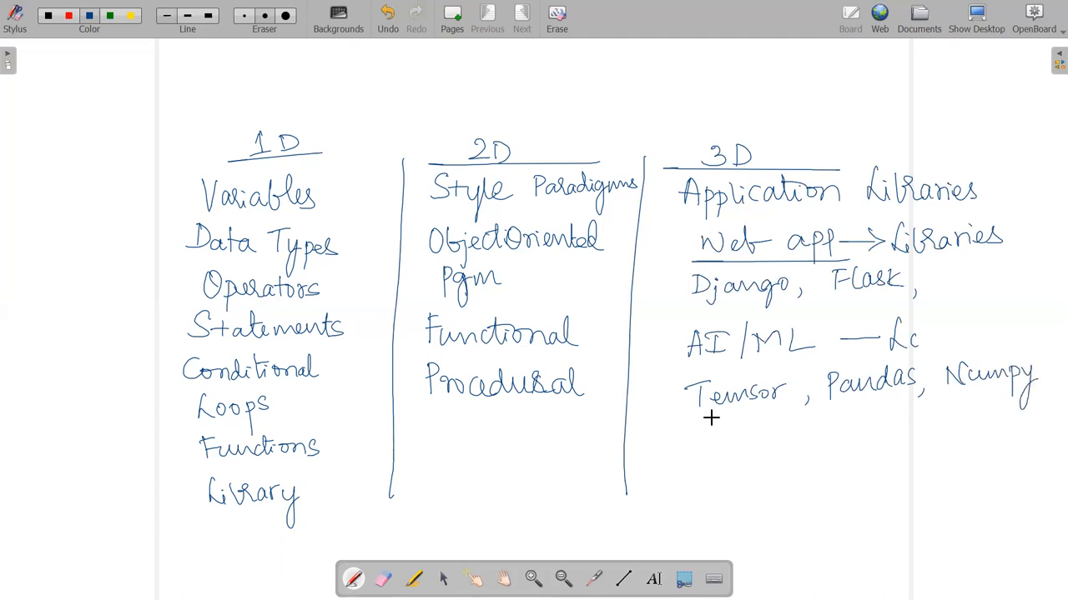
mouse_move(763, 137)
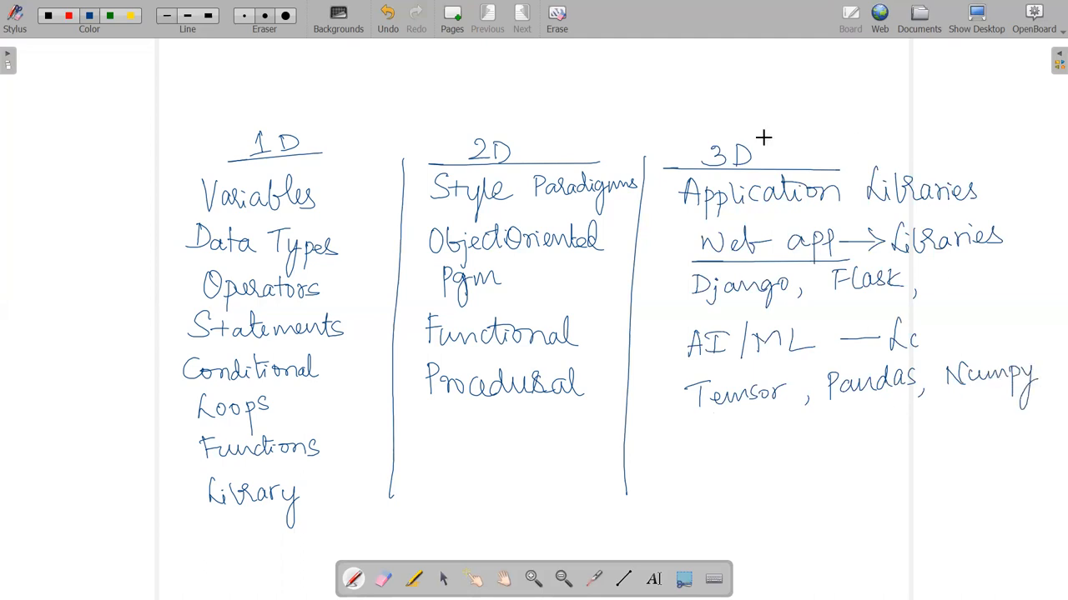
mouse_move(713, 357)
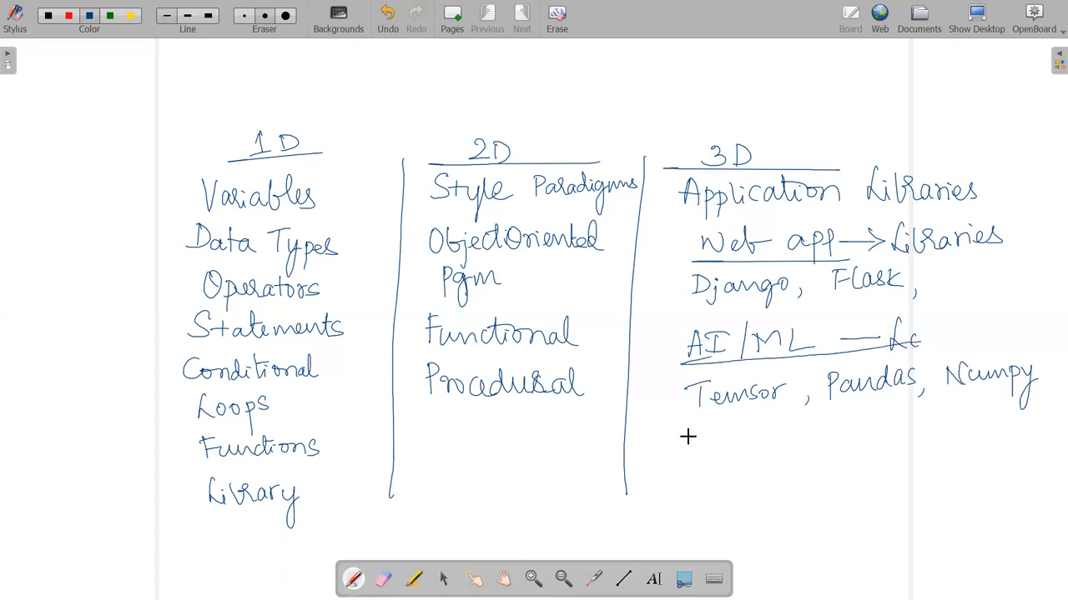
drag(685, 441, 771, 440)
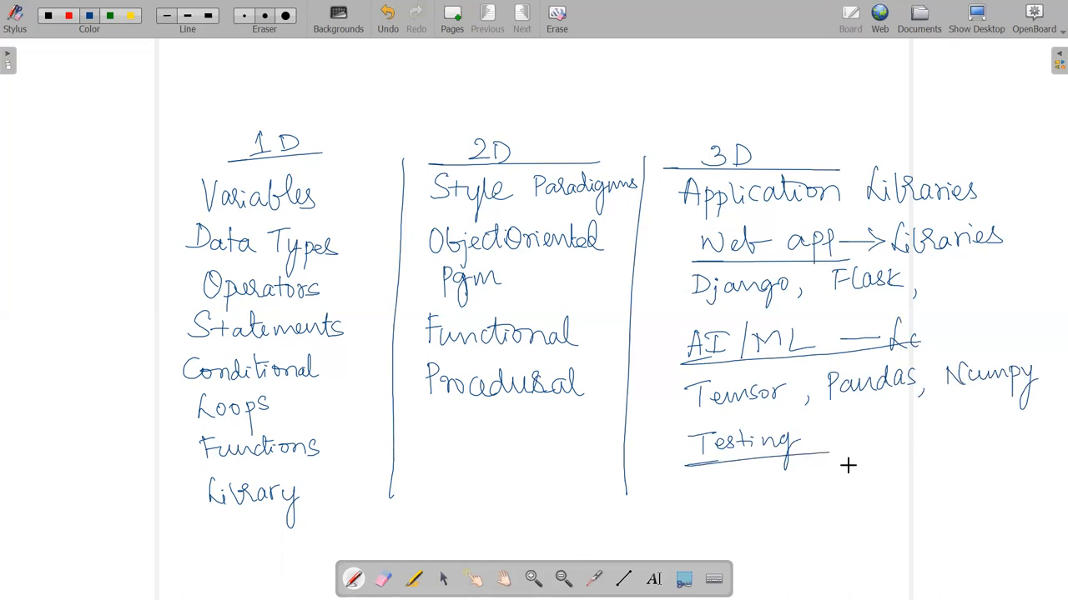
mouse_move(437, 238)
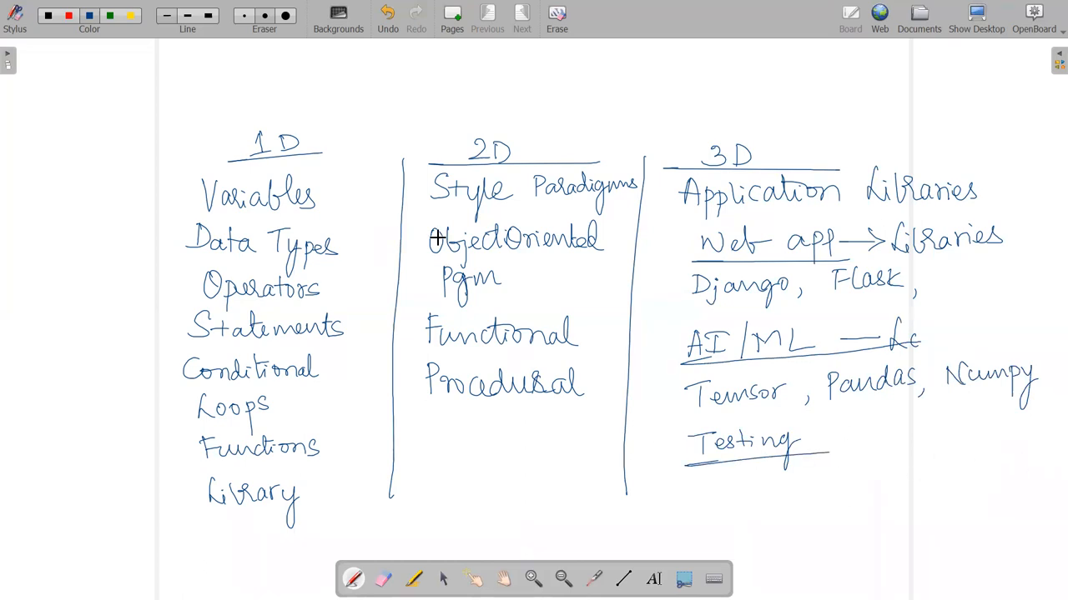
mouse_move(780, 355)
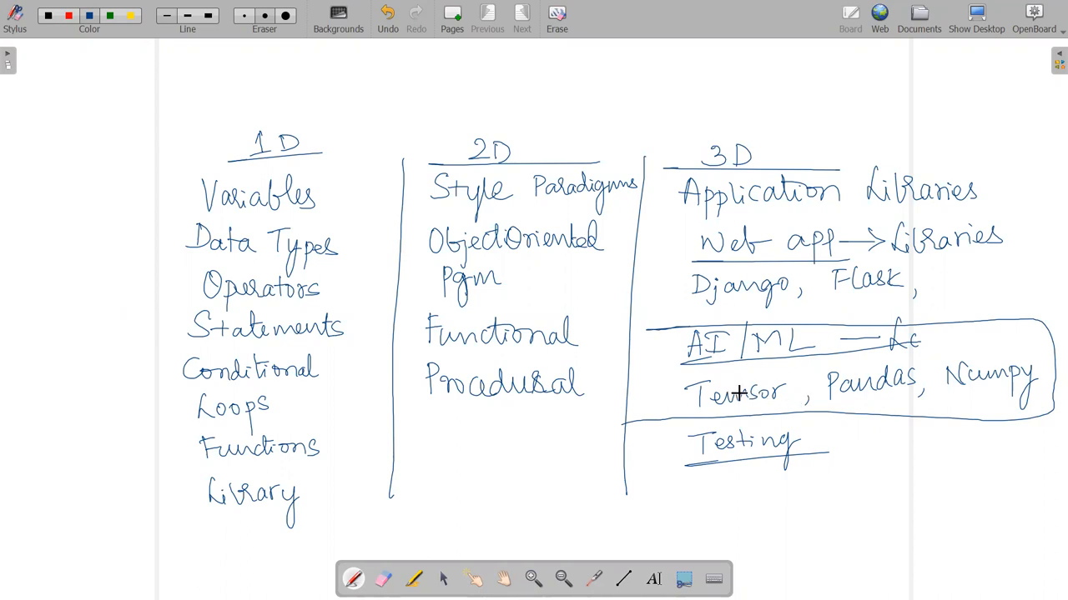
mouse_move(974, 392)
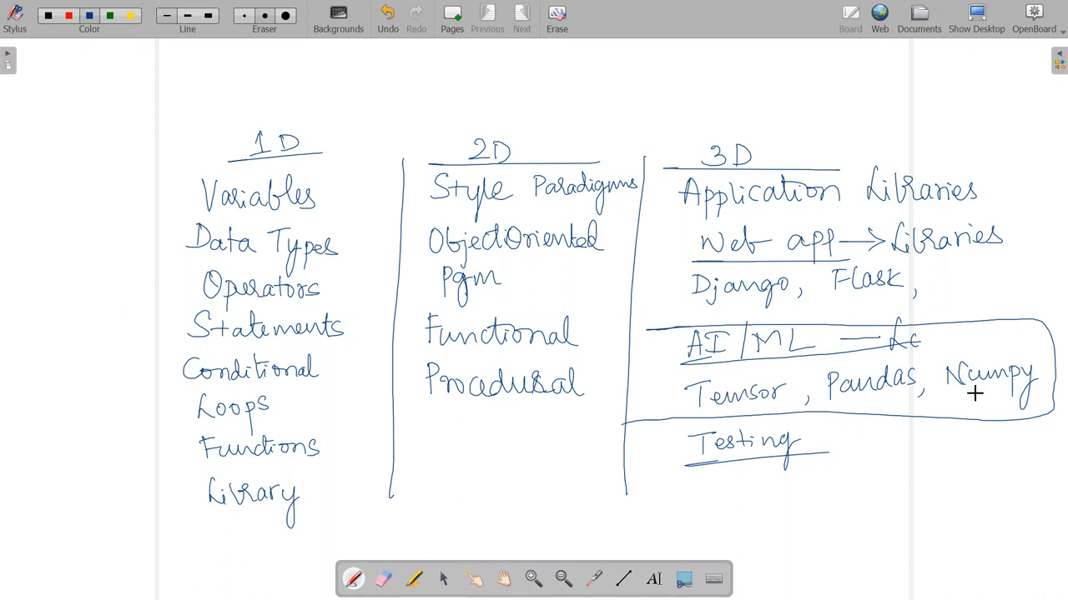
mouse_move(269, 215)
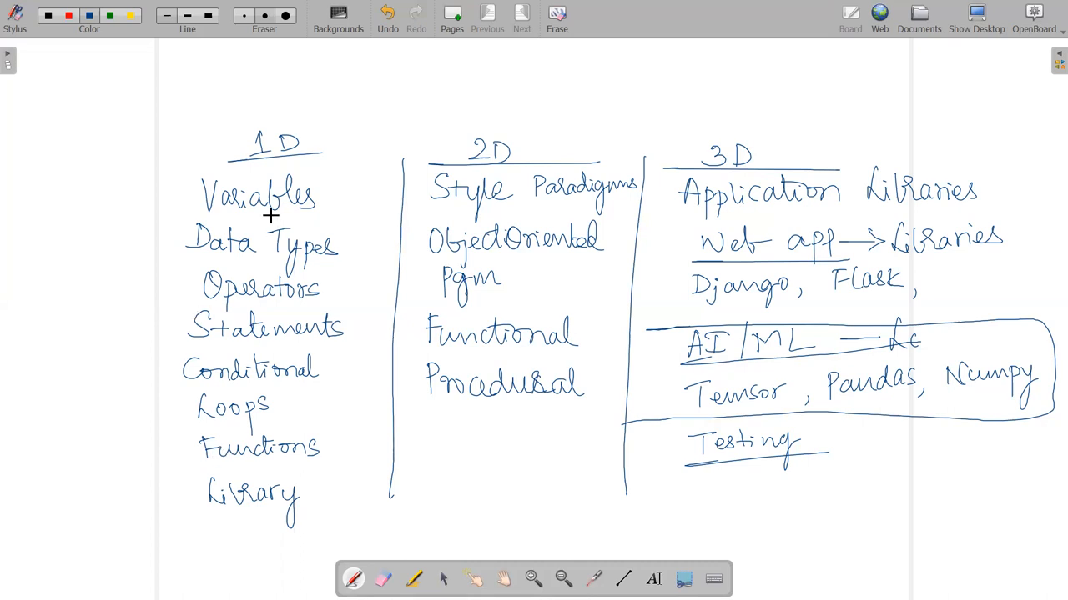
mouse_move(395, 229)
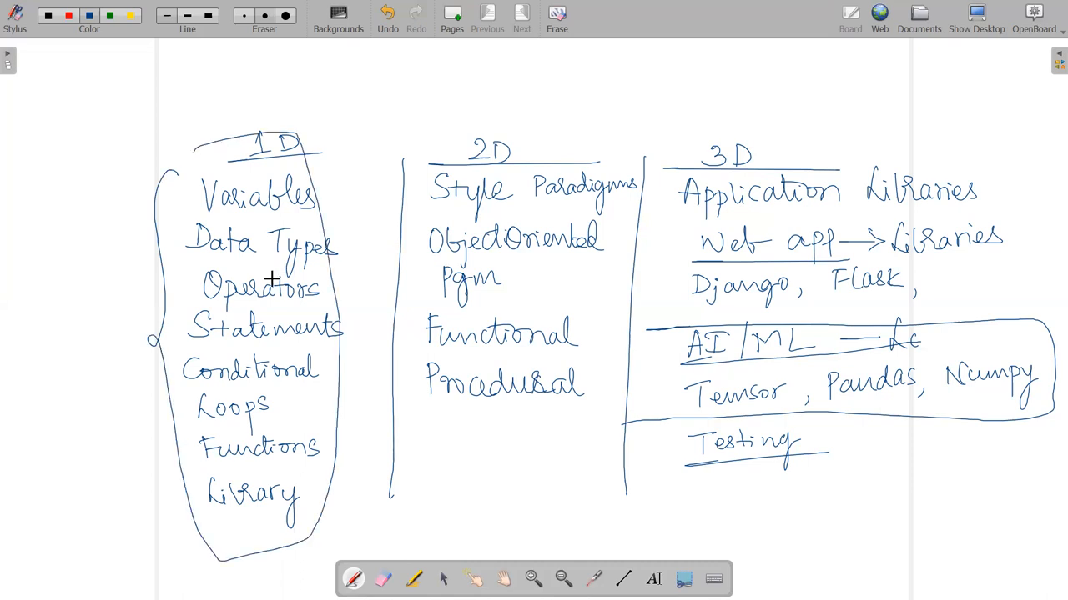
mouse_move(747, 135)
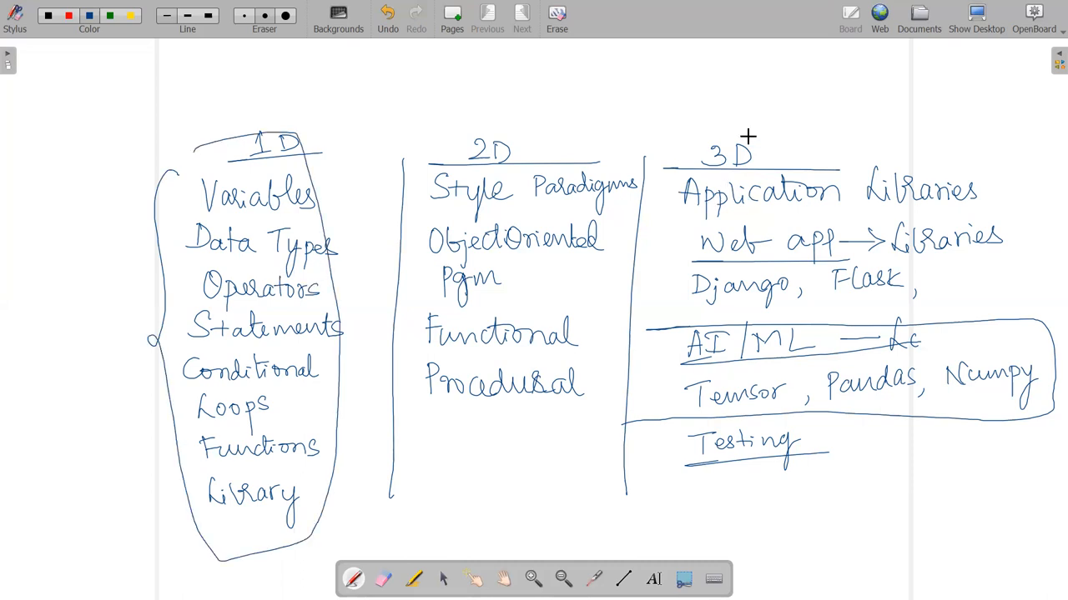
mouse_move(764, 294)
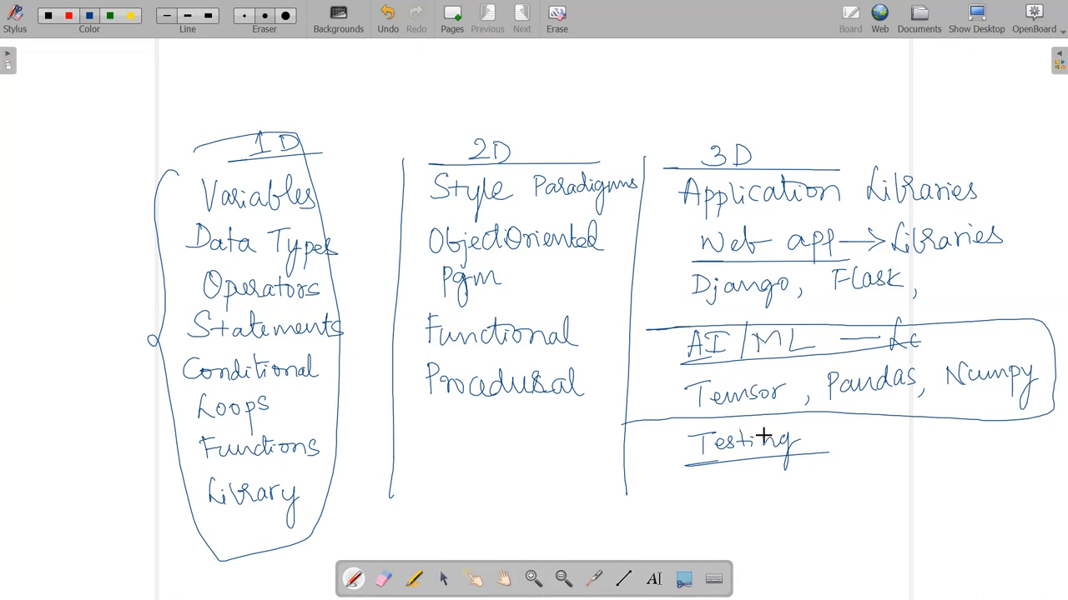
Step: Write and underline 'Game' under Testing, and draw an arrow to the Tensor line
drag(842, 467, 825, 508)
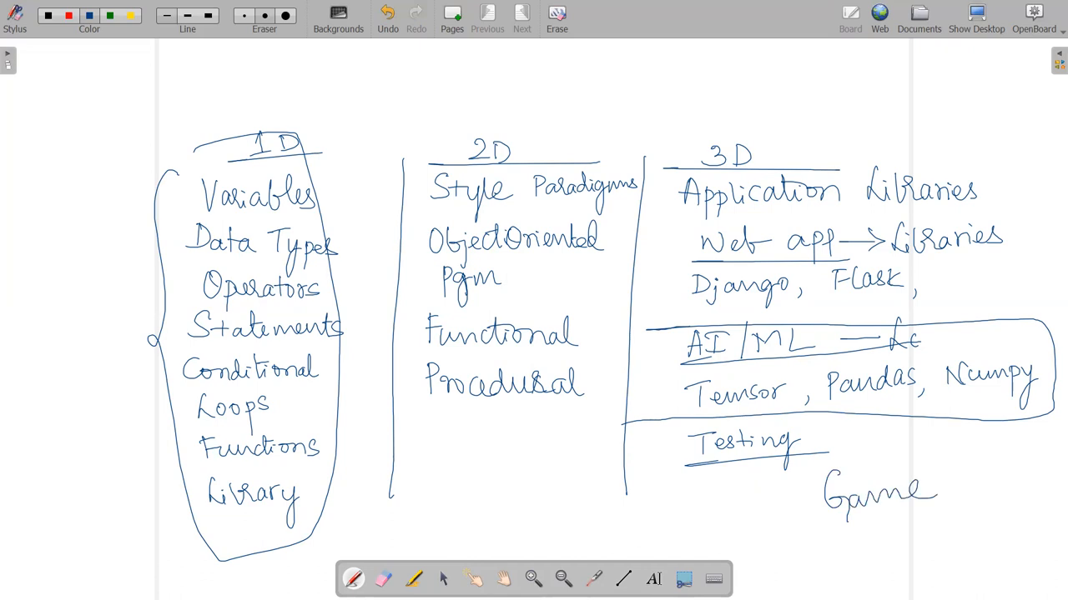
drag(825, 515, 982, 496)
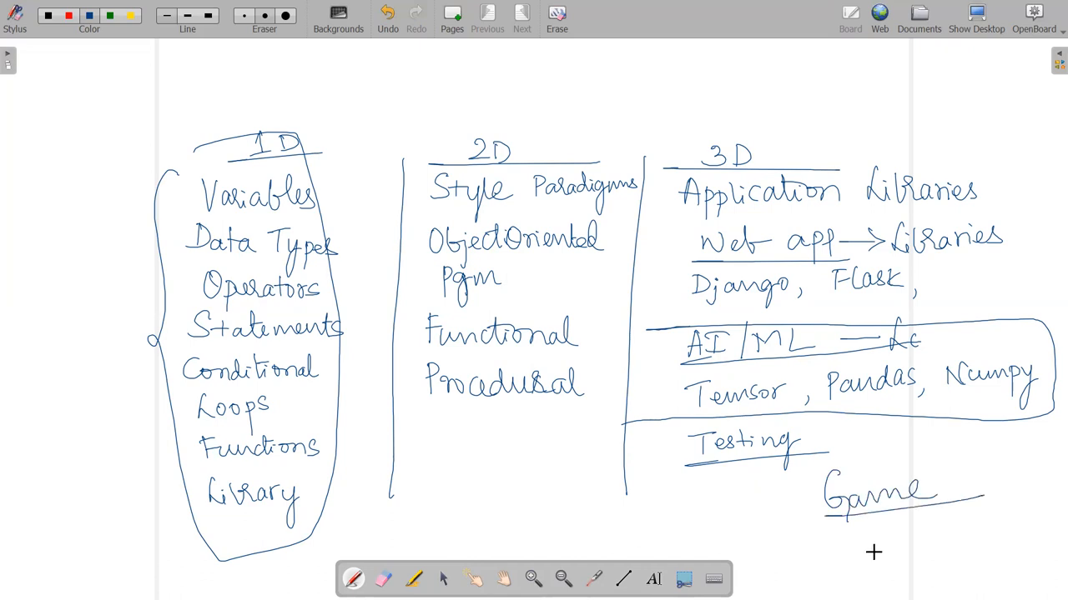
mouse_move(843, 551)
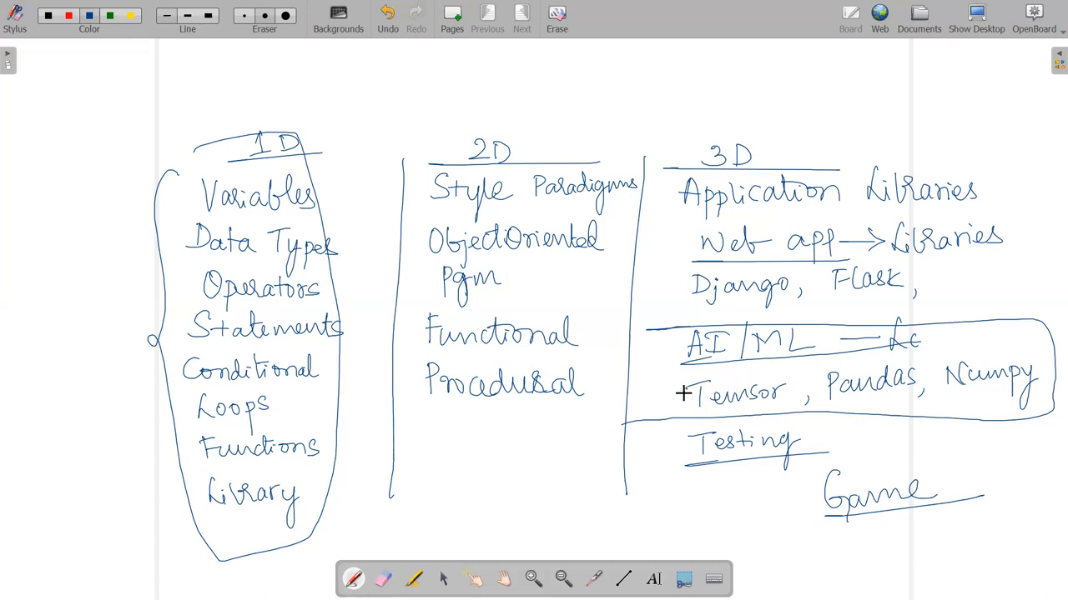
drag(642, 405, 684, 399)
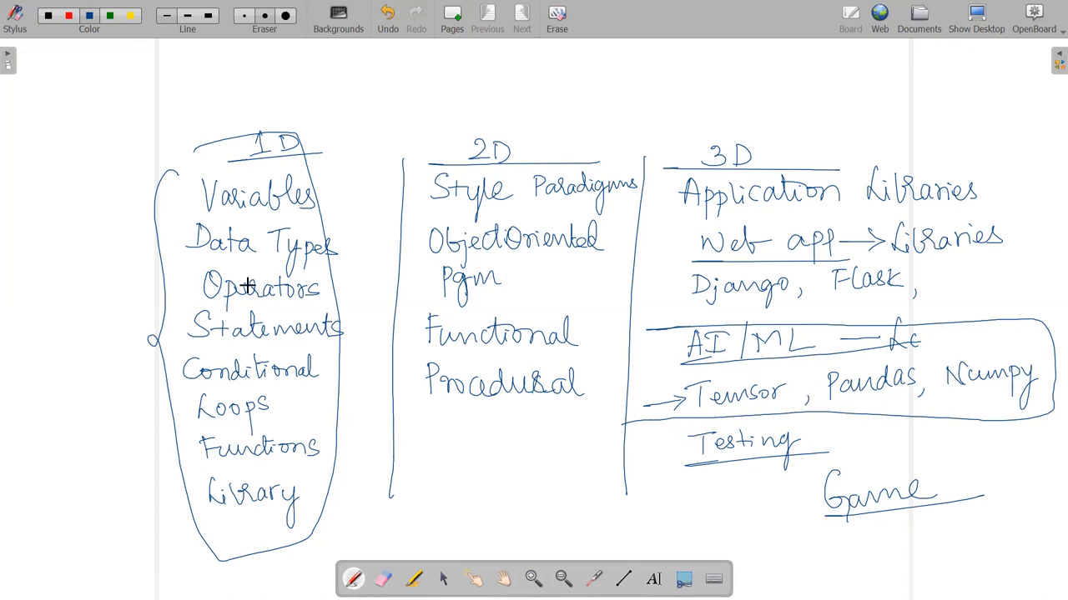
mouse_move(250, 406)
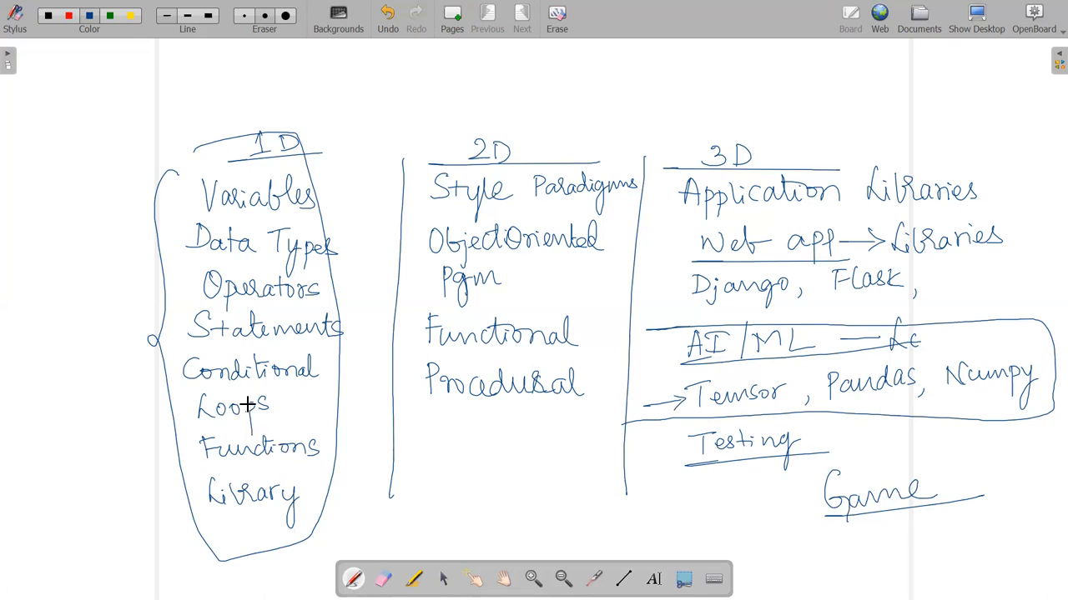
mouse_move(764, 330)
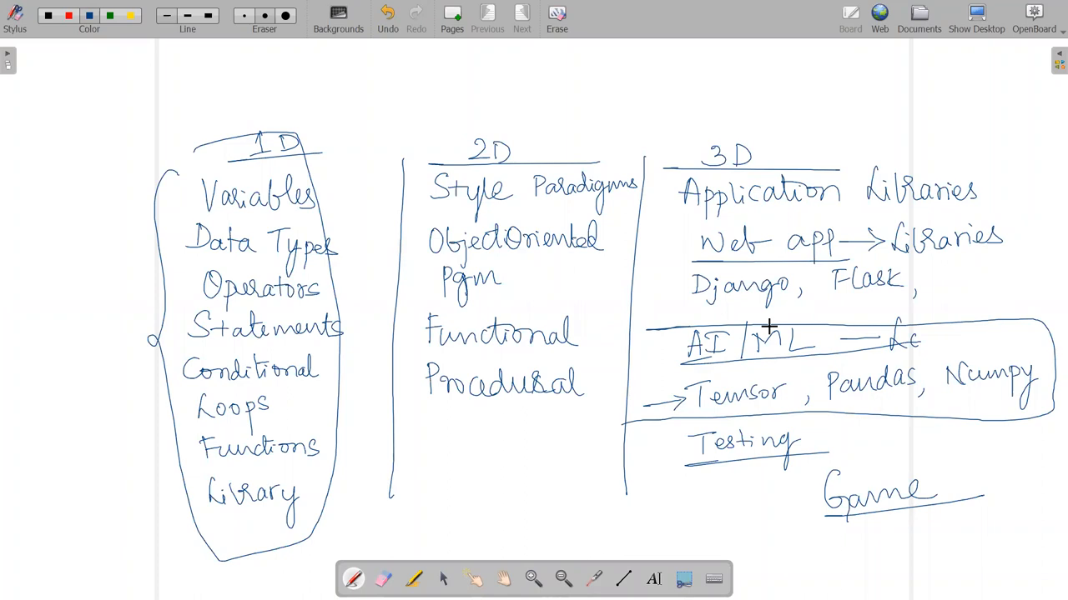
mouse_move(650, 315)
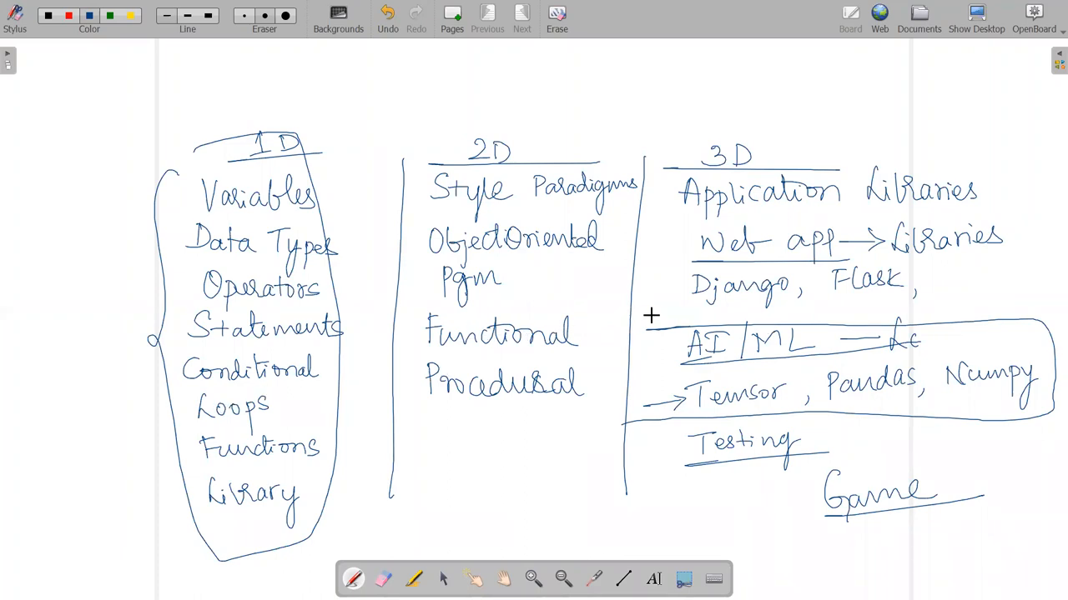
mouse_move(824, 225)
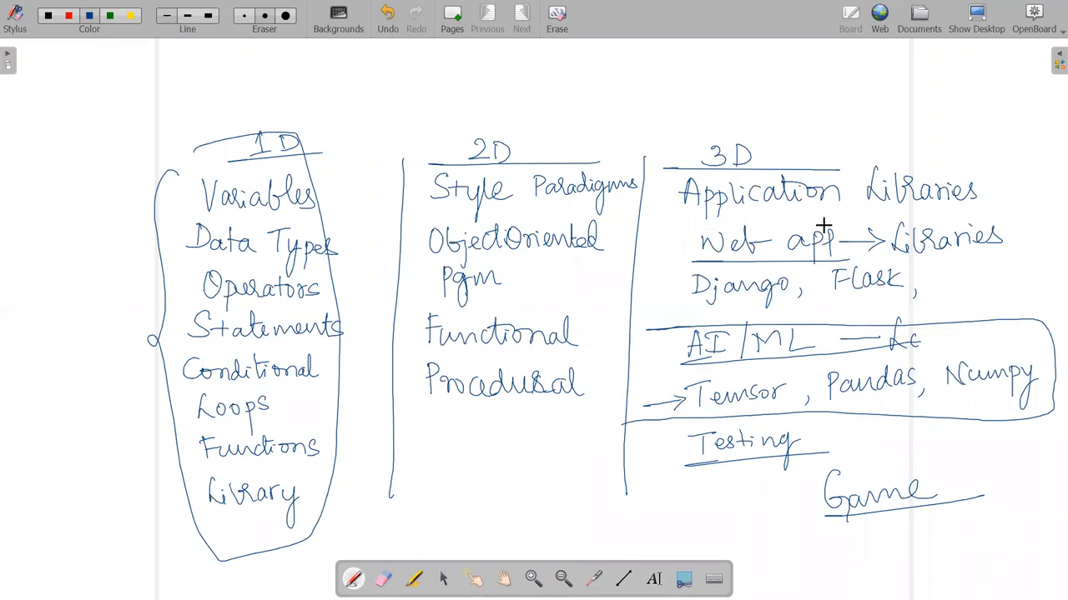
mouse_move(438, 278)
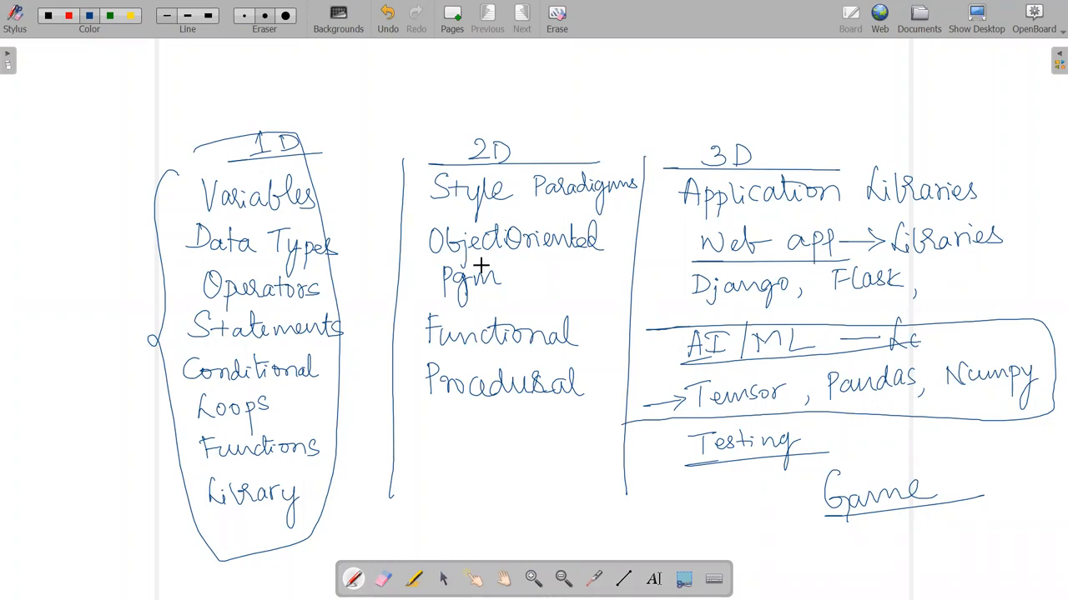
mouse_move(298, 433)
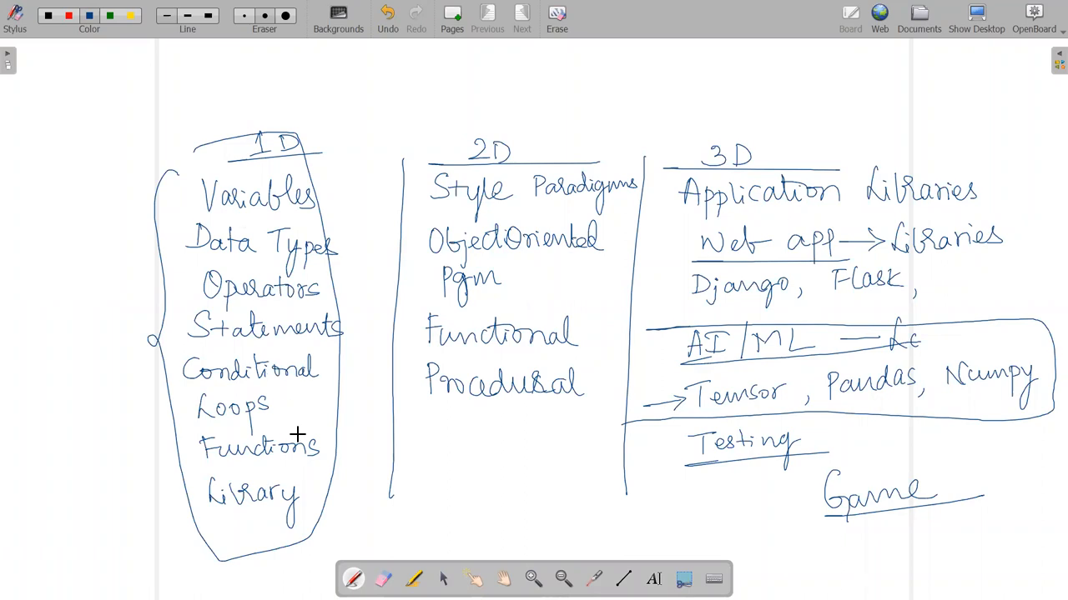
mouse_move(300, 422)
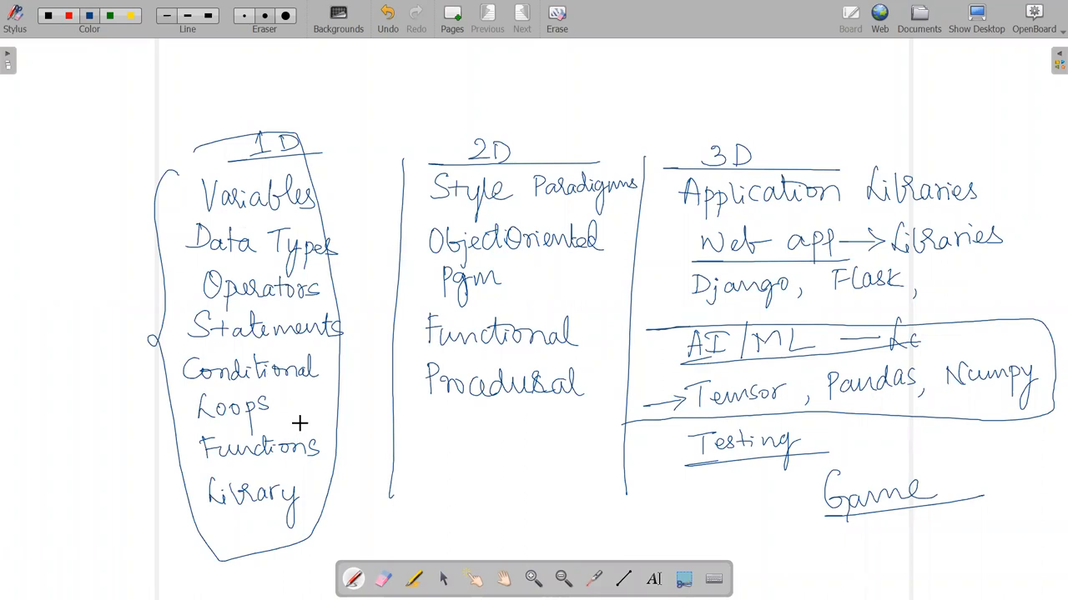
mouse_move(307, 383)
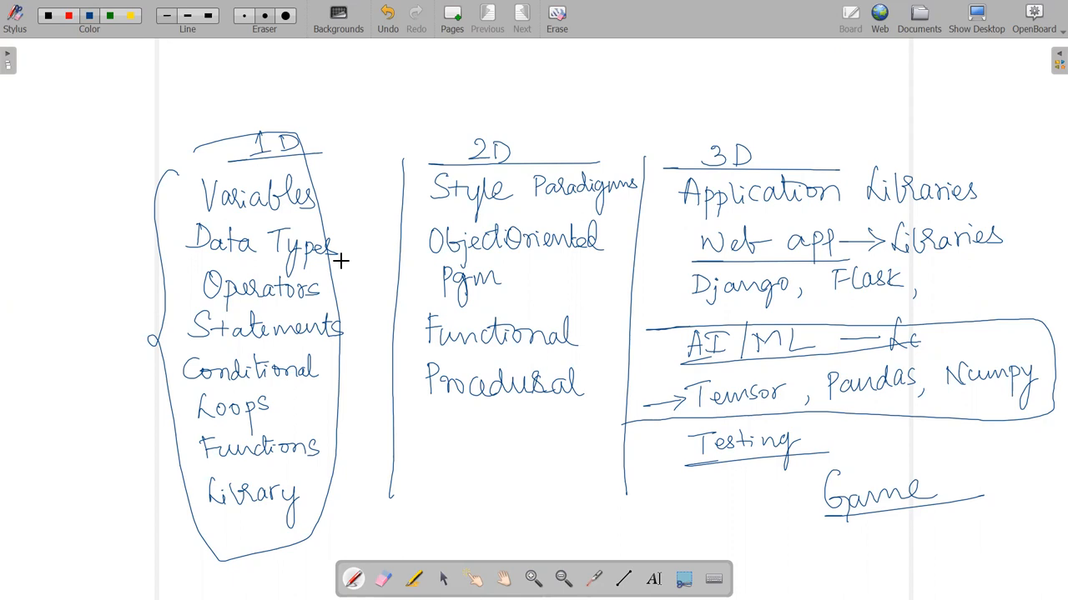
mouse_move(393, 360)
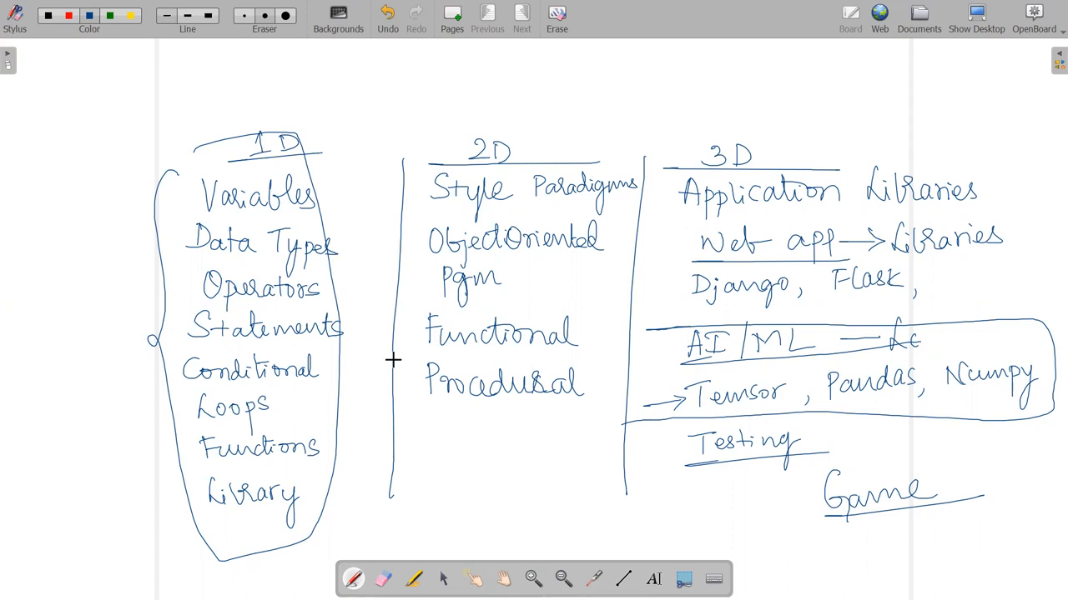
mouse_move(699, 475)
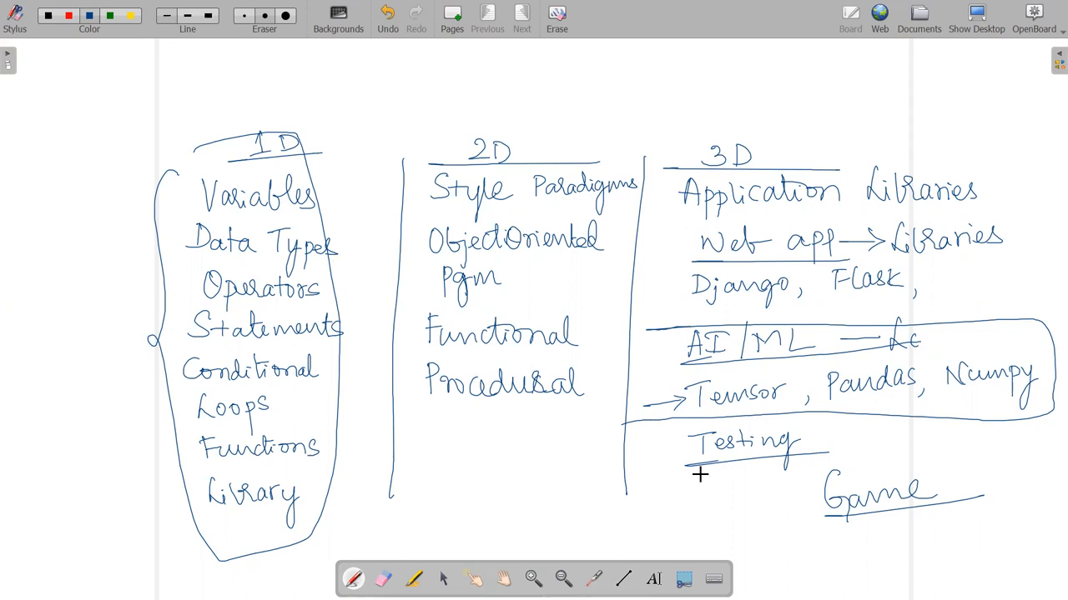